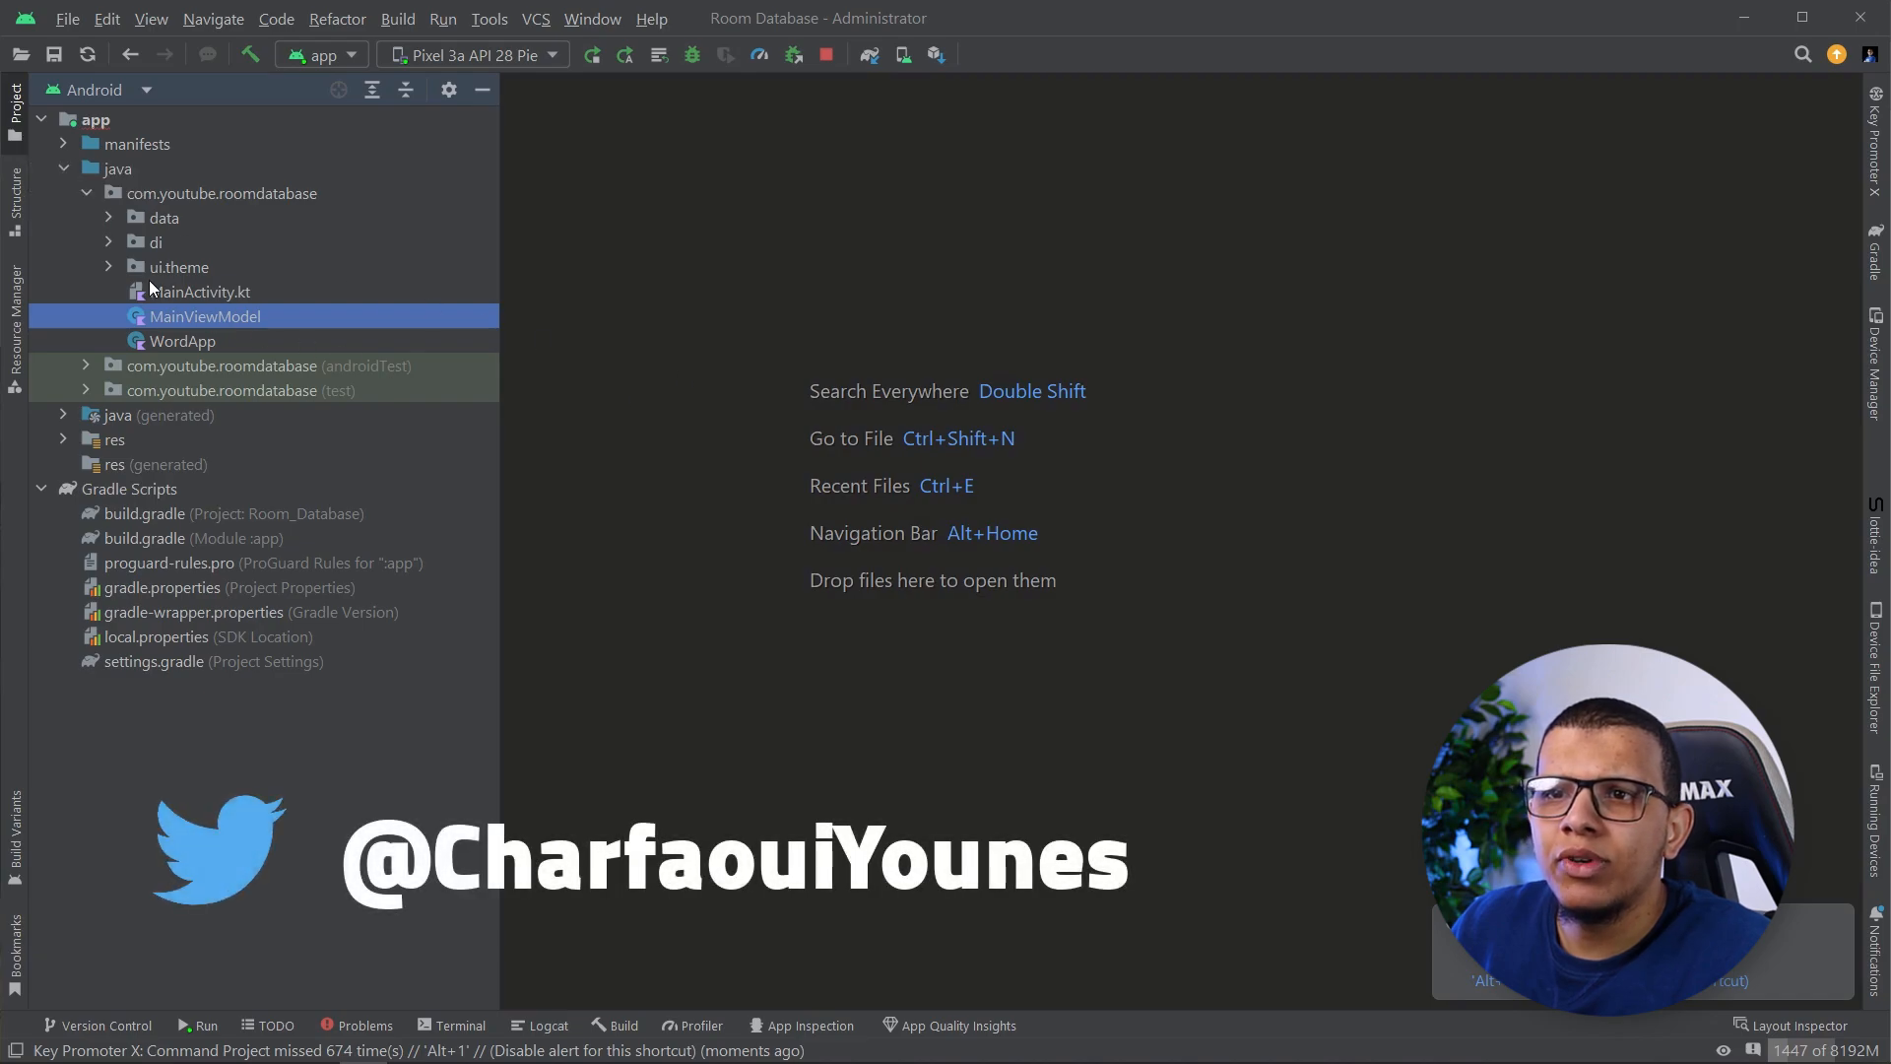
{"action": "mouse_move", "coordinate": [197, 315]}
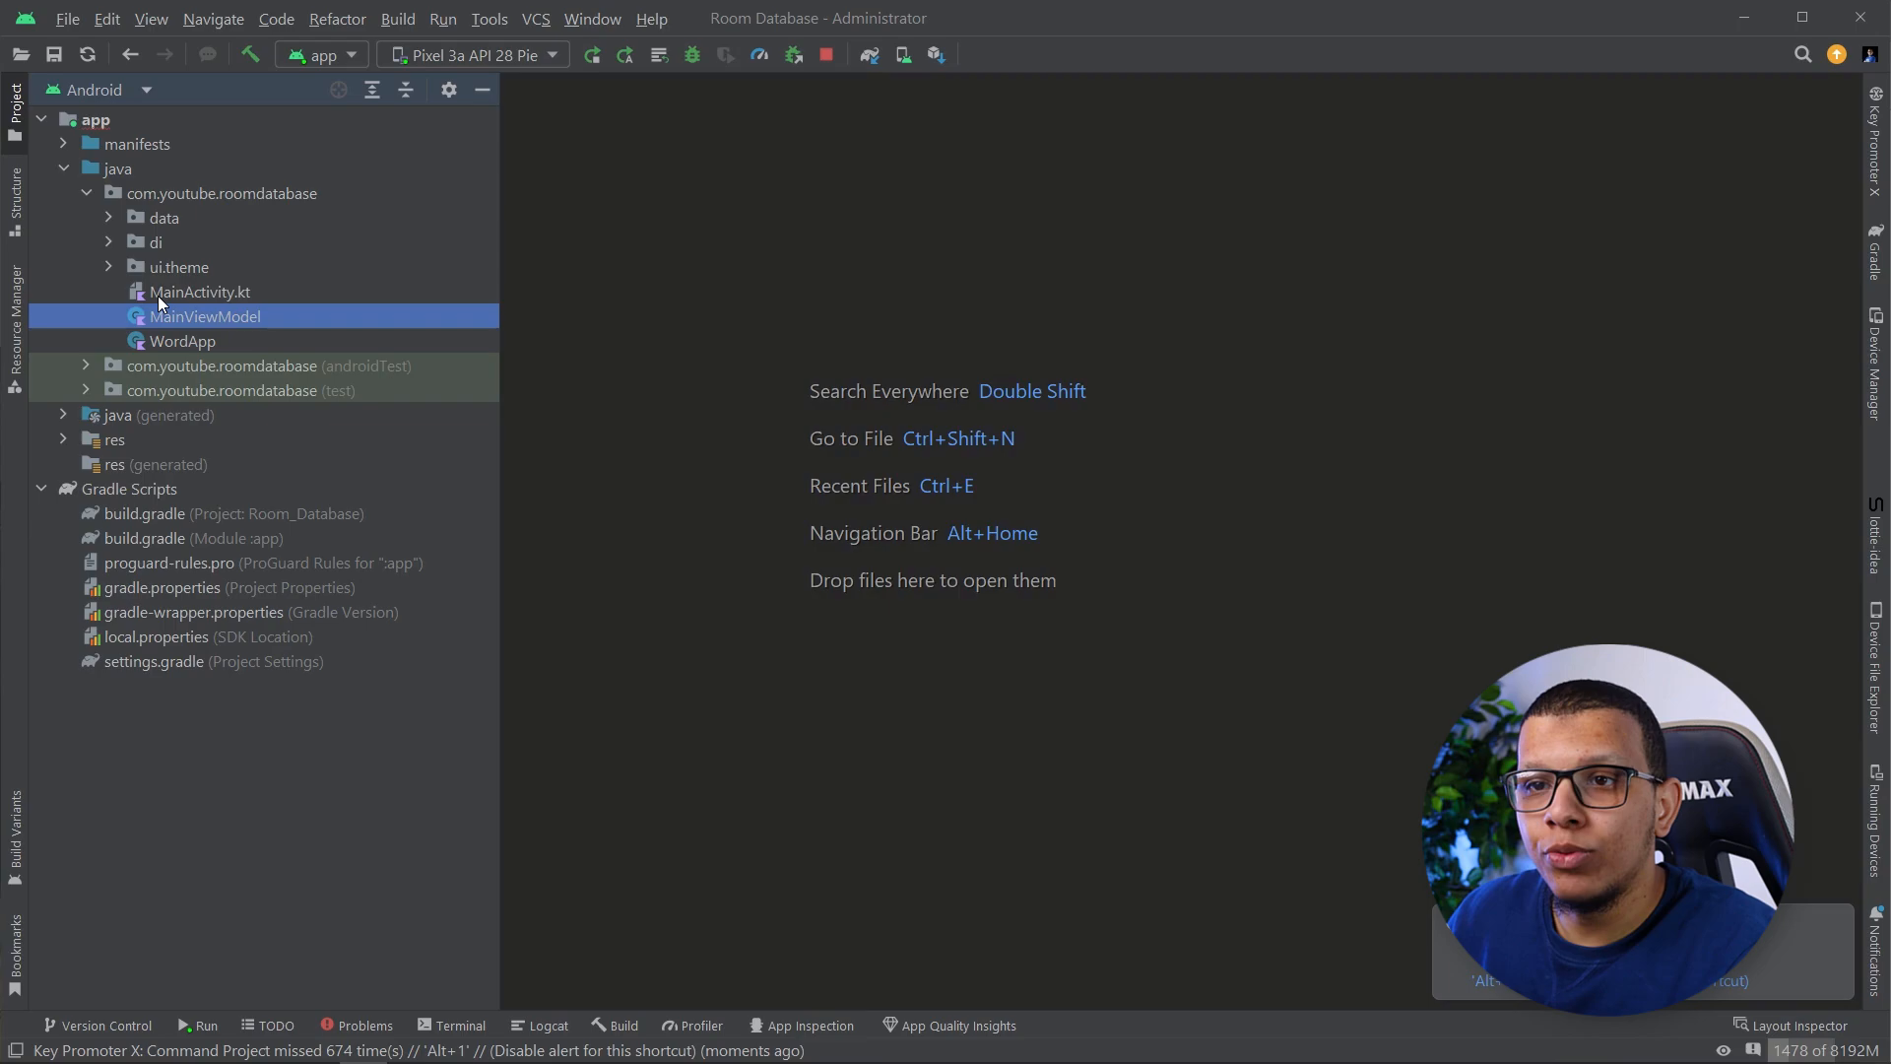
{"action": "mouse_move", "coordinate": [544, 666]}
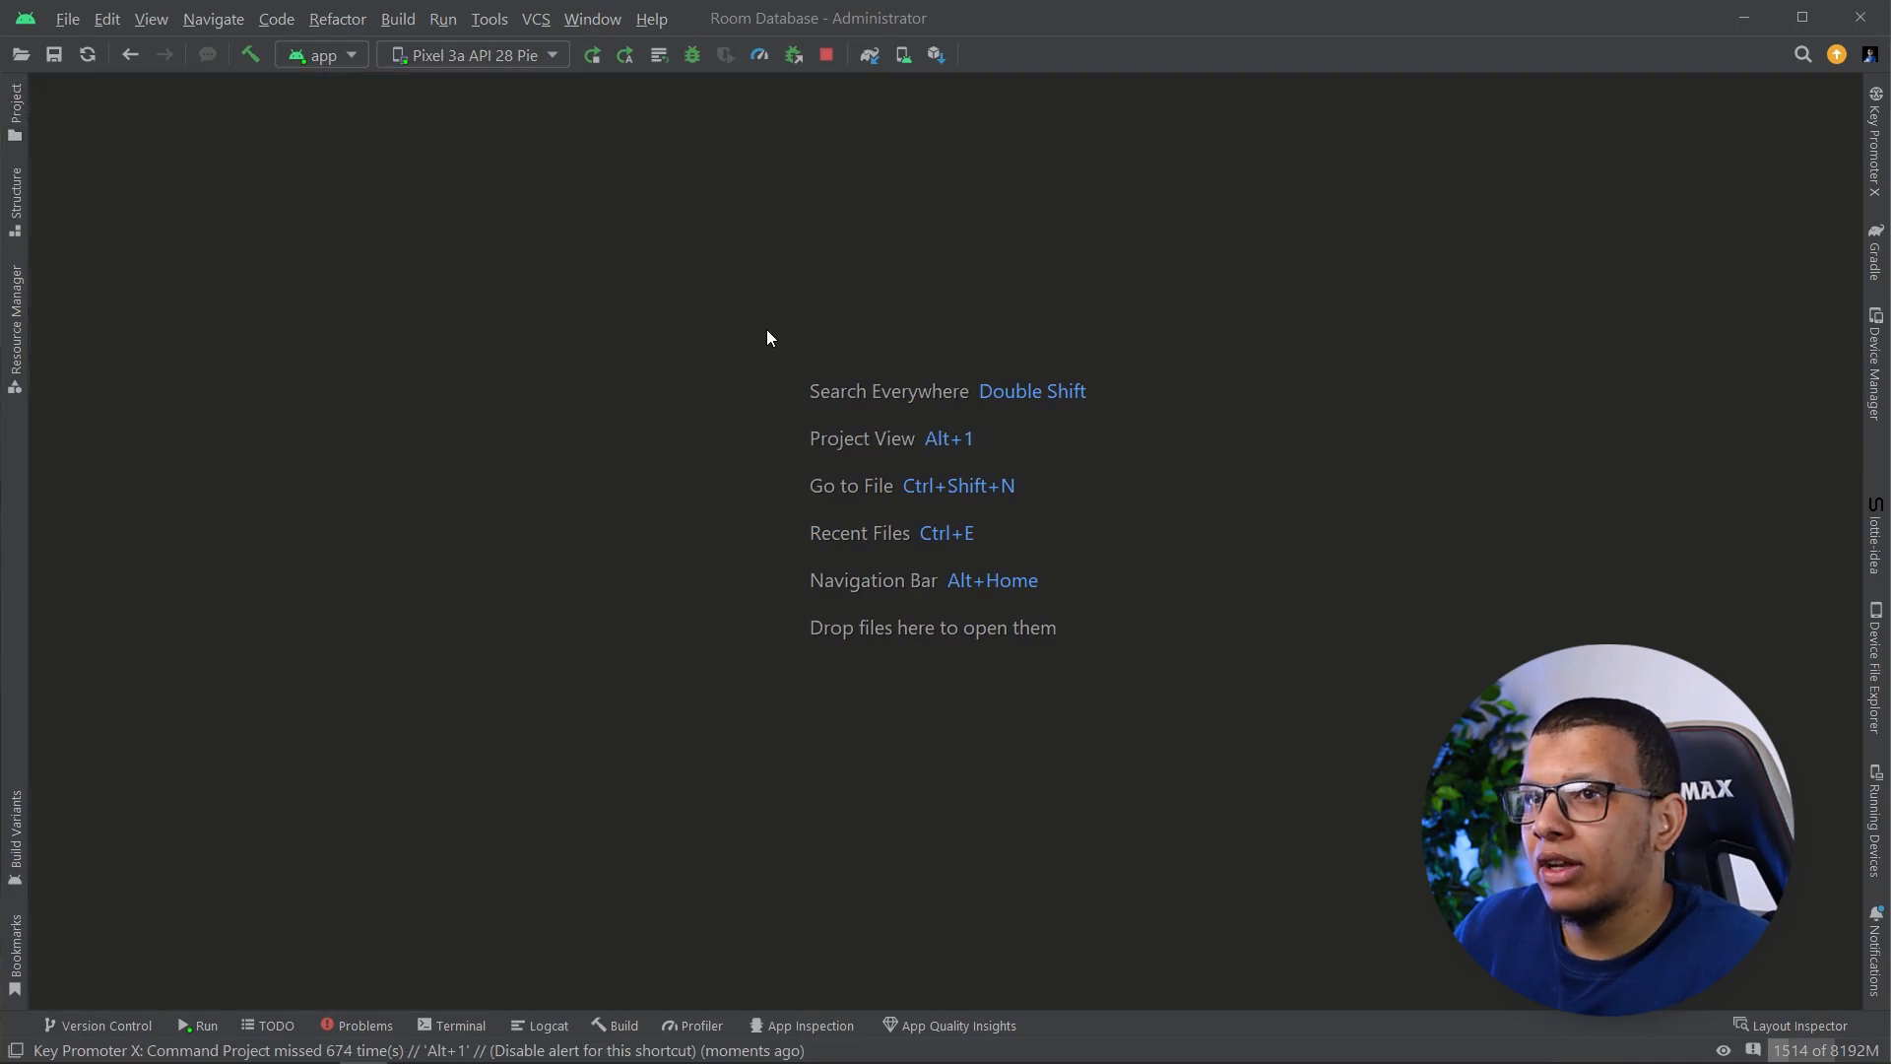
Install the Relay for Android Studio plugin from the Settings plugin marketplace
{"action": "left_click", "coordinate": [67, 17]}
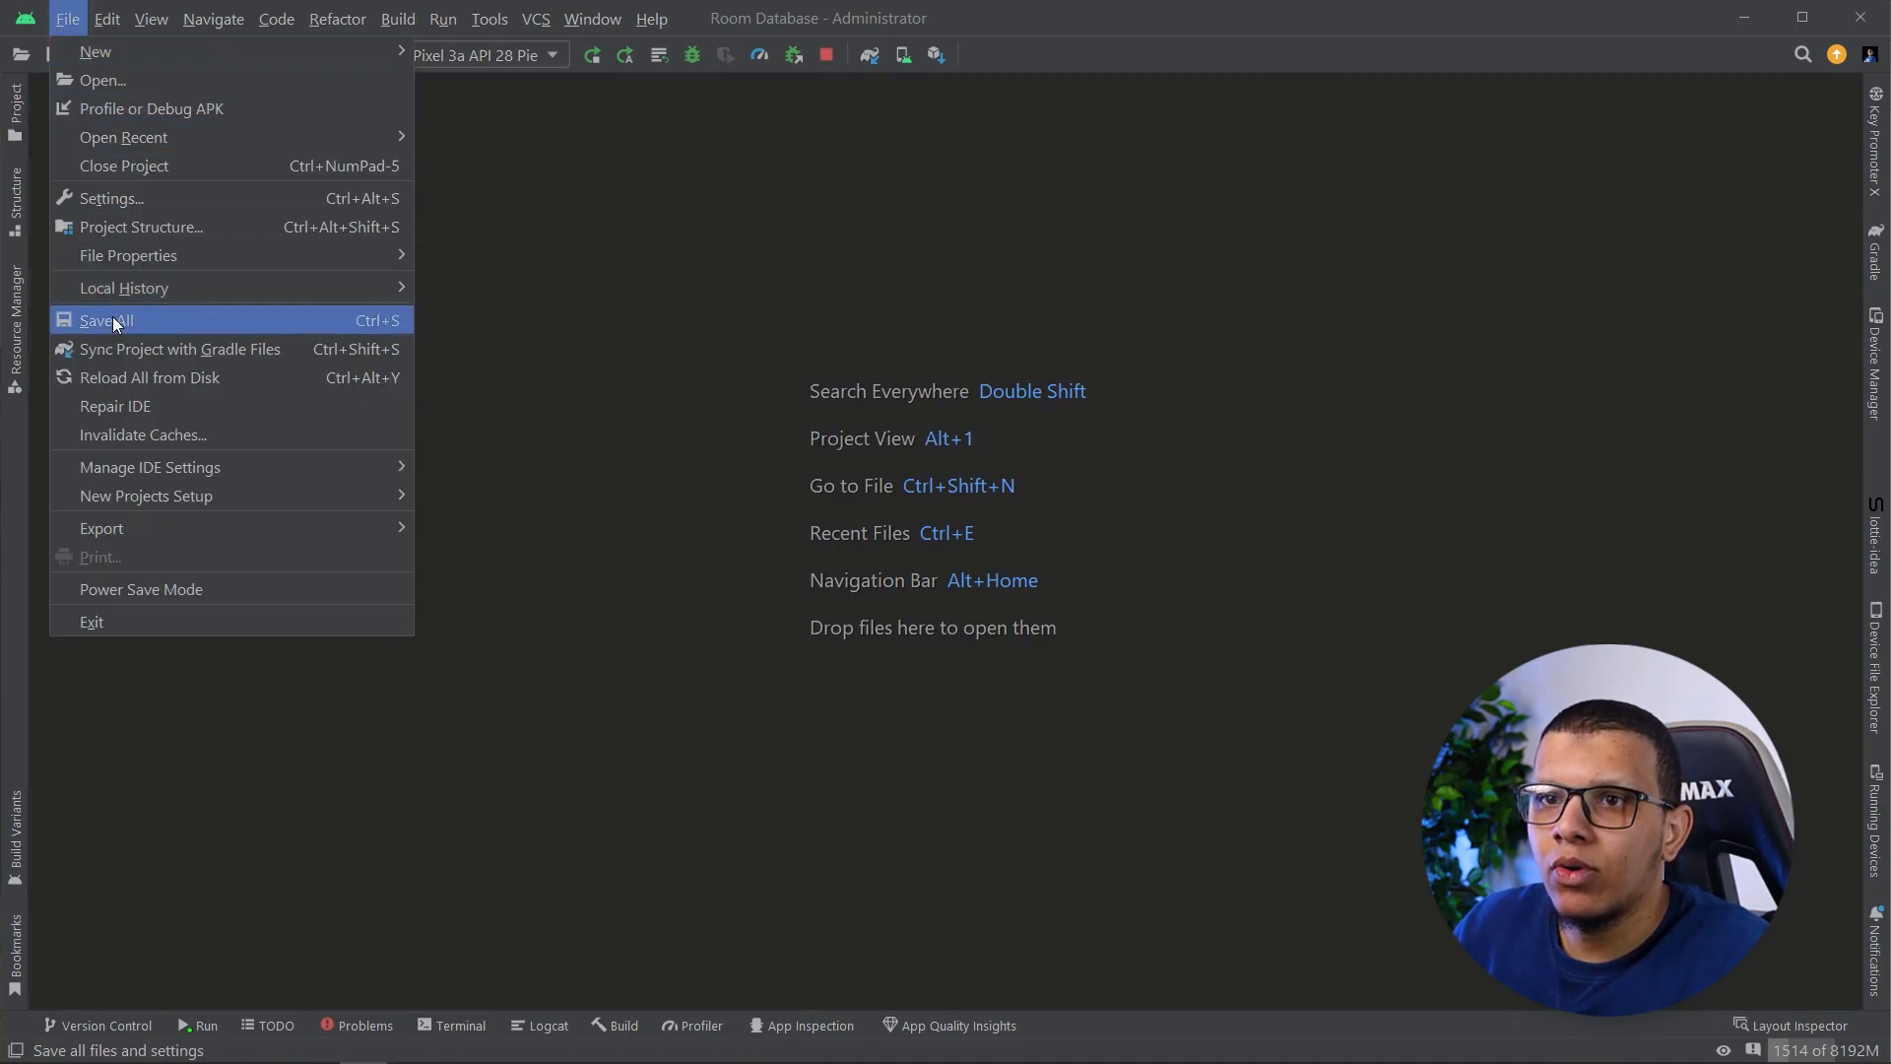
{"action": "left_click", "coordinate": [110, 196]}
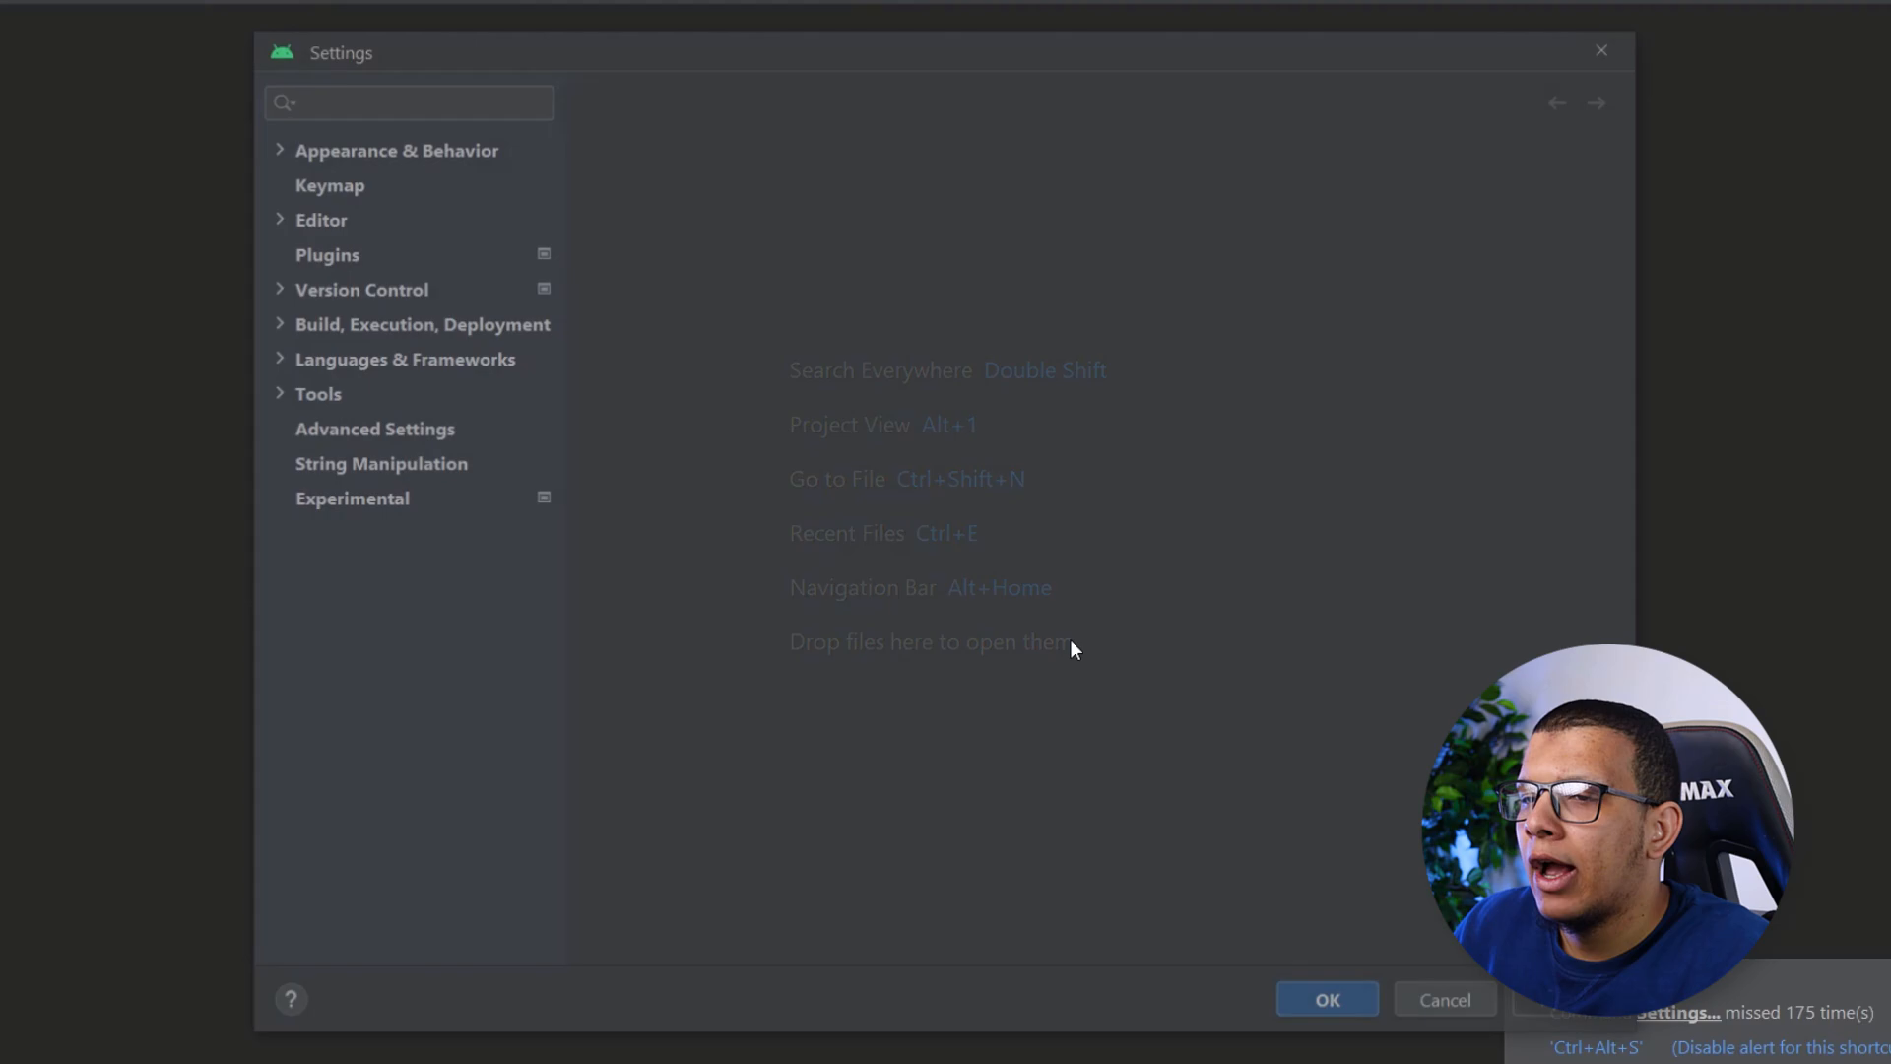
{"action": "left_click", "coordinate": [396, 149]}
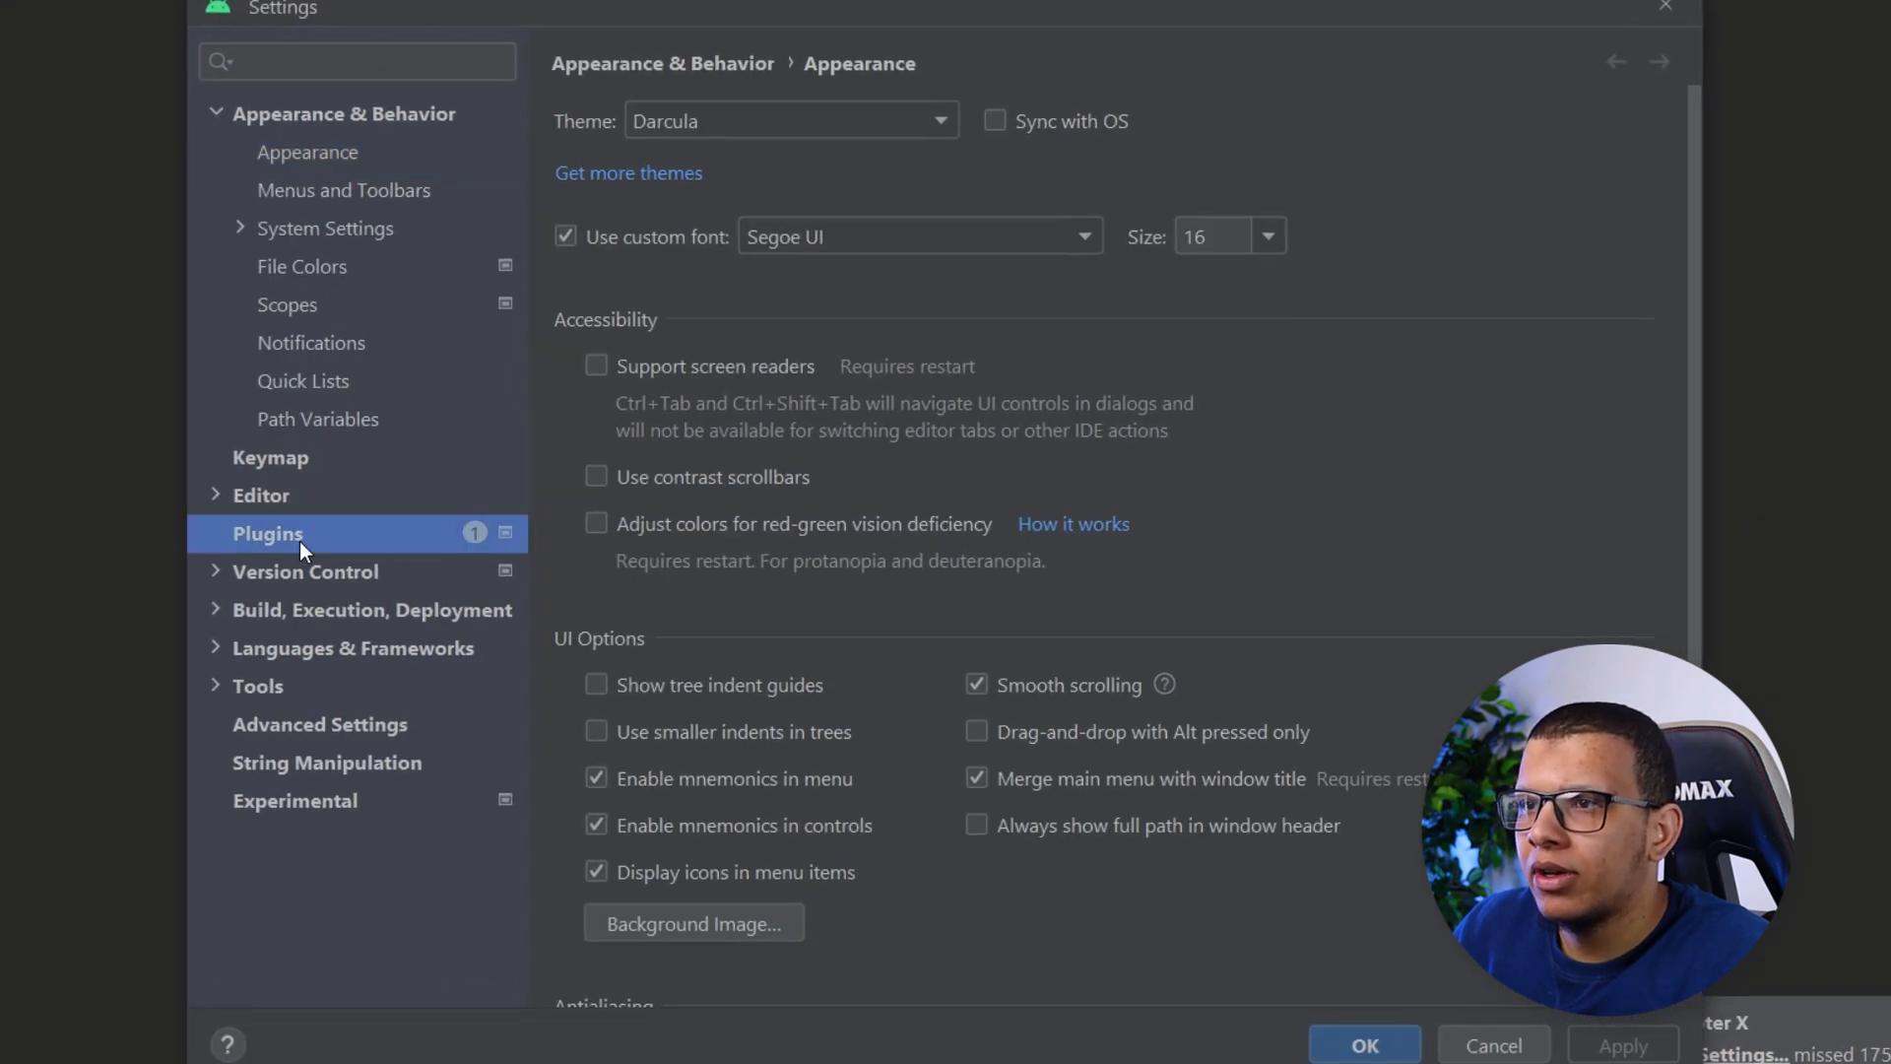
{"action": "left_click", "coordinate": [268, 534]}
{"action": "type", "text": "relay"}
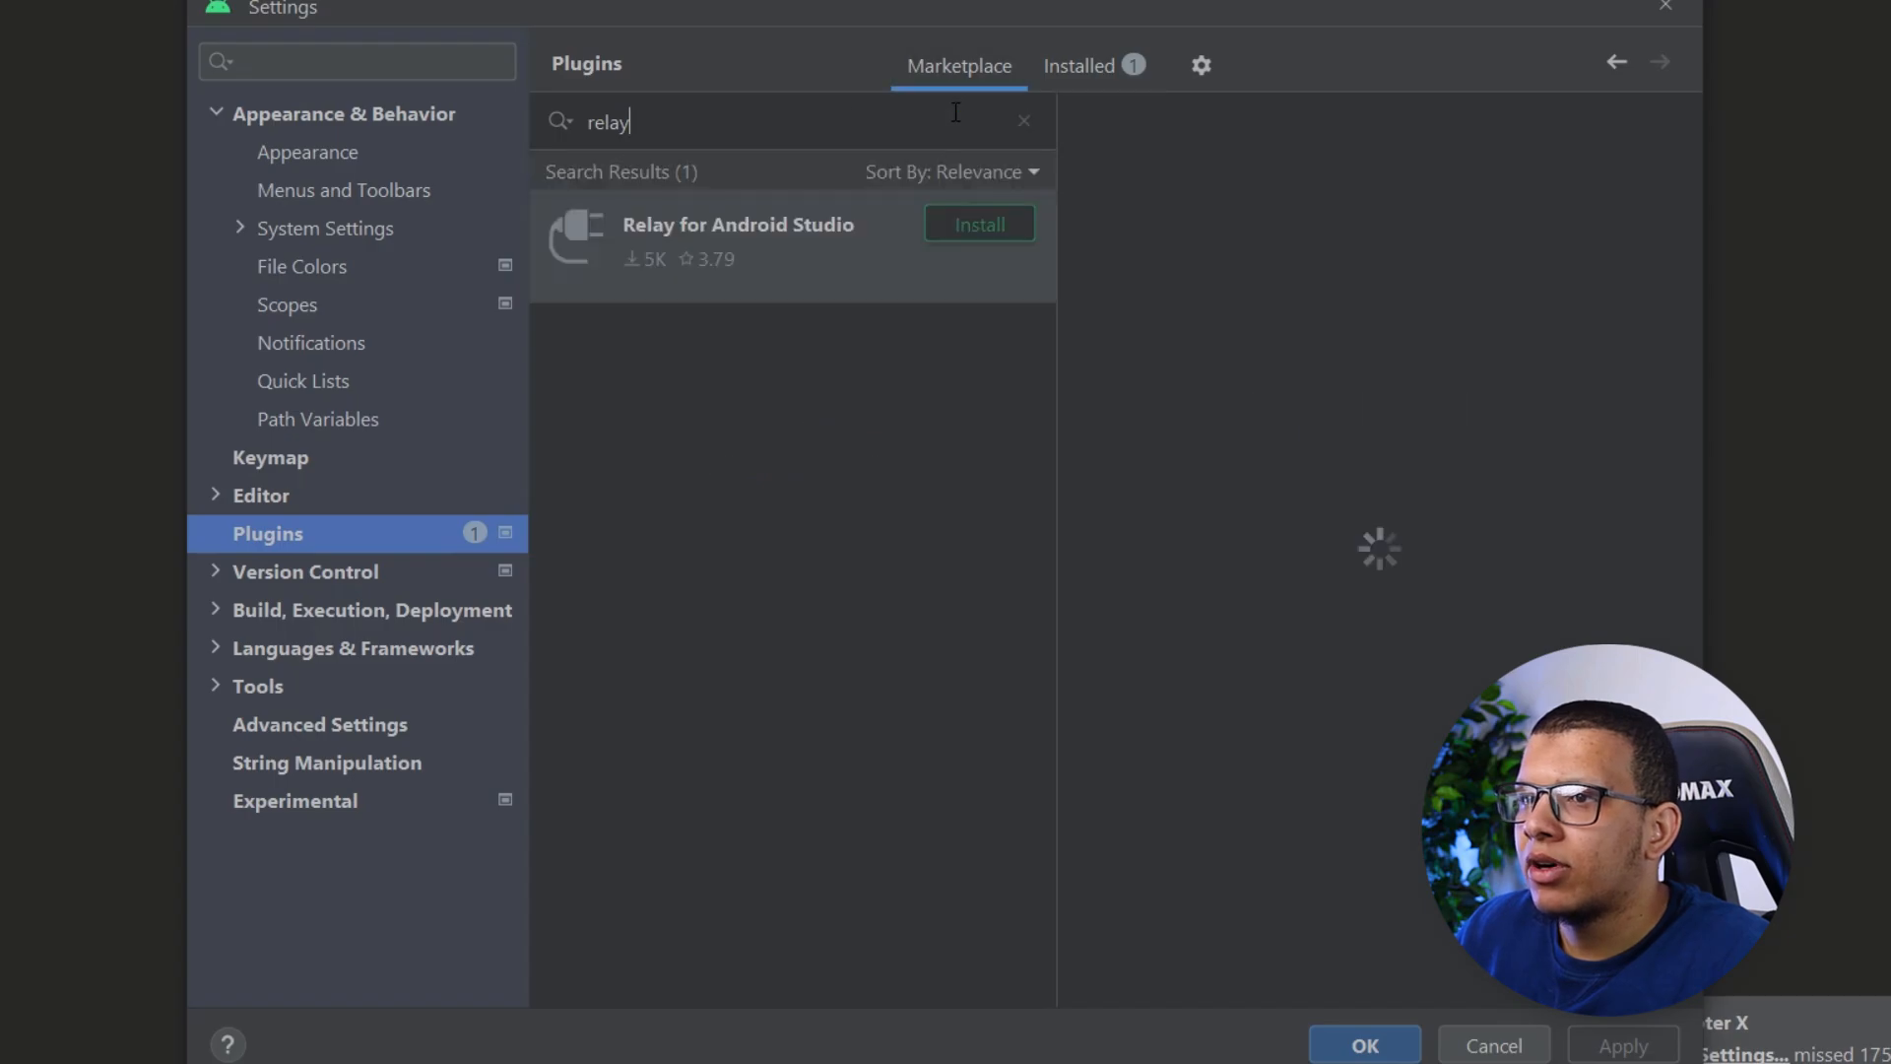
{"action": "left_click", "coordinate": [736, 225]}
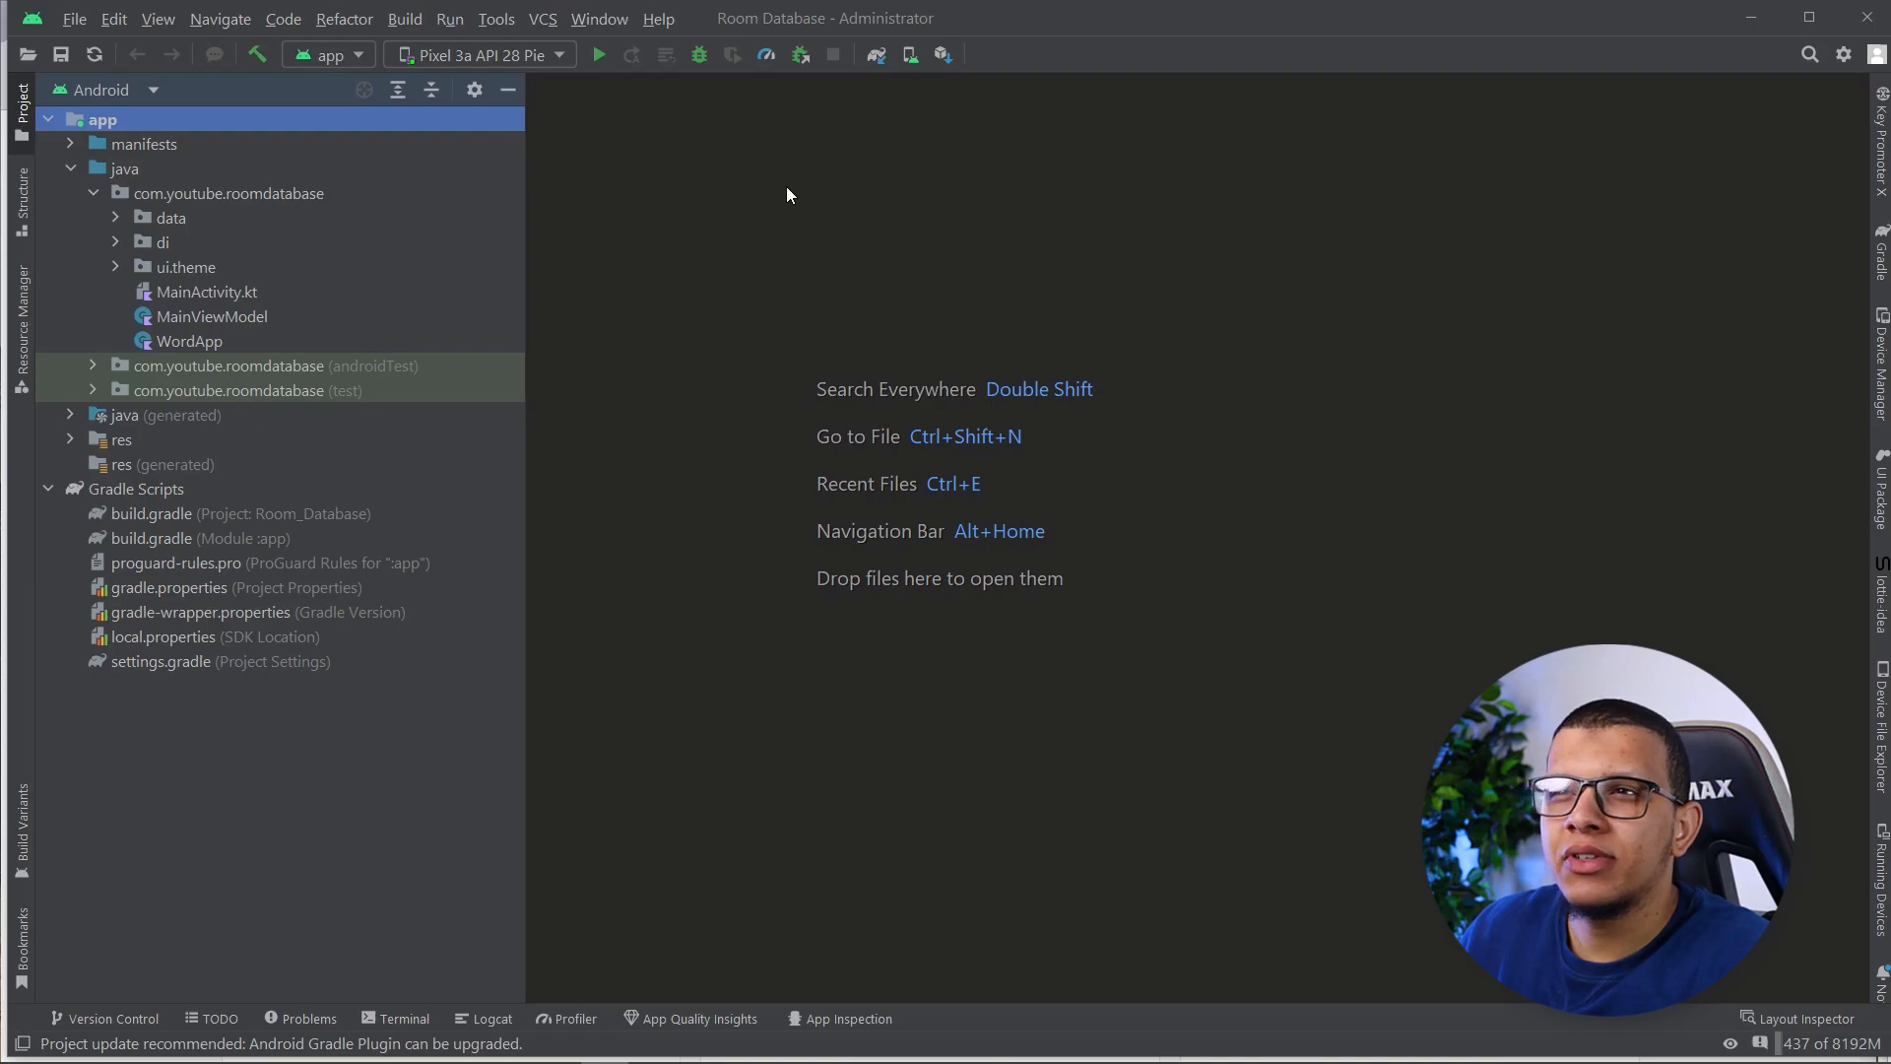
Reach the empty Figma Access Token field in Tools > Relay Settings
{"action": "left_click", "coordinate": [495, 18]}
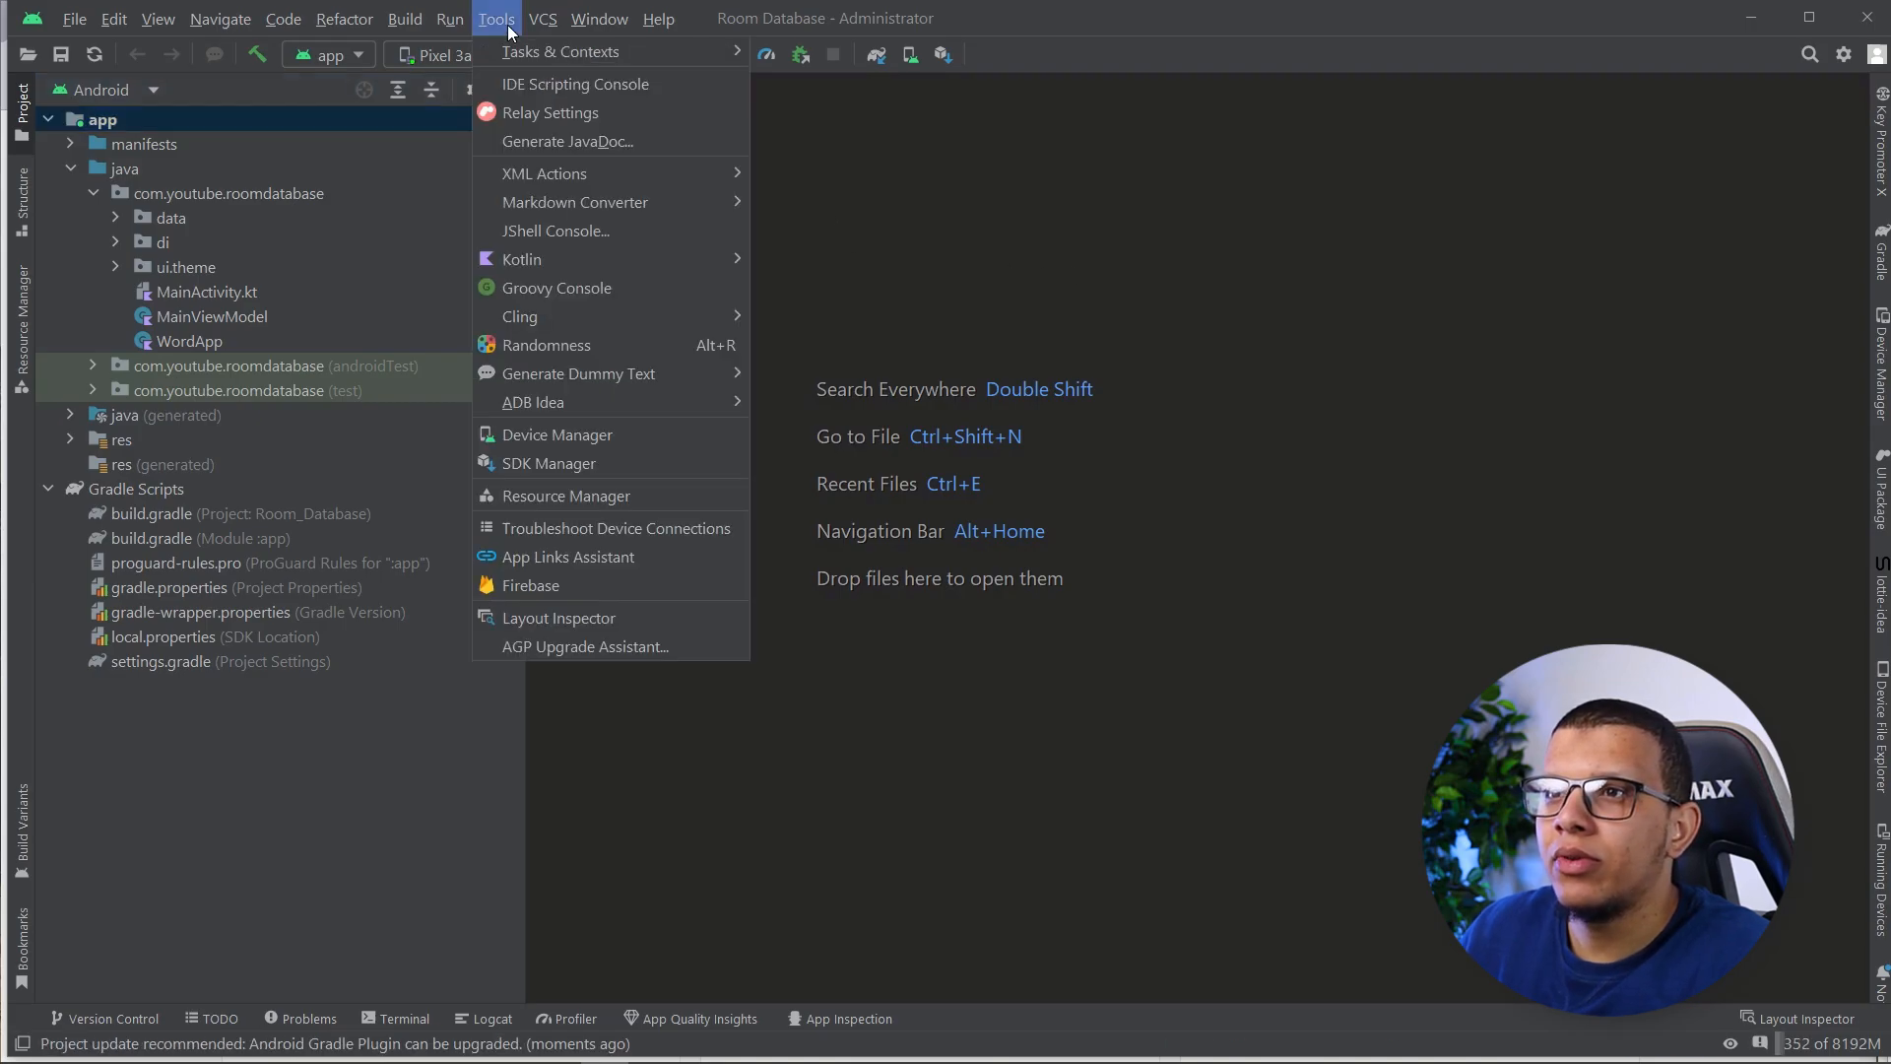
{"action": "mouse_move", "coordinate": [550, 113]}
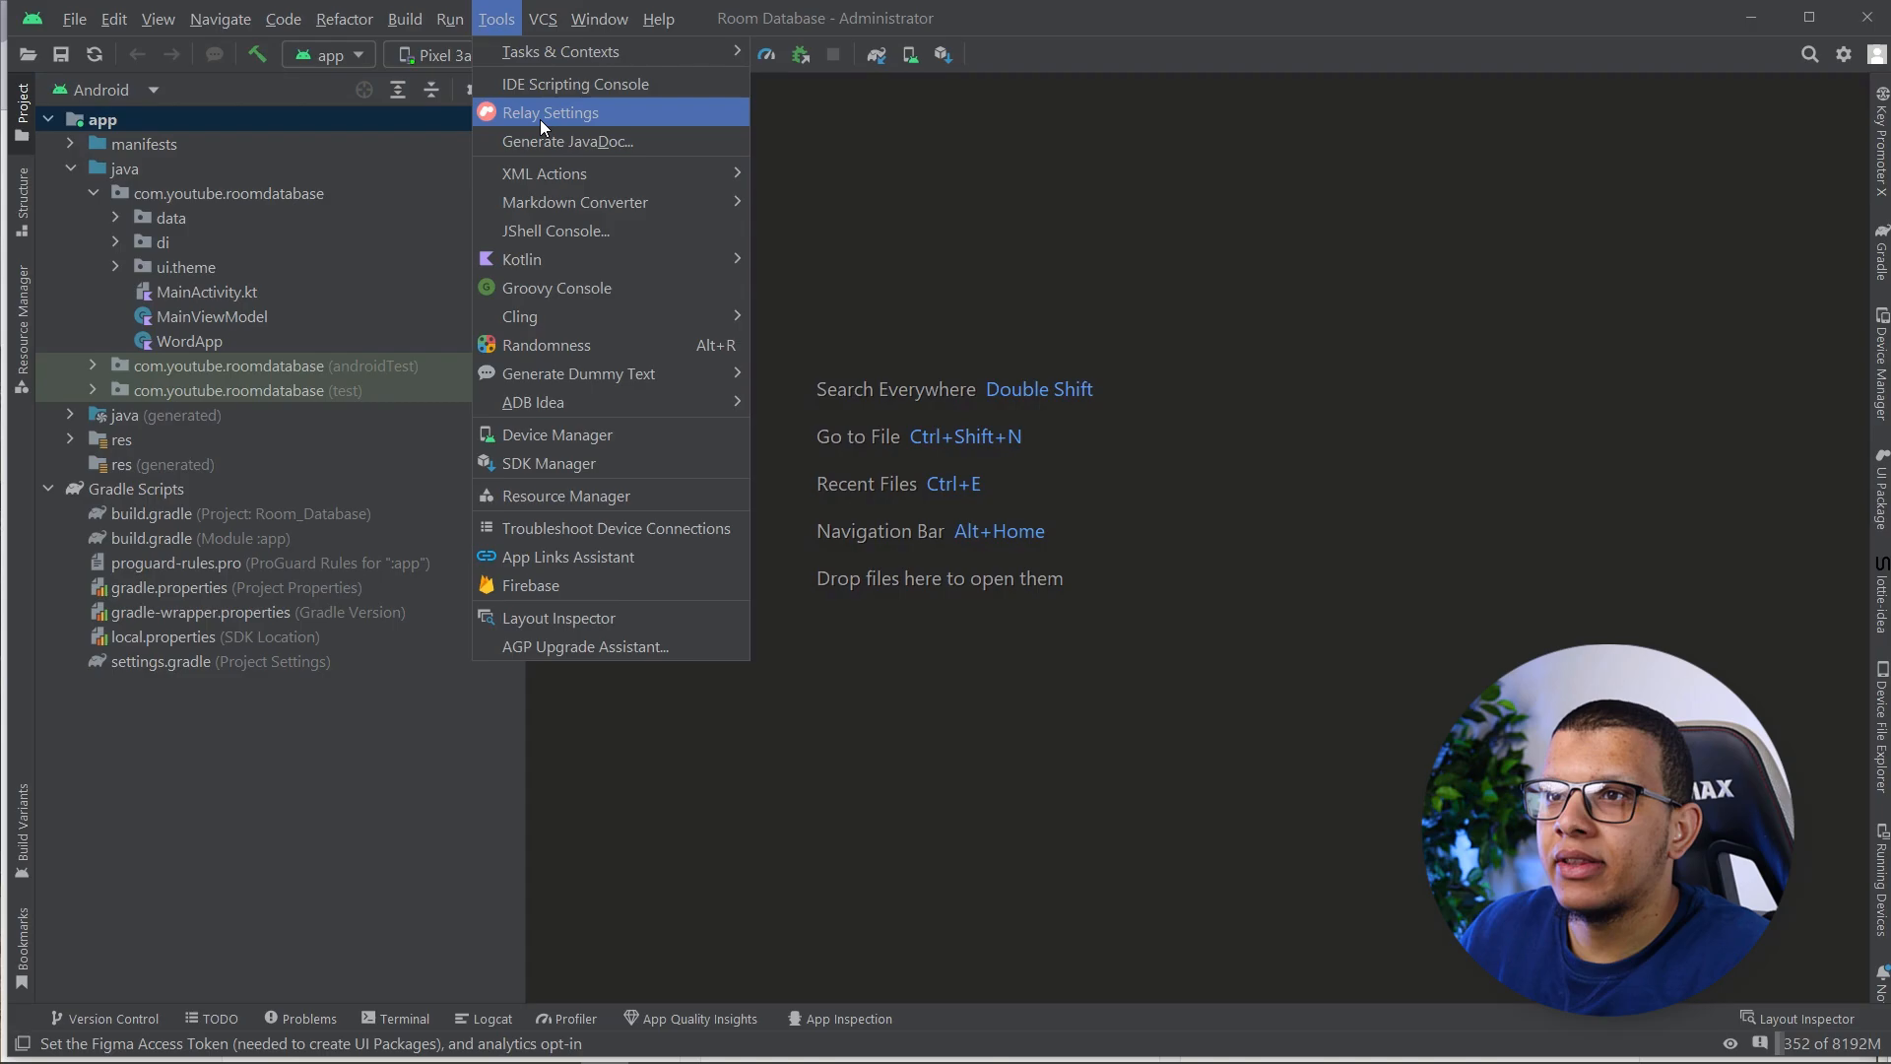
{"action": "left_click", "coordinate": [550, 112]}
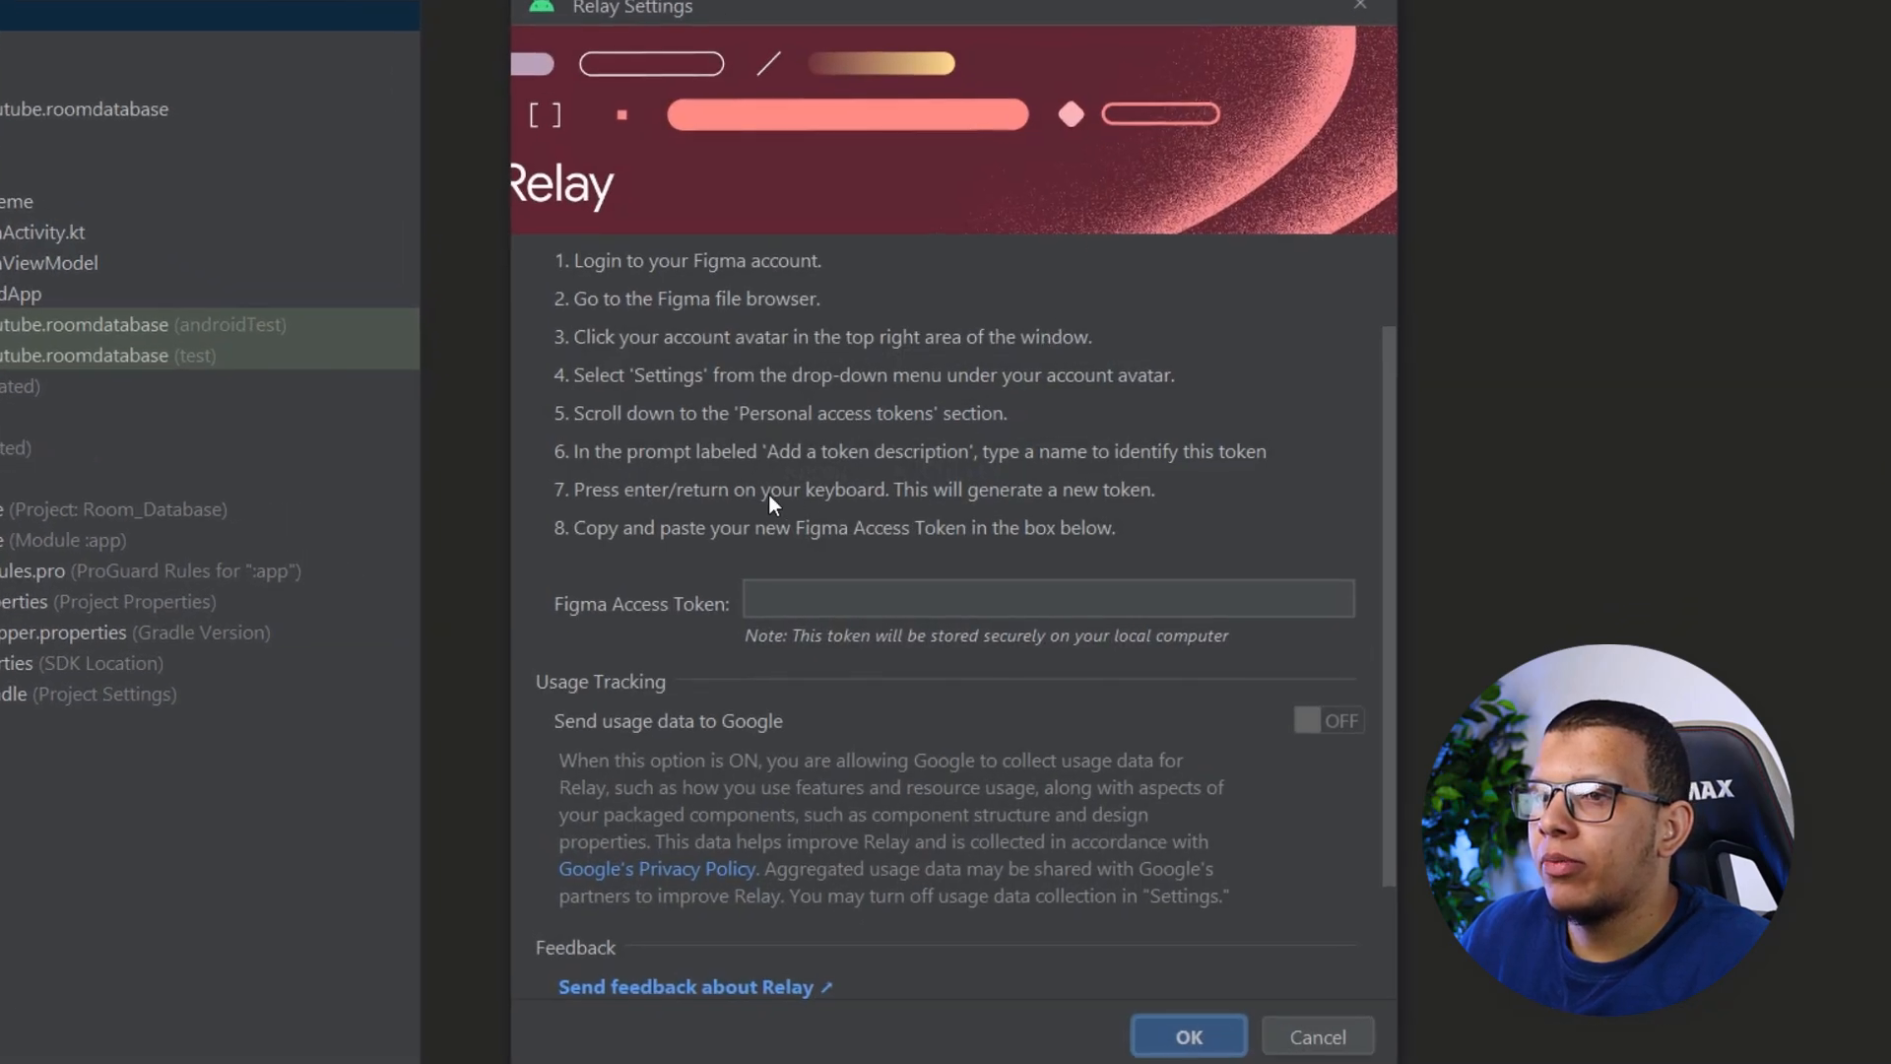
{"action": "left_click", "coordinate": [1046, 601]}
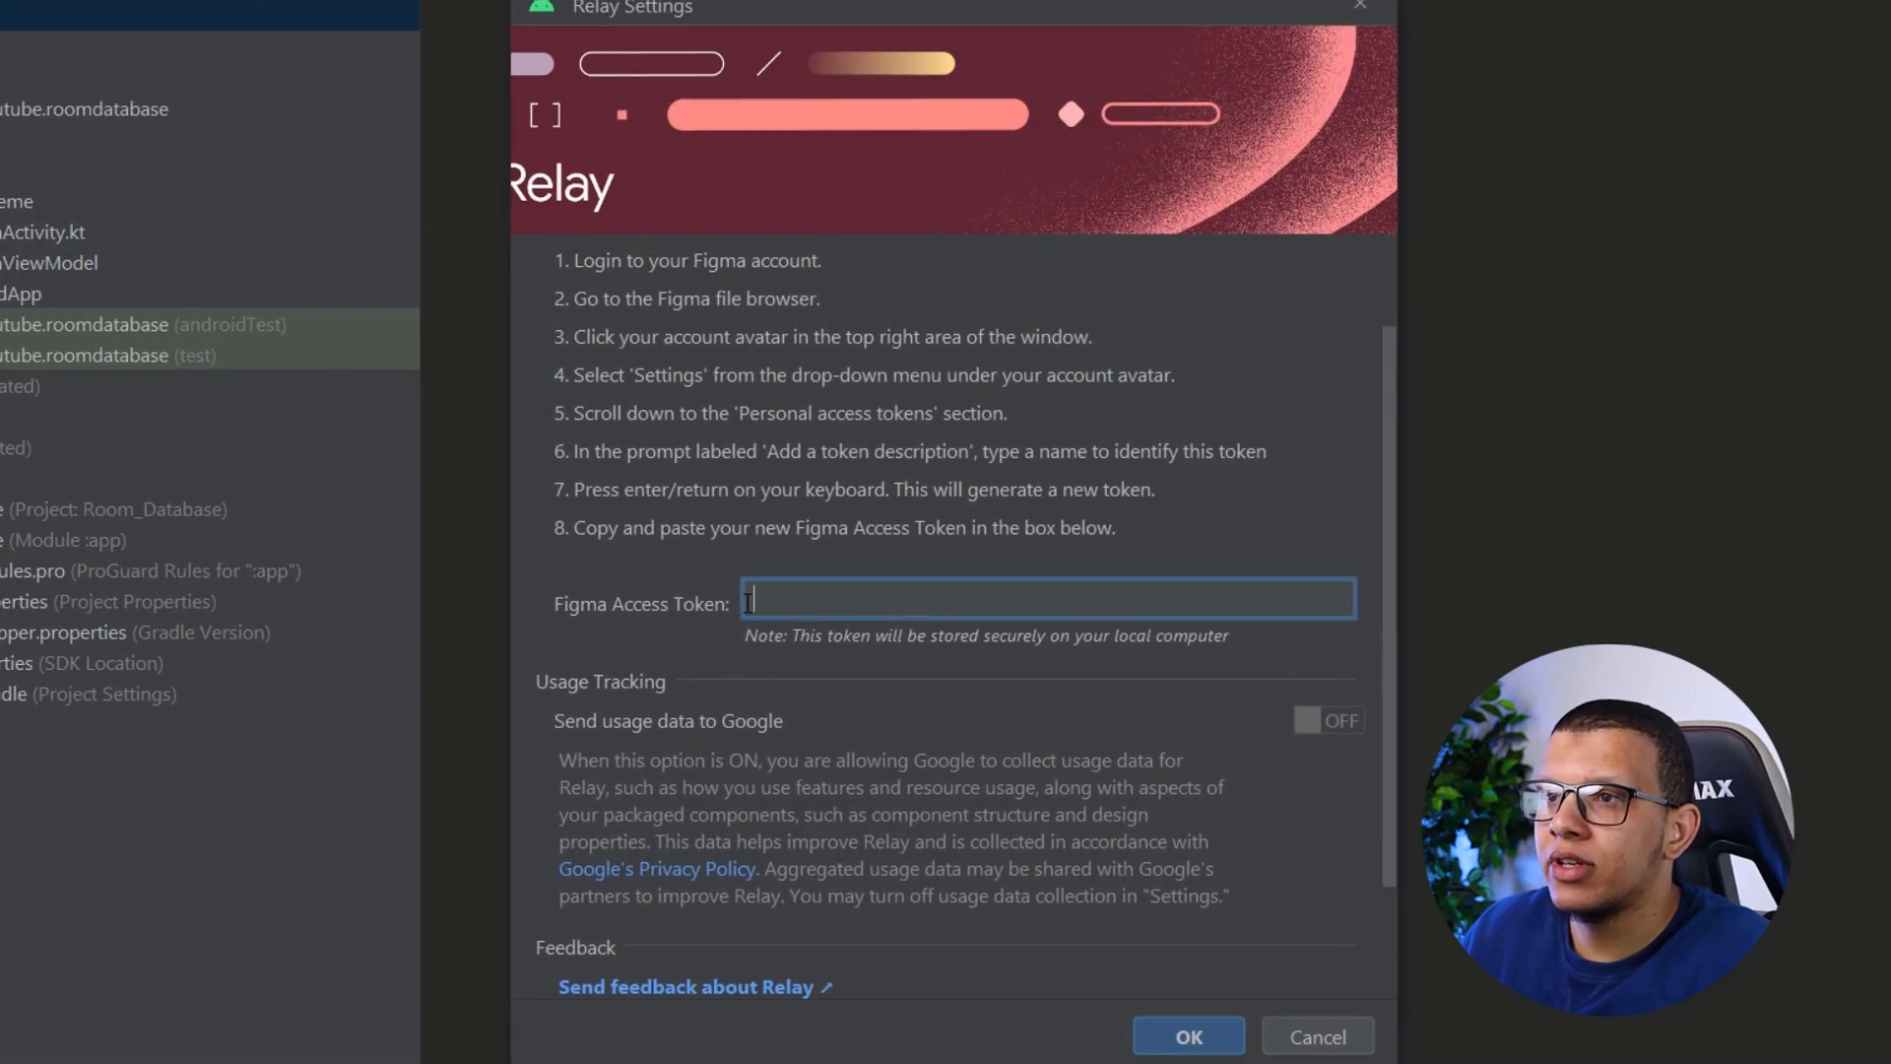
{"action": "mouse_move", "coordinate": [772, 557]}
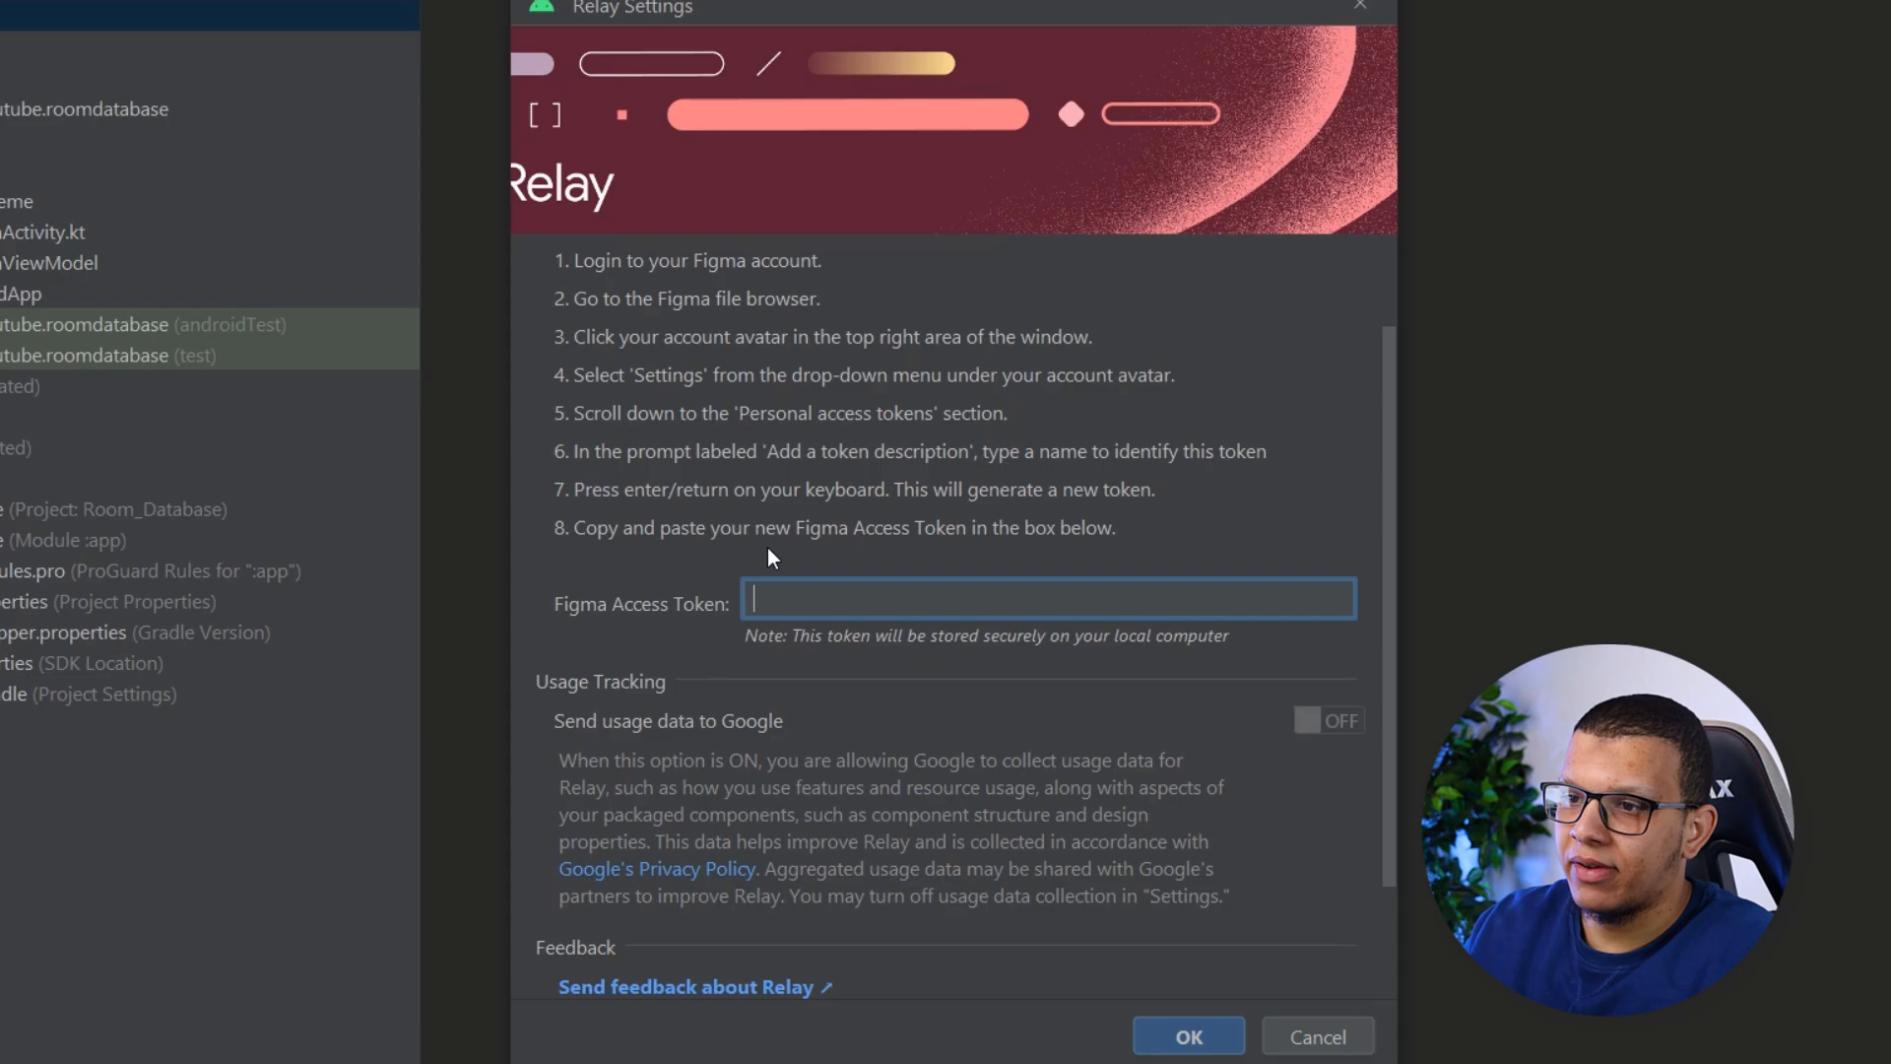
{"action": "scroll", "scroll_direction": "down", "scroll_amount": 3}
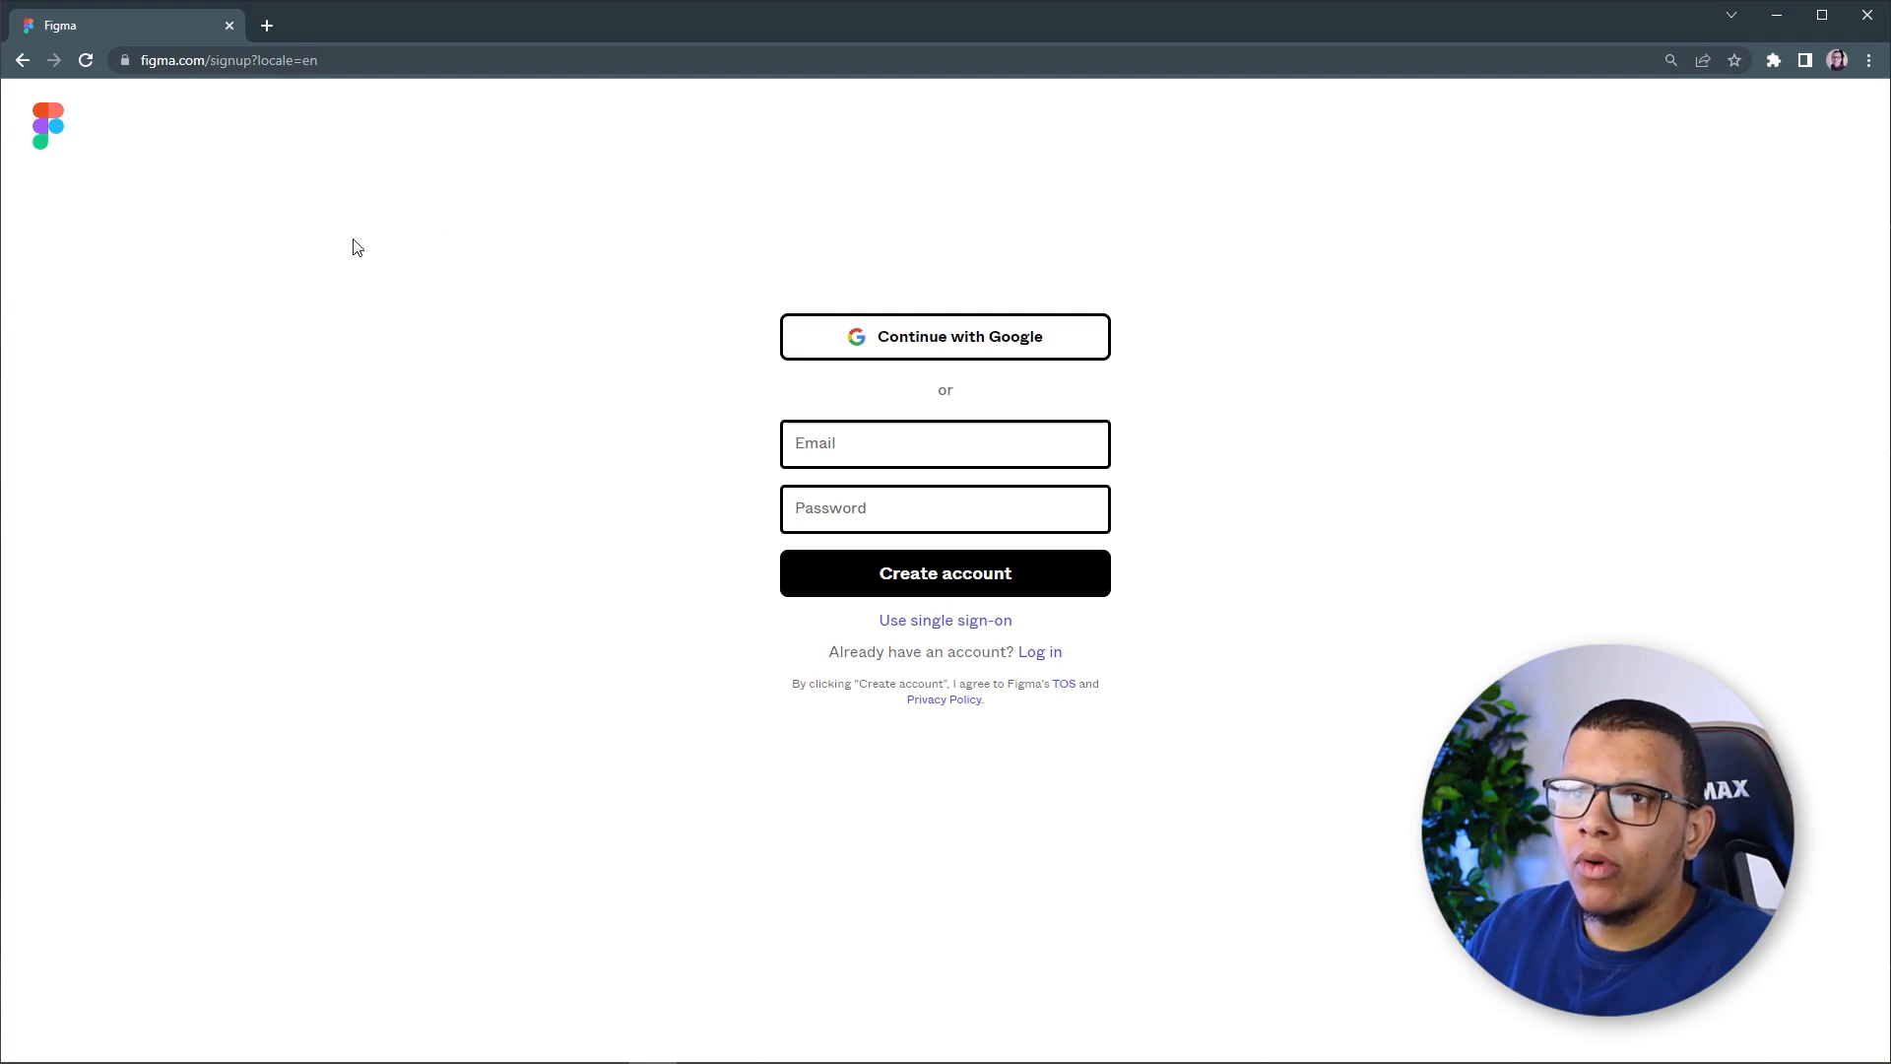
Sign up for Figma with Google, choosing Software development and For work
{"action": "left_click", "coordinate": [943, 335]}
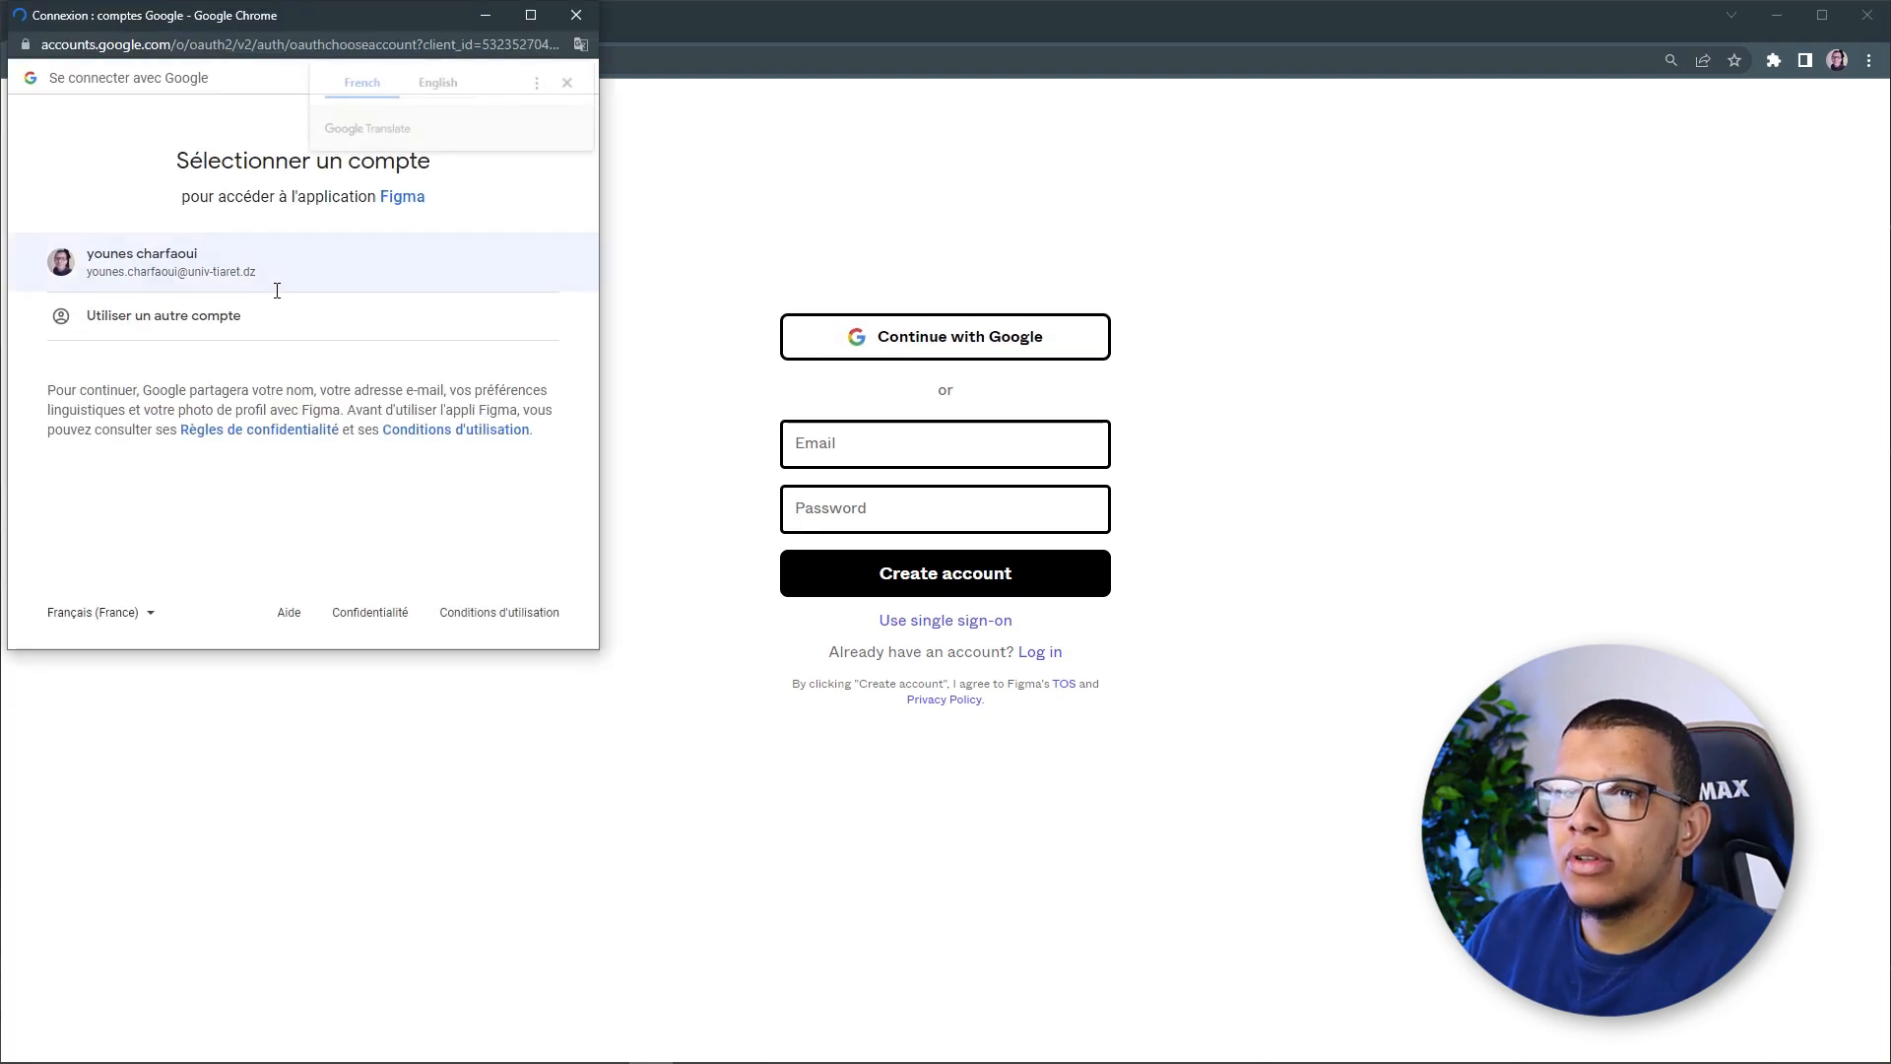
{"action": "left_click", "coordinate": [568, 83]}
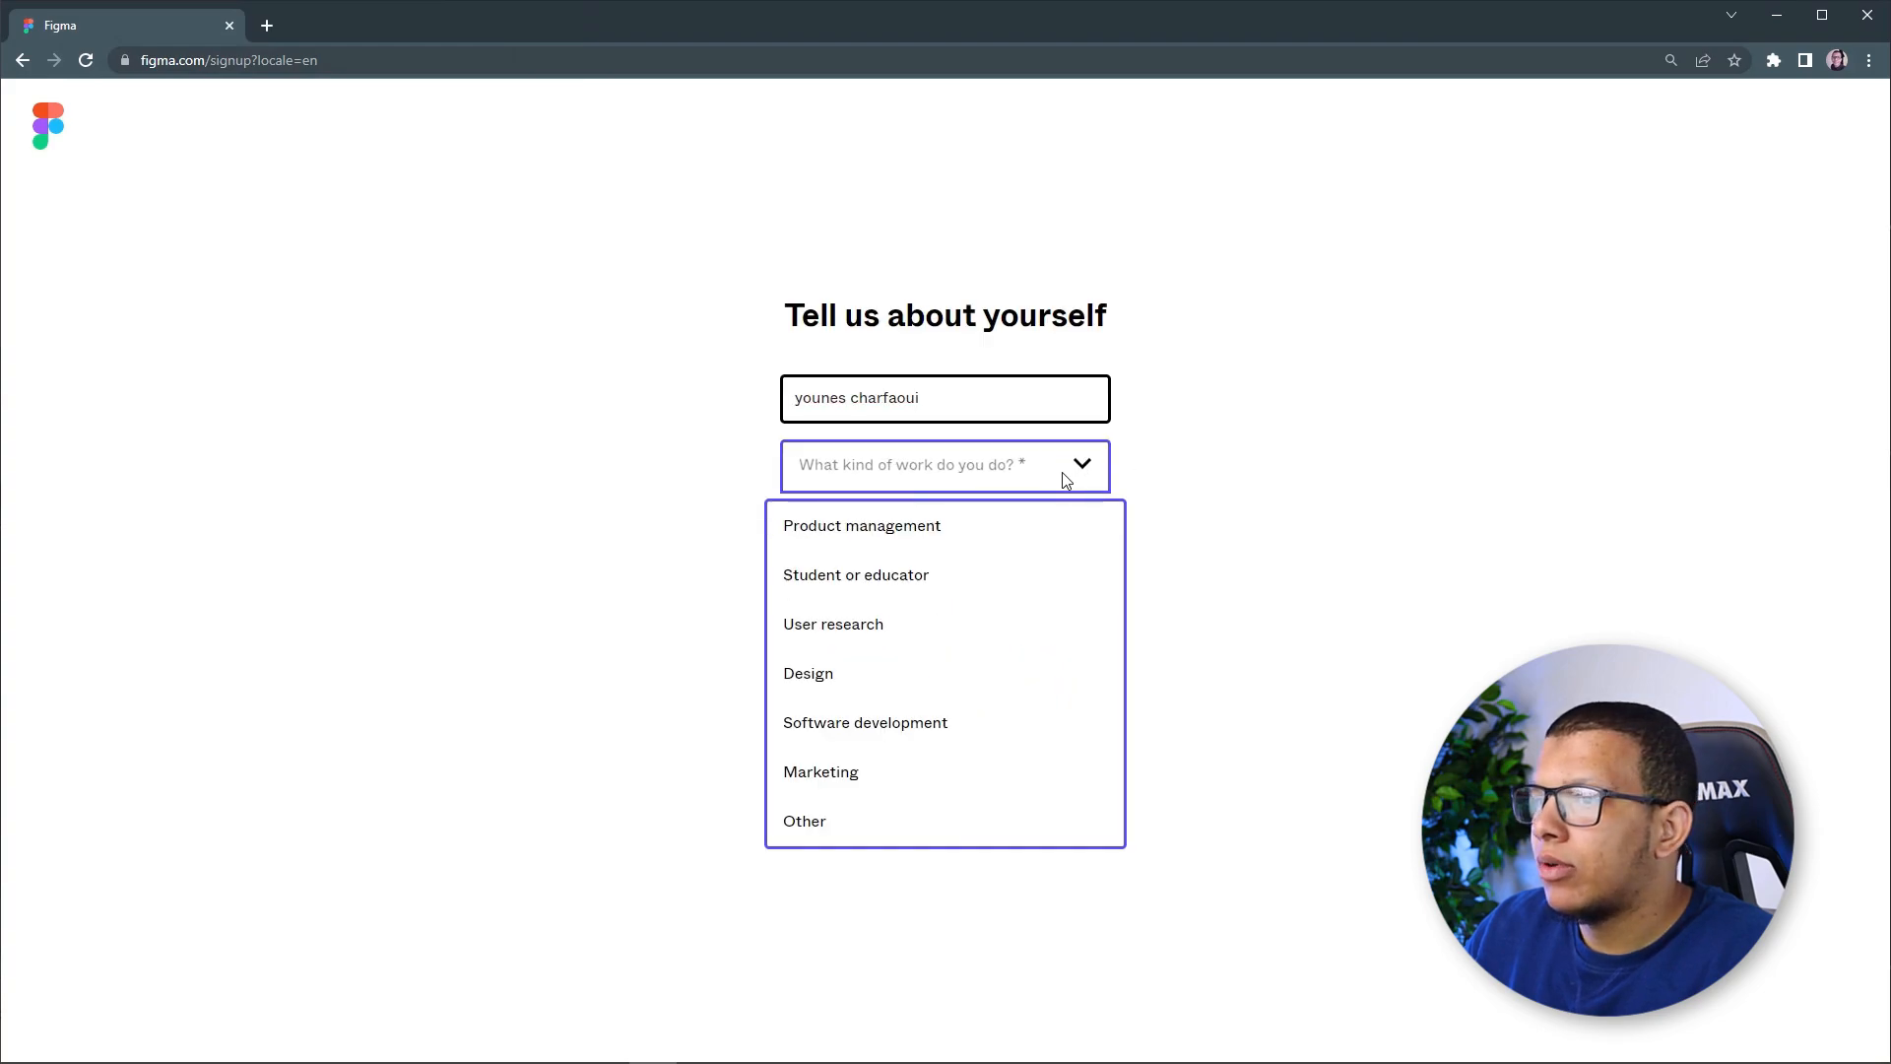
{"action": "left_click", "coordinate": [865, 722]}
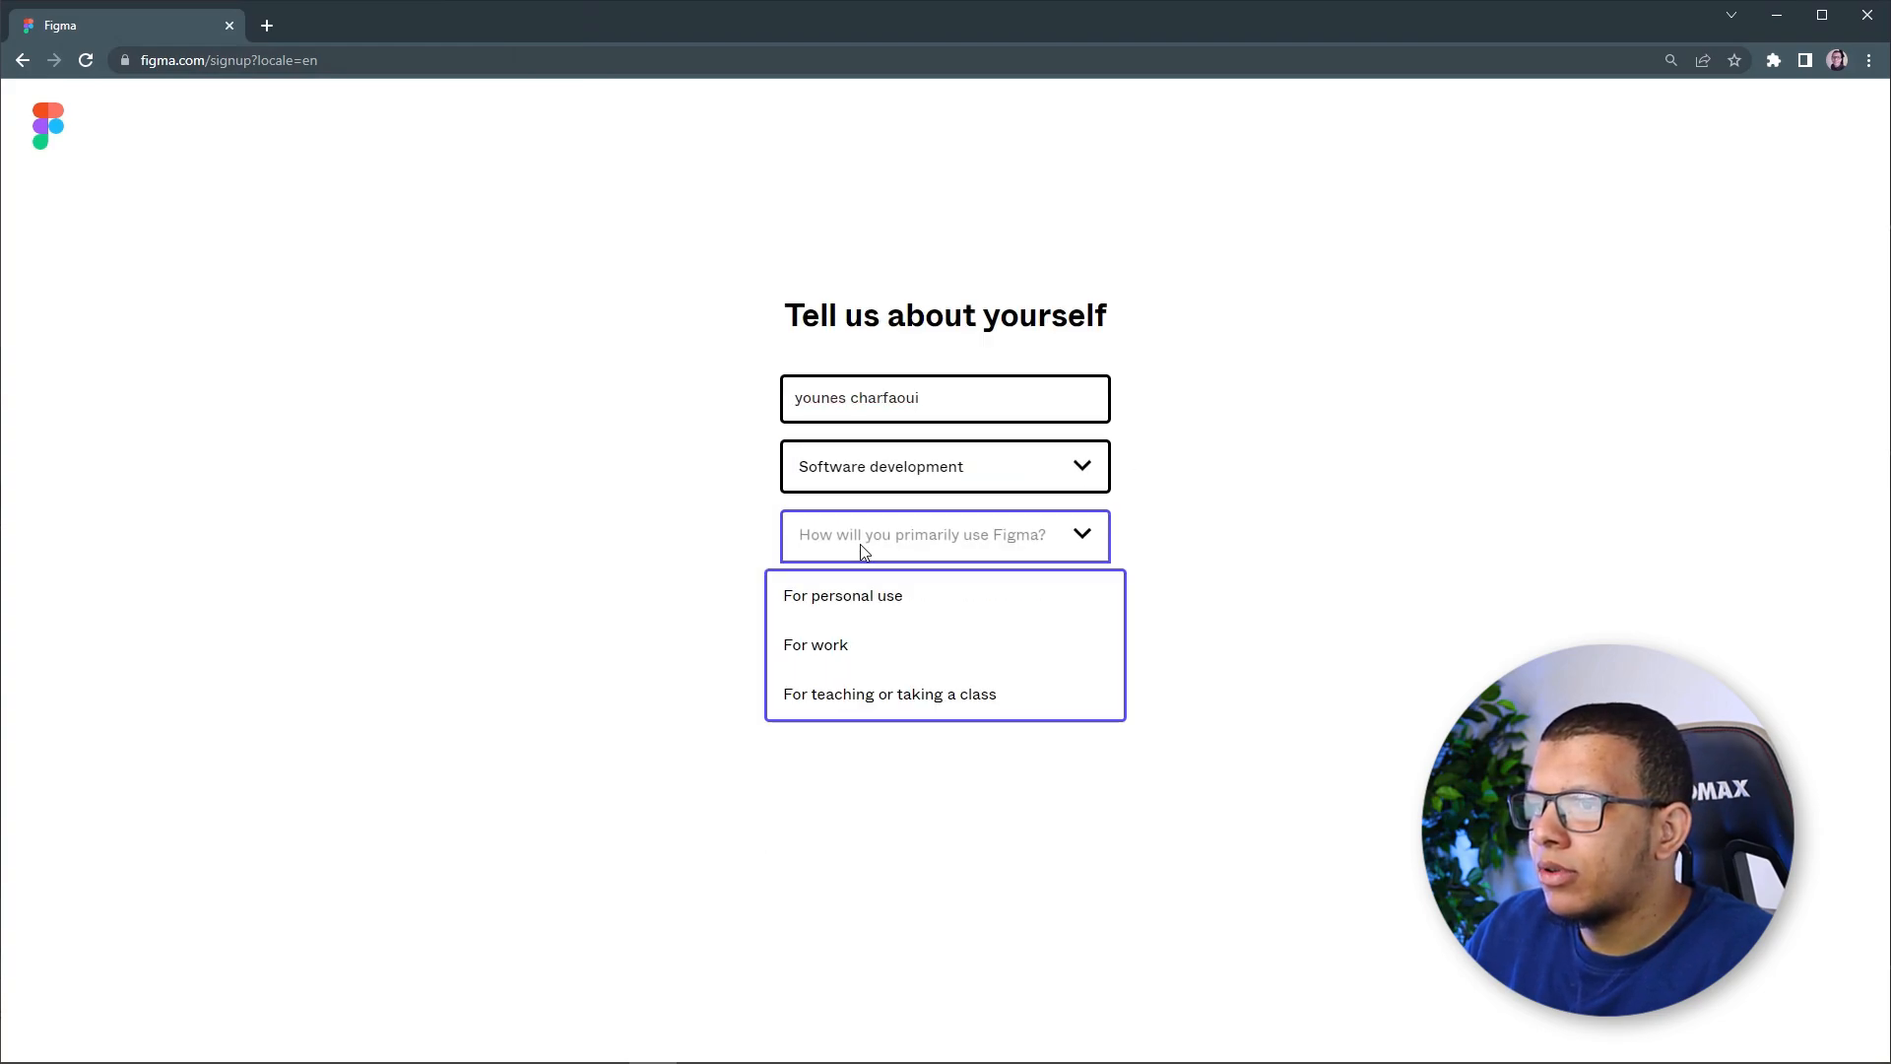
{"action": "left_click", "coordinate": [816, 644]}
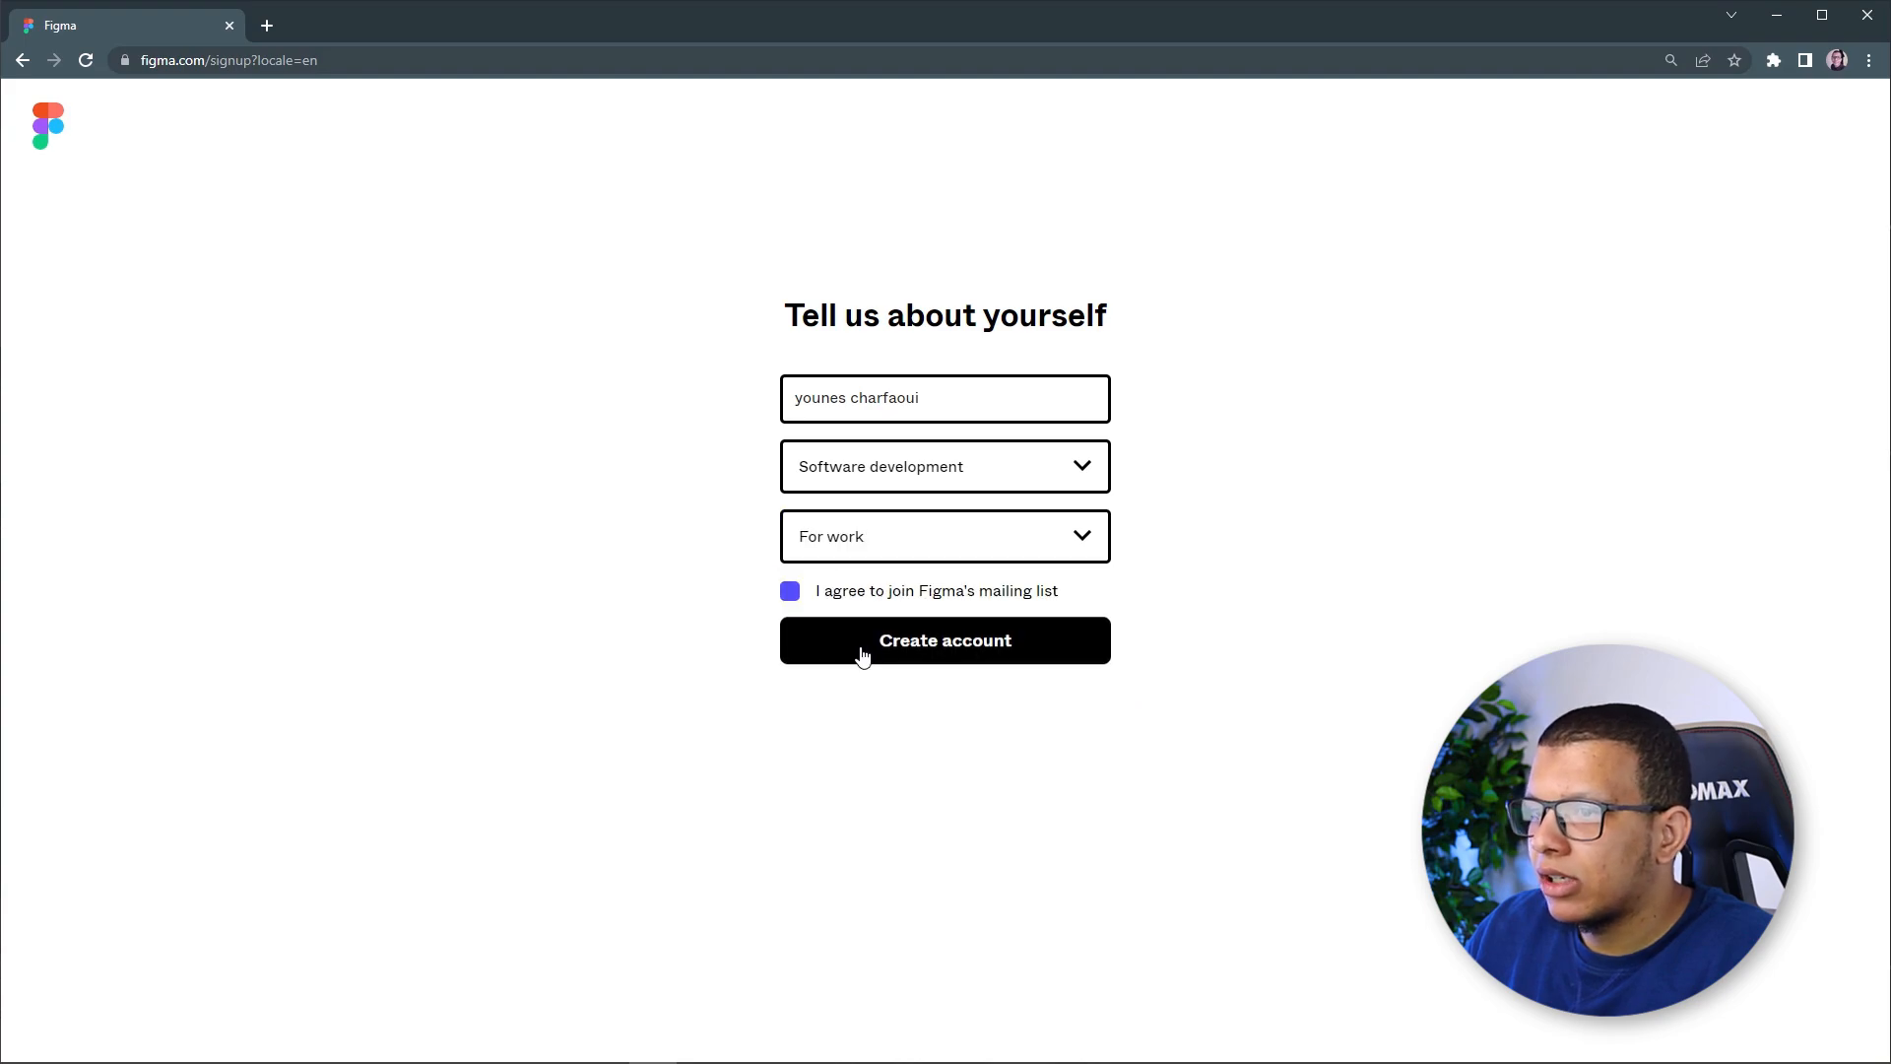
{"action": "left_click", "coordinate": [943, 640]}
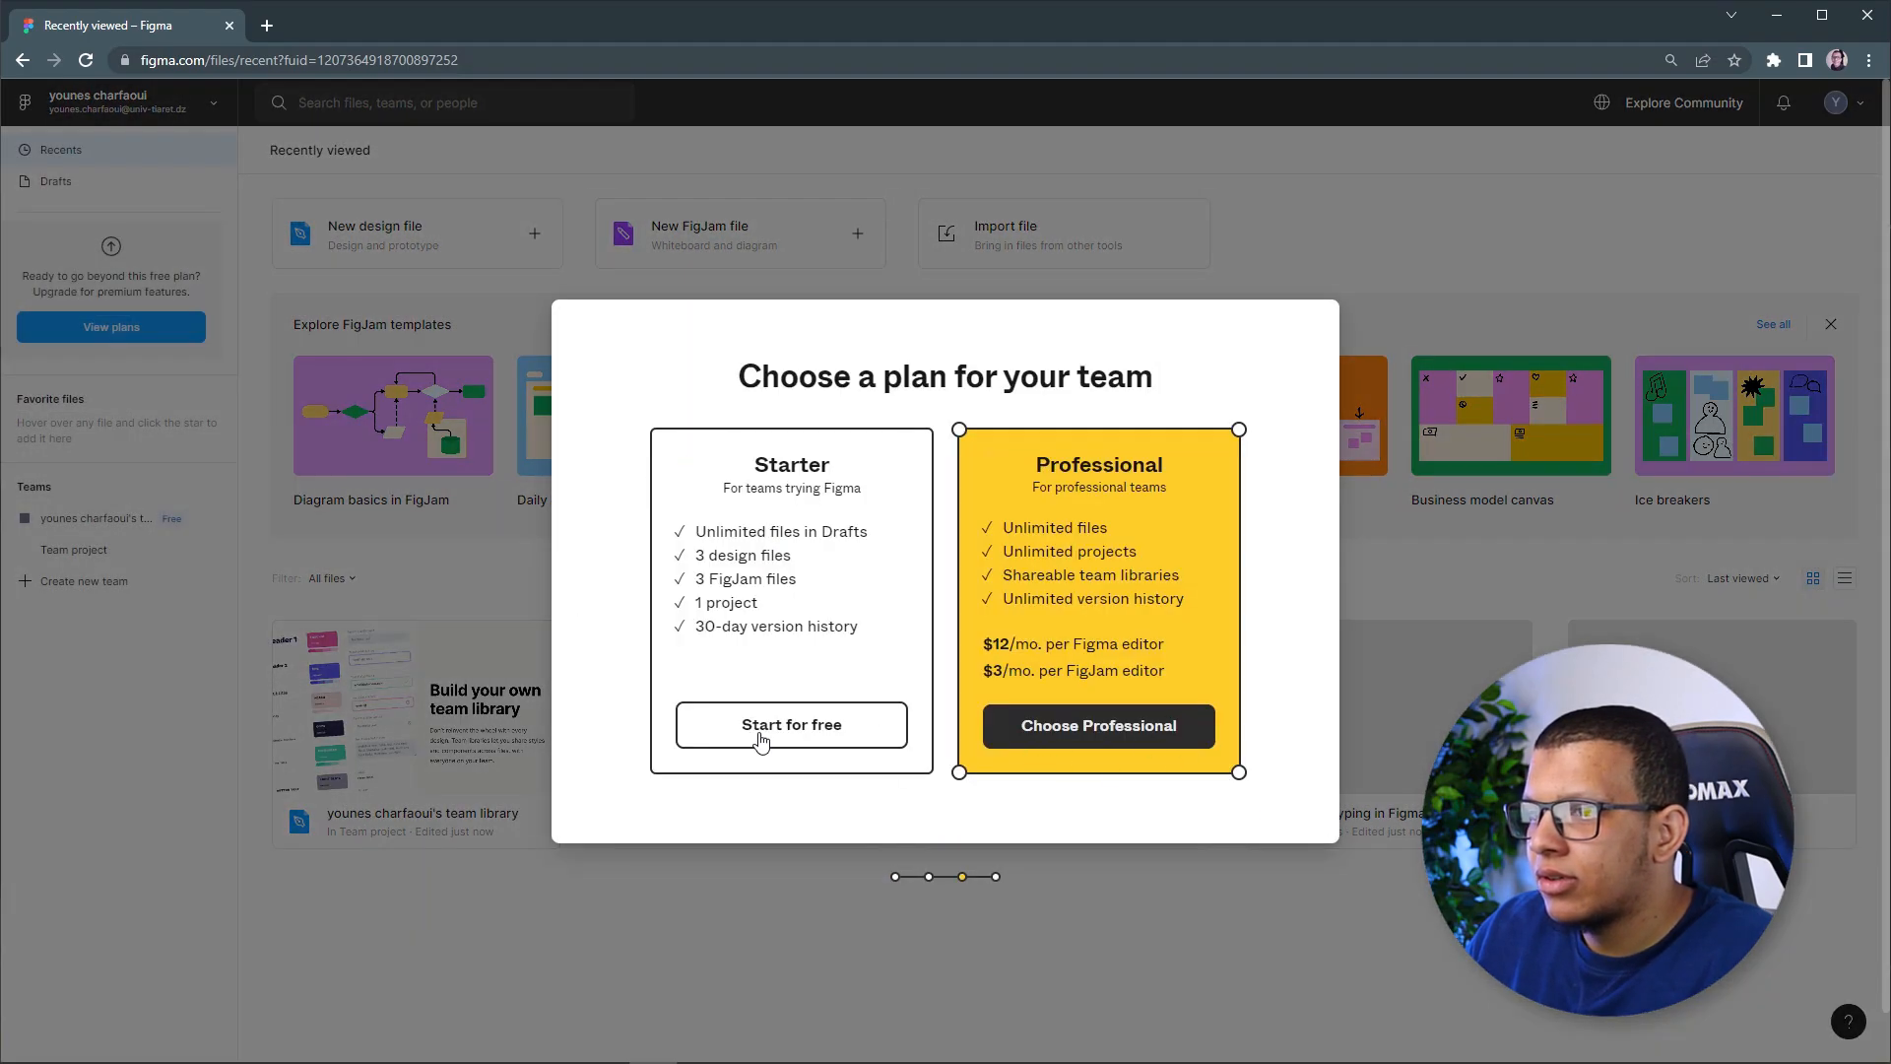
Pick the free Starter plan and skip the getting-started suggestions
{"action": "left_click", "coordinate": [792, 725]}
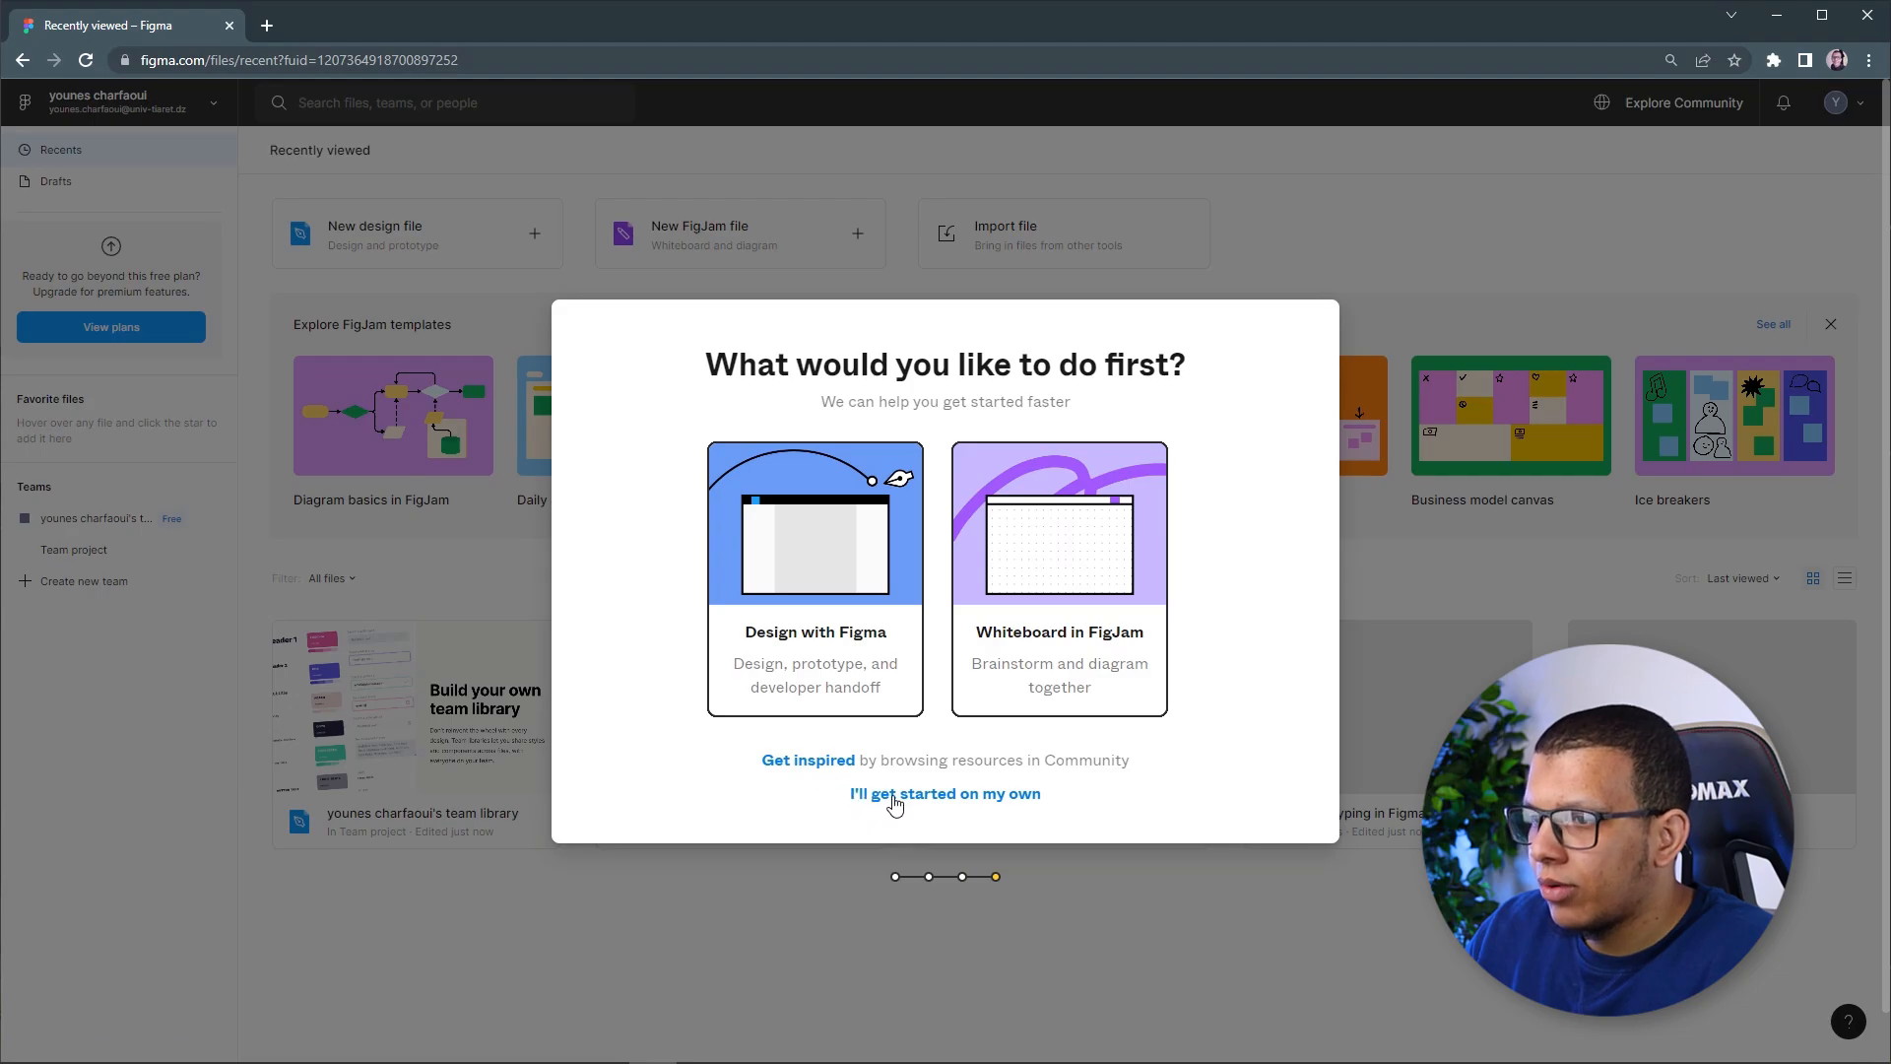
{"action": "left_click", "coordinate": [944, 794]}
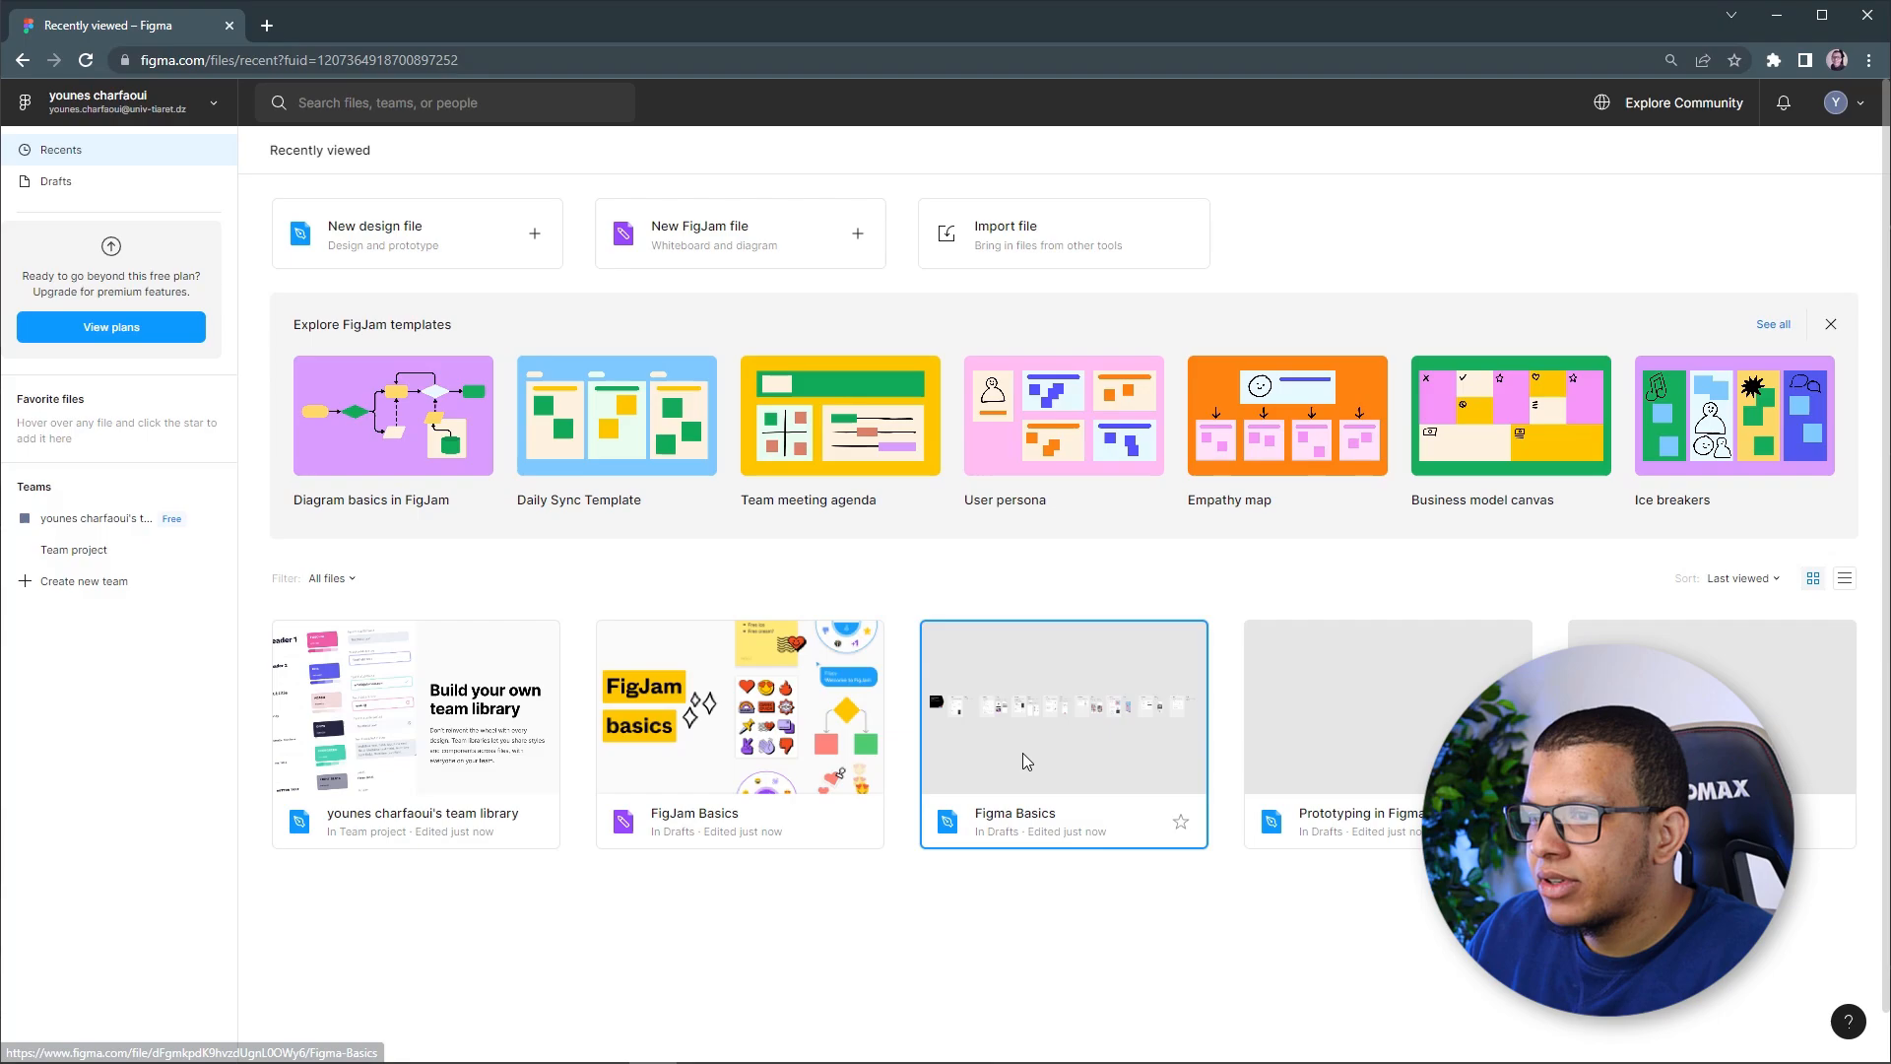
In the Figma Basics file, find and run the Relay for Figma plugin
{"action": "double_click", "coordinate": [1027, 760]}
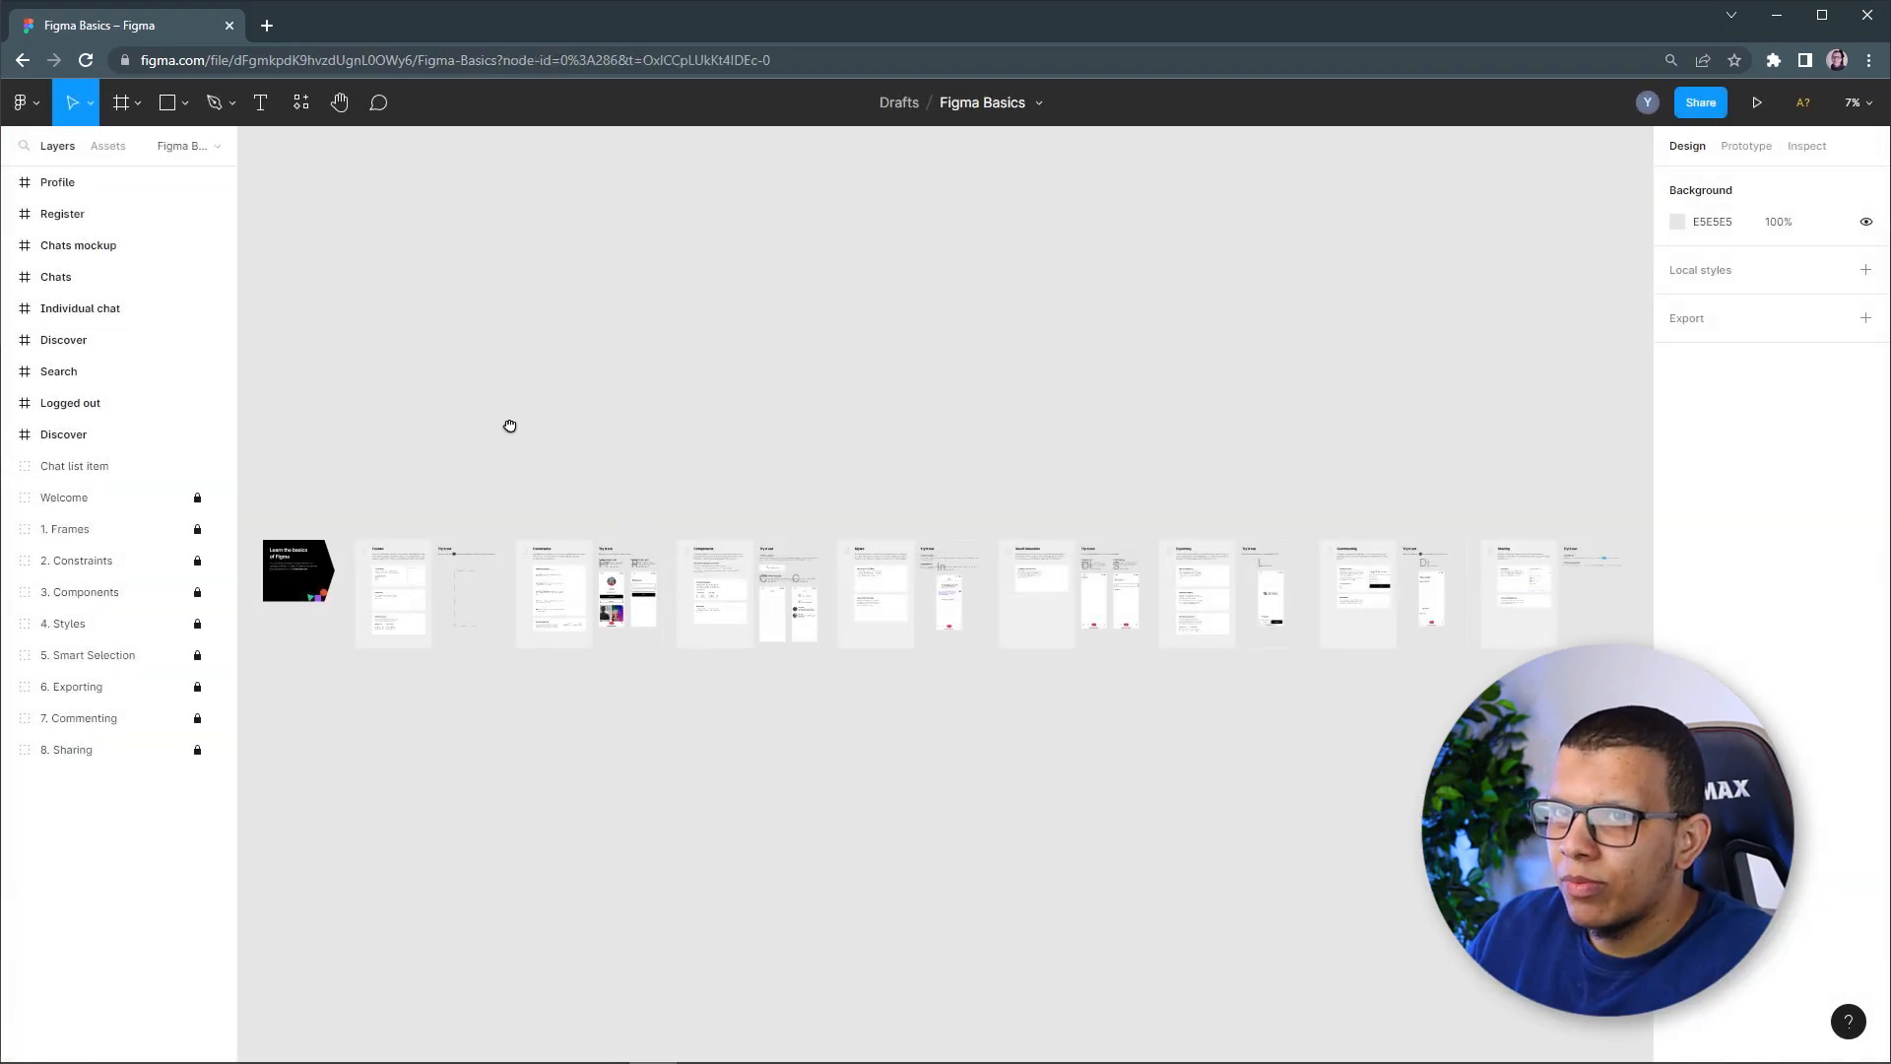
{"action": "mouse_move", "coordinate": [906, 316]}
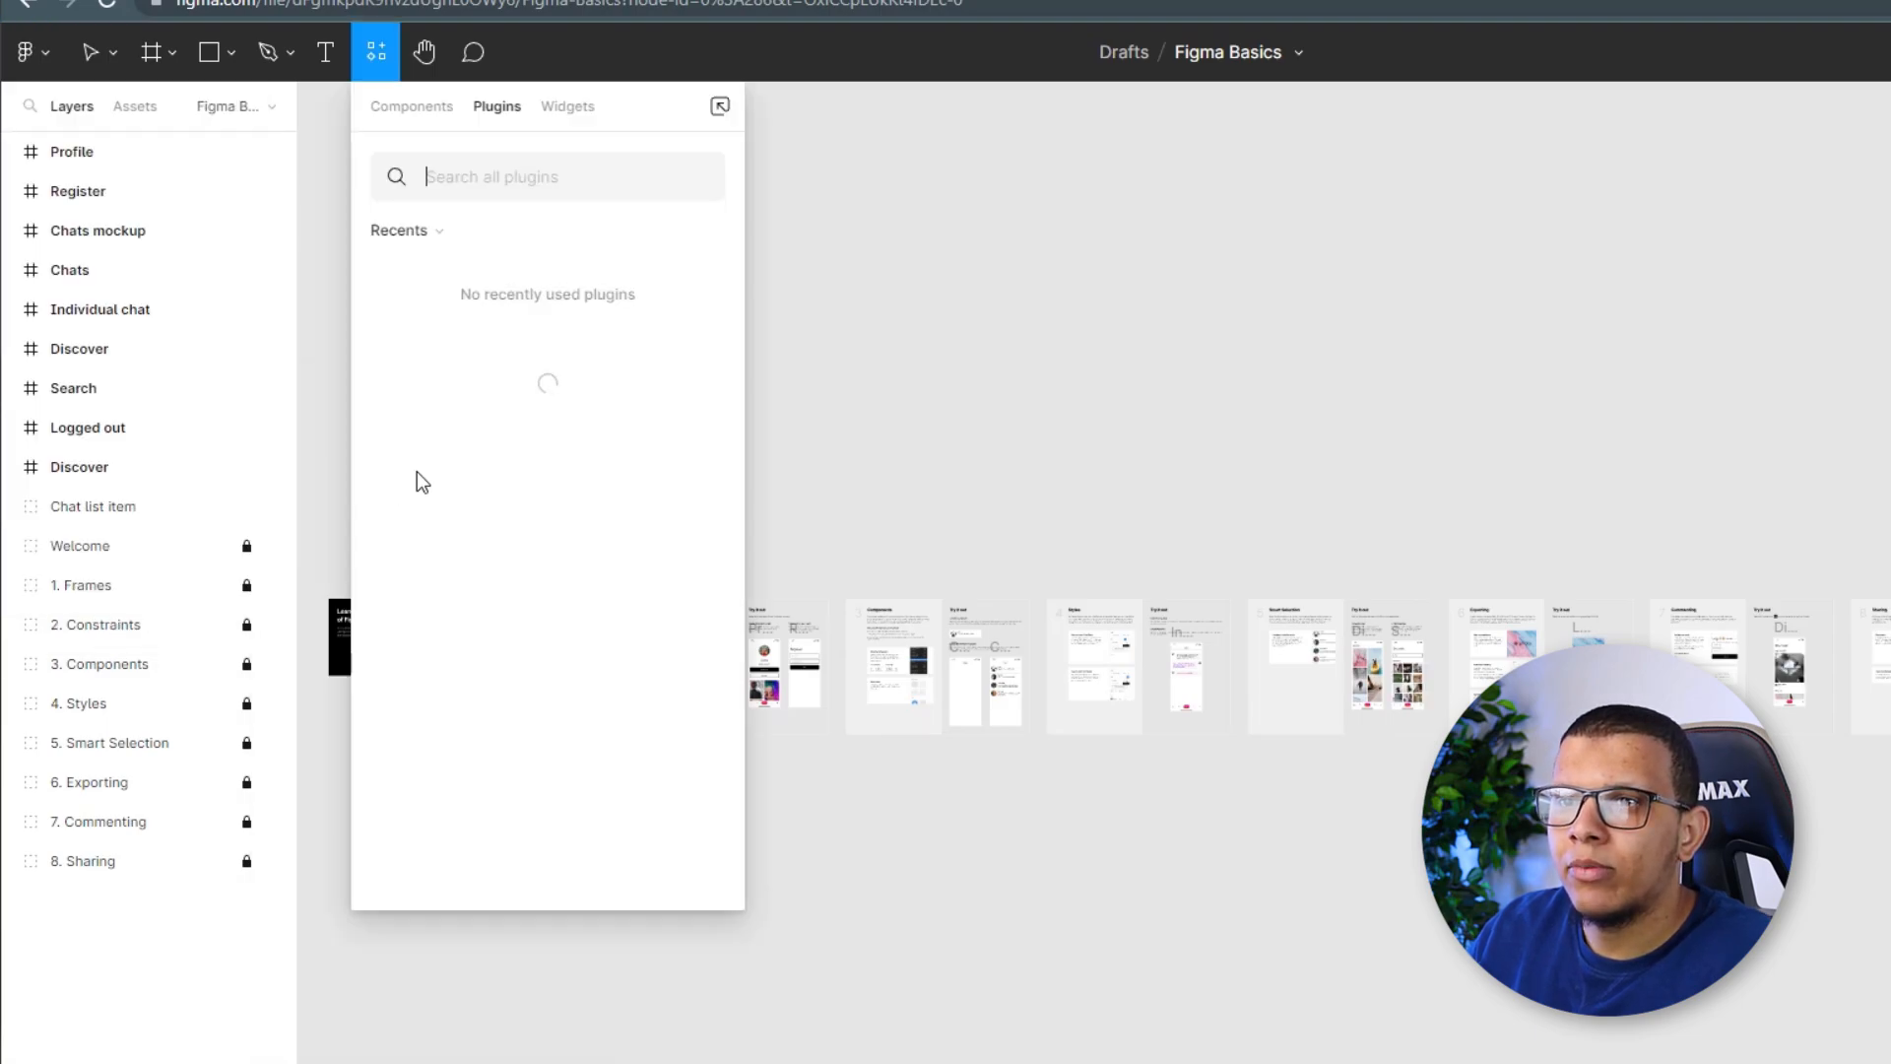
{"action": "type", "text": "relay for"}
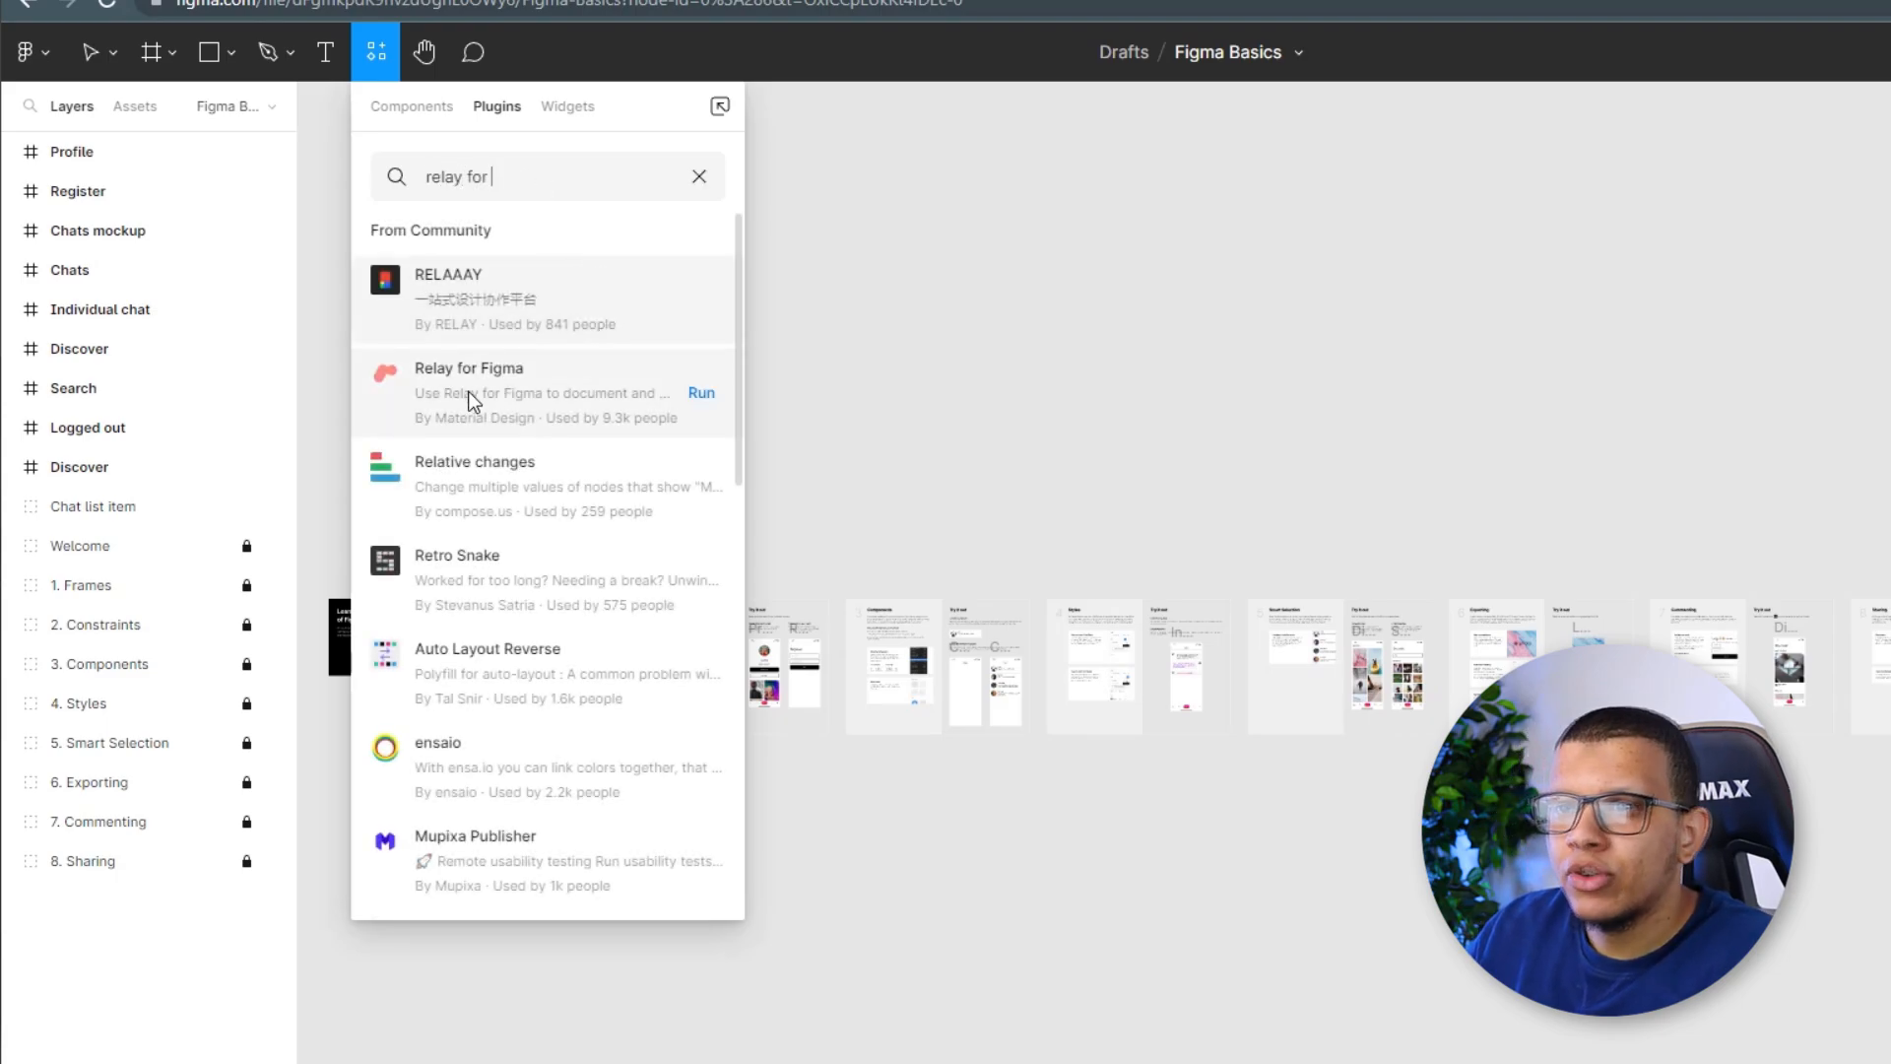
{"action": "left_click", "coordinate": [469, 369]}
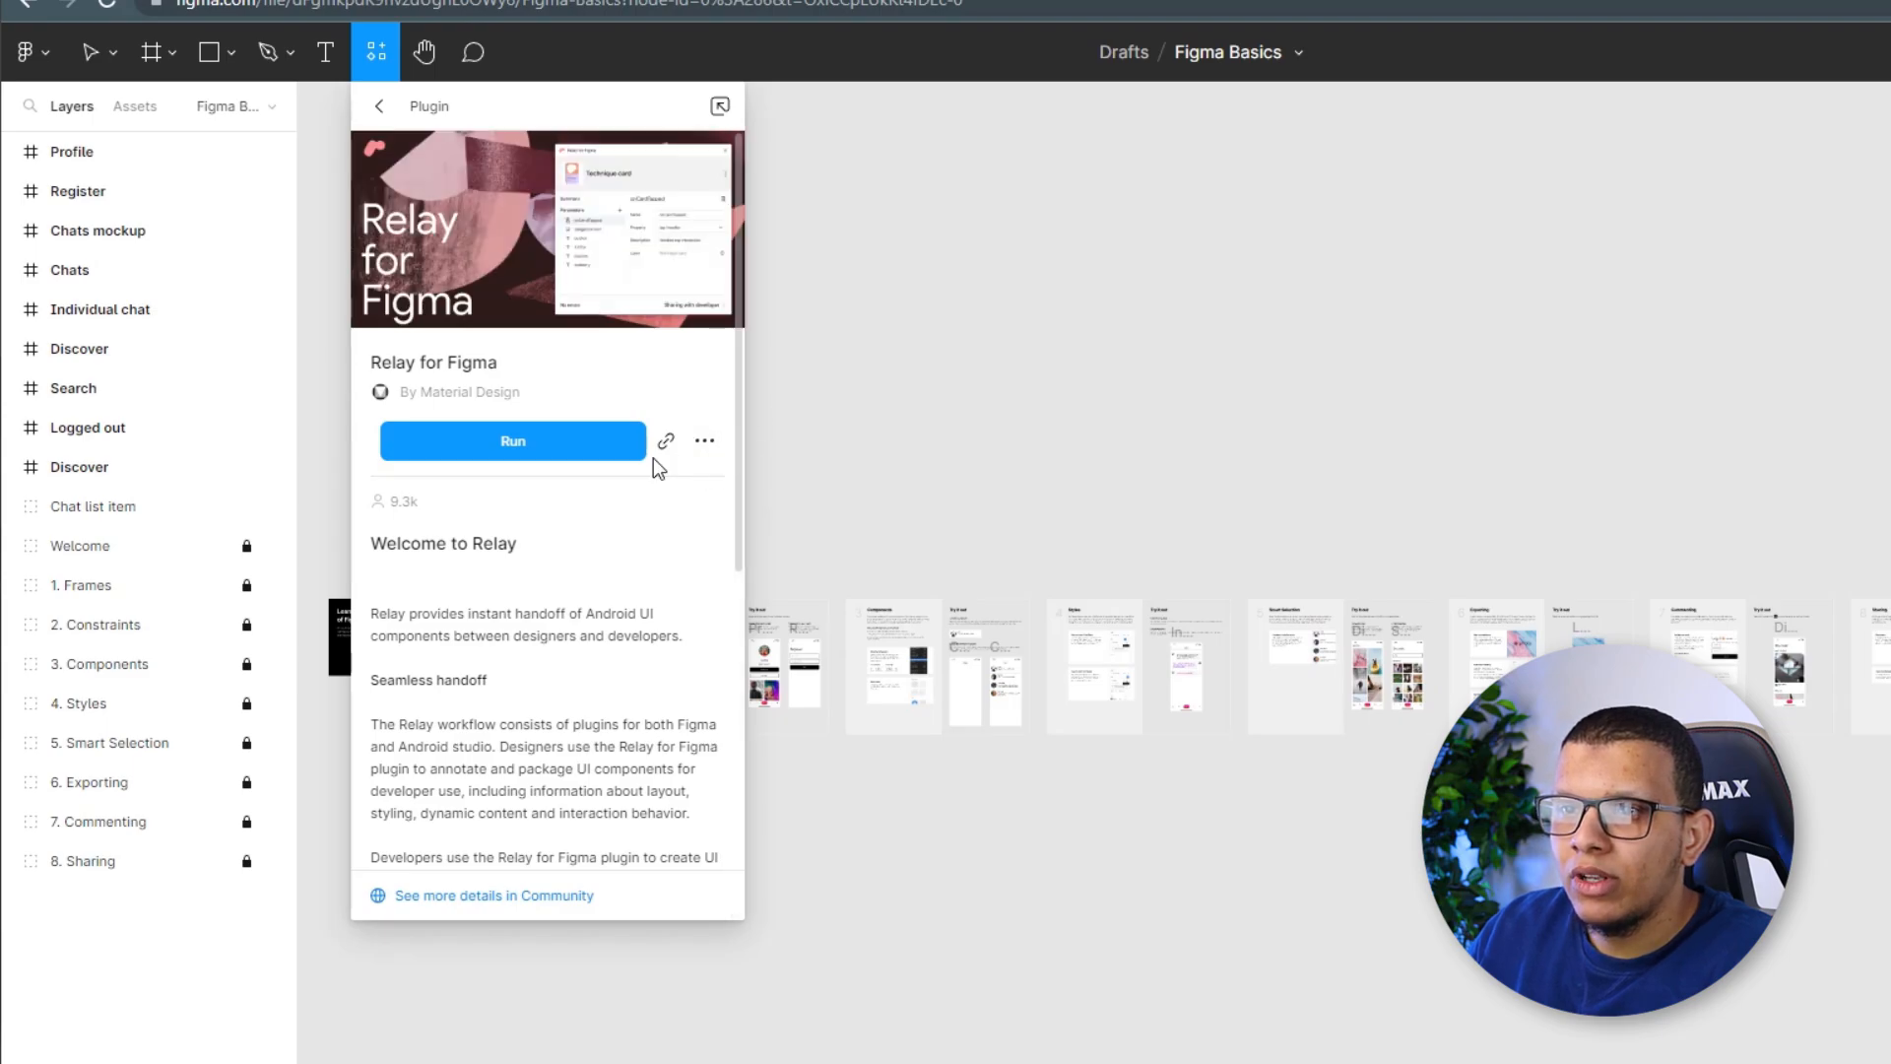
{"action": "left_click", "coordinate": [24, 52]}
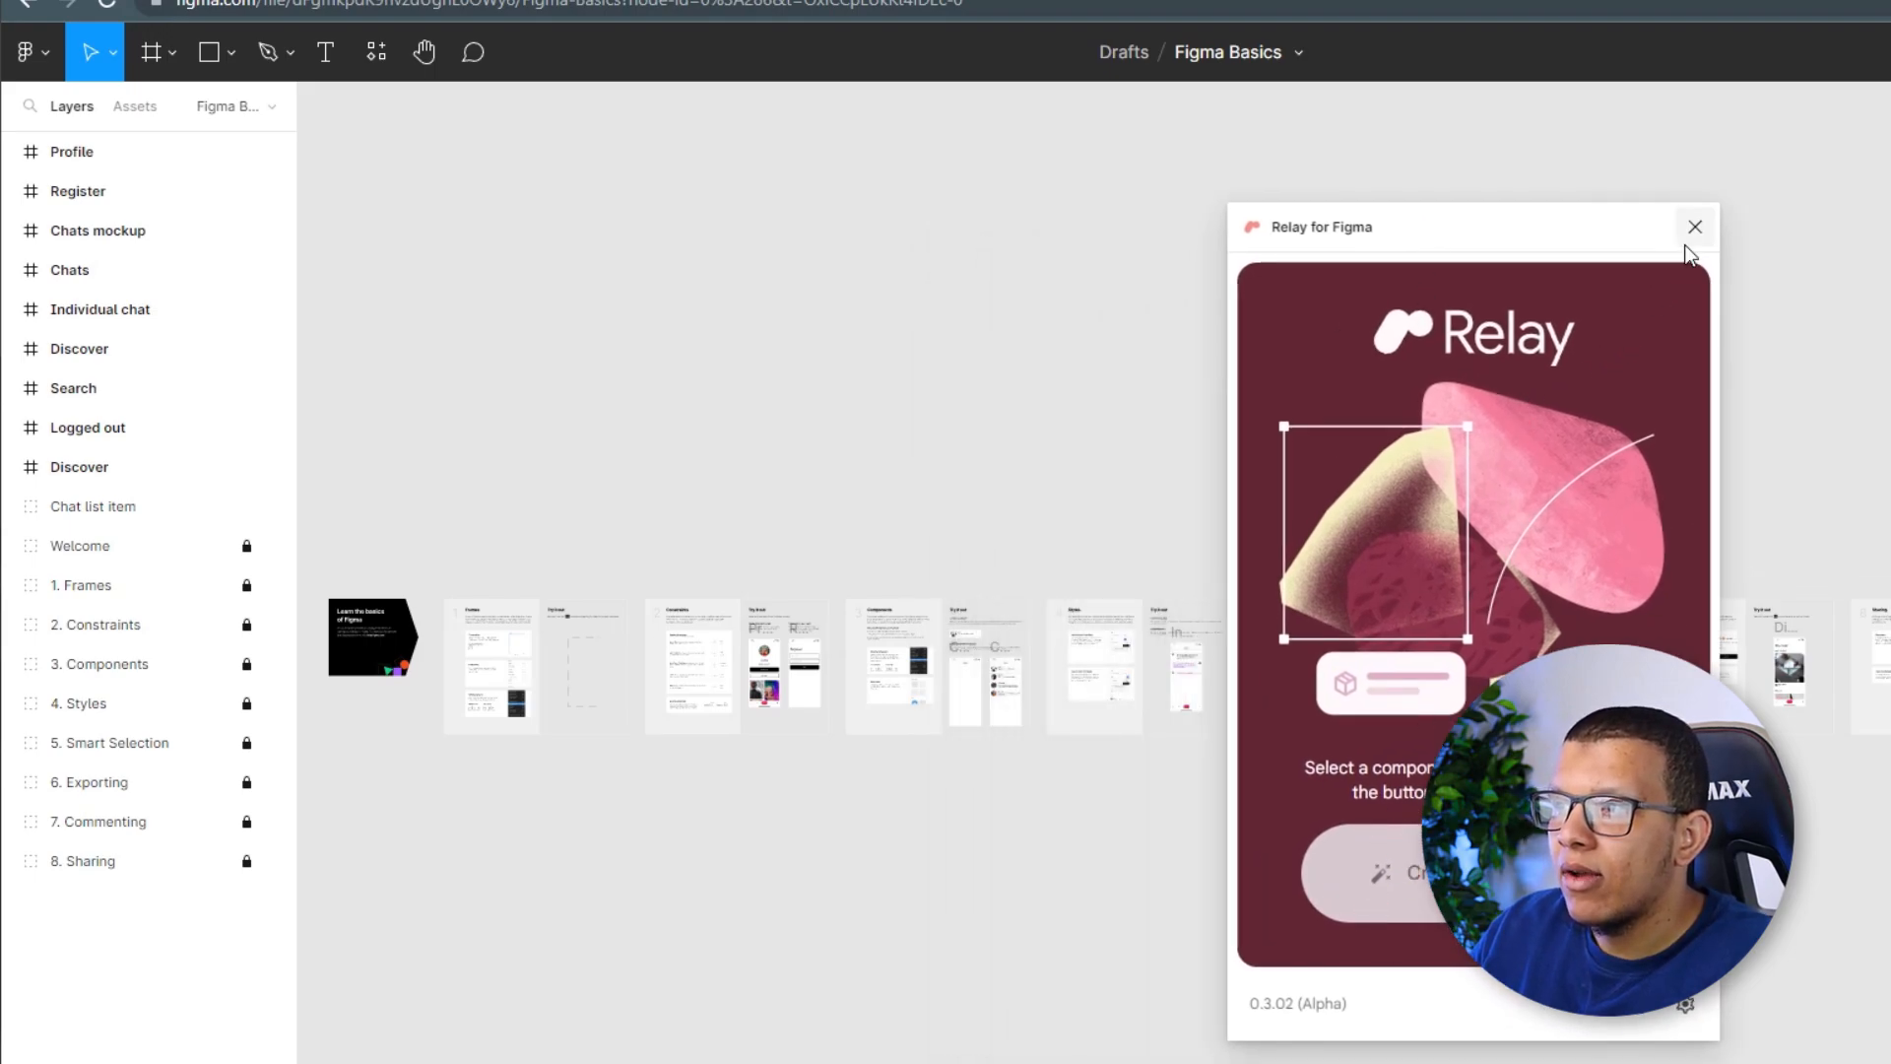
Close the Relay for Figma plugin window and return to the main menu
{"action": "left_click", "coordinate": [1694, 227]}
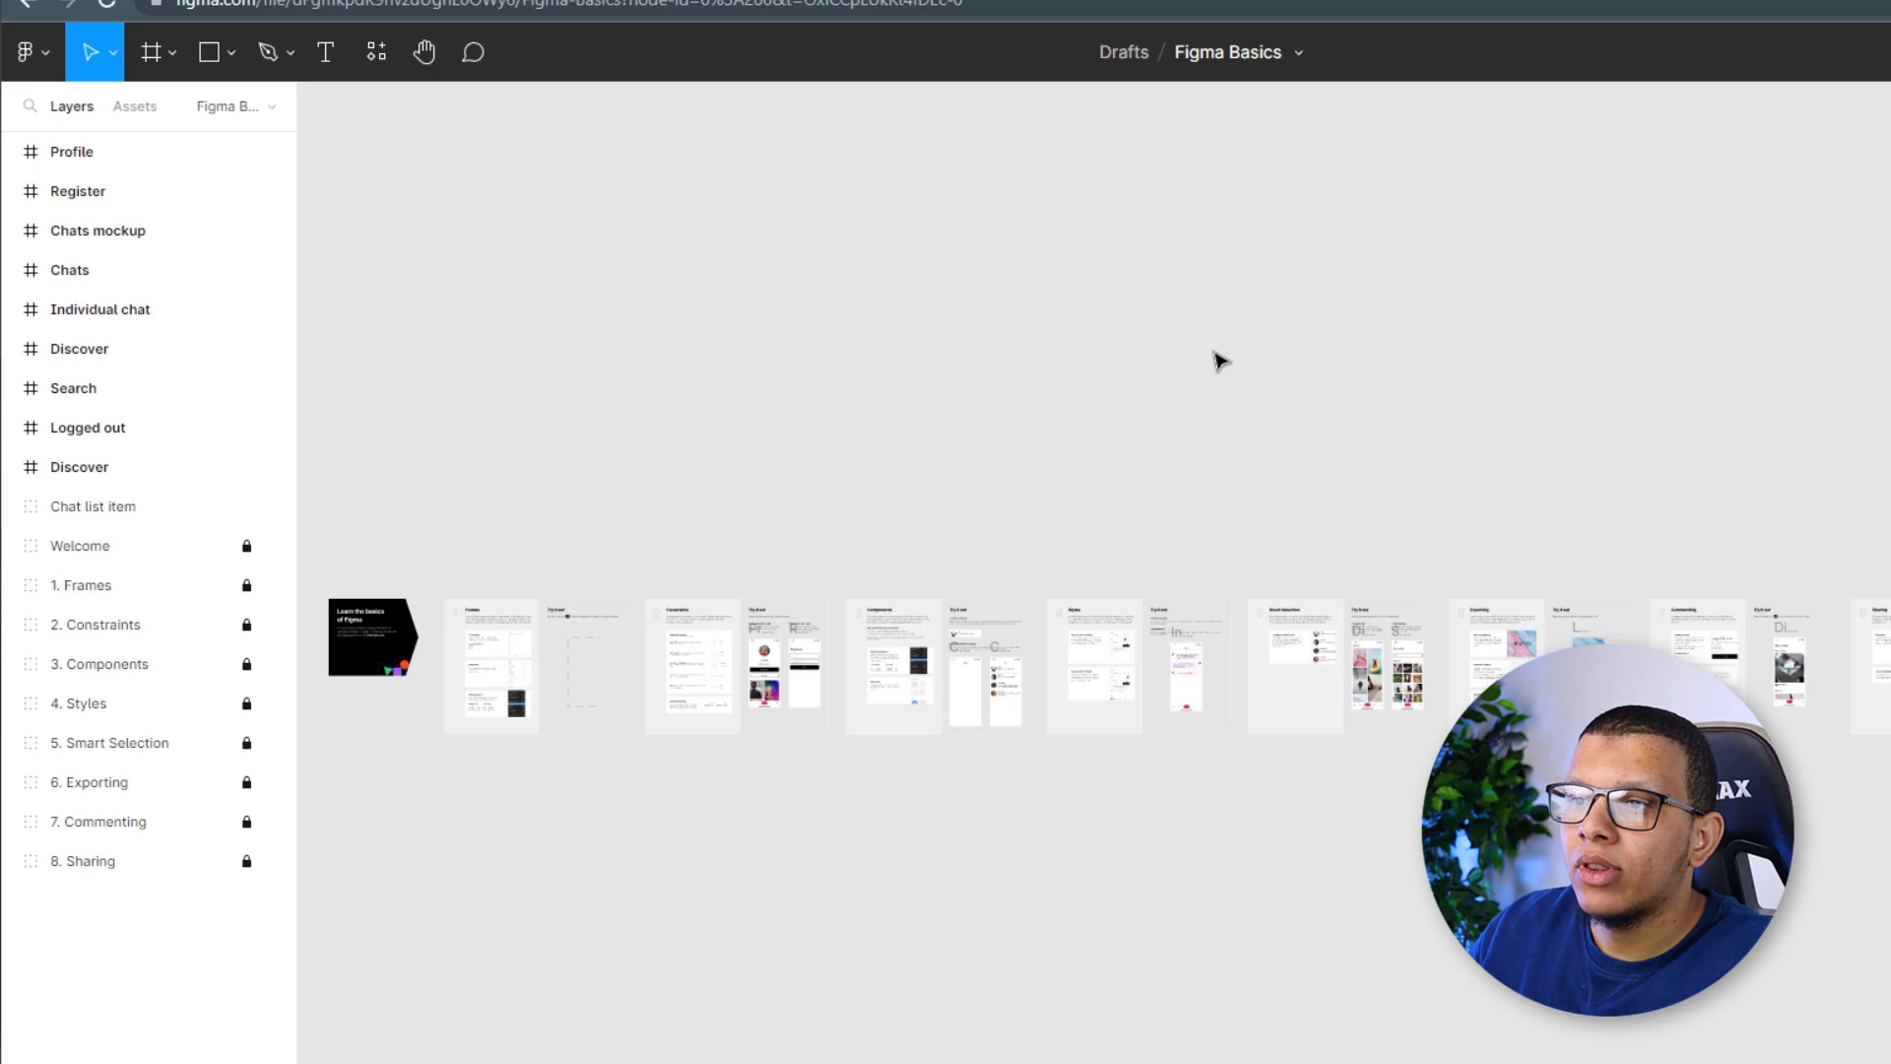
{"action": "left_click", "coordinate": [24, 52]}
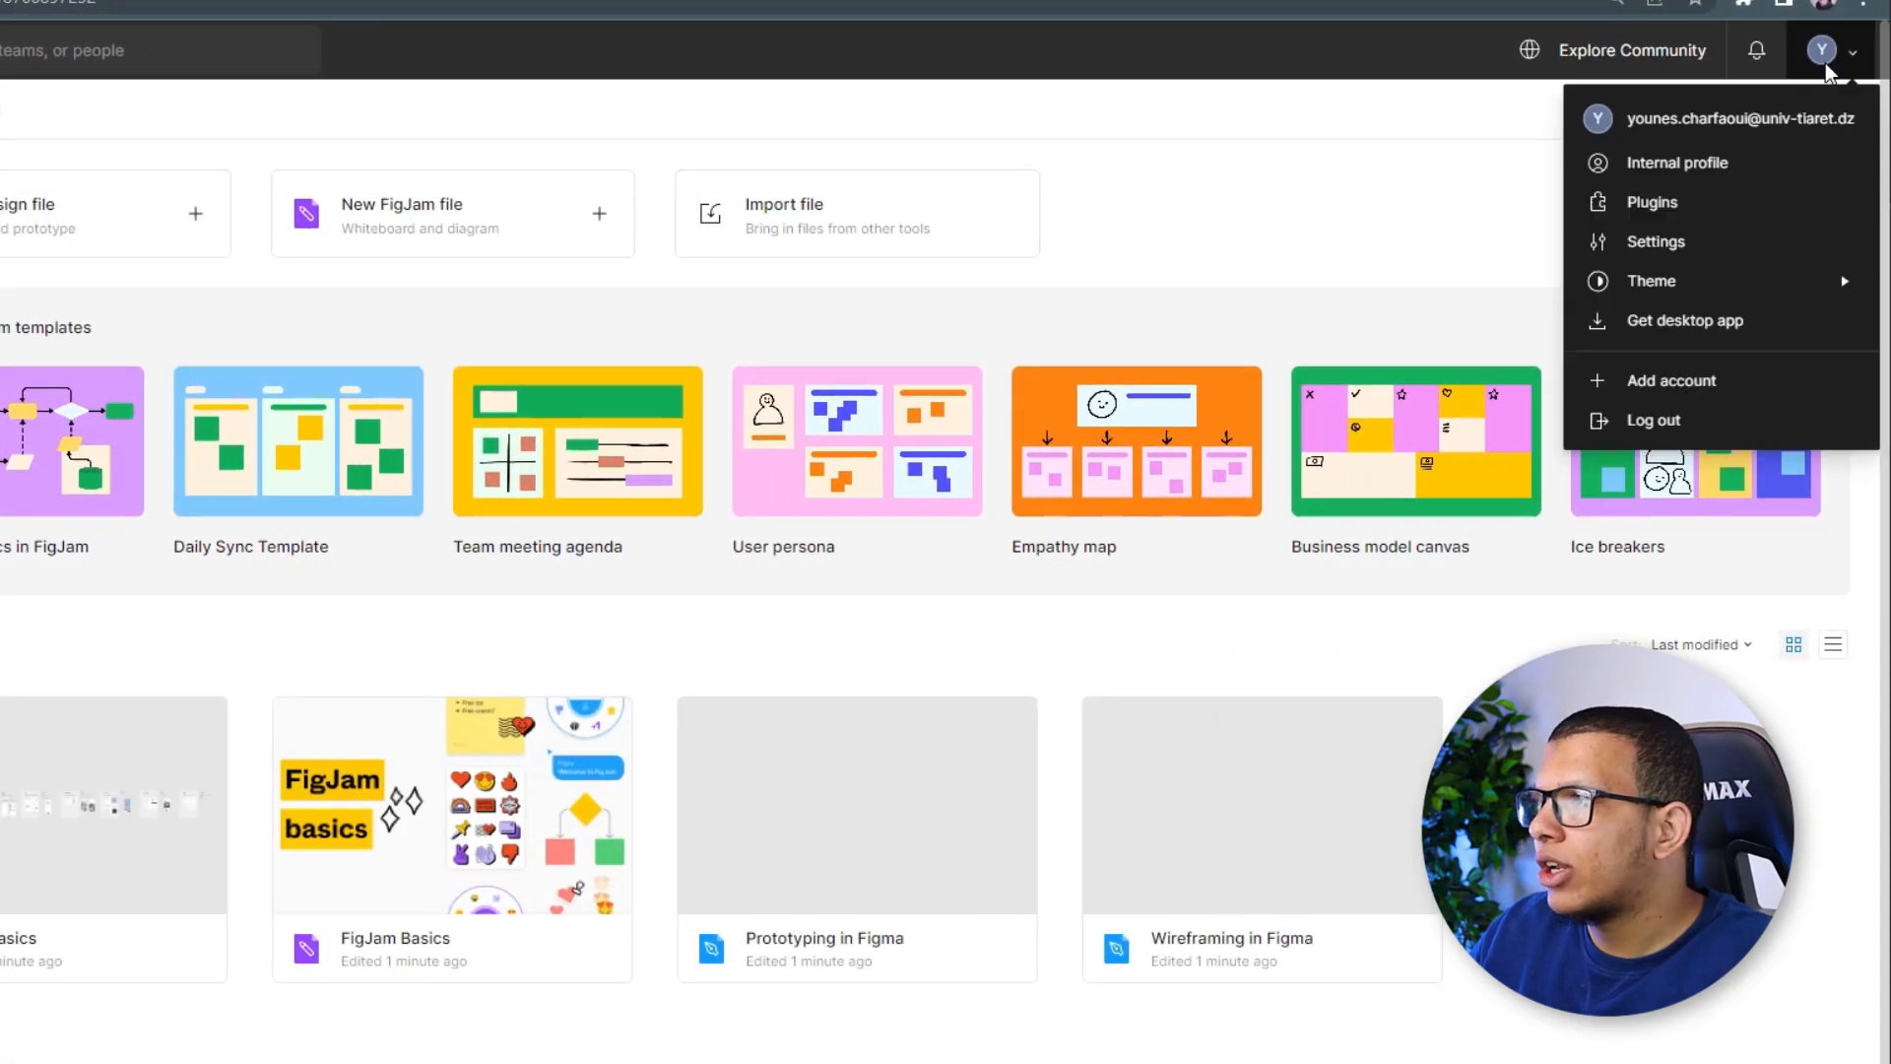
Generate a personal access token named AndroidStudioToken in Figma account settings
{"action": "left_click", "coordinate": [1656, 240]}
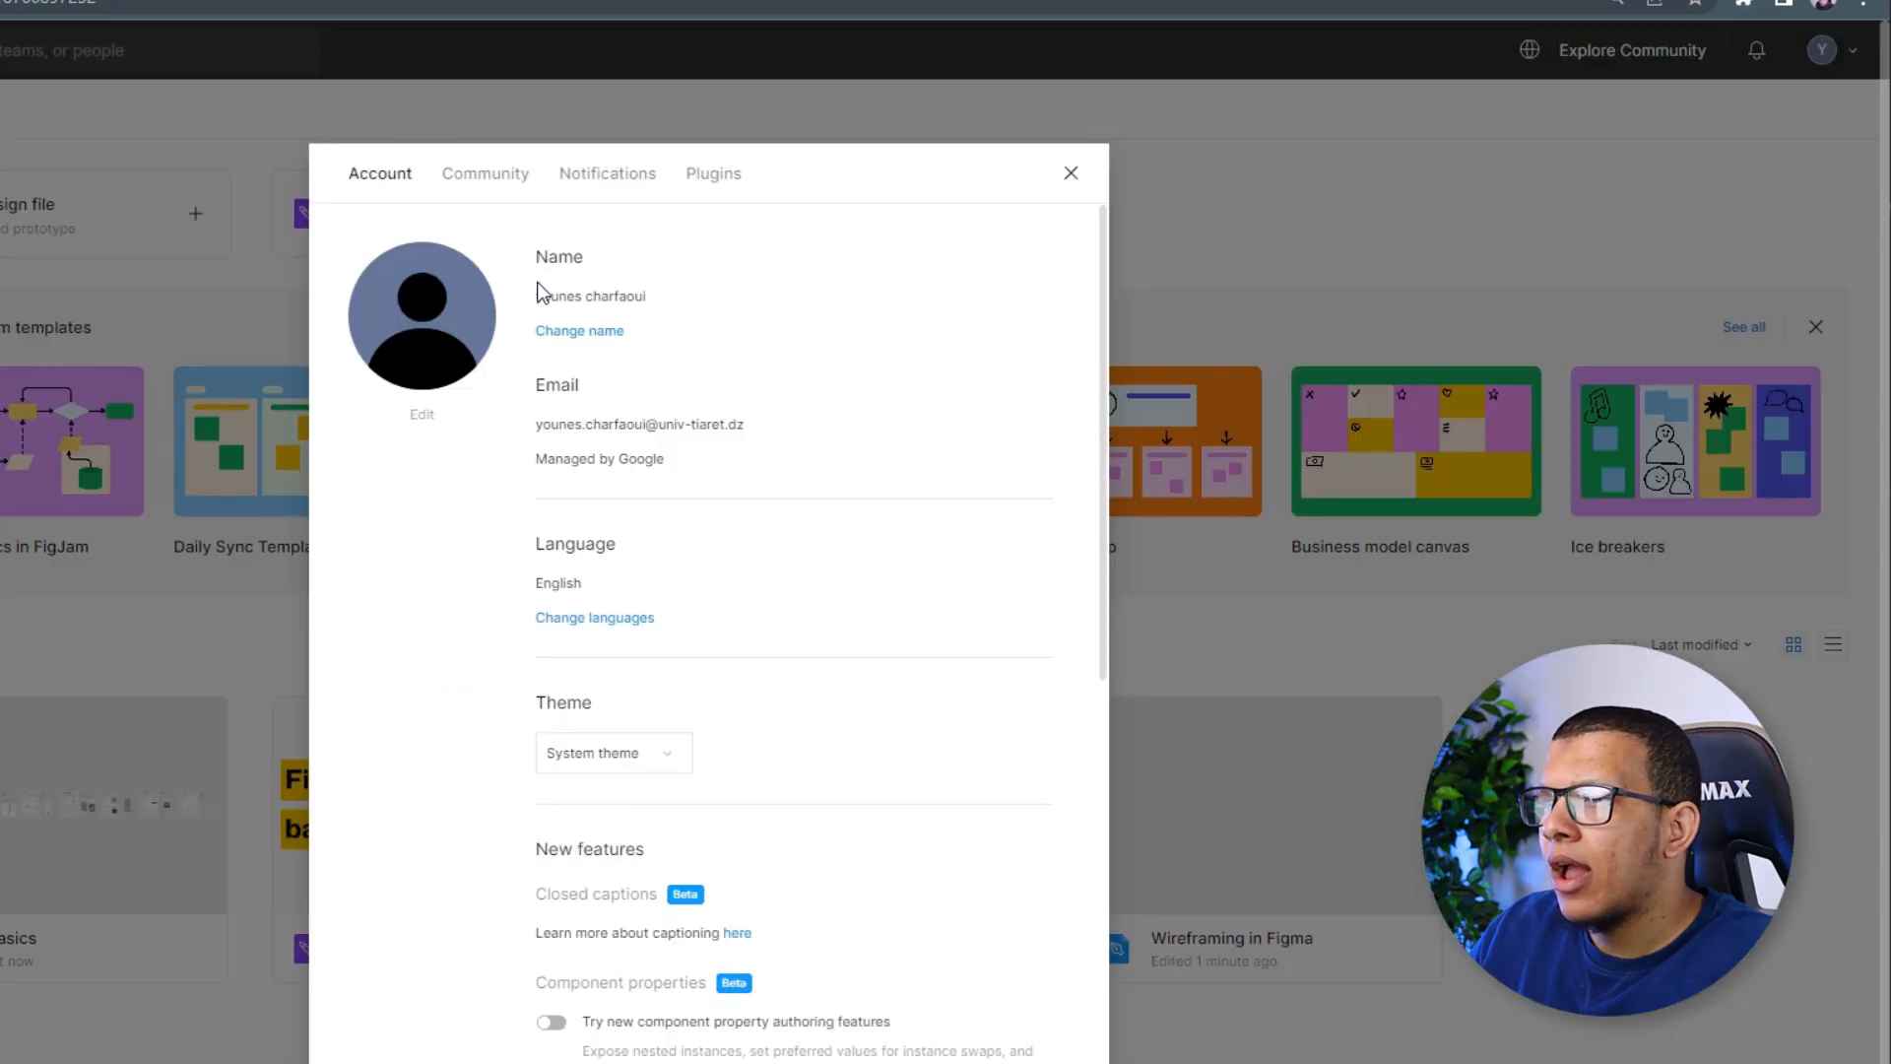
{"action": "scroll", "scroll_direction": "down", "scroll_amount": 3}
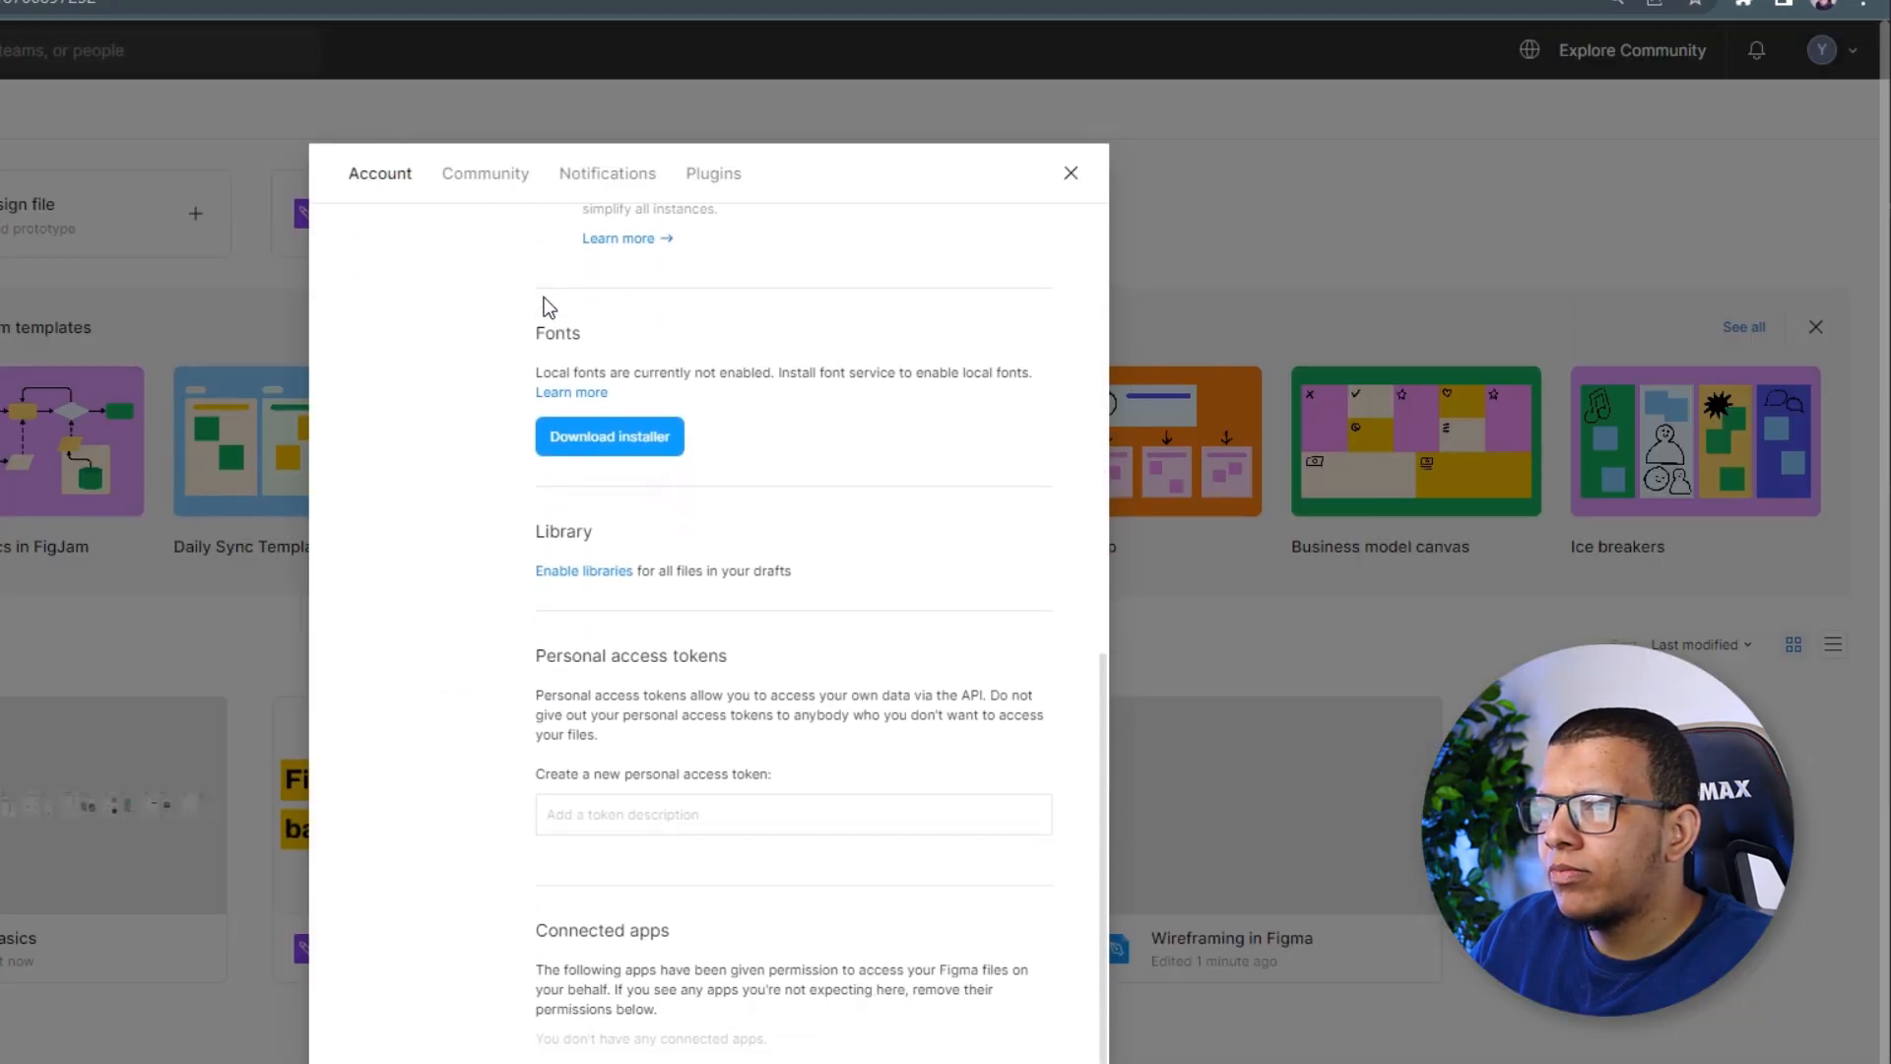
{"action": "scroll", "scroll_direction": "down", "scroll_amount": 3}
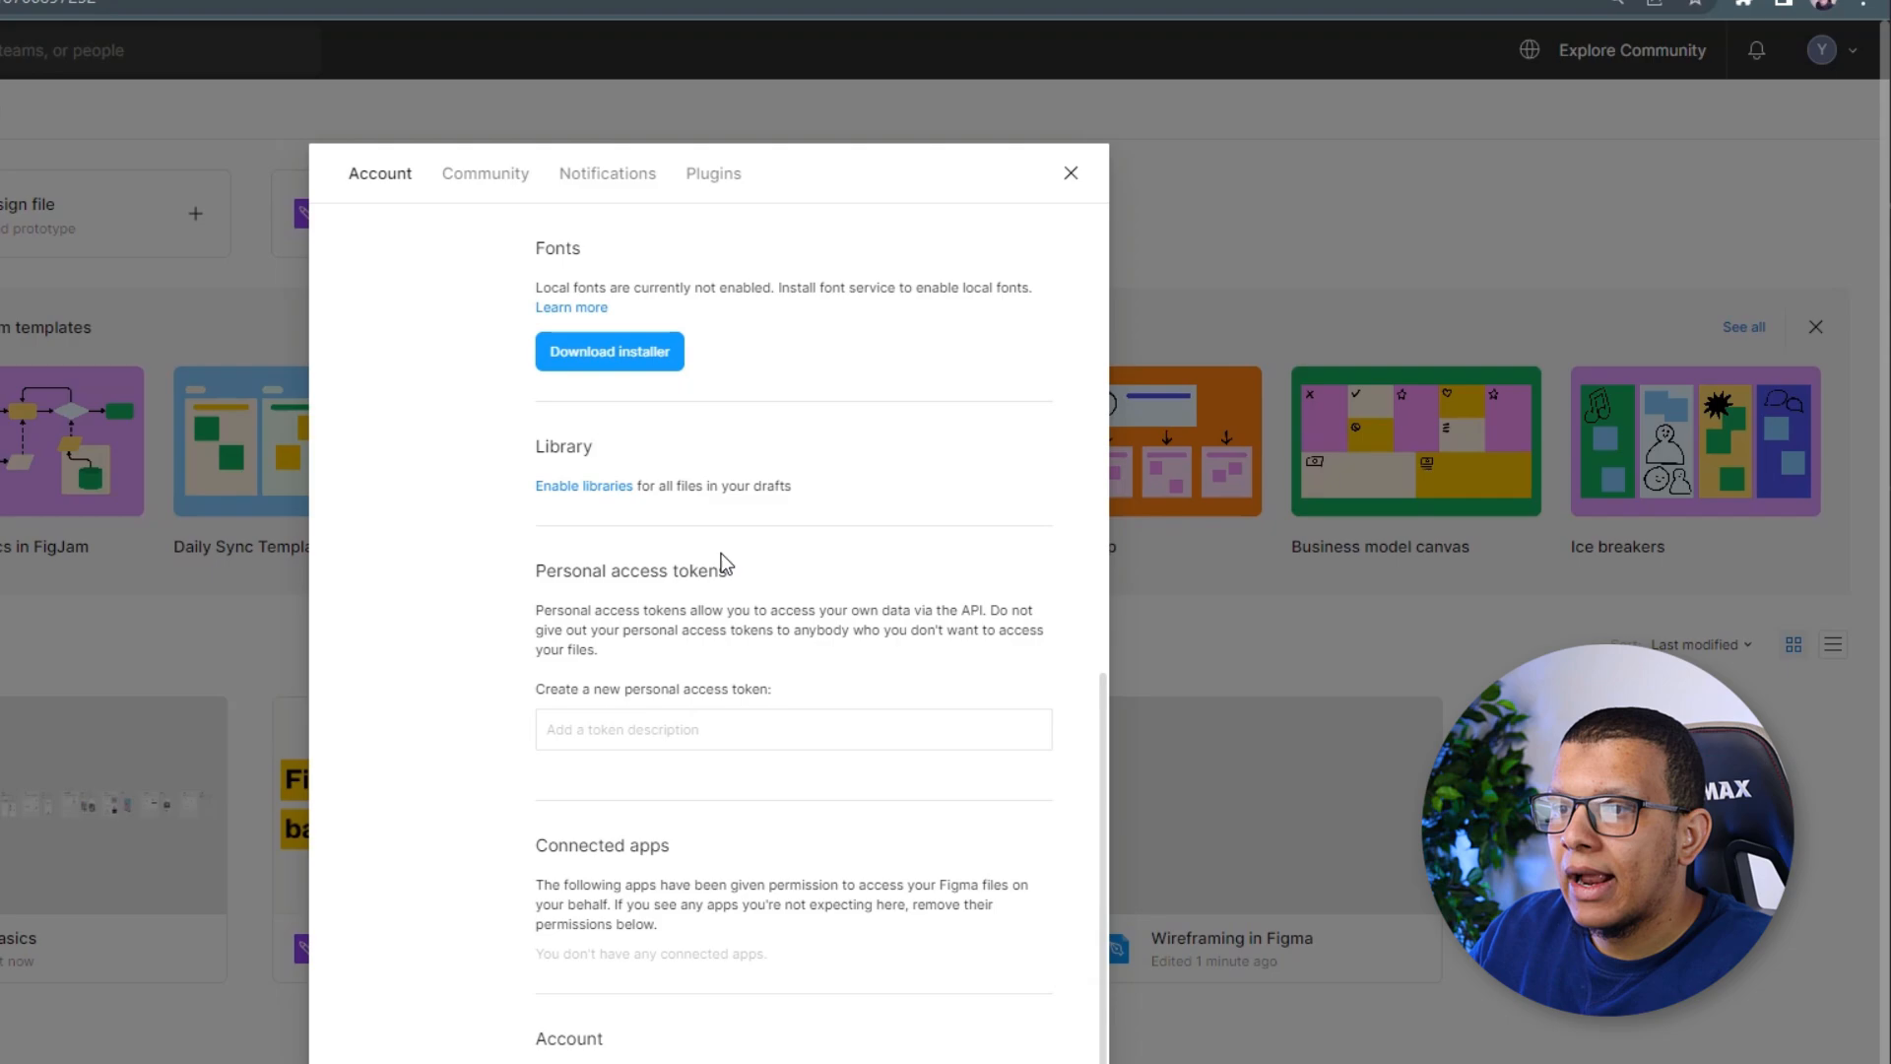
{"action": "type", "text": "Anm"}
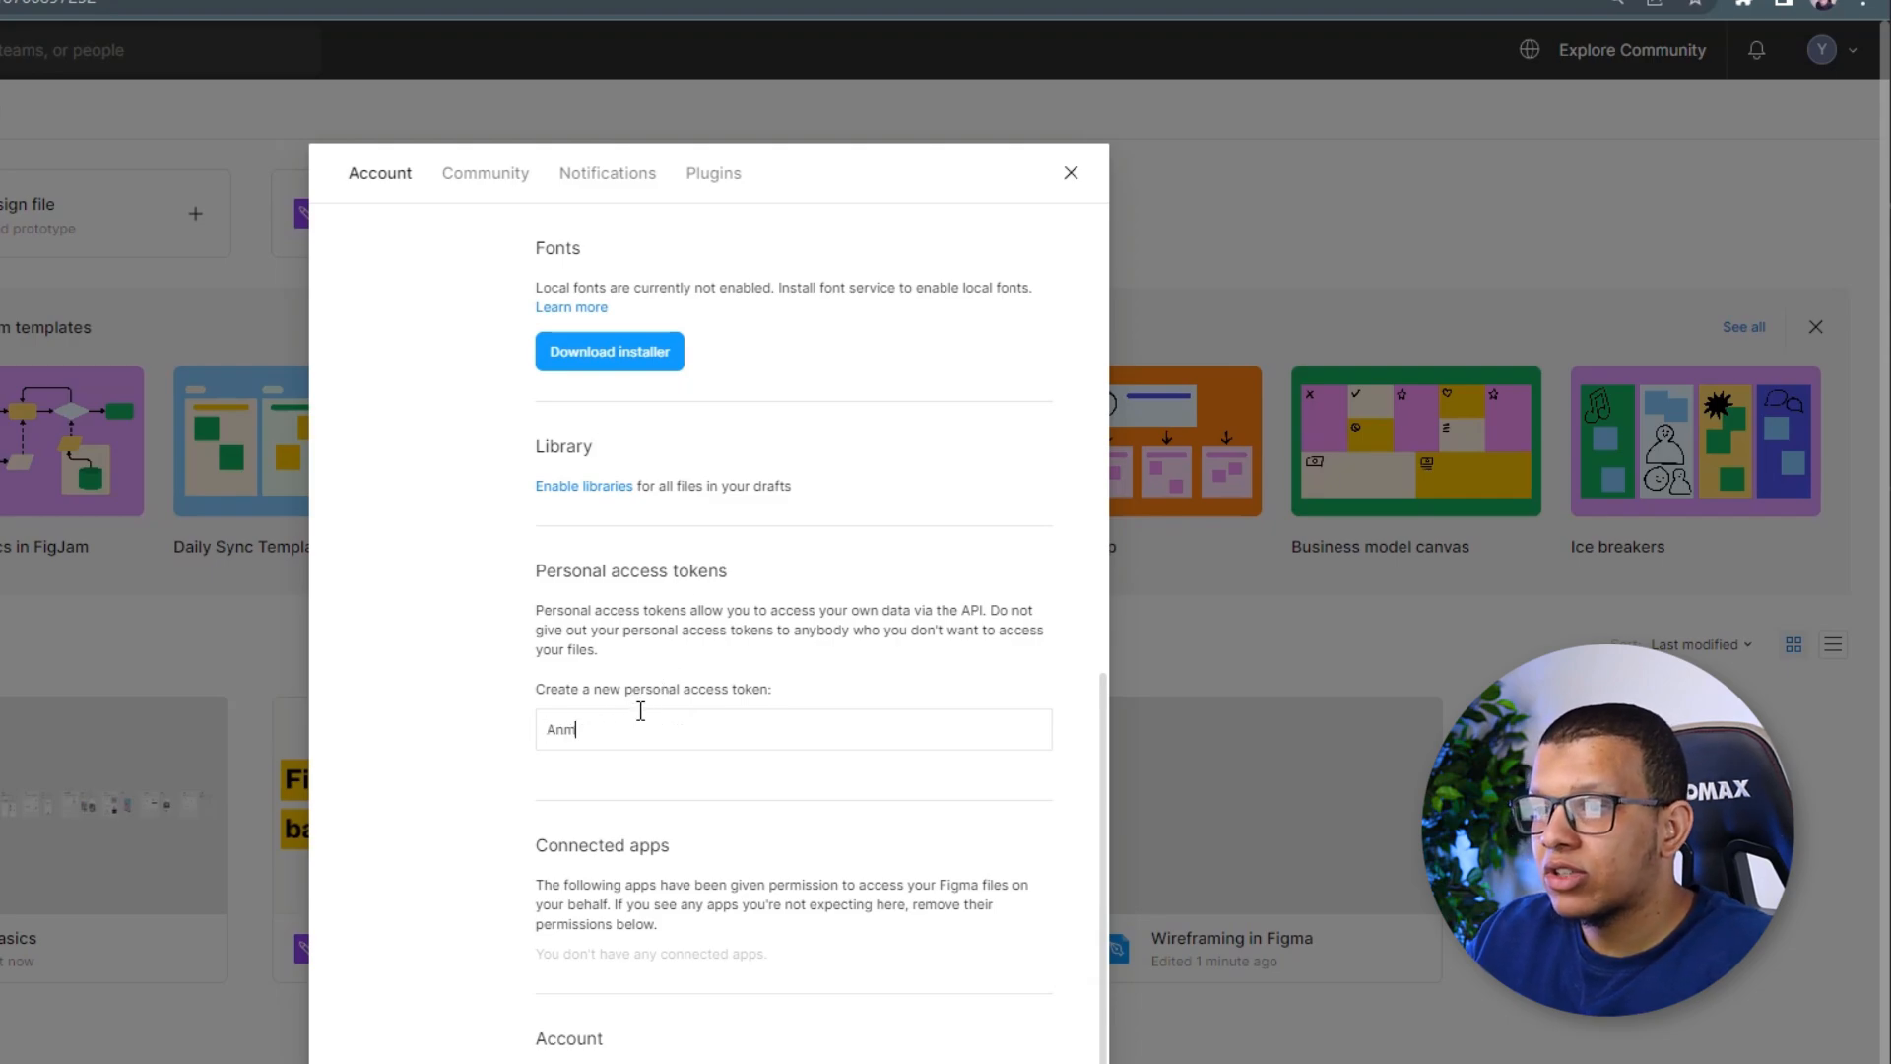
{"action": "type", "text": "AndroidStudio"}
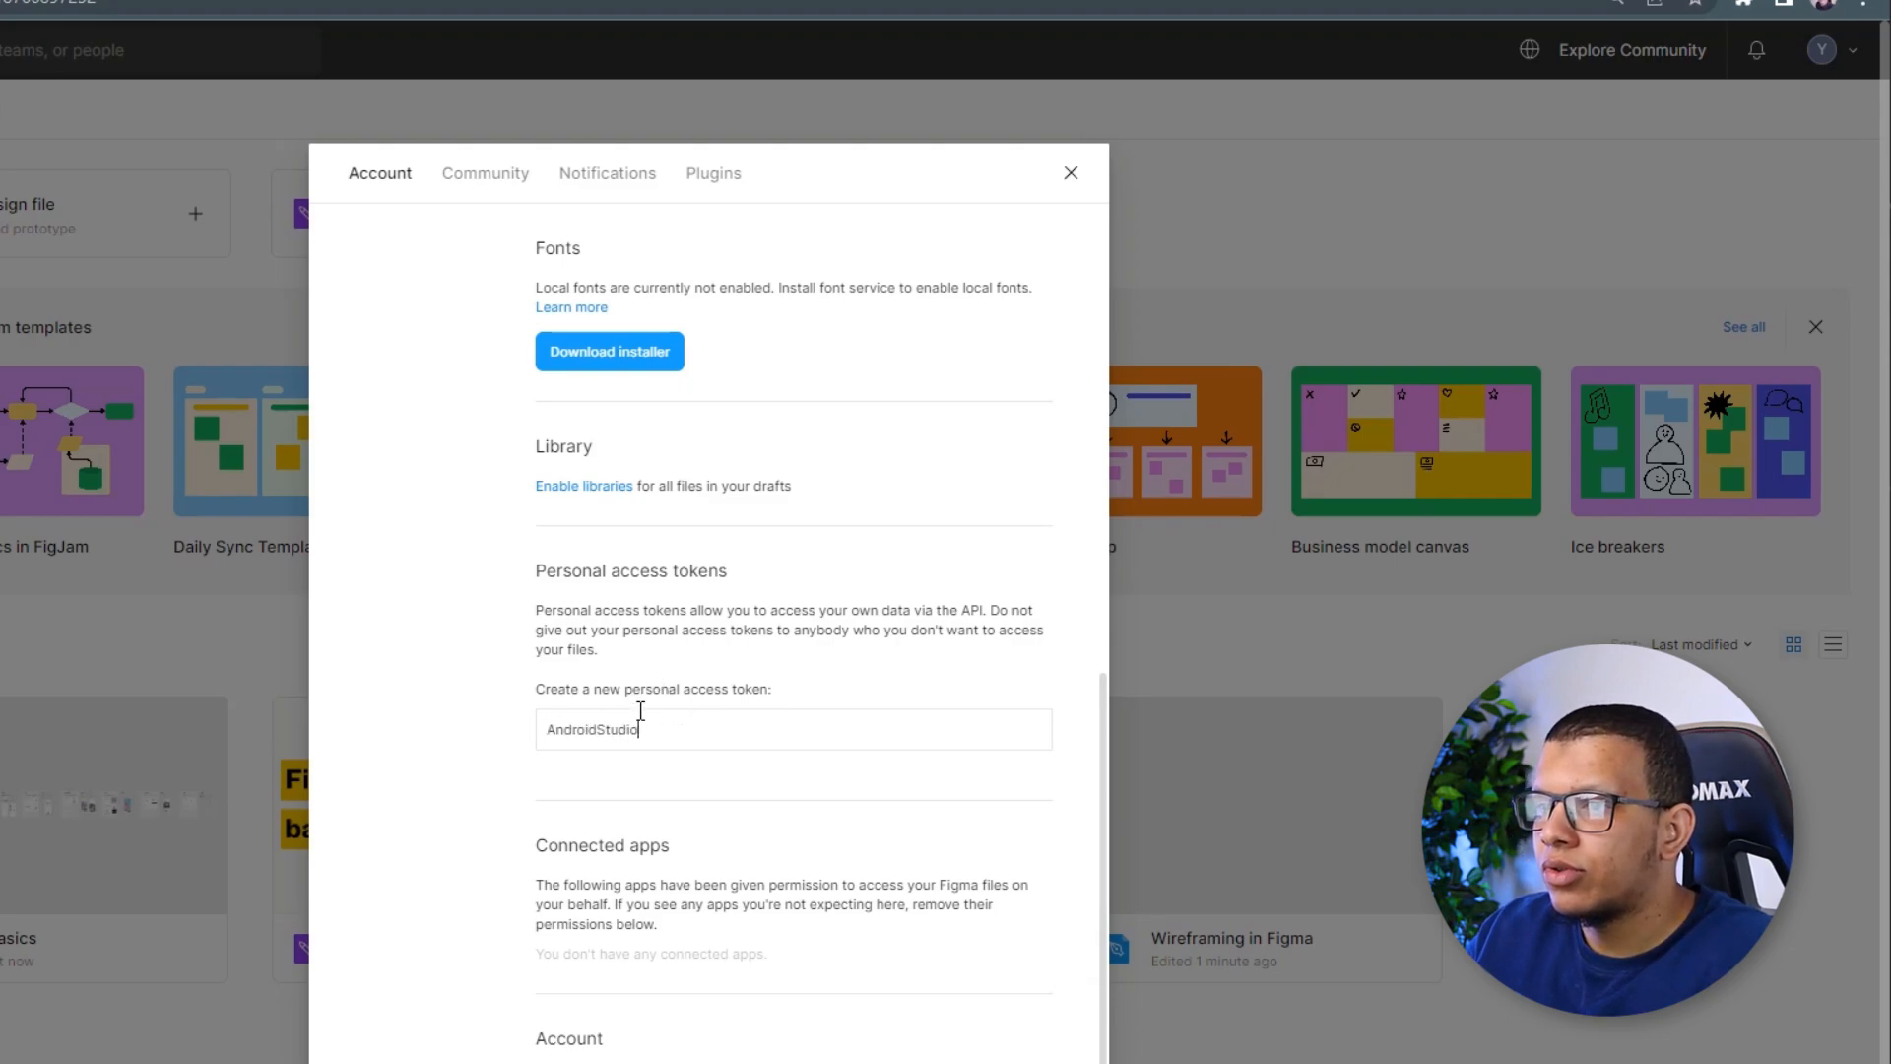
{"action": "key", "text": "Return"}
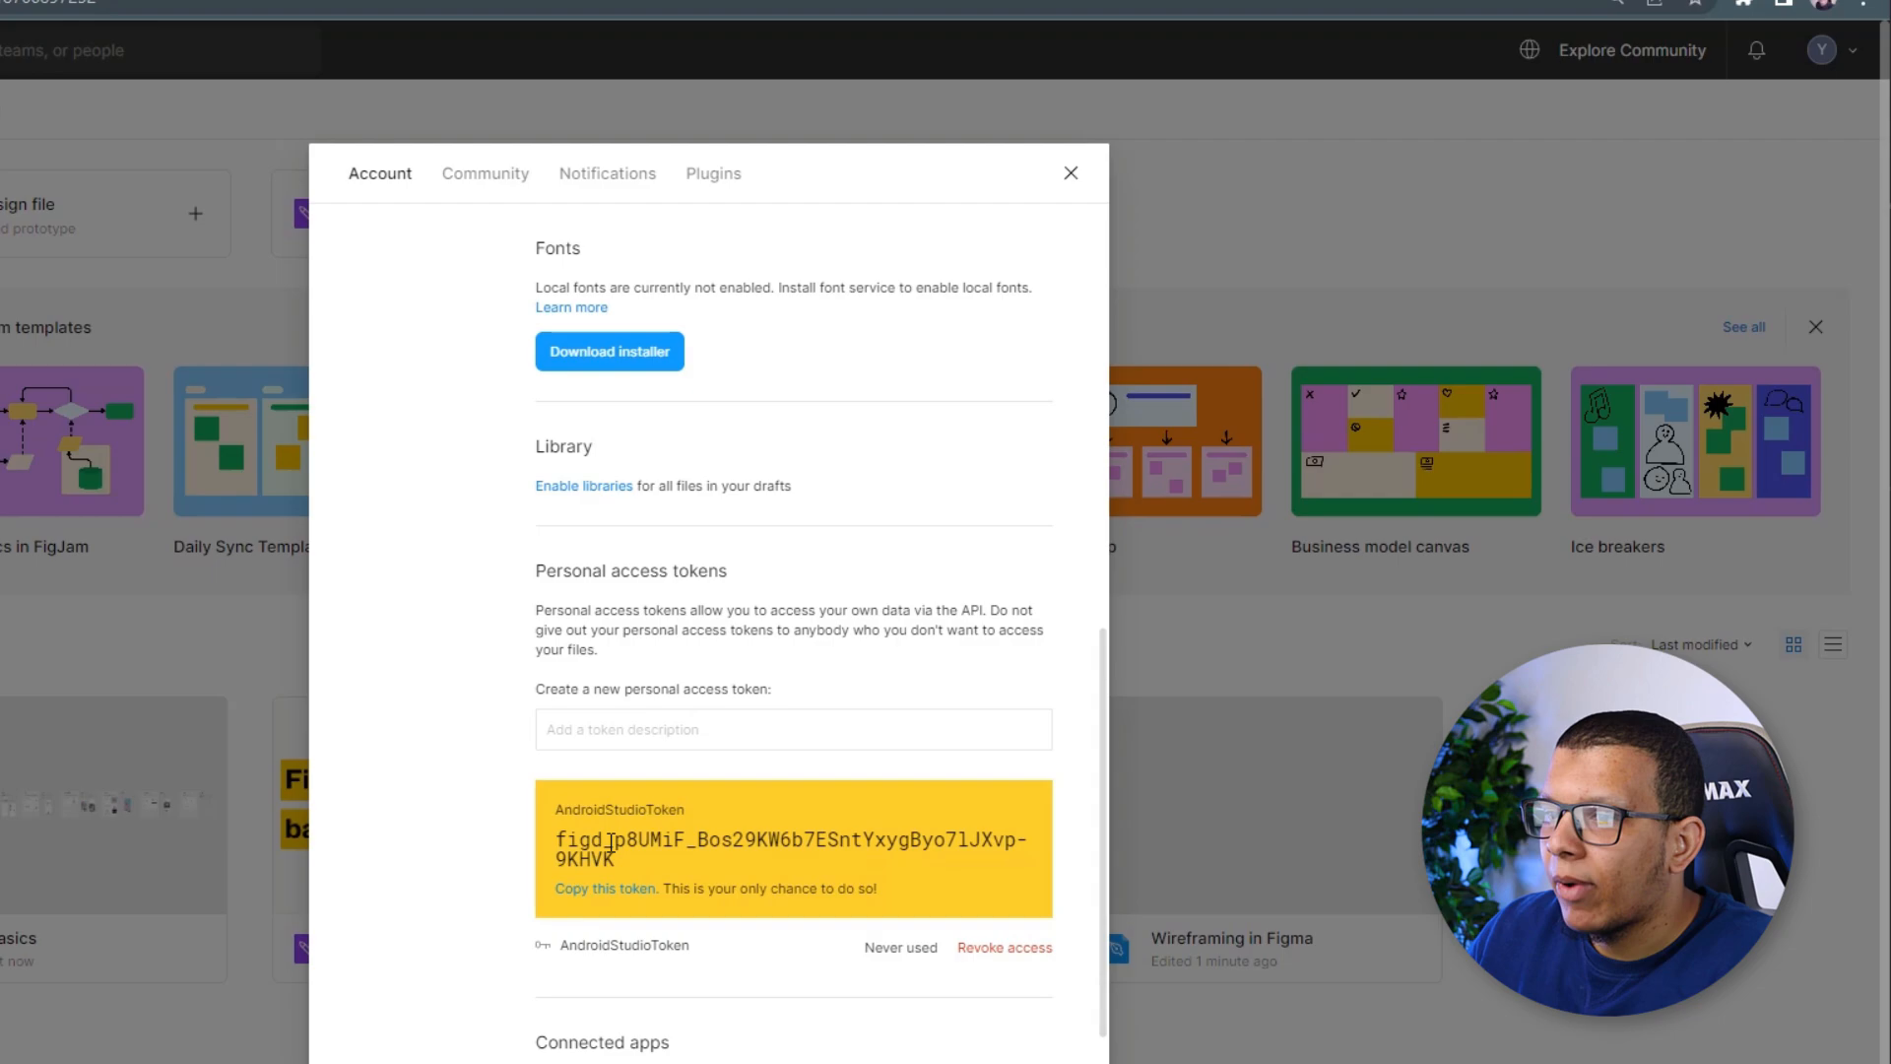
{"action": "mouse_move", "coordinate": [993, 892]}
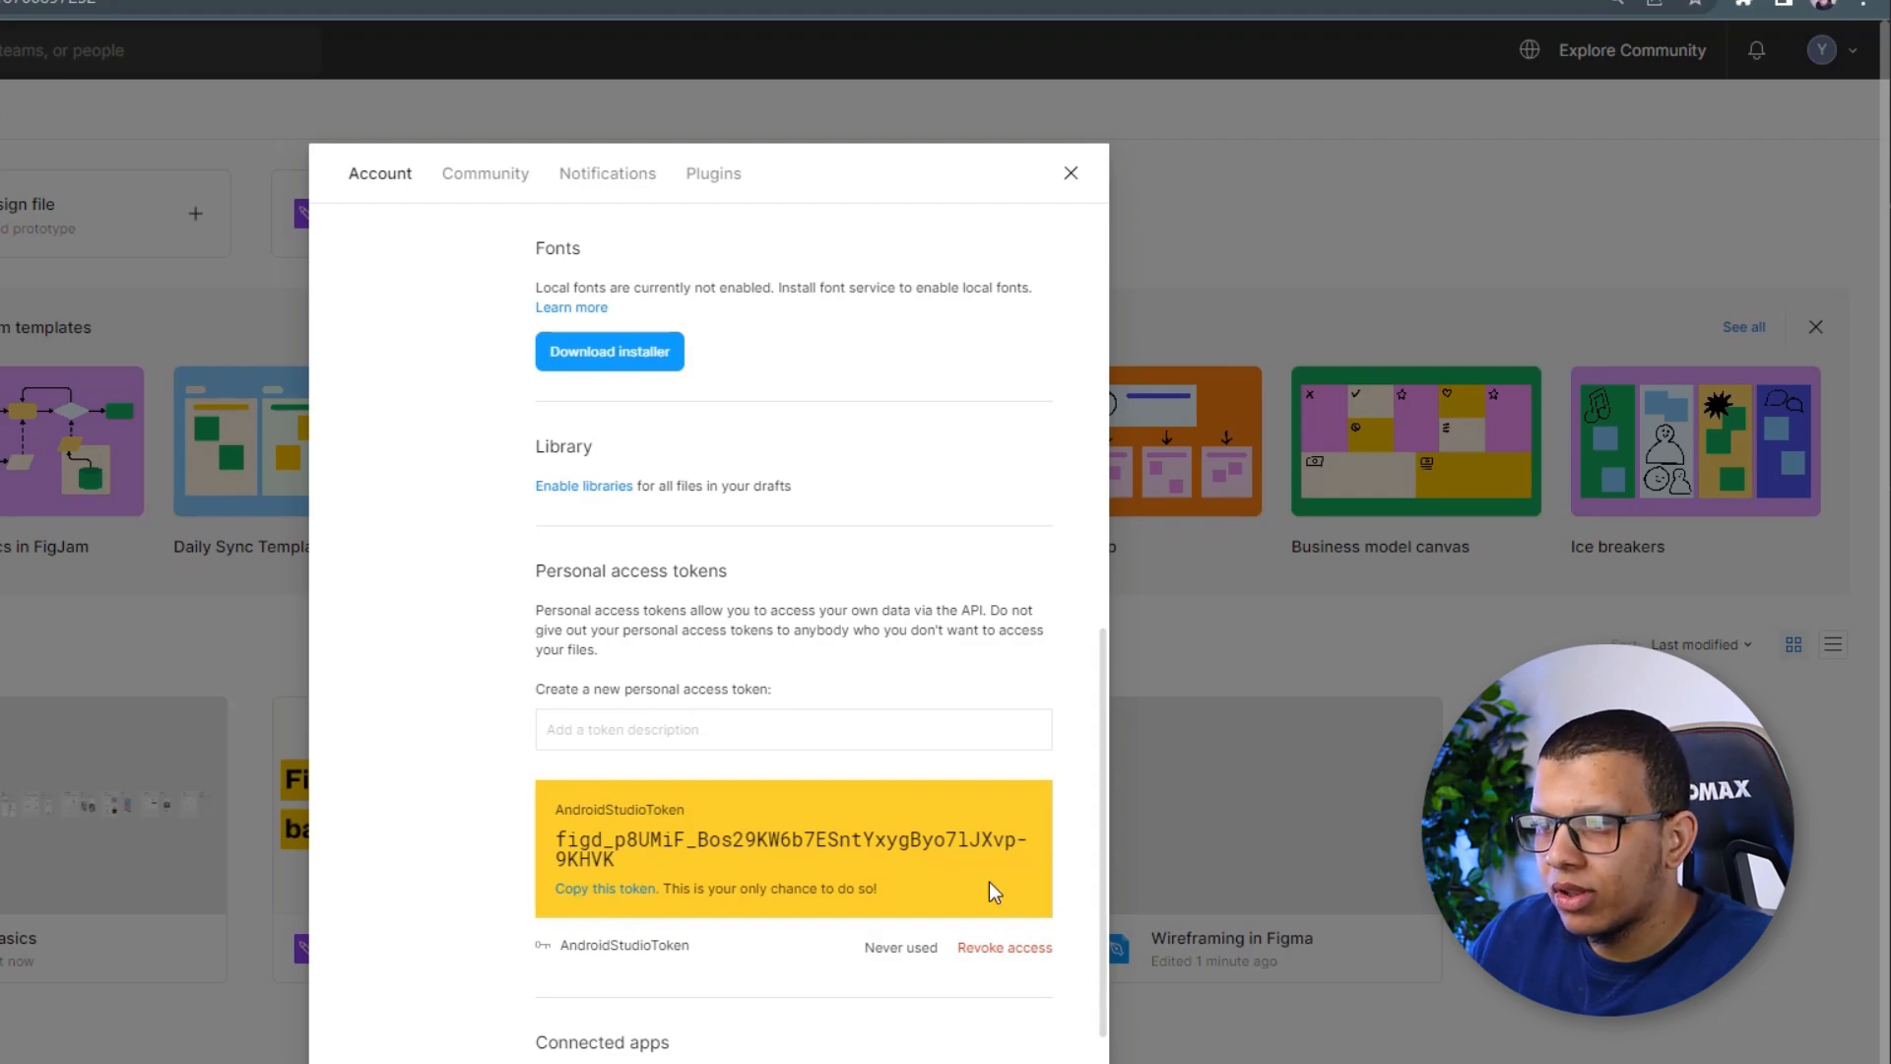
{"action": "mouse_move", "coordinate": [999, 892]}
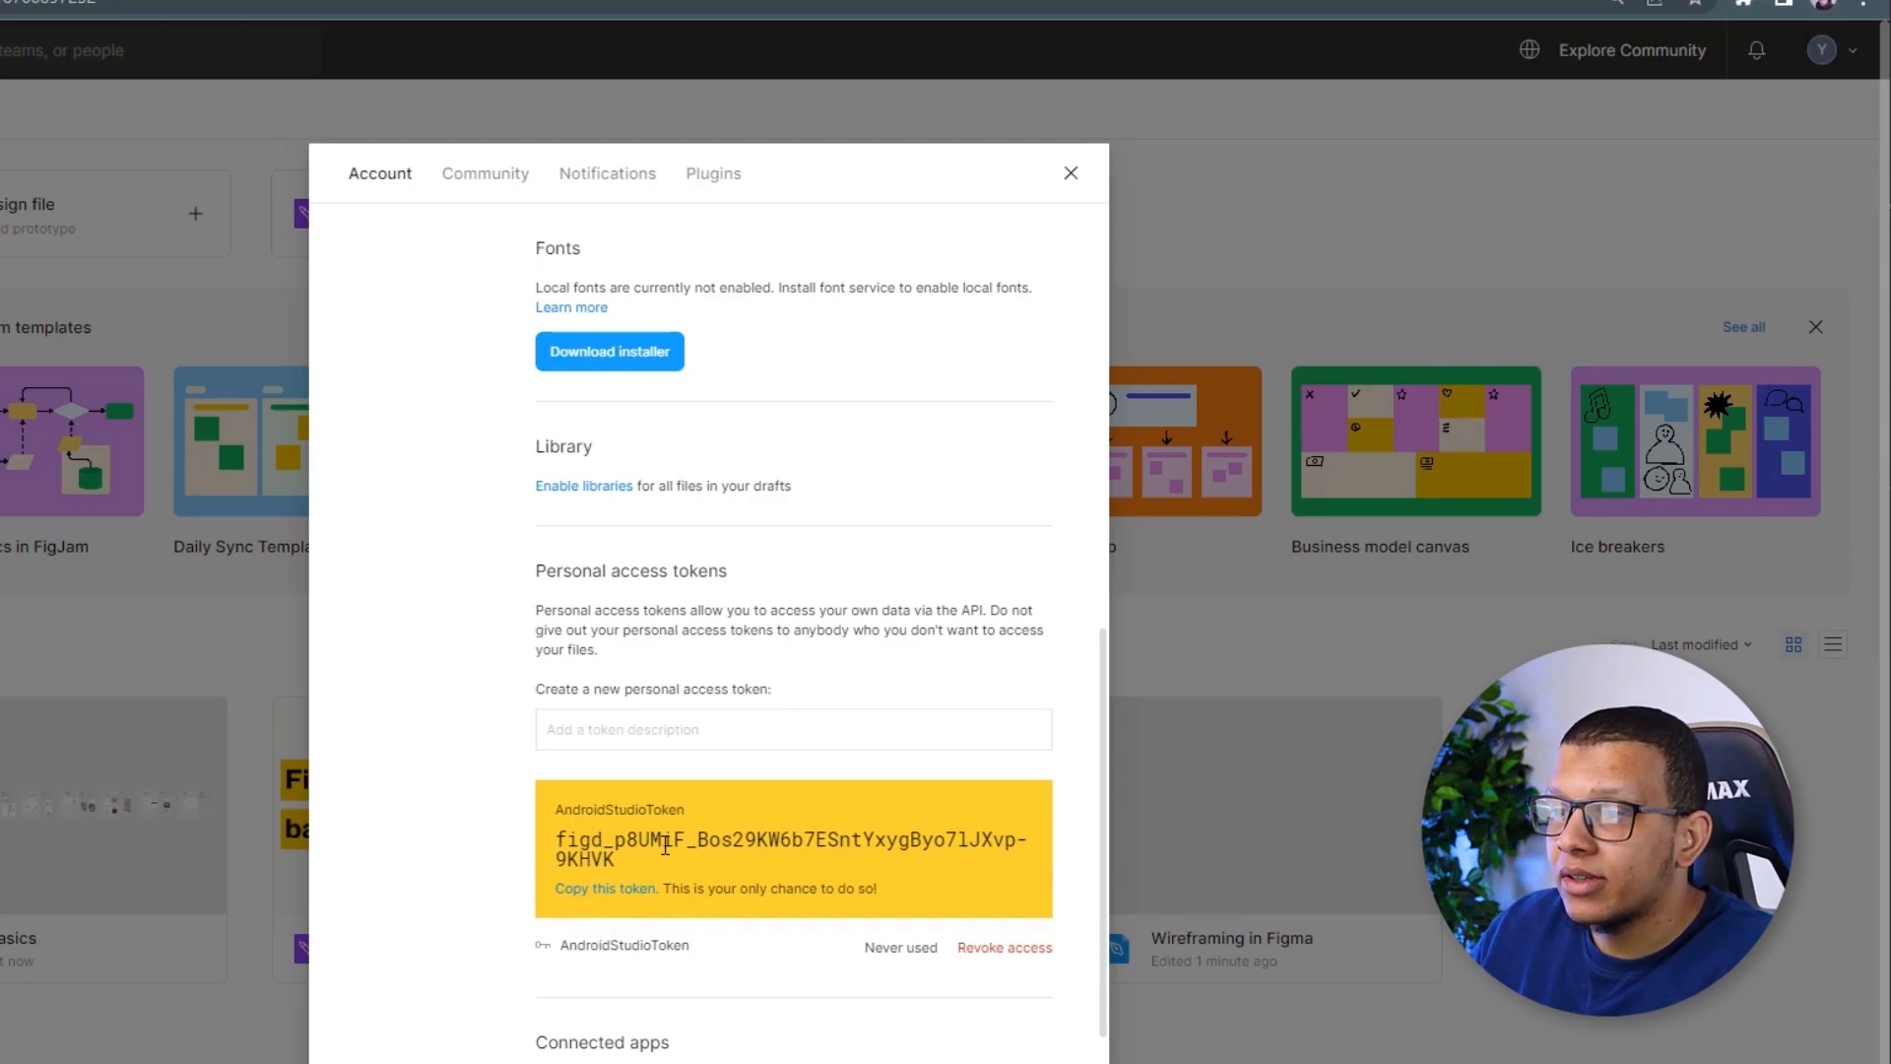
Close and reopen the account settings to see the new token listed
{"action": "left_click", "coordinate": [1068, 174]}
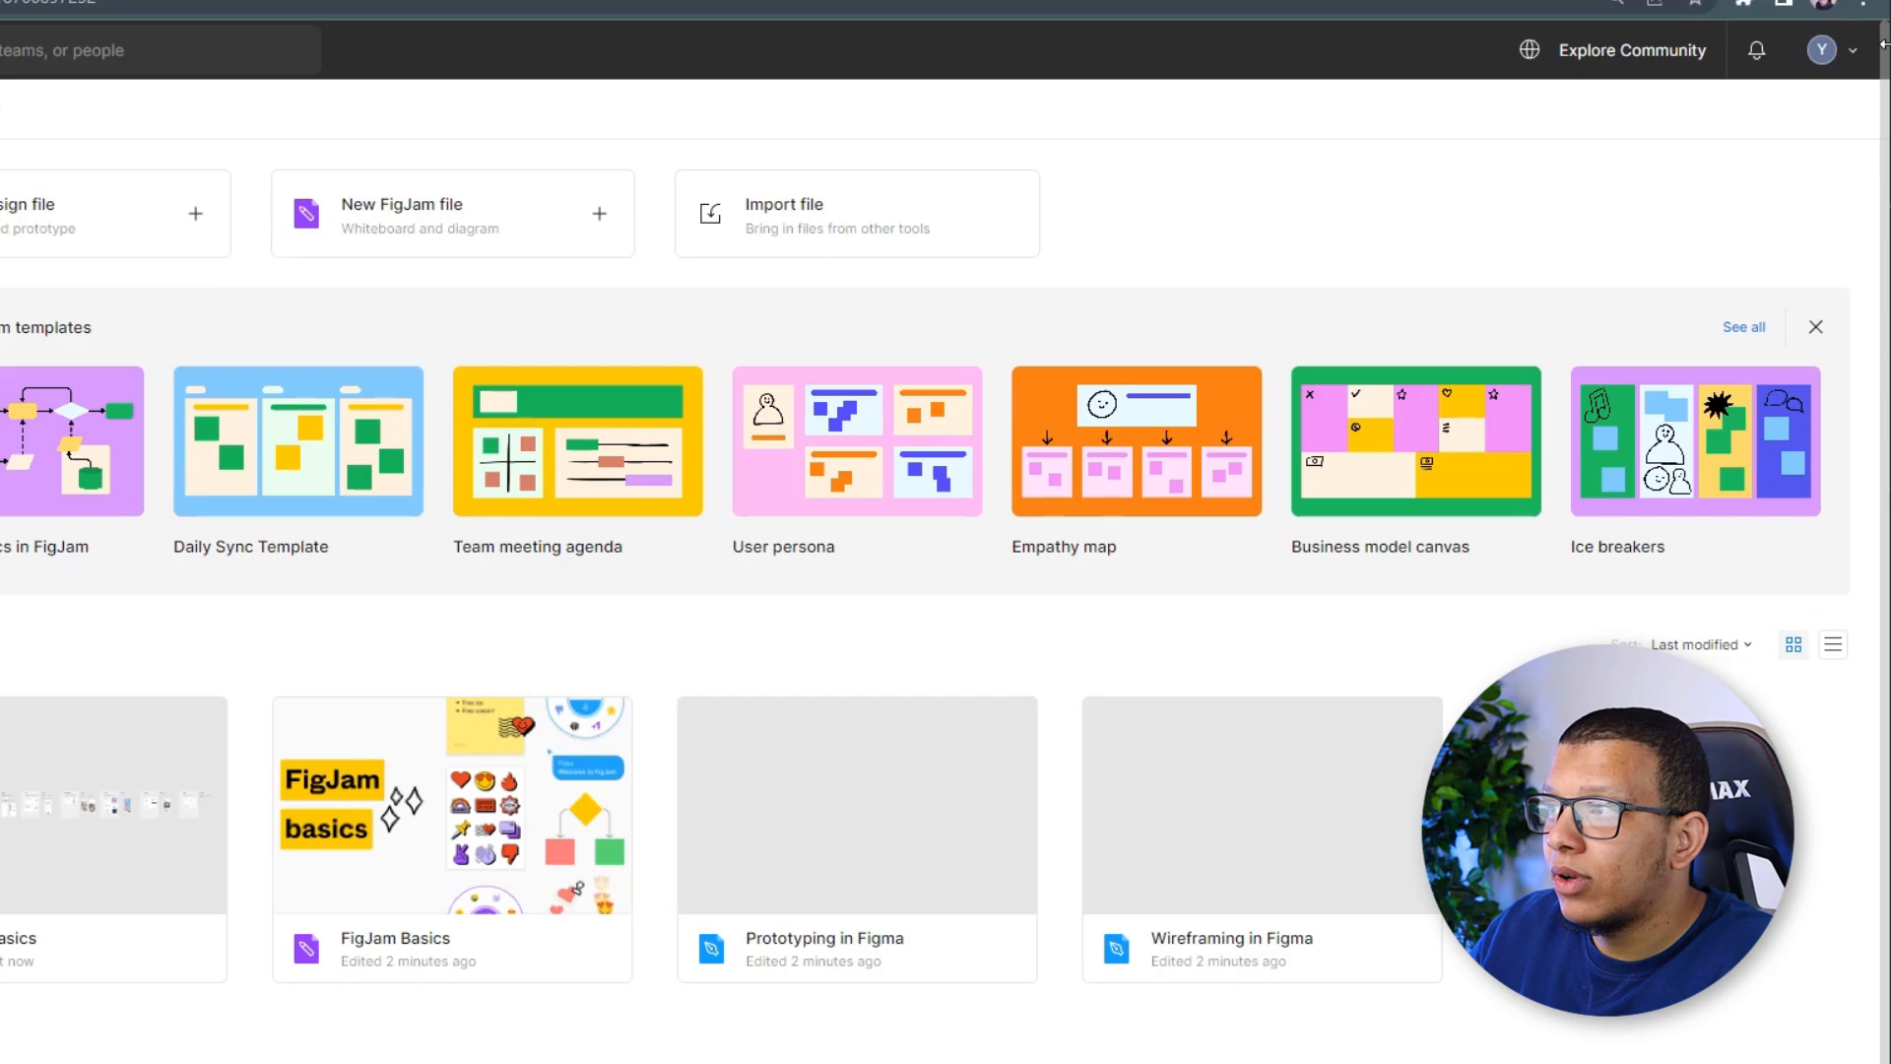
{"action": "left_click", "coordinate": [1824, 49]}
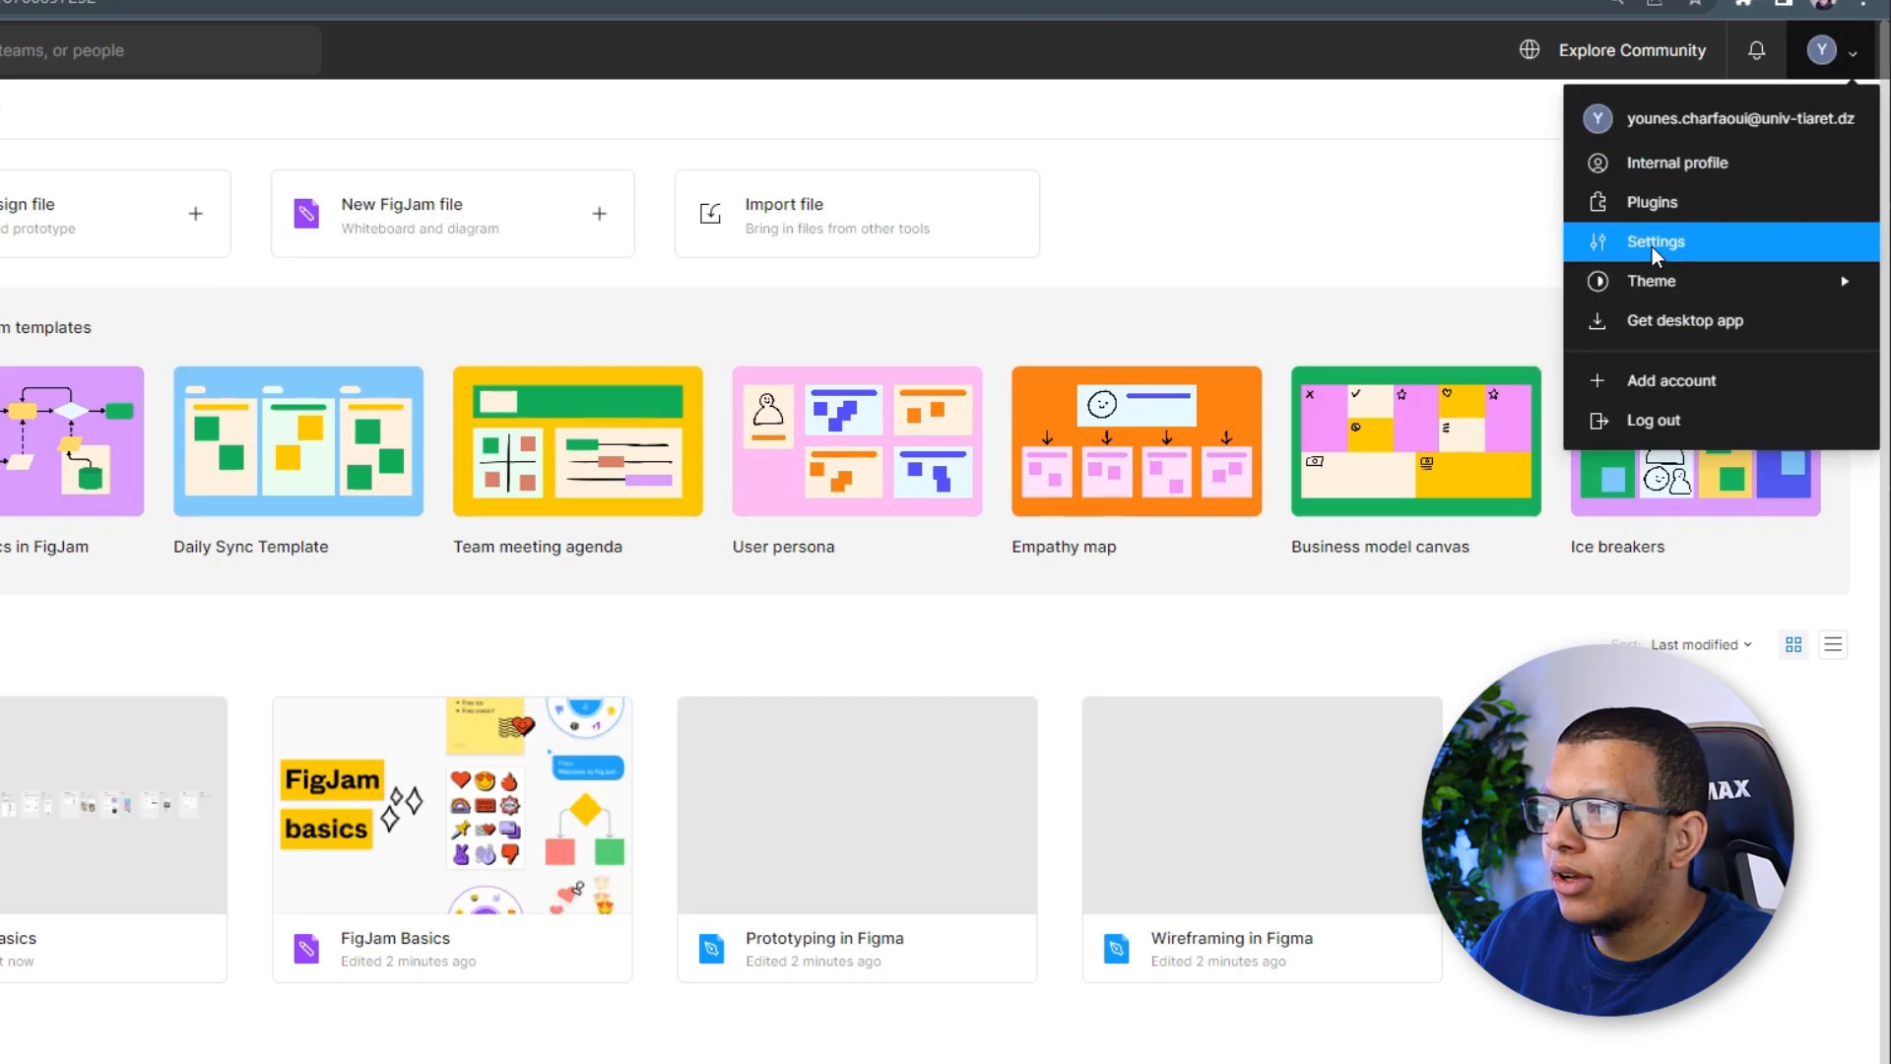
{"action": "left_click", "coordinate": [1655, 240]}
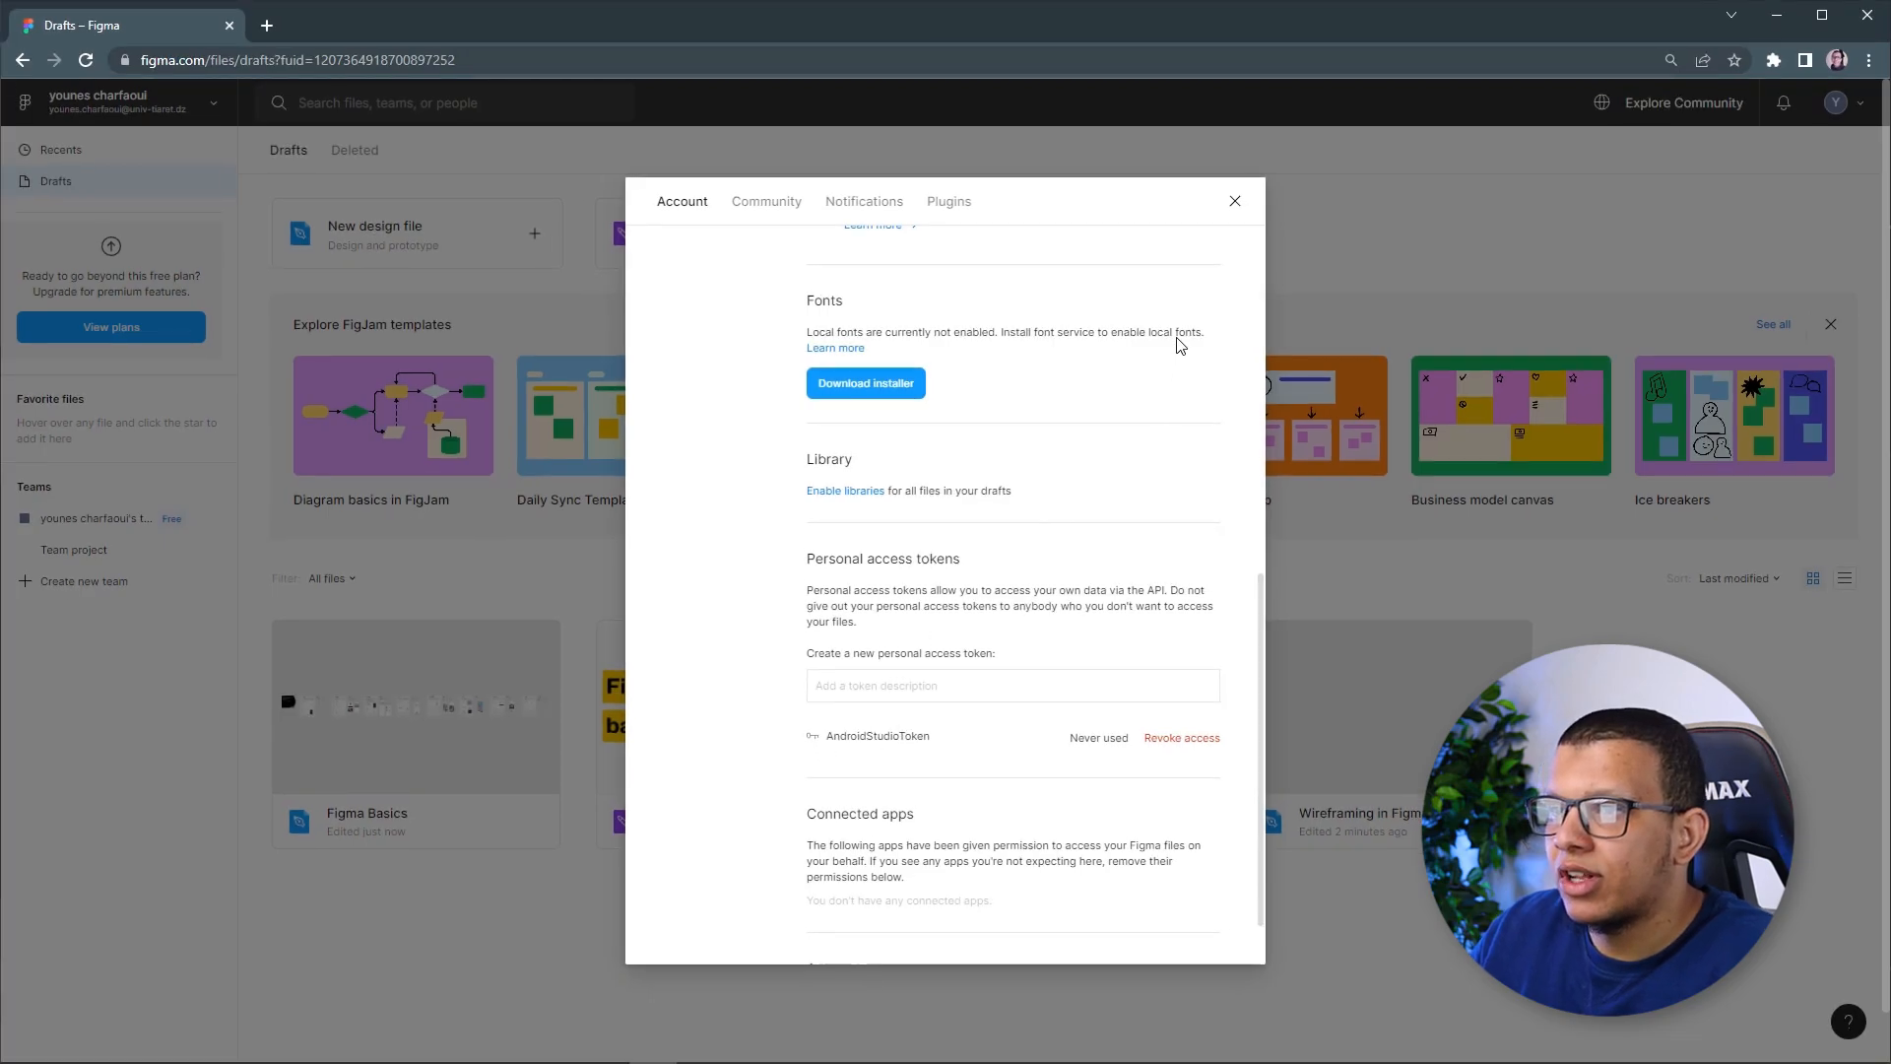
Paste the Figma token into Relay Settings and save with OK
{"action": "left_click", "coordinate": [1234, 201]}
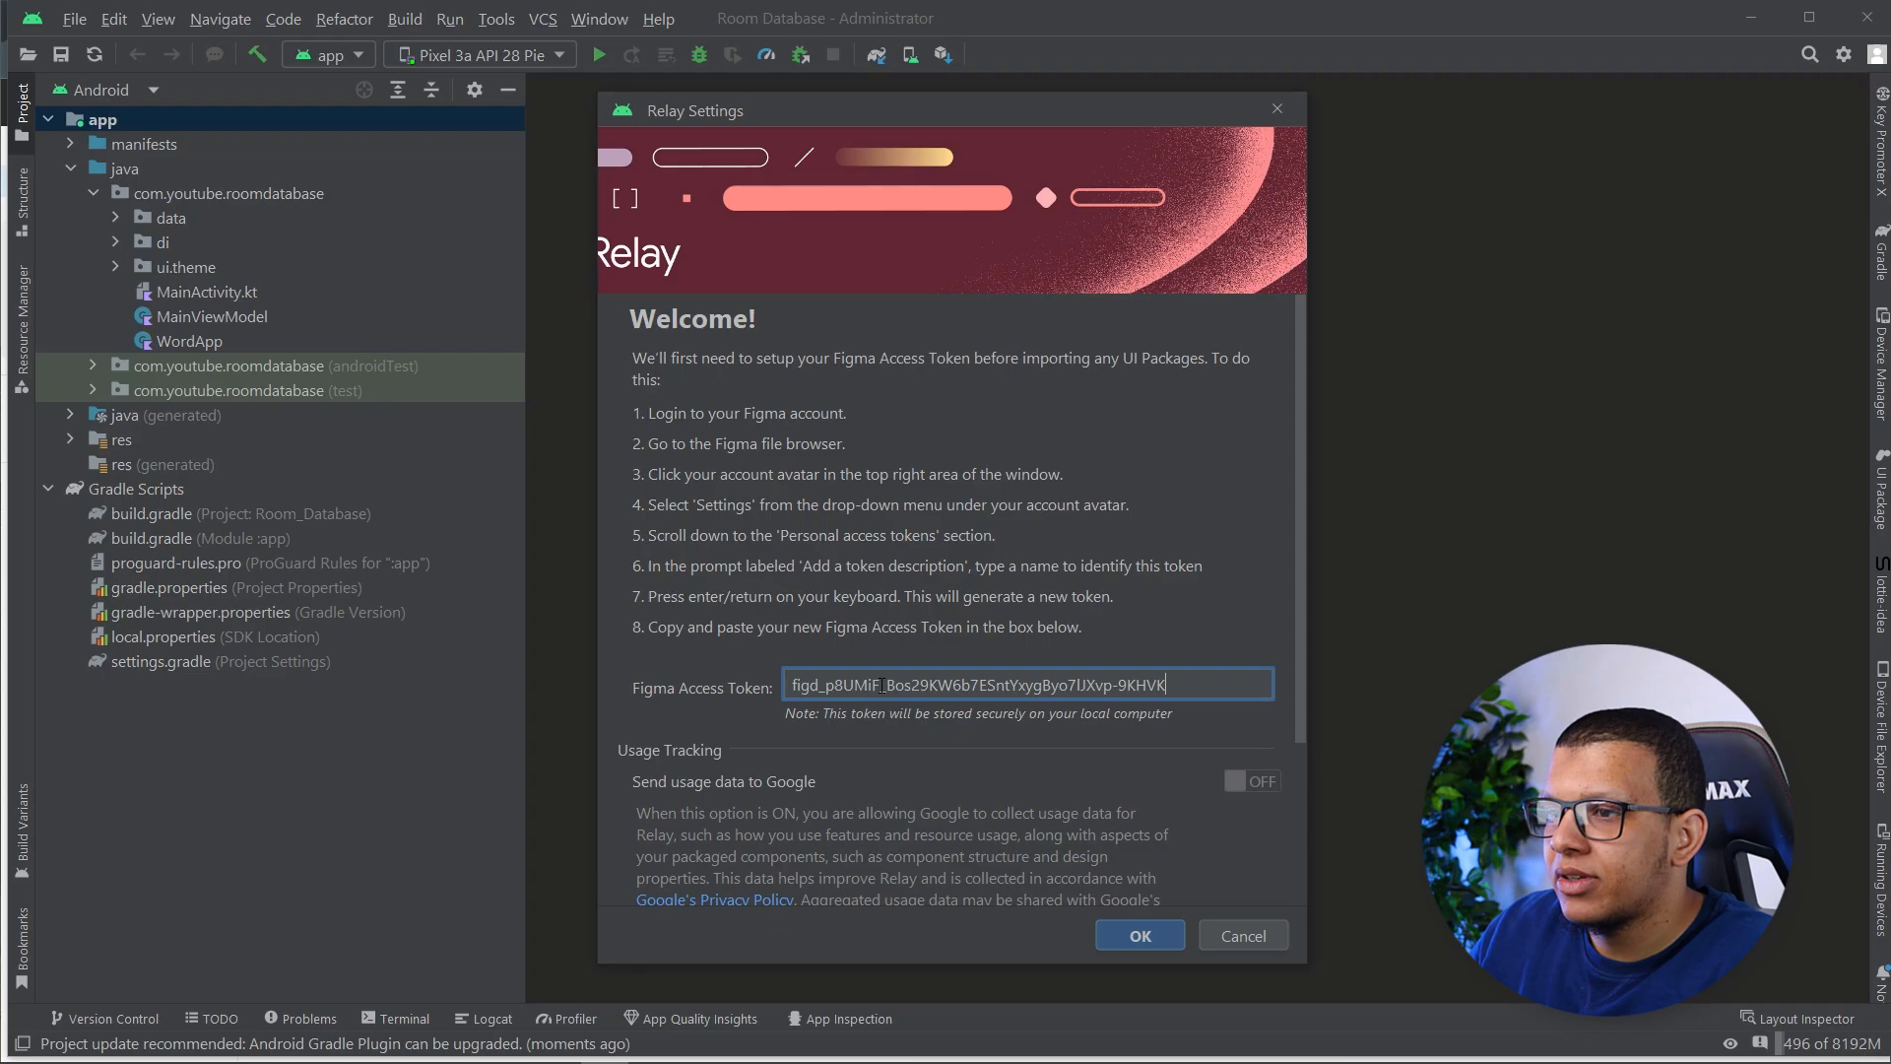
{"action": "scroll", "scroll_direction": "down", "scroll_amount": 3}
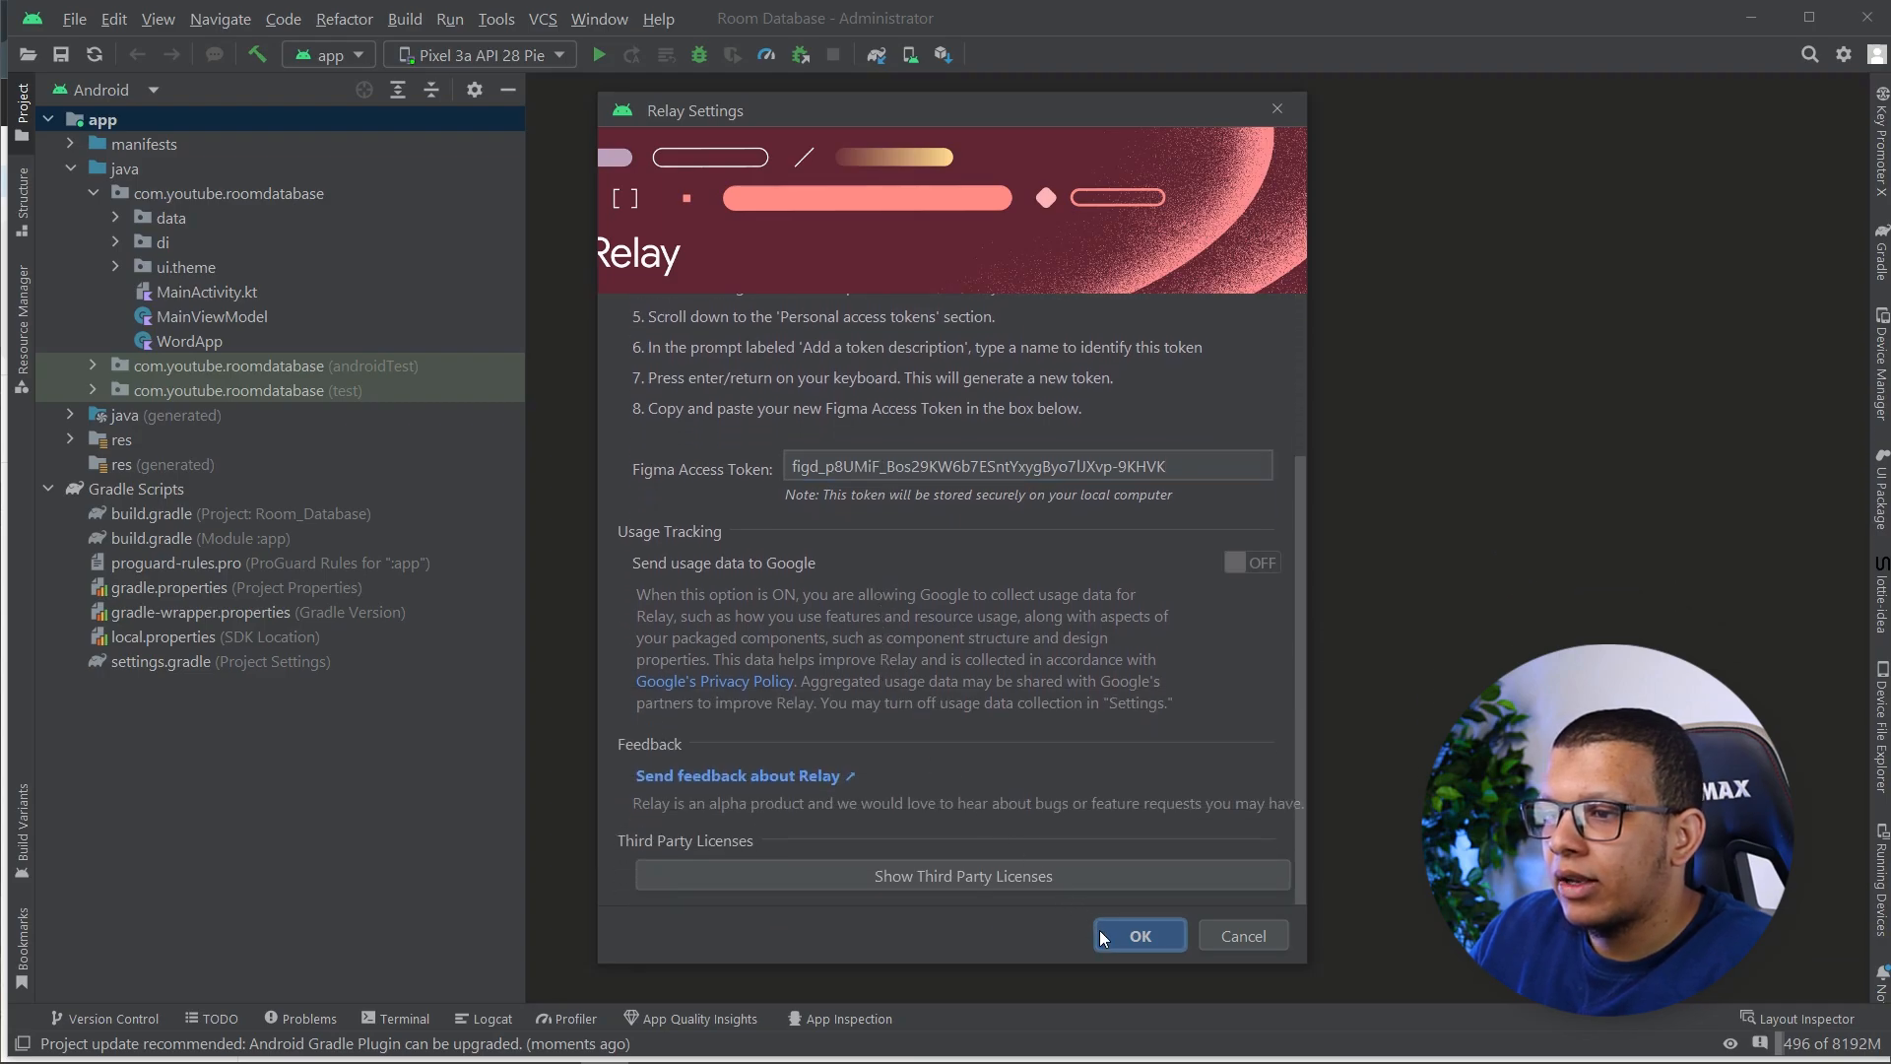
{"action": "left_click", "coordinate": [1137, 934]}
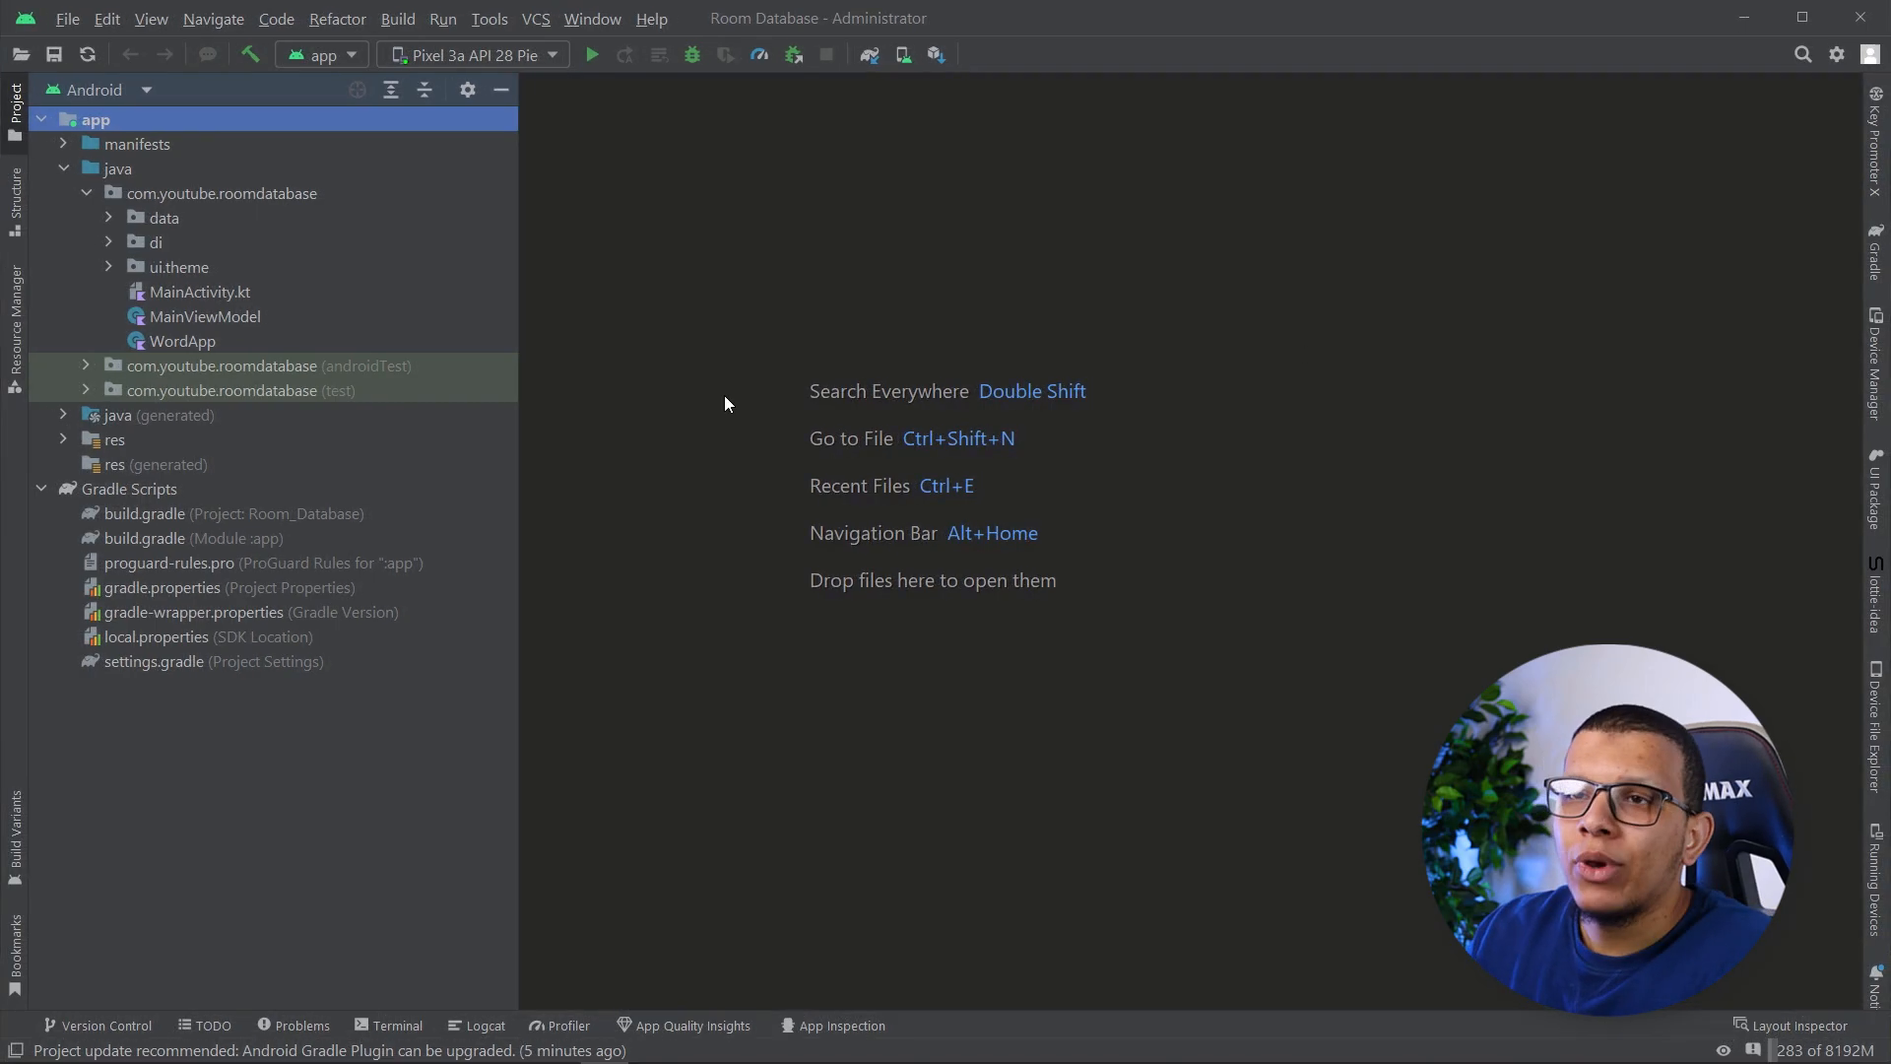
{"action": "left_click", "coordinate": [67, 17]}
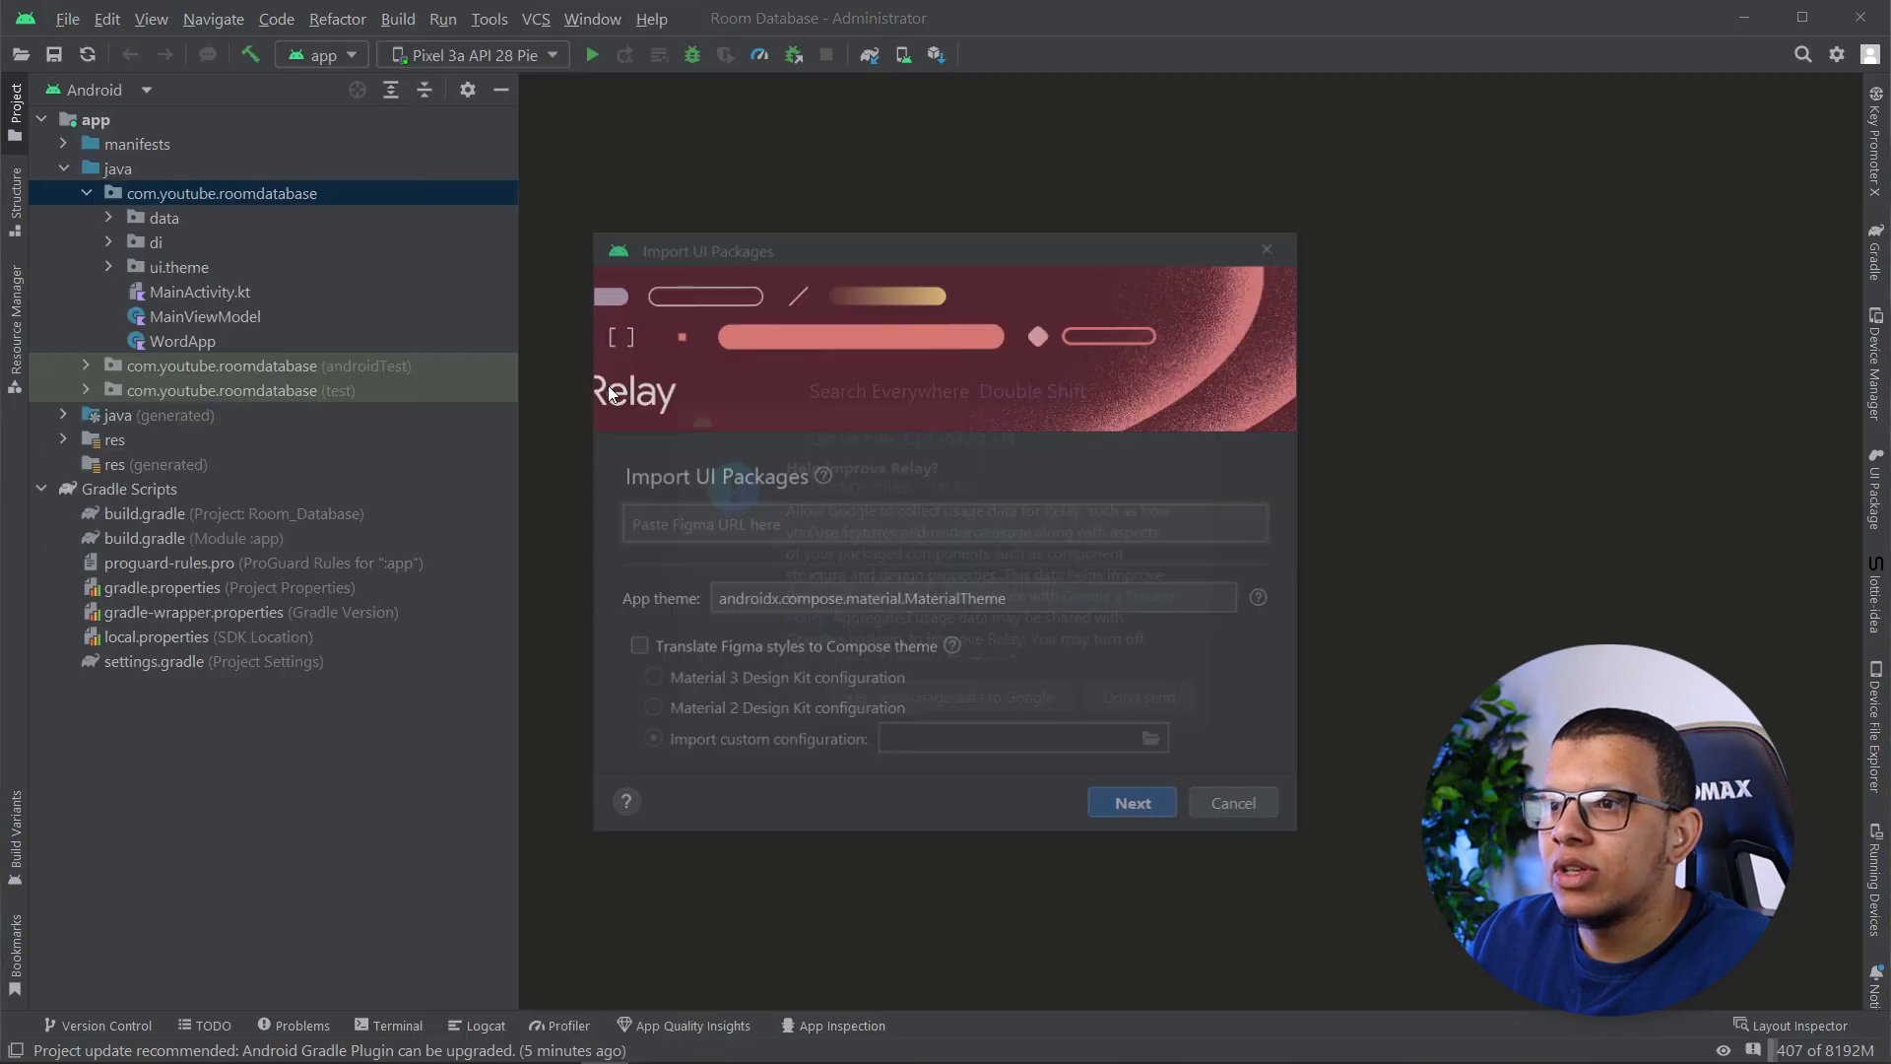
Focus the Figma URL field of the Import UI Packages dialog
{"action": "left_click", "coordinate": [944, 522]}
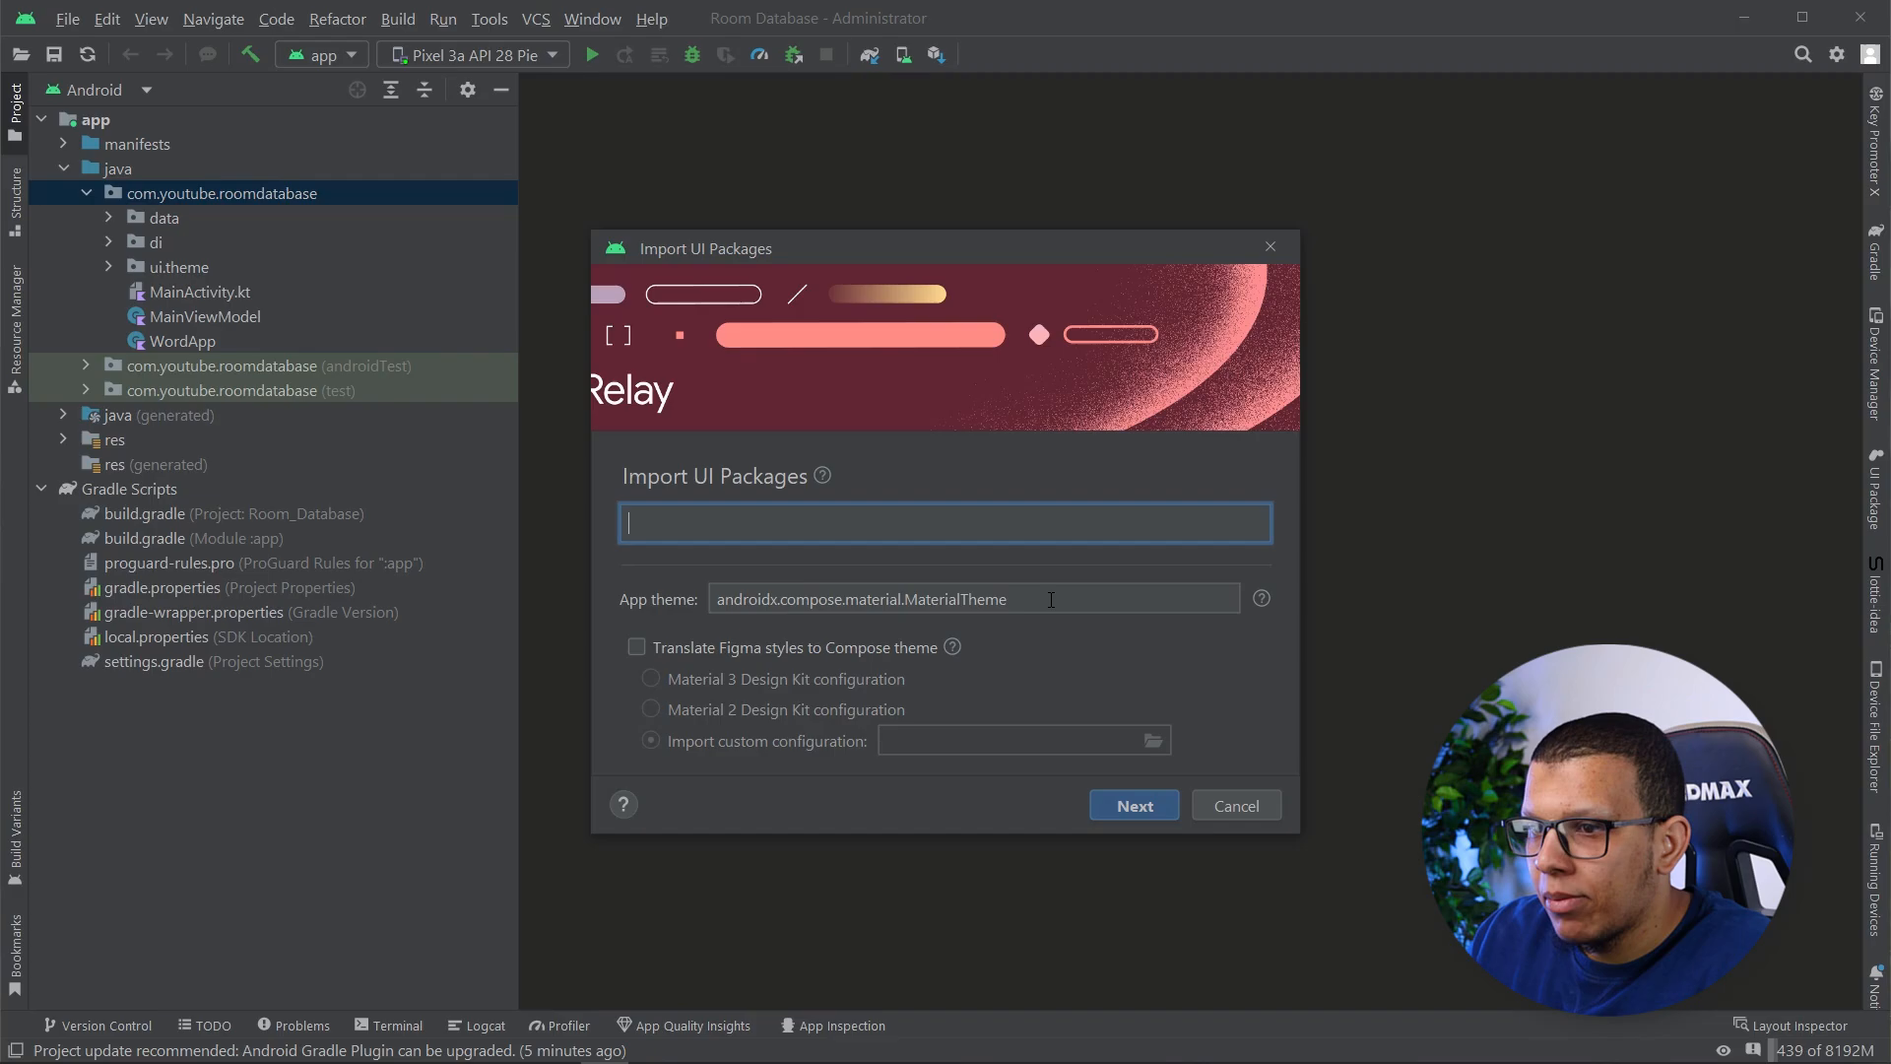
{"action": "mouse_move", "coordinate": [944, 652]}
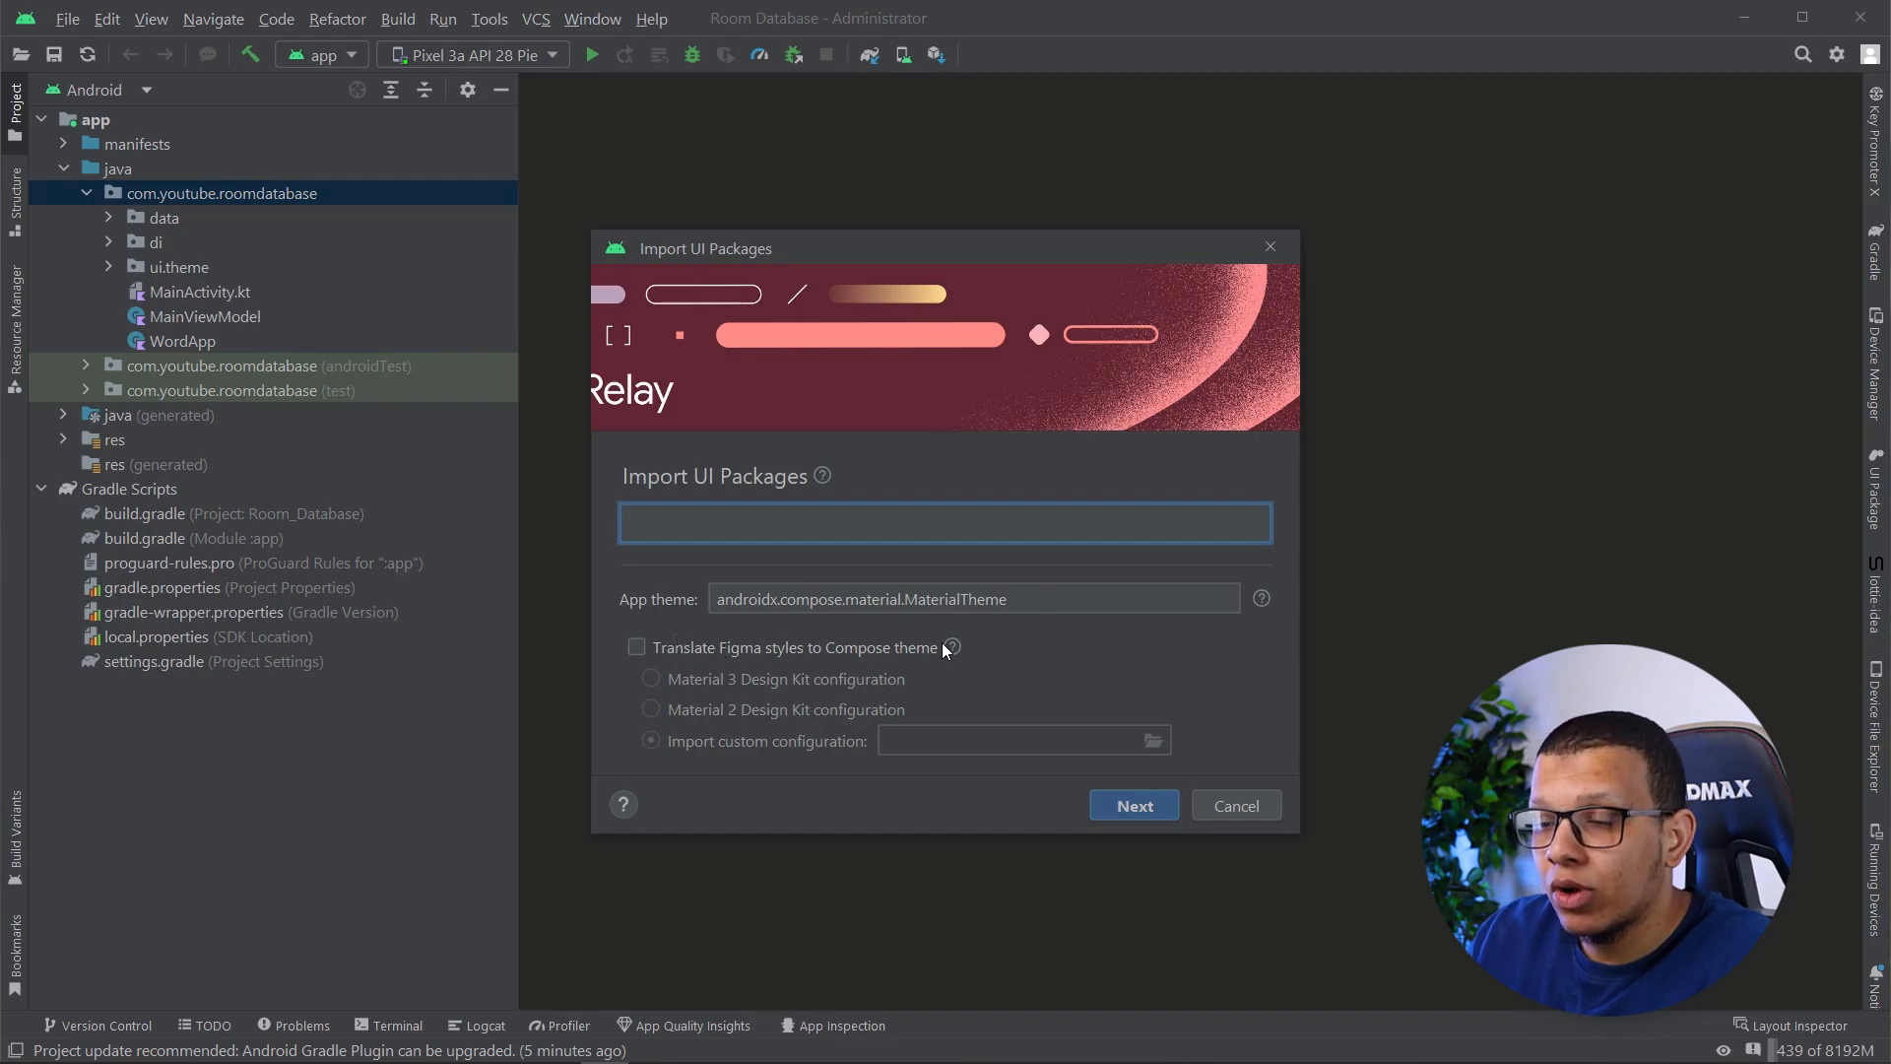
{"action": "mouse_move", "coordinate": [780, 719]}
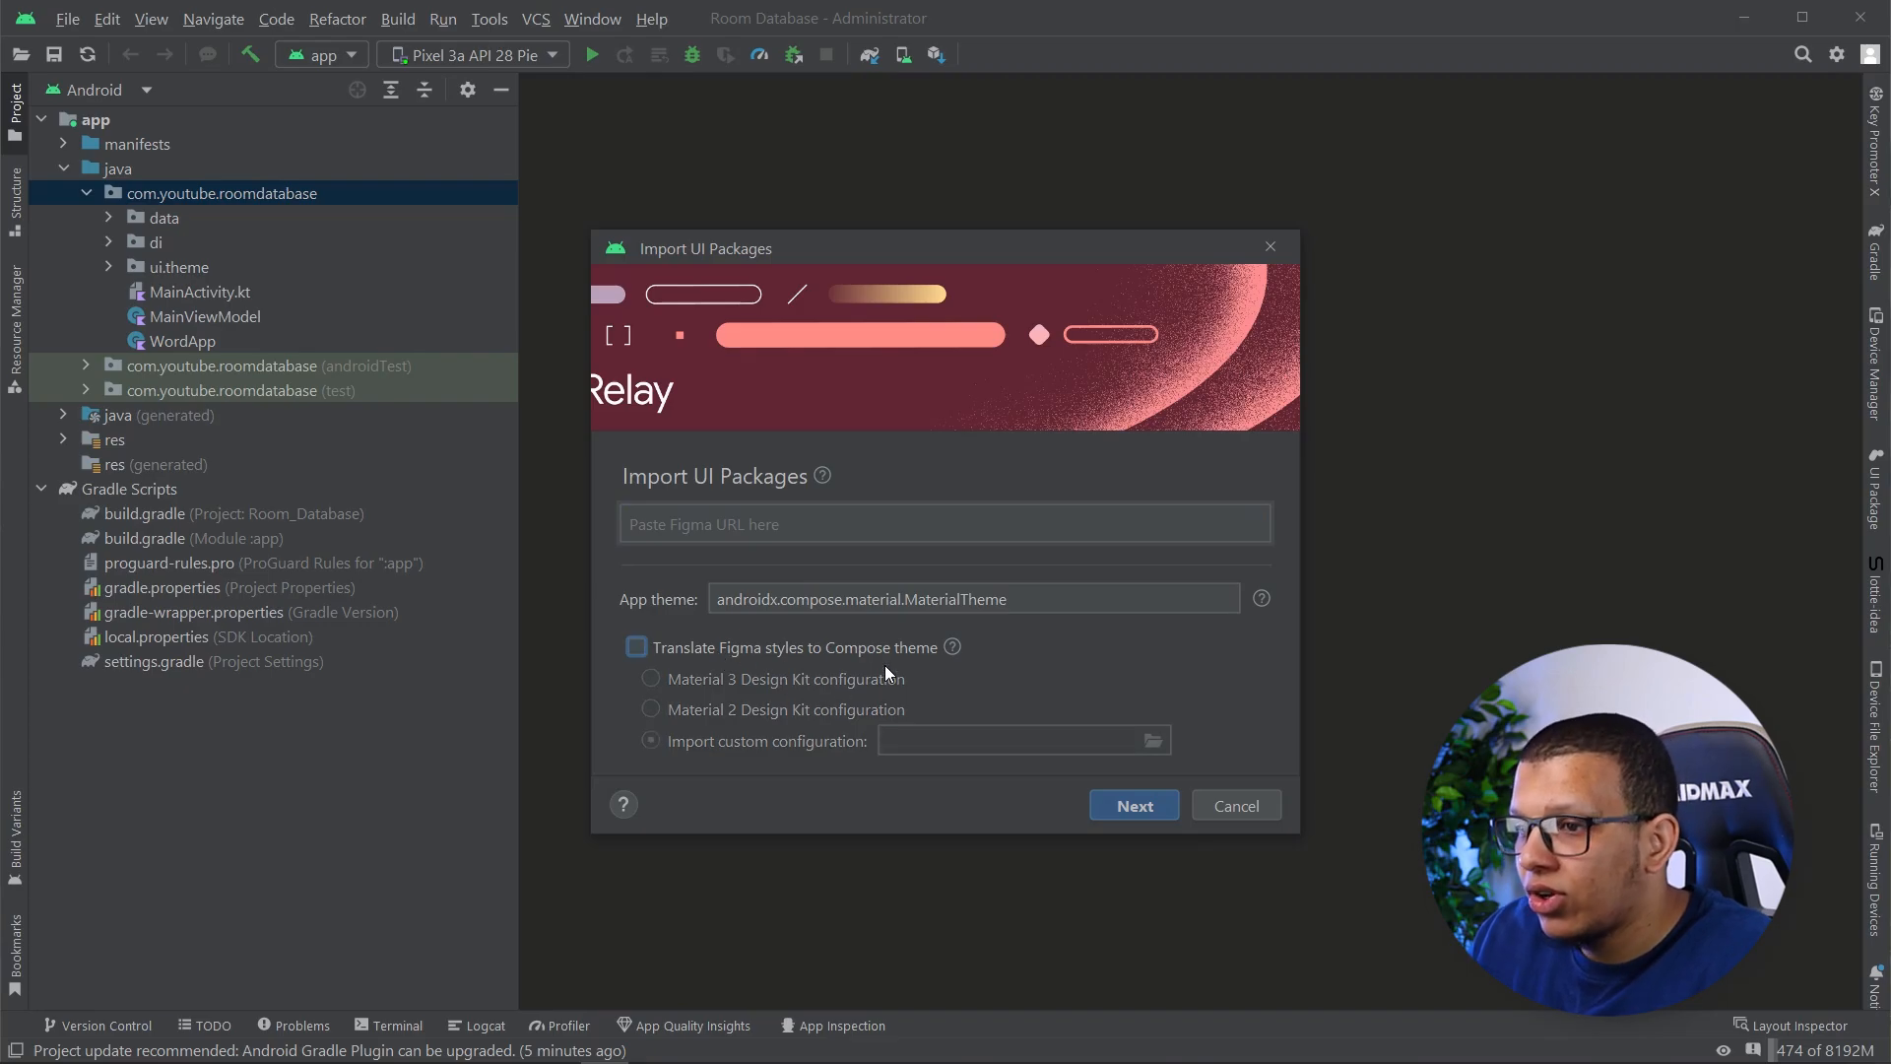
{"action": "left_click", "coordinate": [943, 524]}
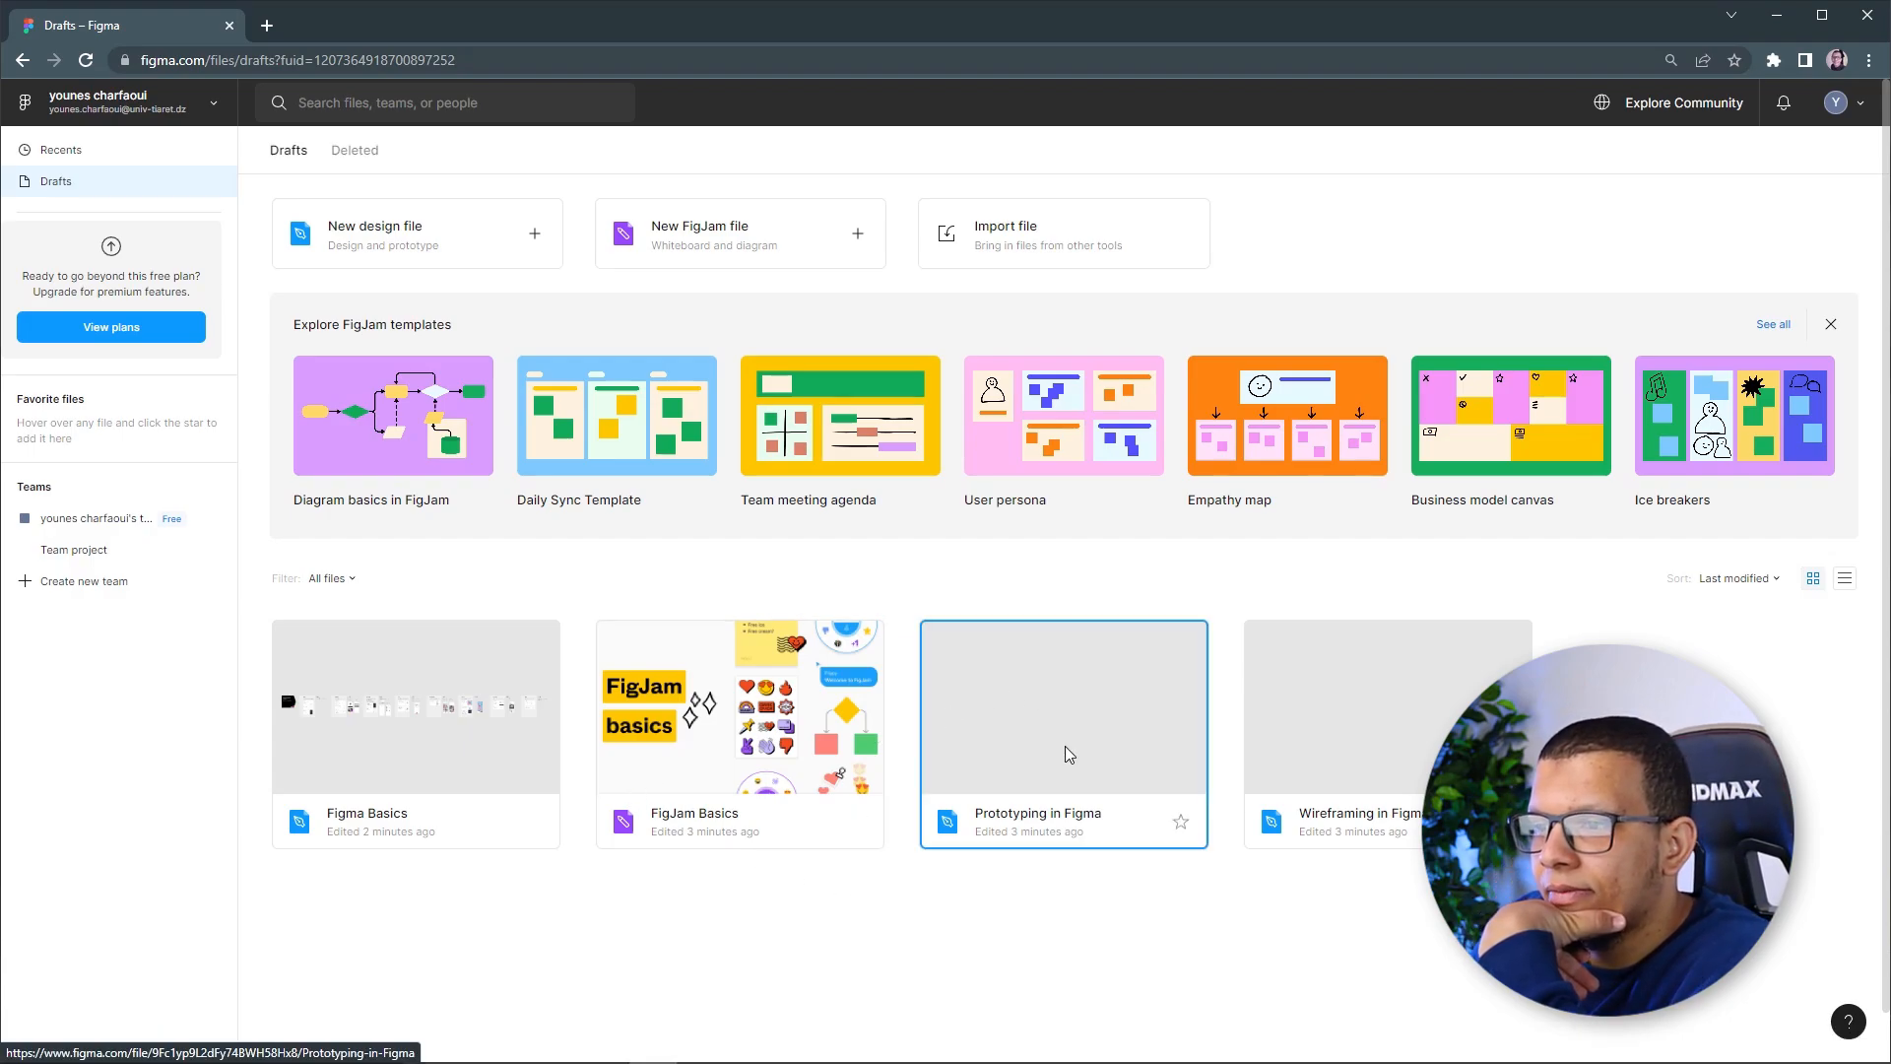
Open the Prototyping in Figma draft and zoom toward the Login frame
{"action": "double_click", "coordinate": [1061, 705]}
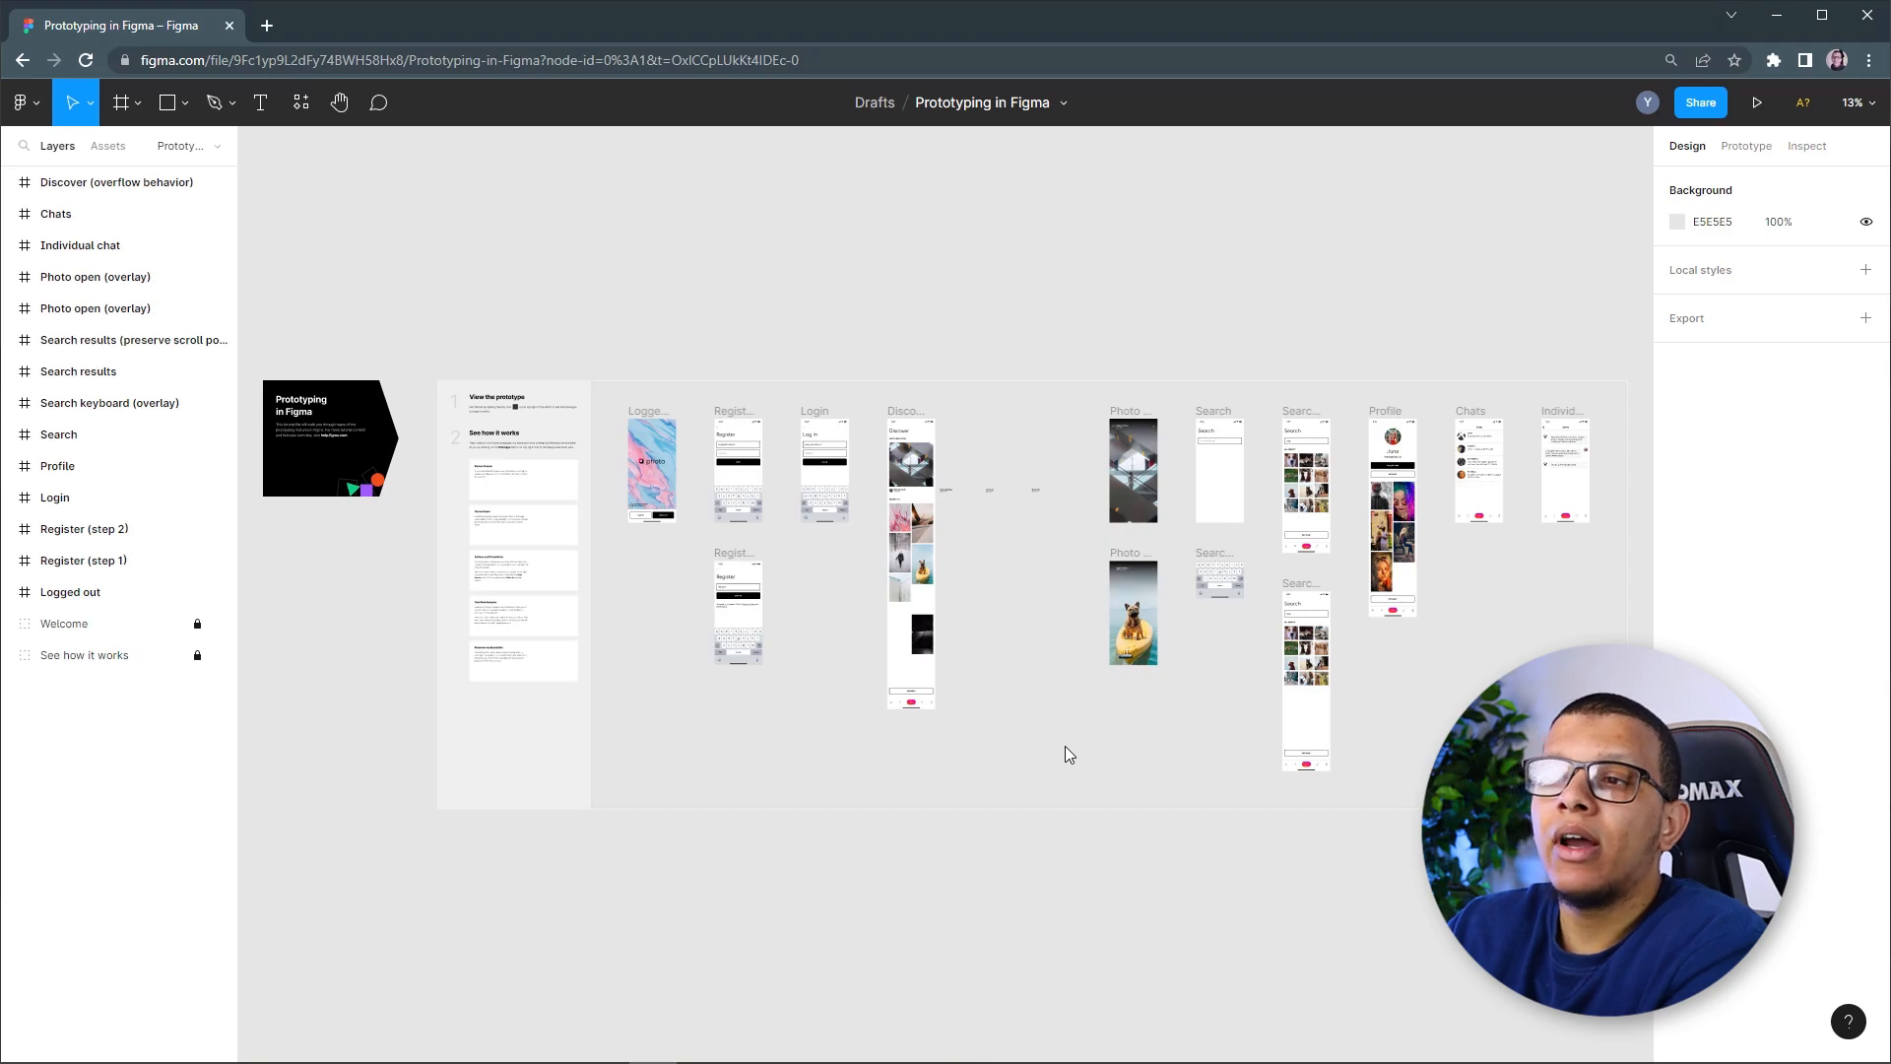
{"action": "scroll", "scroll_direction": "up", "scroll_amount": 3}
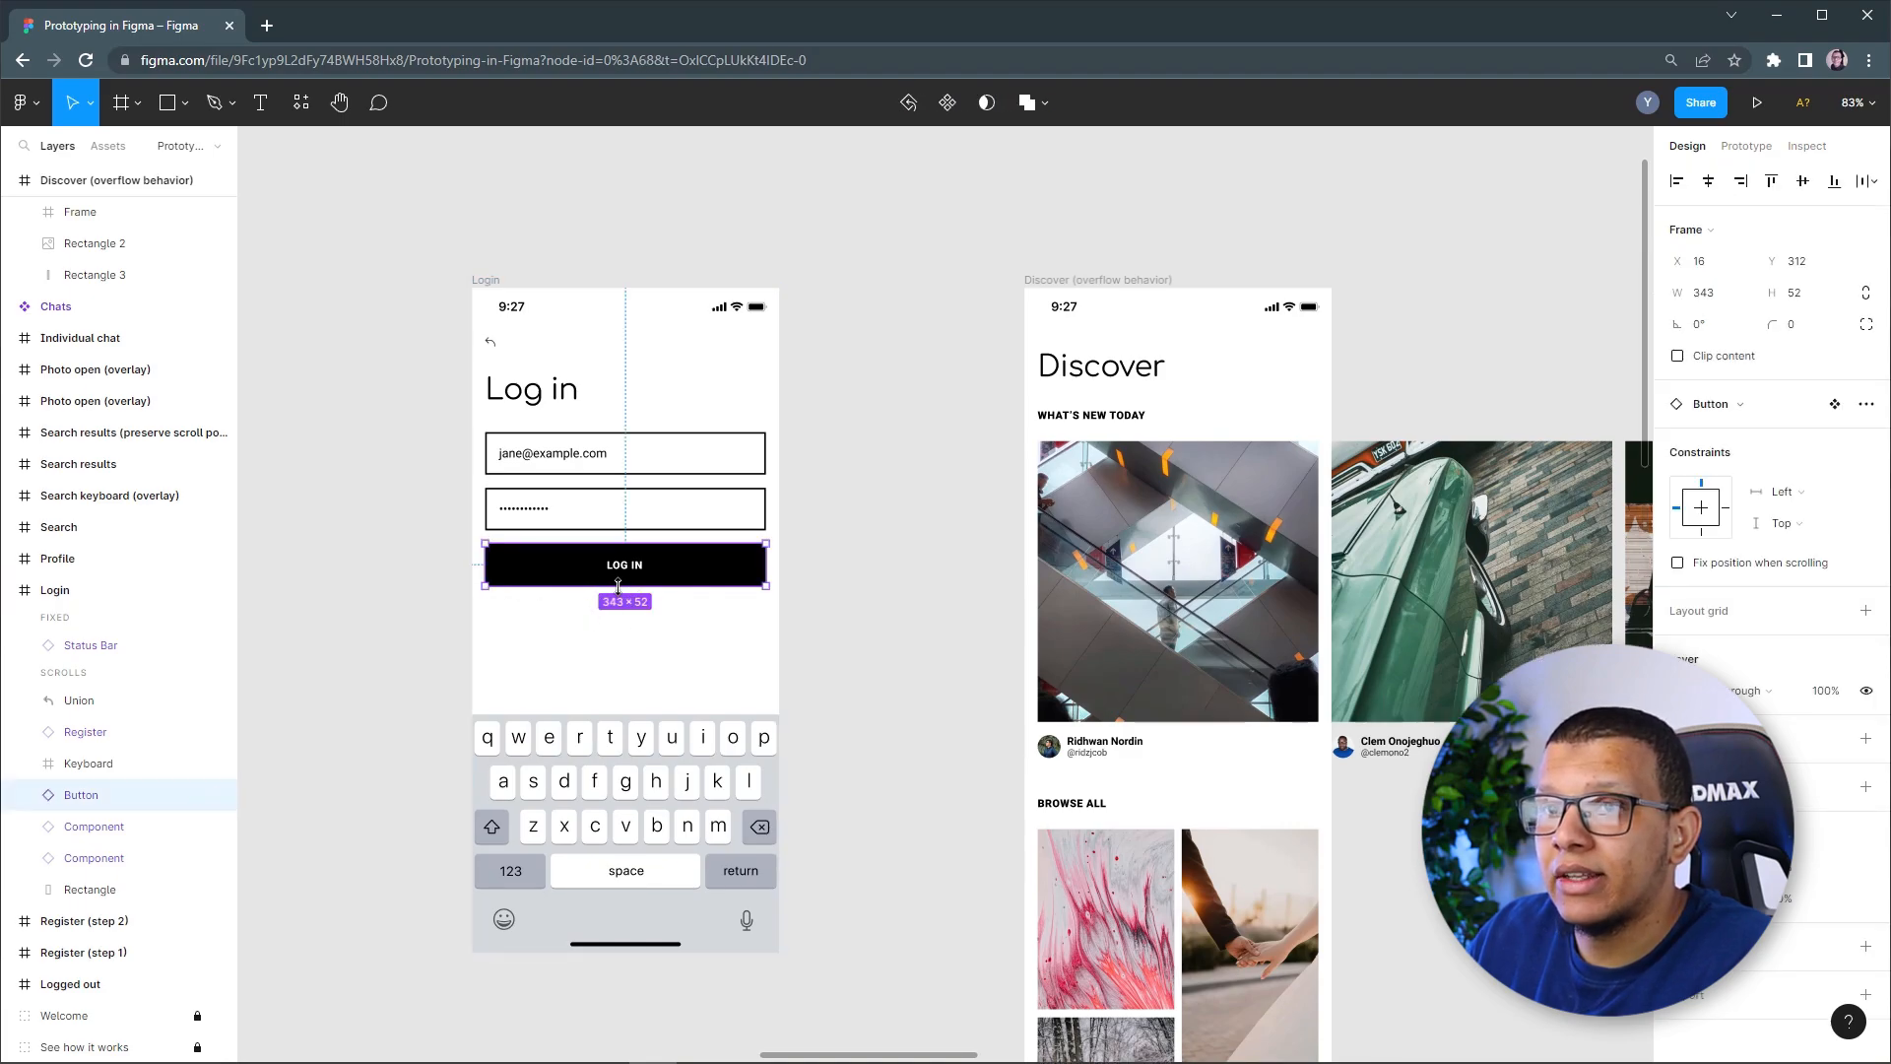
Run Relay for Figma on the LOG IN Button component and create its UI package
{"action": "left_click", "coordinate": [22, 102]}
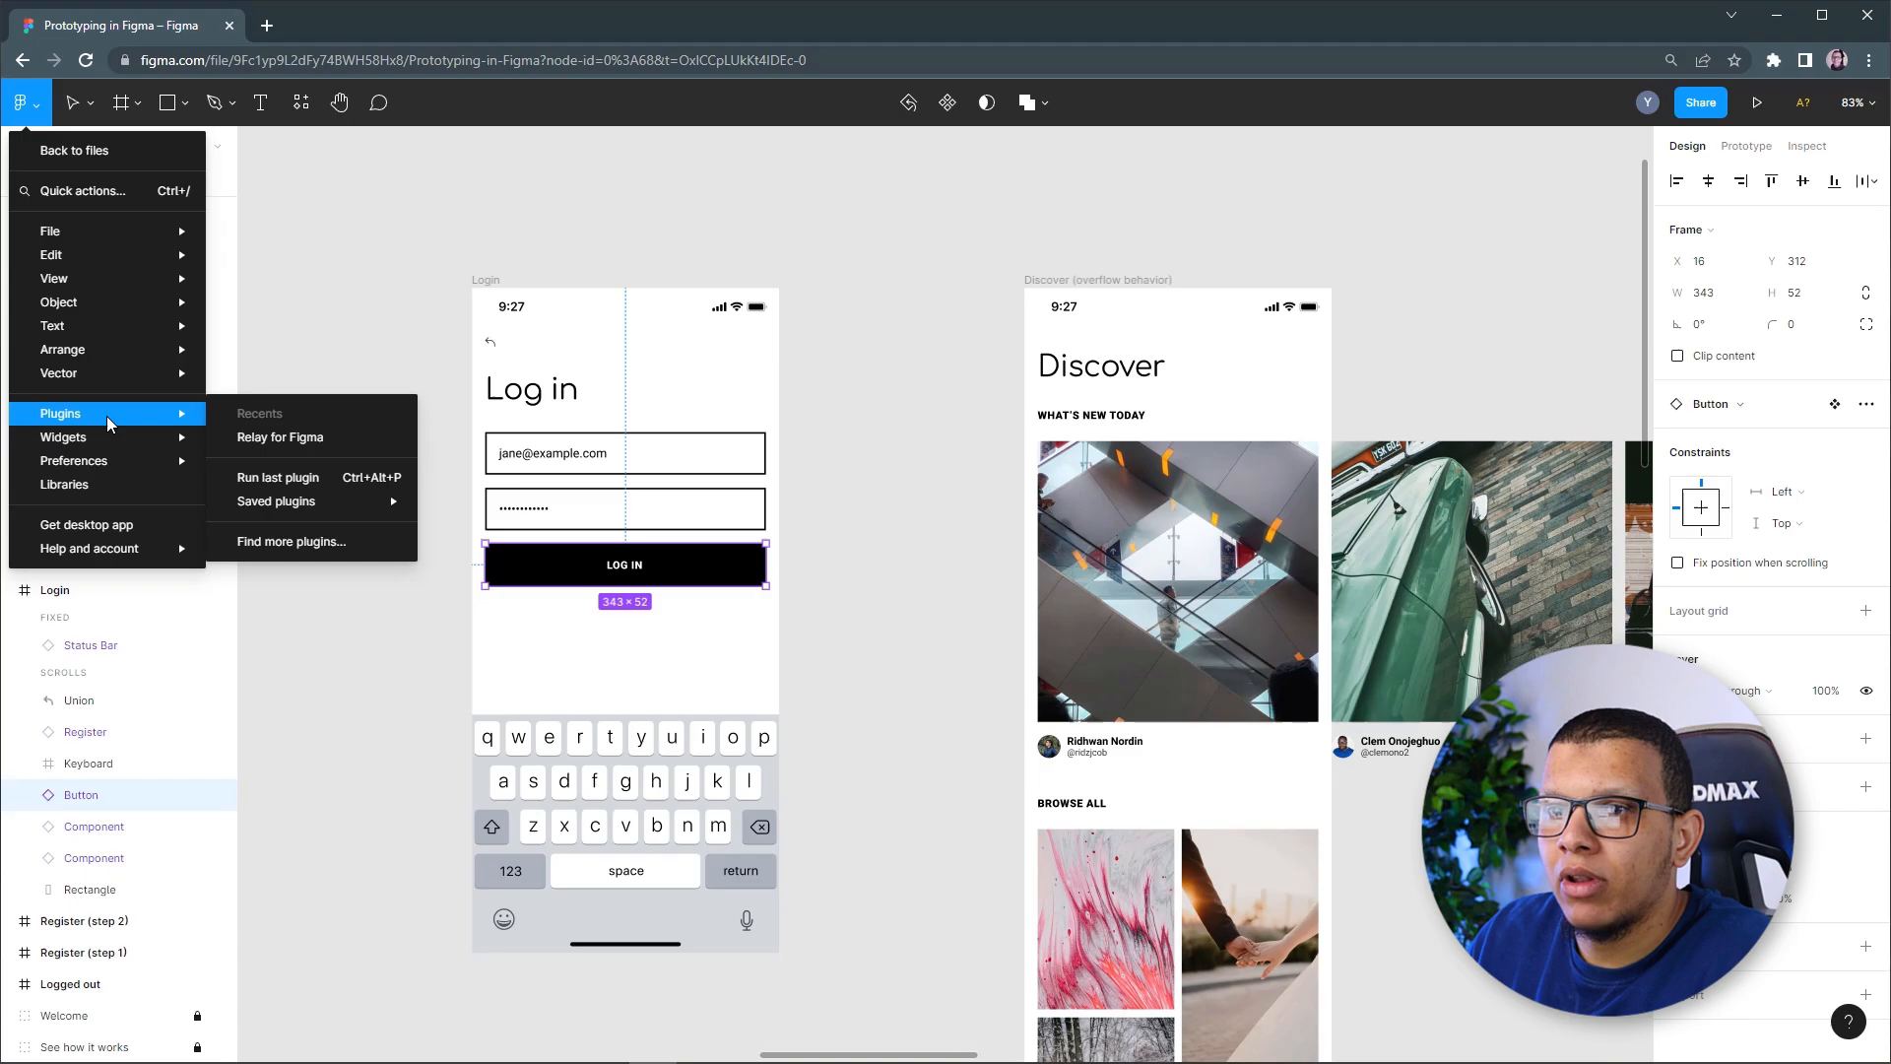
{"action": "left_click", "coordinate": [278, 438]}
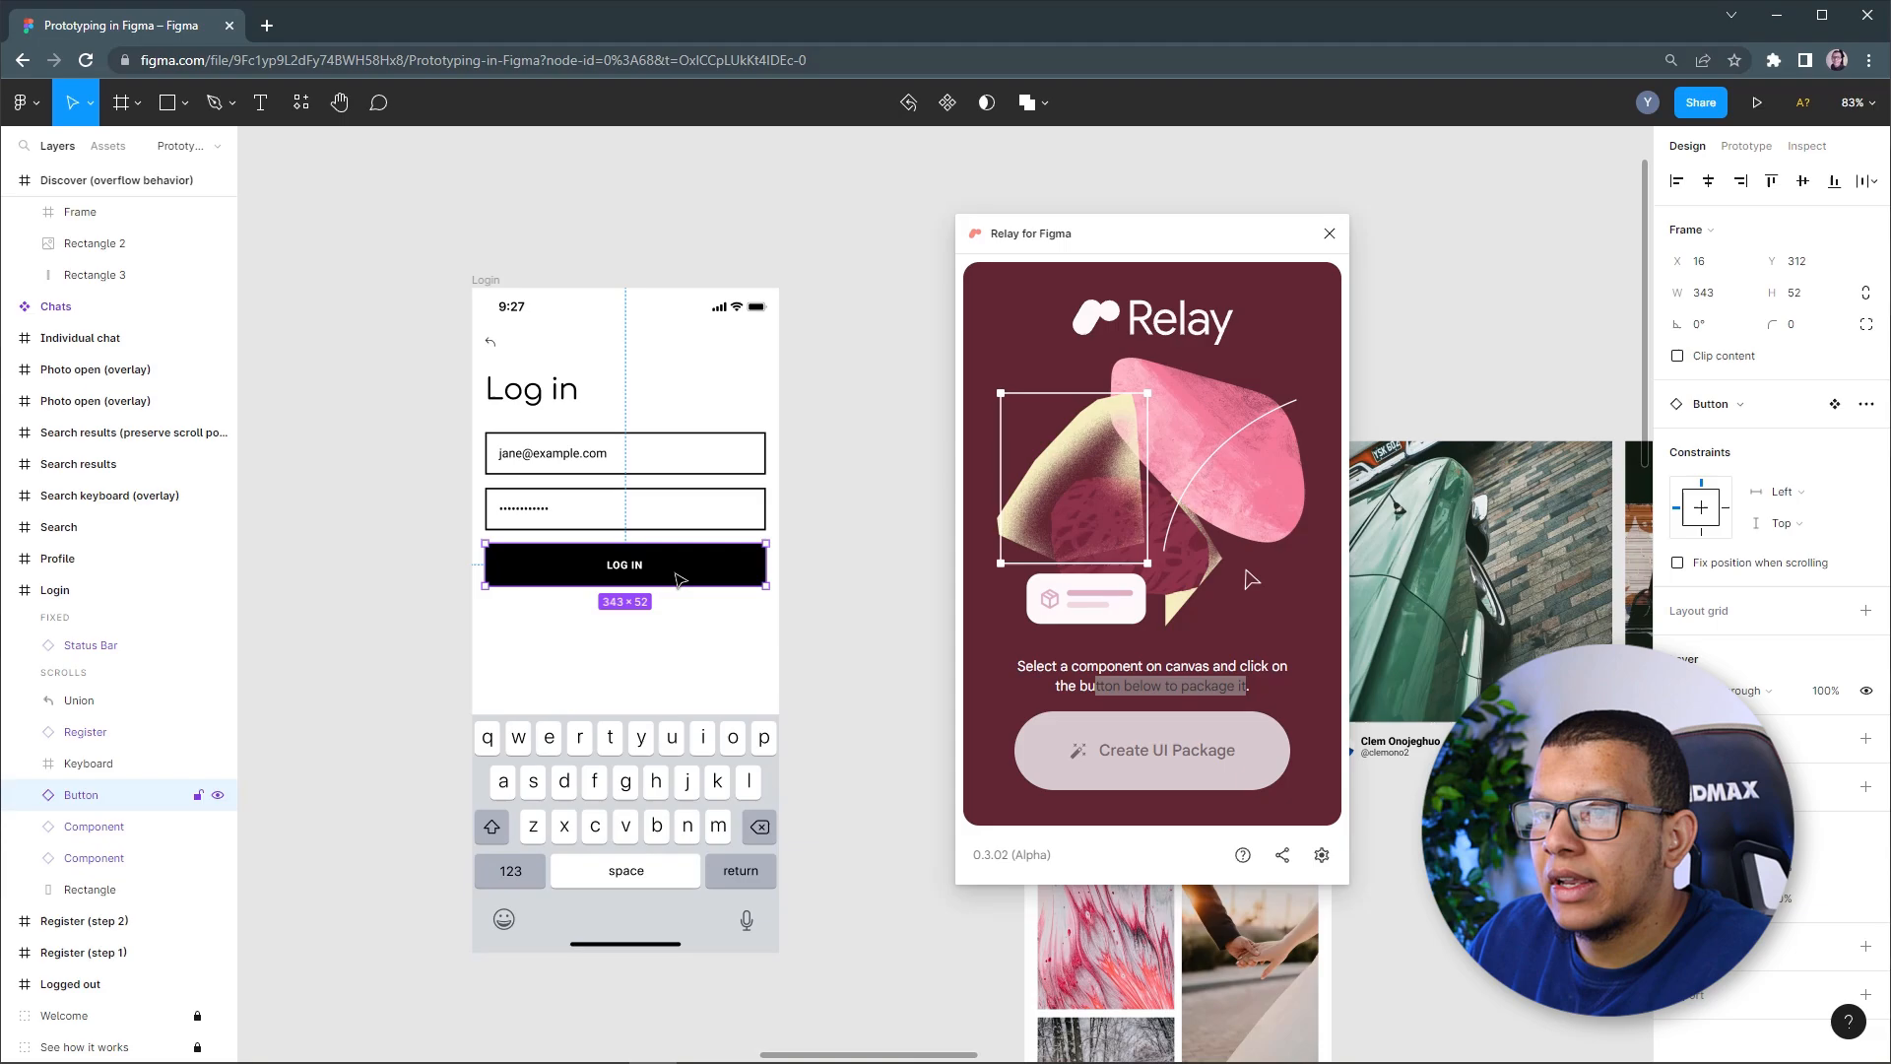
{"action": "right_click", "coordinate": [625, 563]}
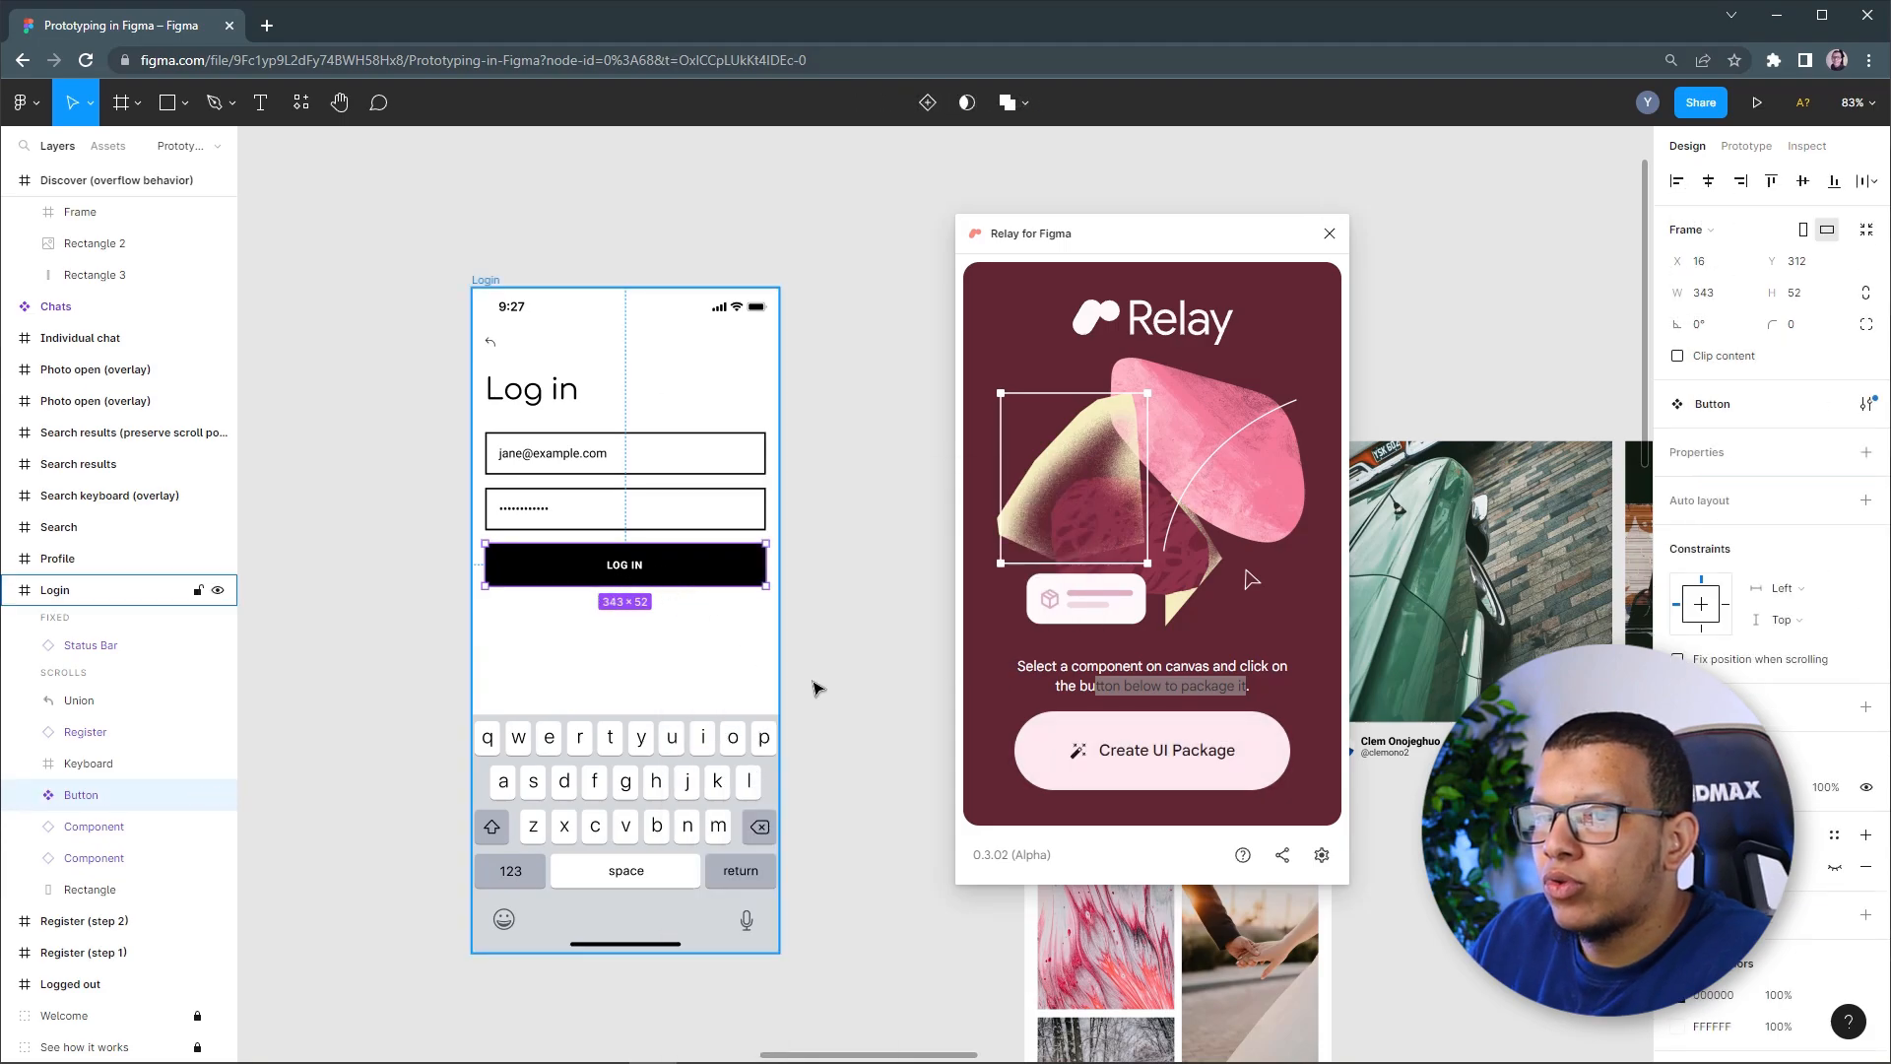
{"action": "left_click", "coordinate": [1150, 748]}
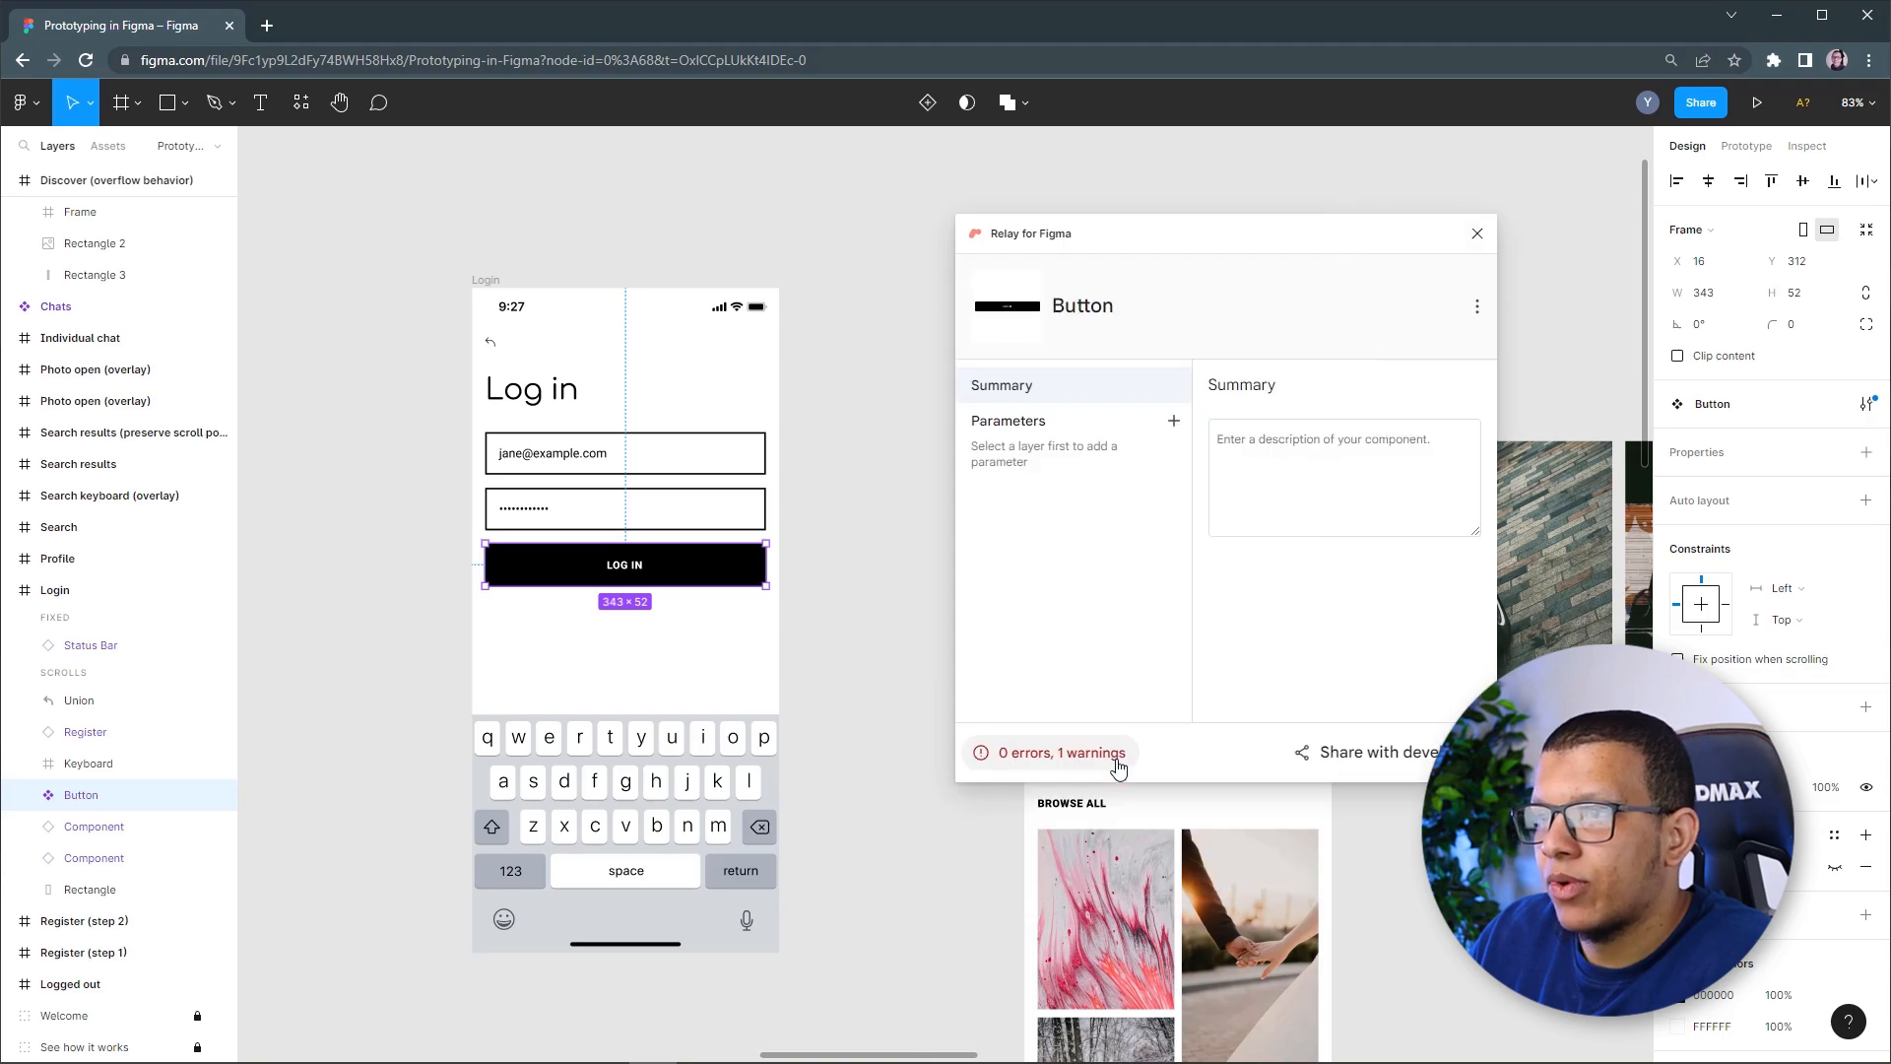
{"action": "mouse_move", "coordinate": [1258, 643]}
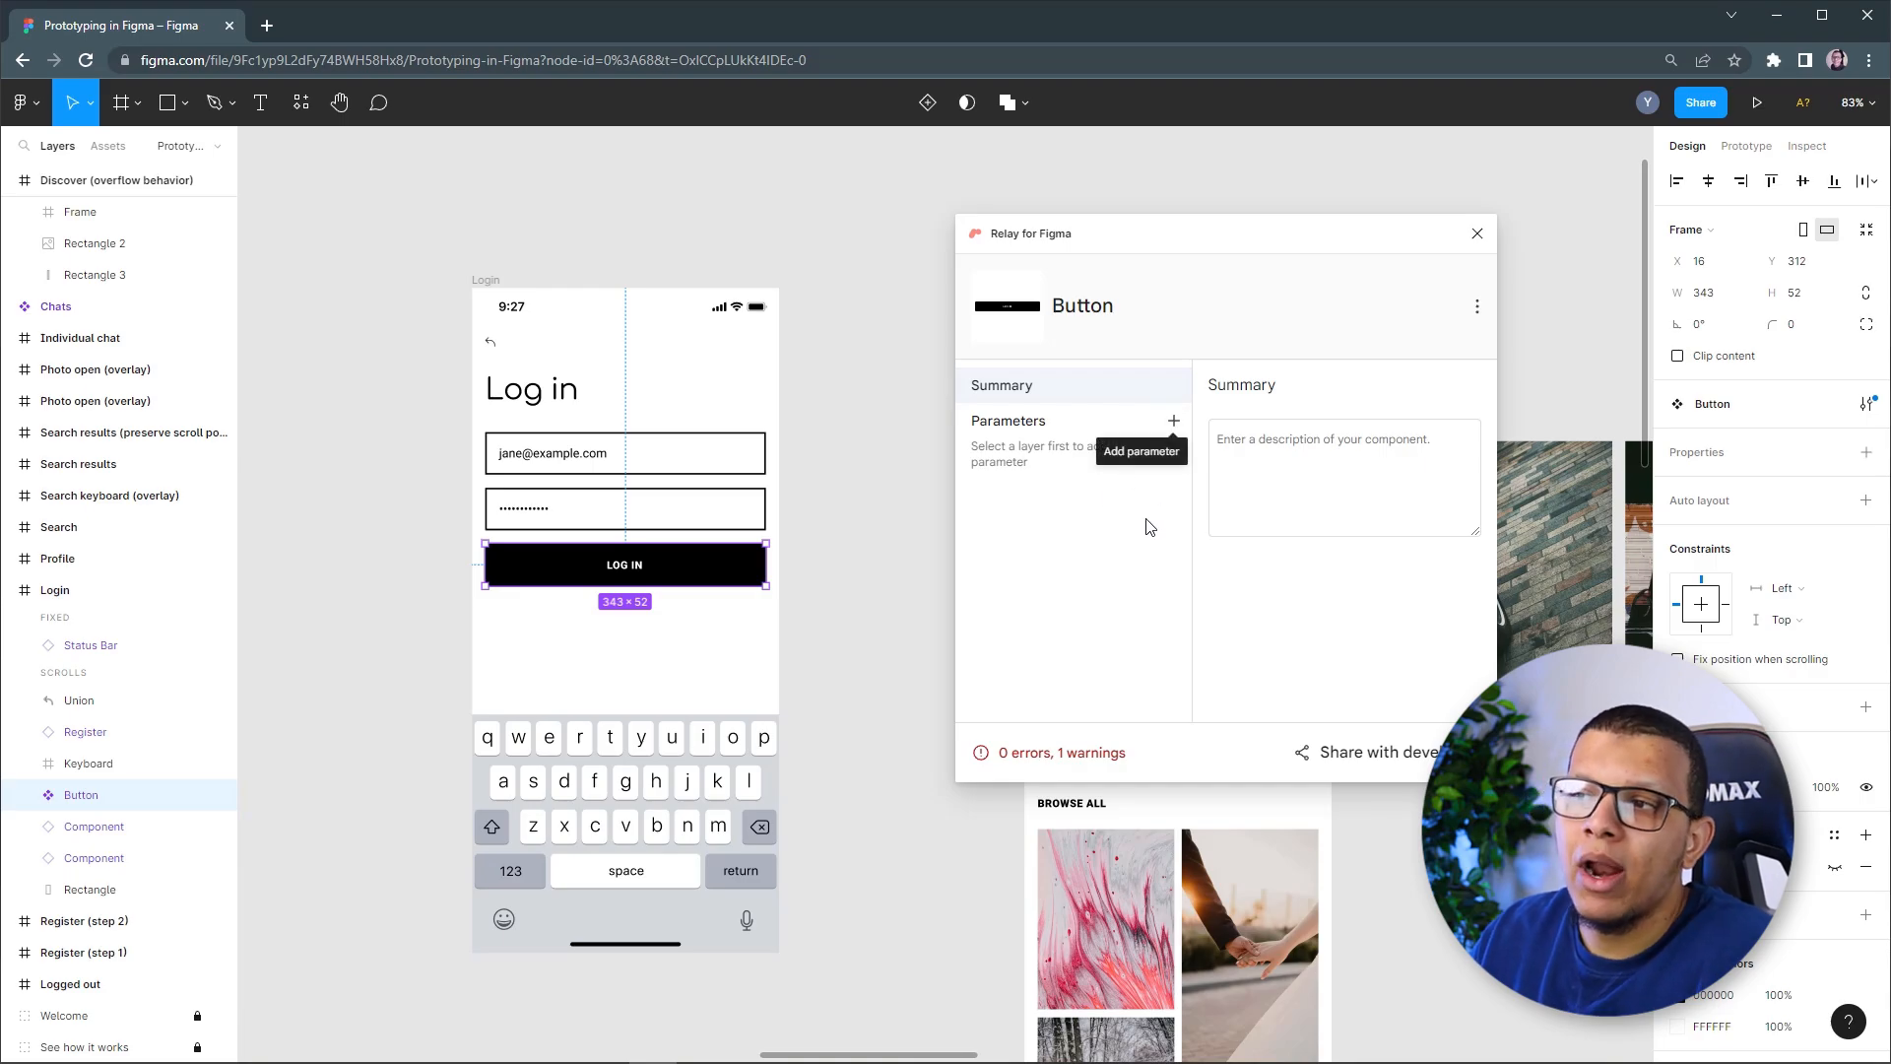
{"action": "mouse_move", "coordinate": [1178, 562]}
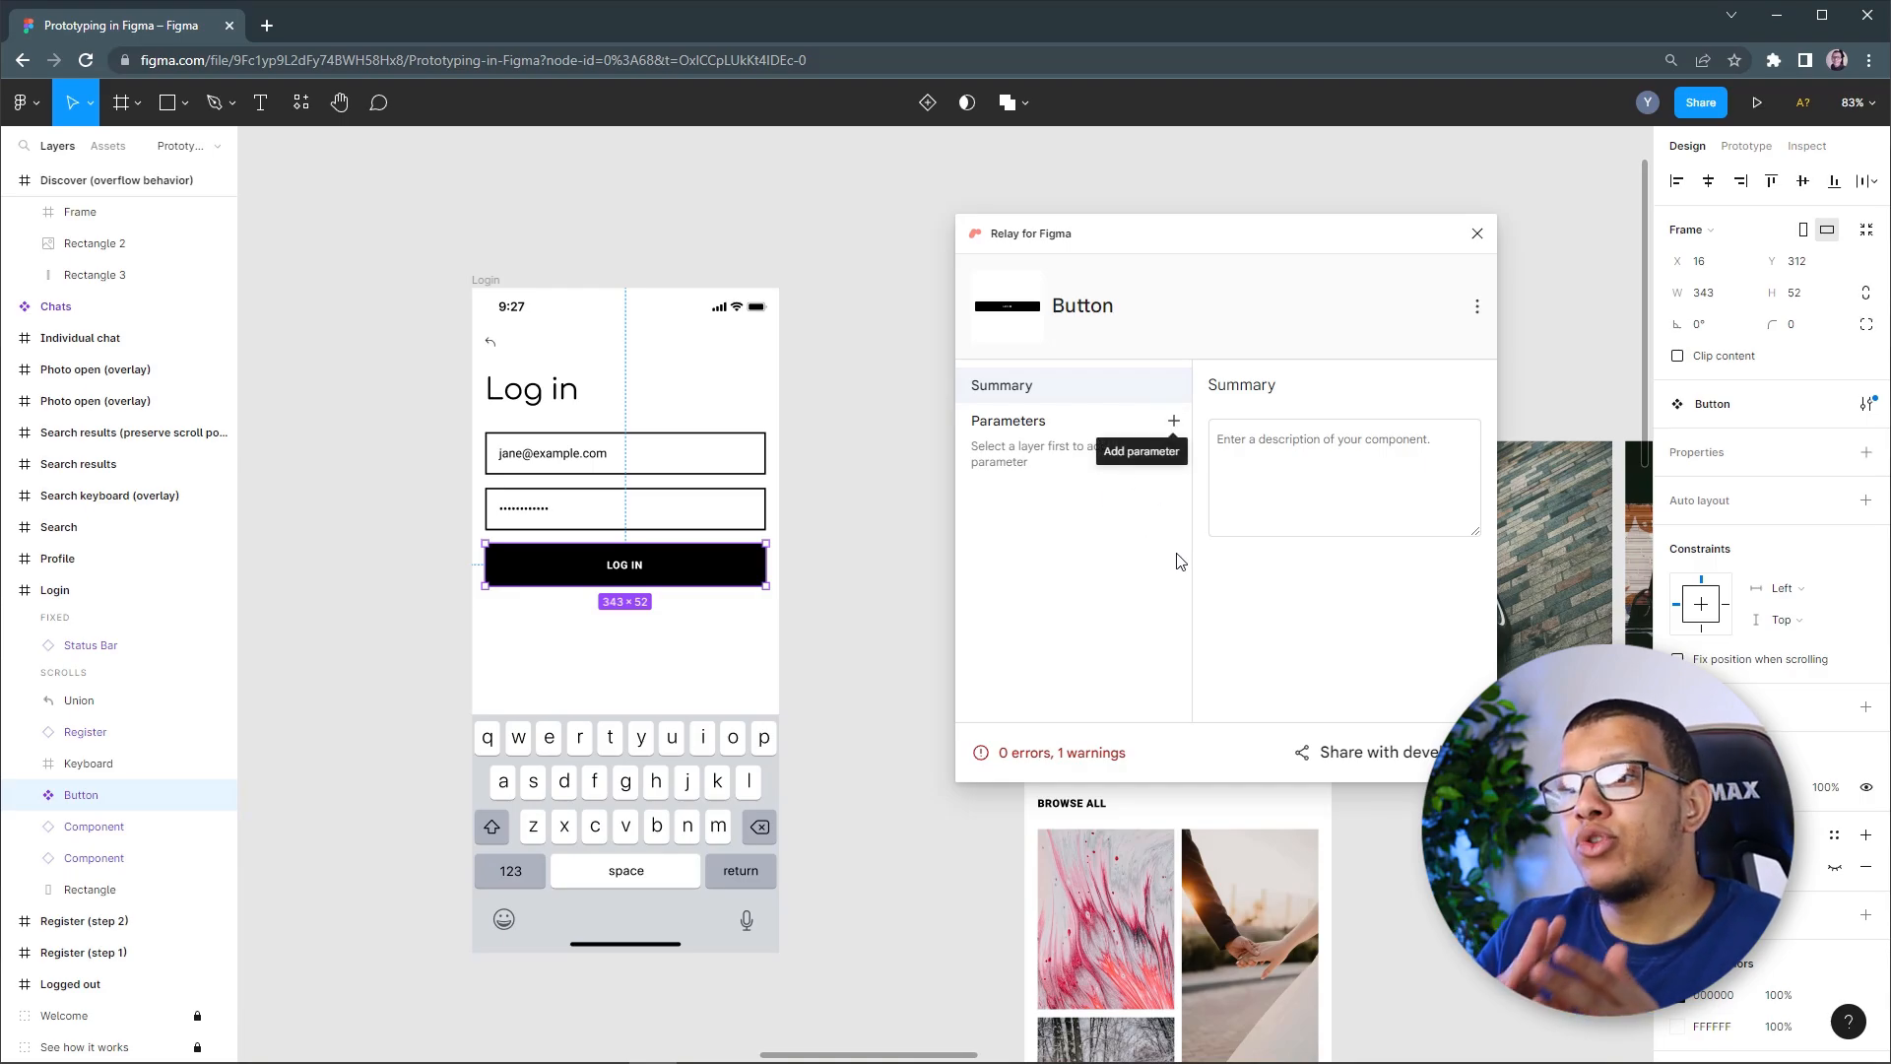
{"action": "mouse_move", "coordinate": [1172, 422]}
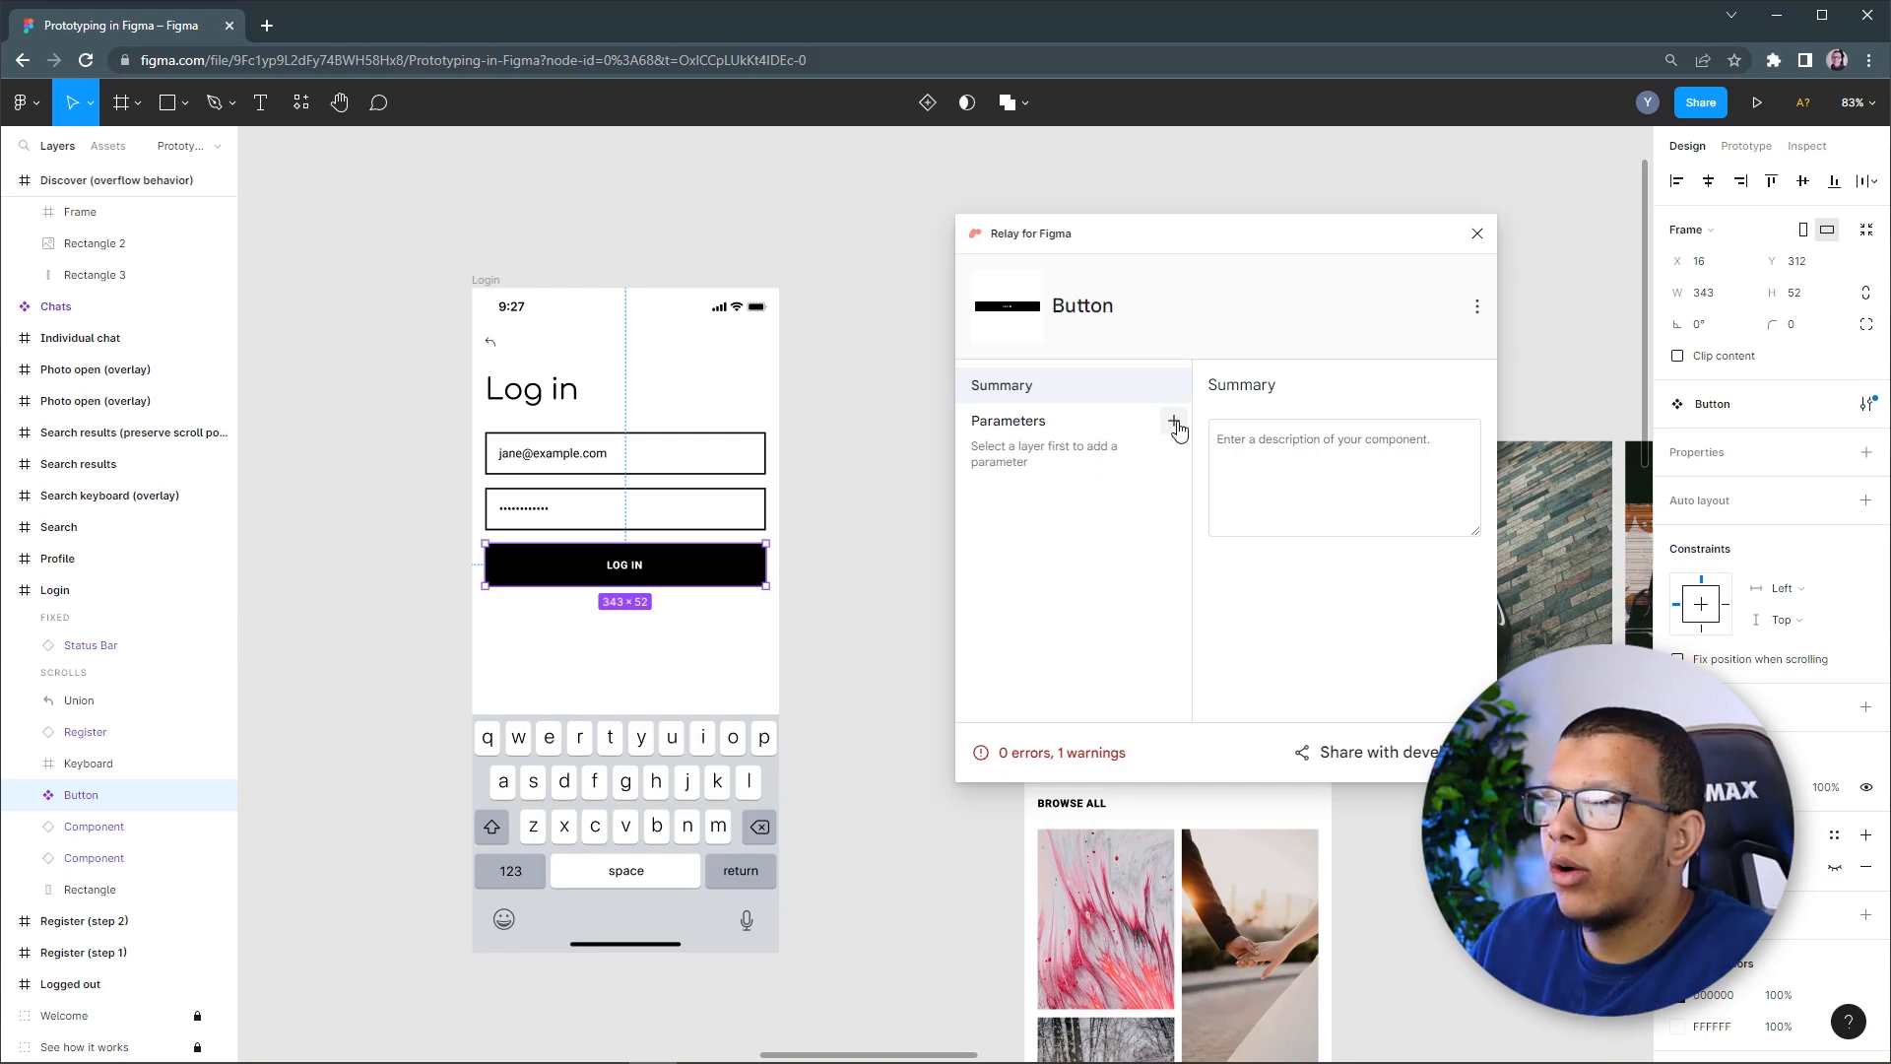
Add a custom string parameter to the Button package and name it title
{"action": "left_click", "coordinate": [1174, 425]}
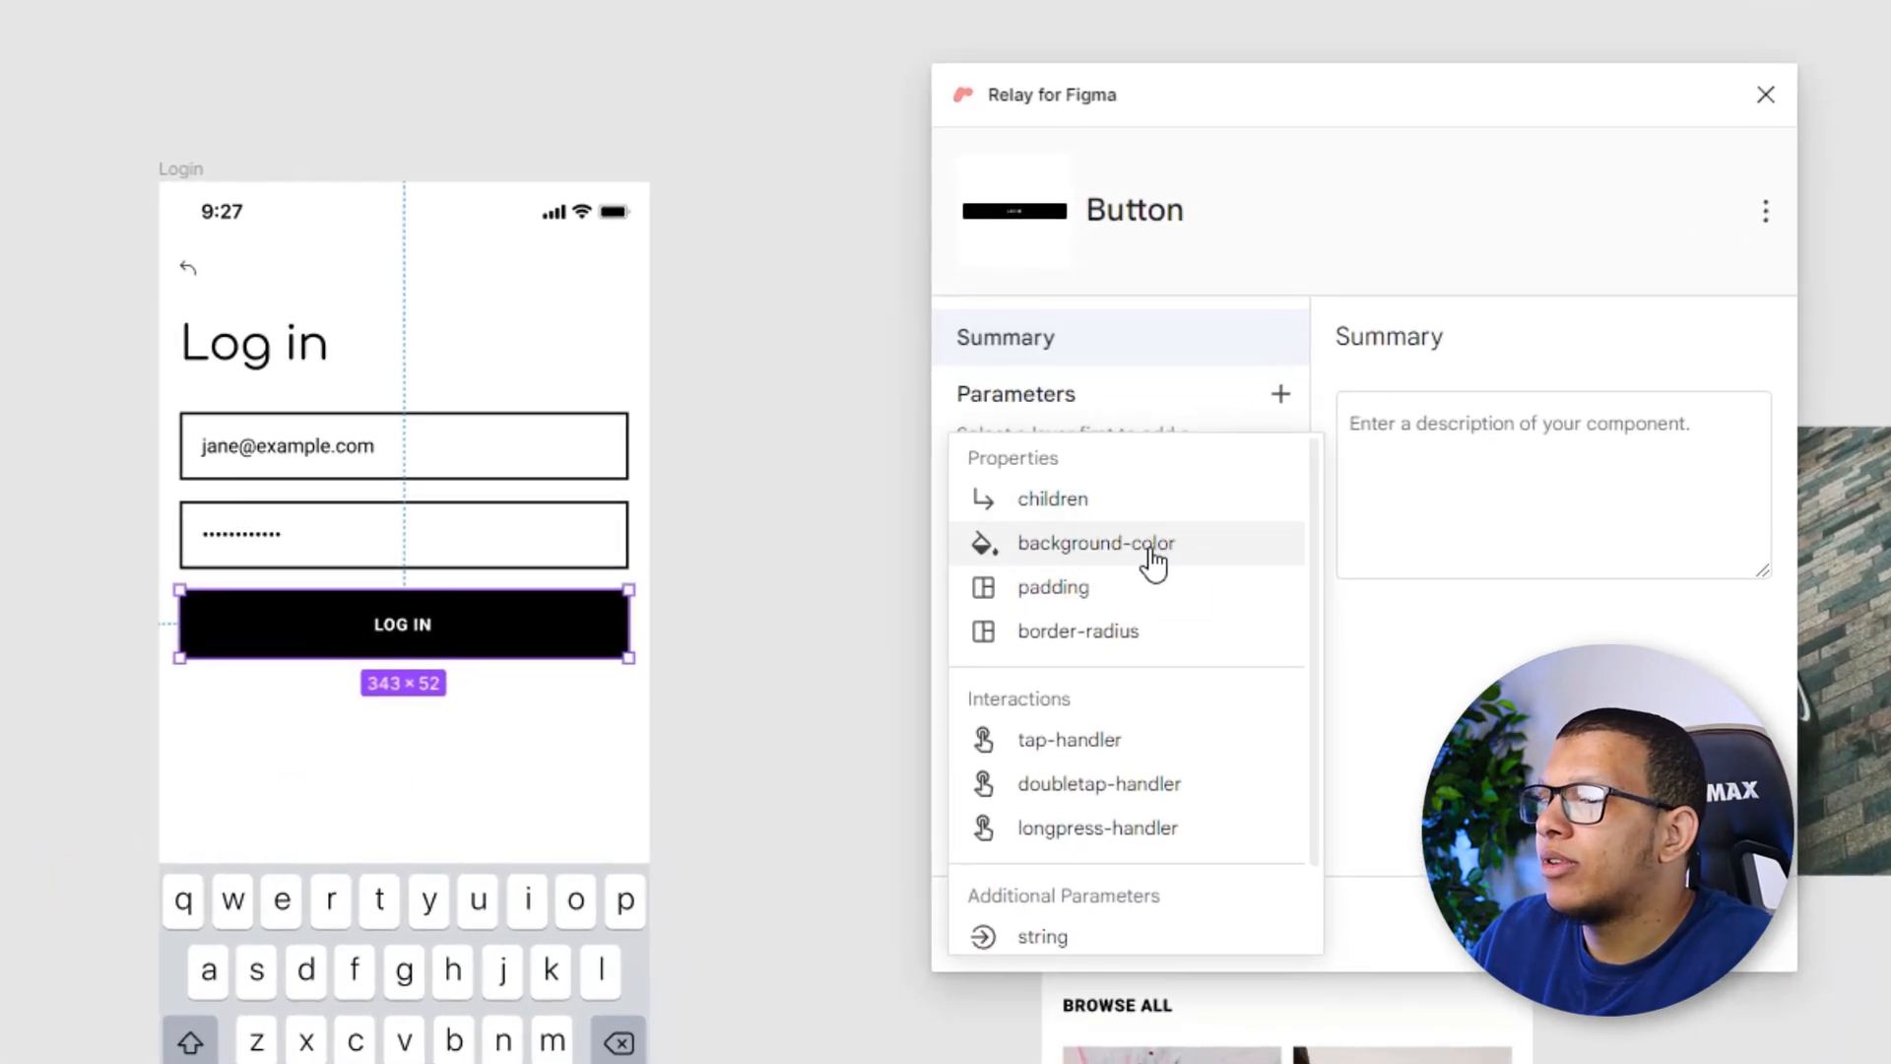
{"action": "scroll", "scroll_direction": "down", "scroll_amount": 3}
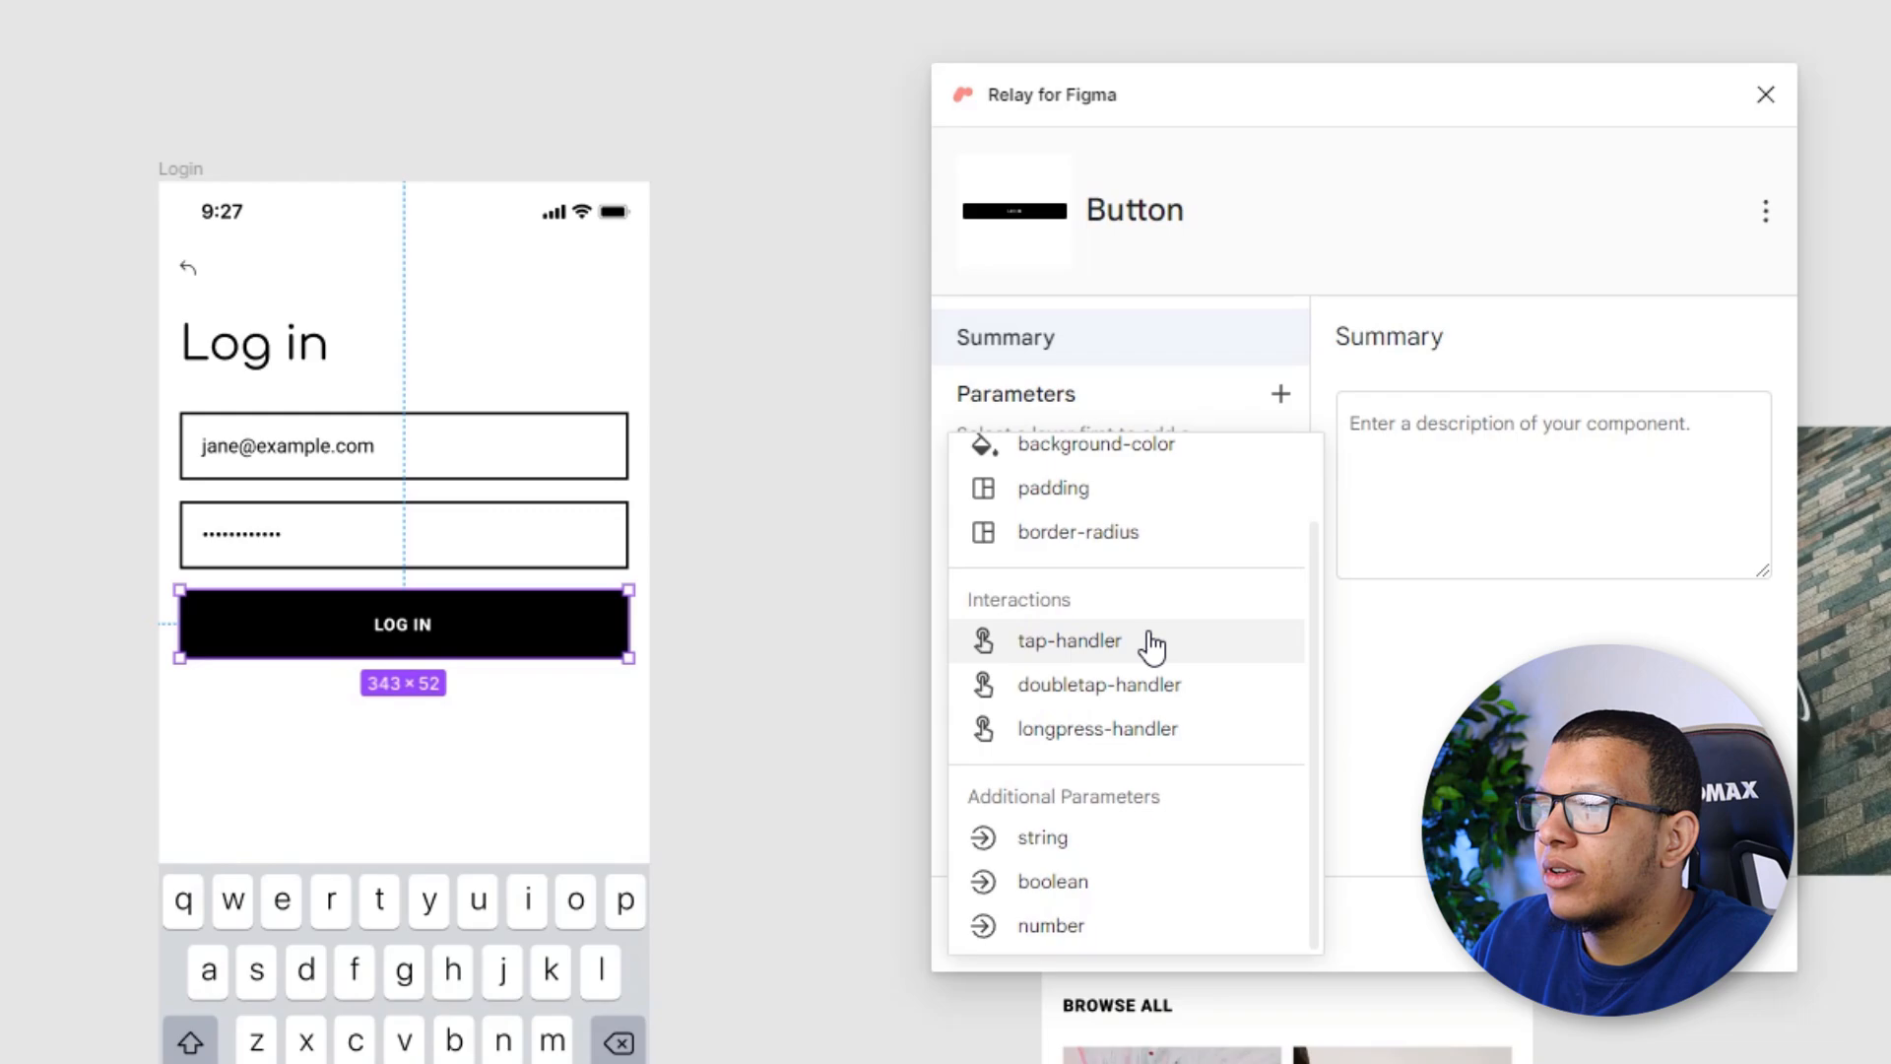
{"action": "mouse_move", "coordinate": [1103, 845]}
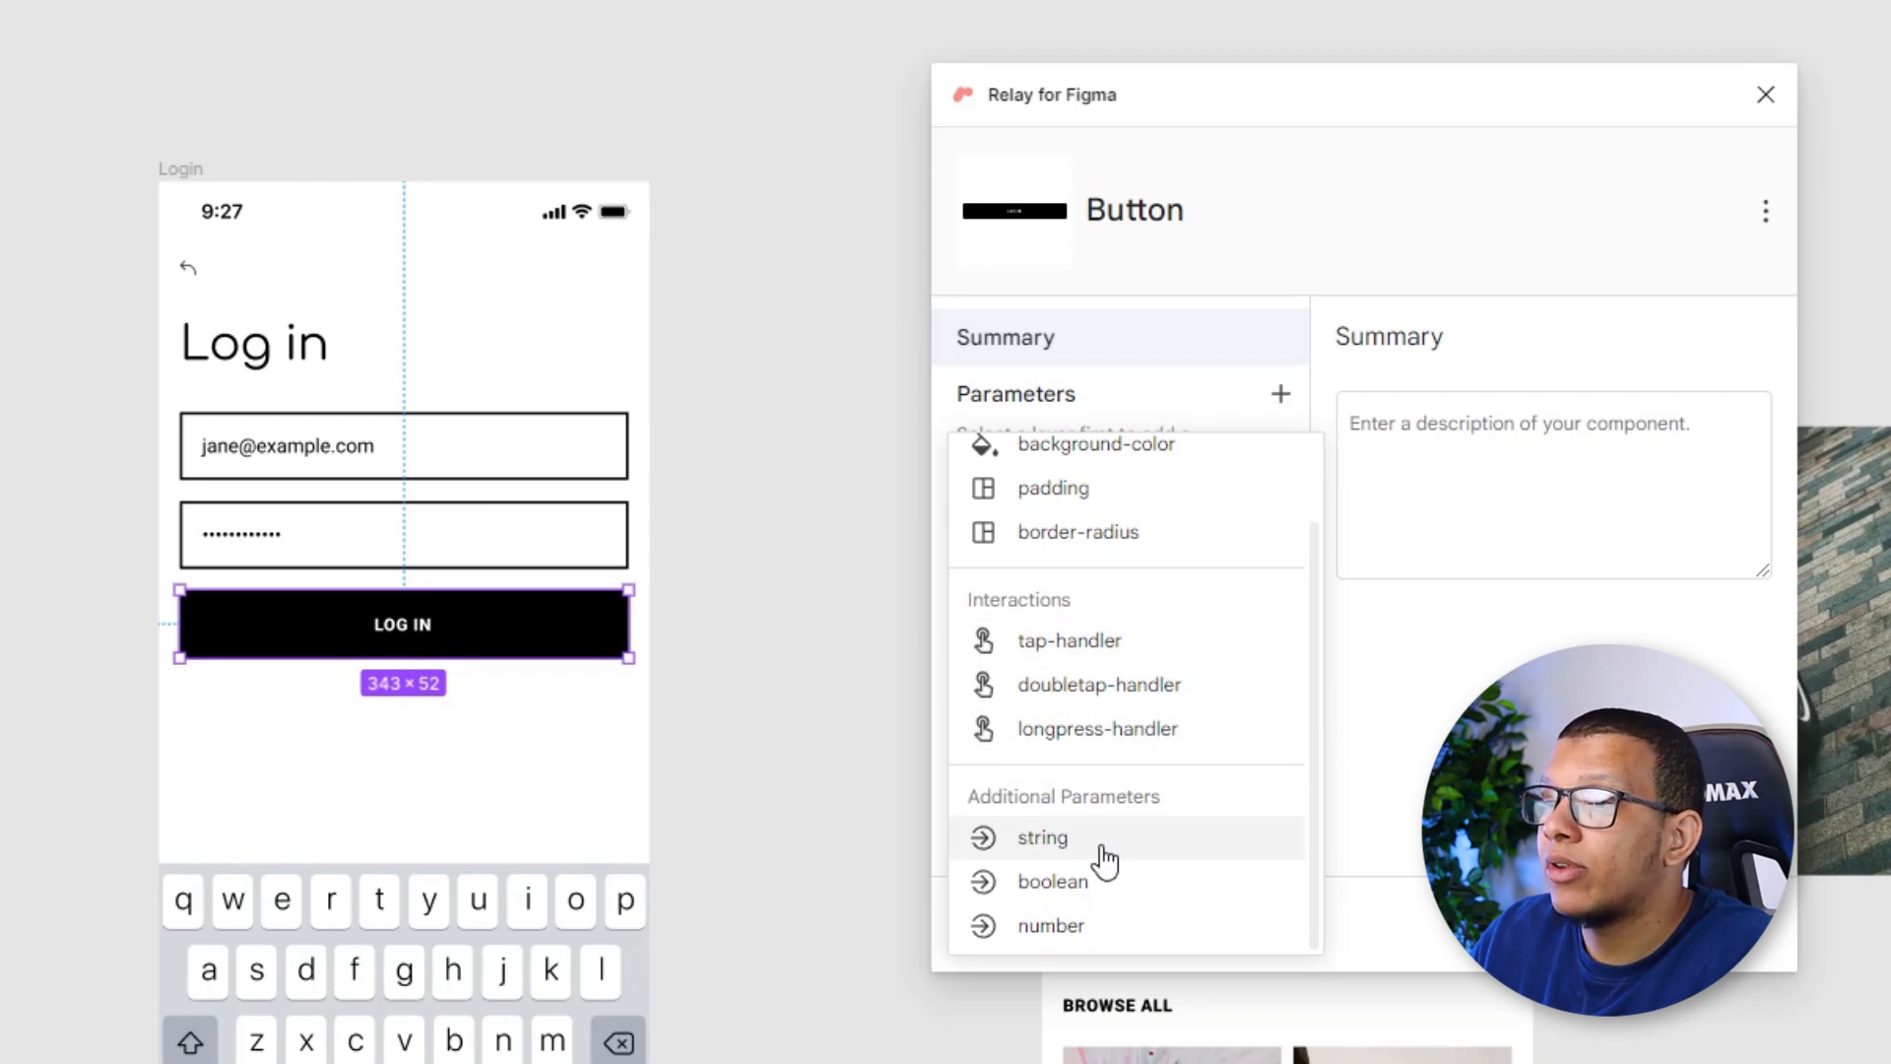
{"action": "left_click", "coordinate": [1042, 837]}
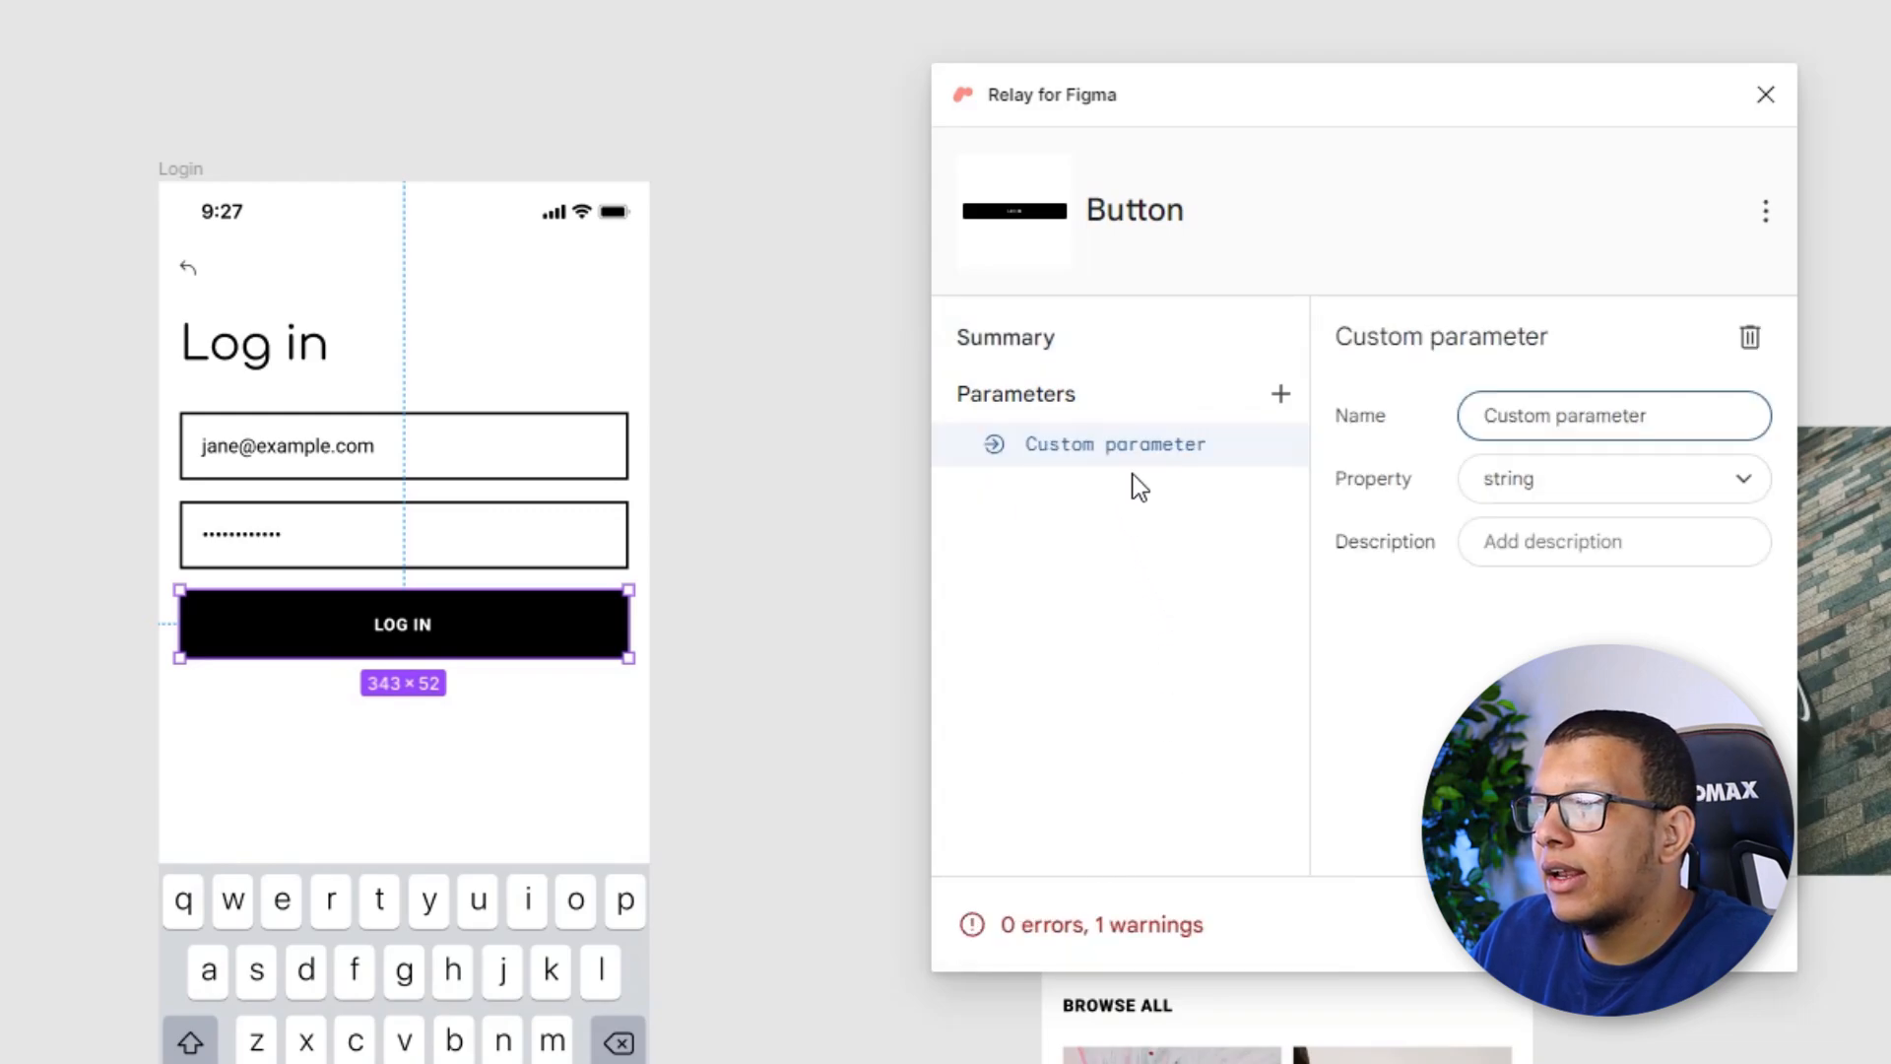
{"action": "triple_click", "coordinate": [1613, 415]}
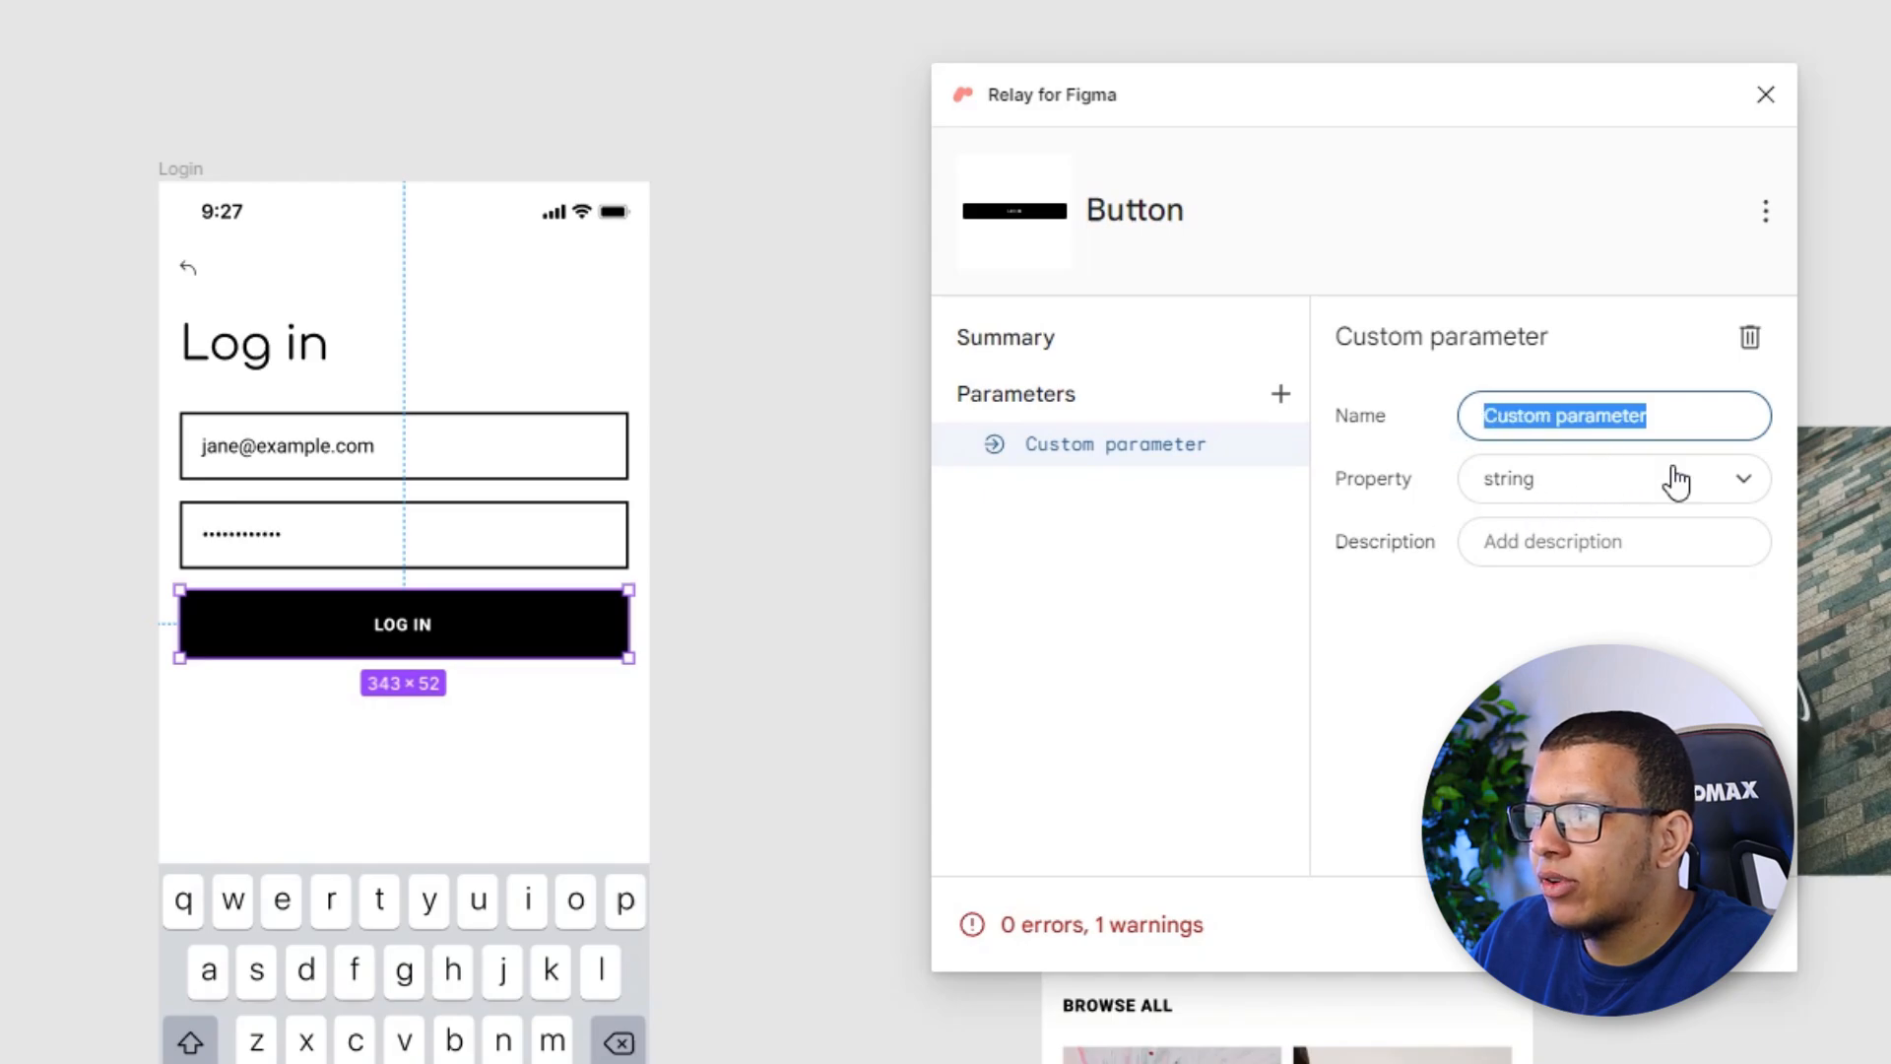
{"action": "type", "text": "ti"}
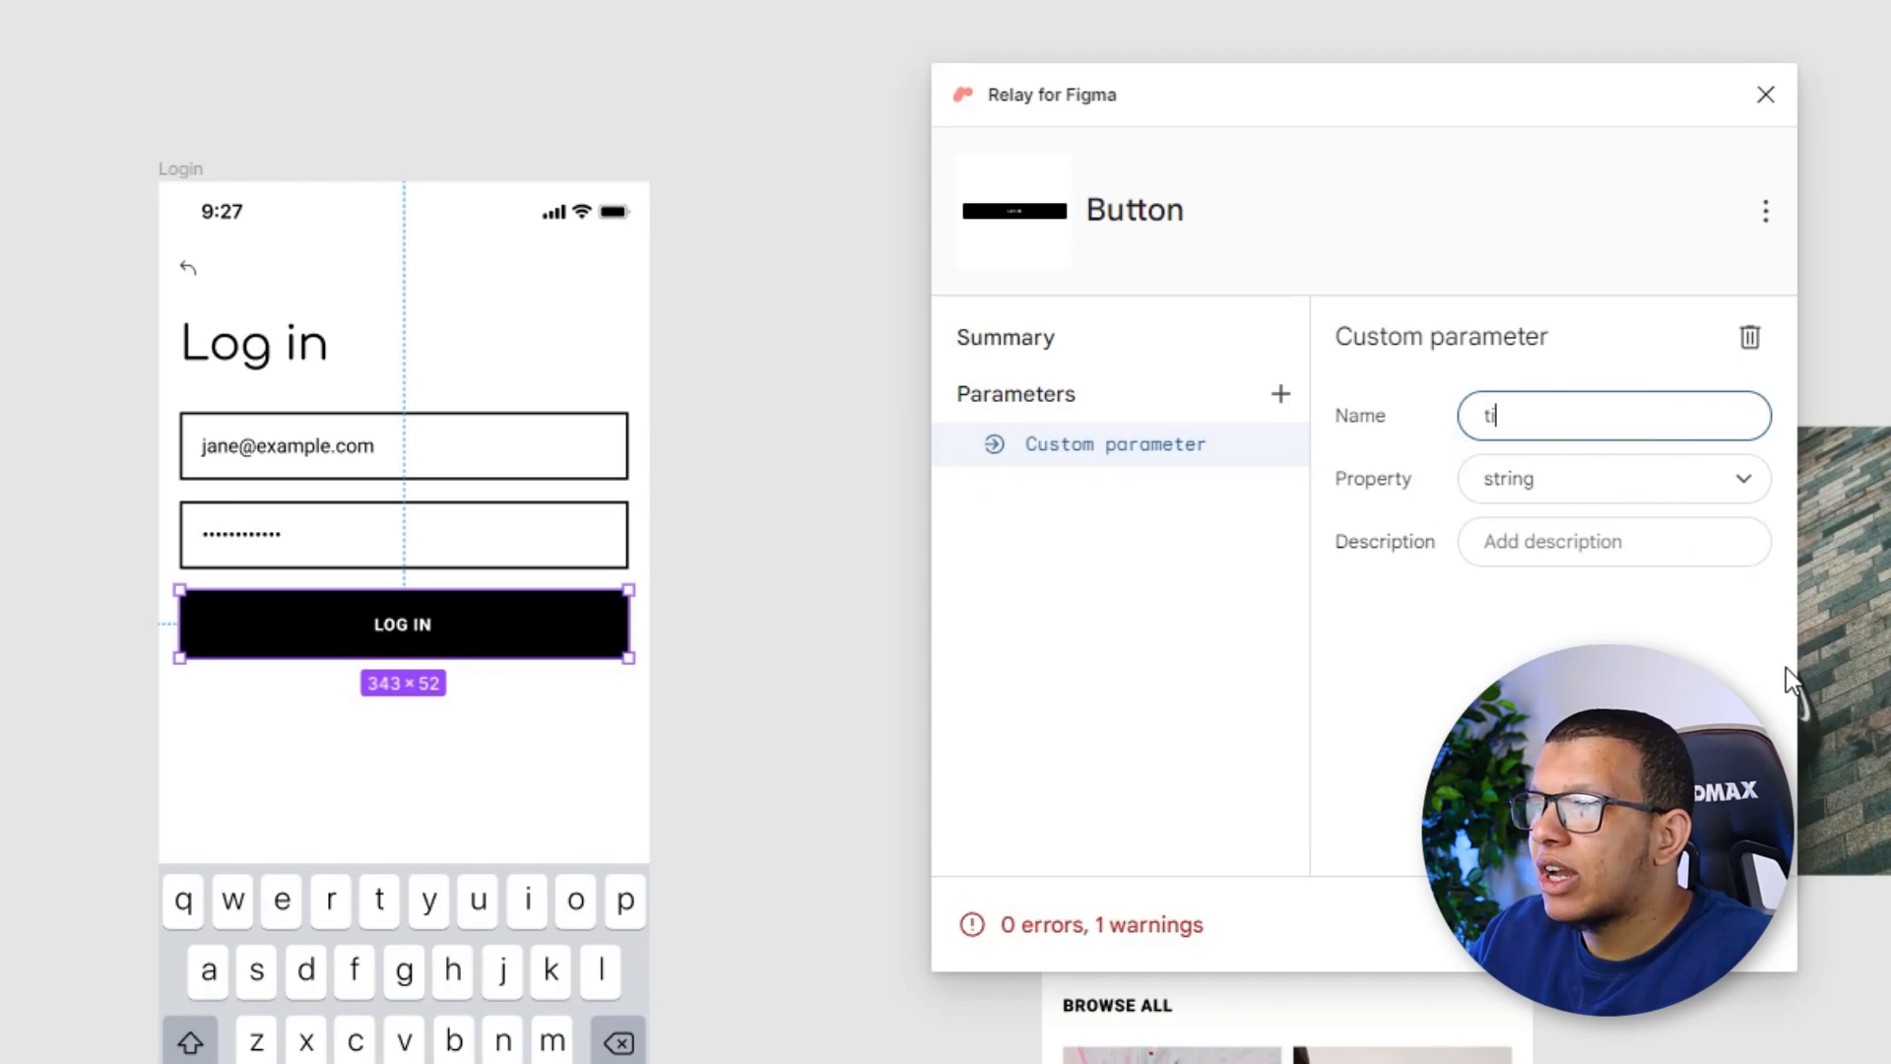
{"action": "type", "text": "tle"}
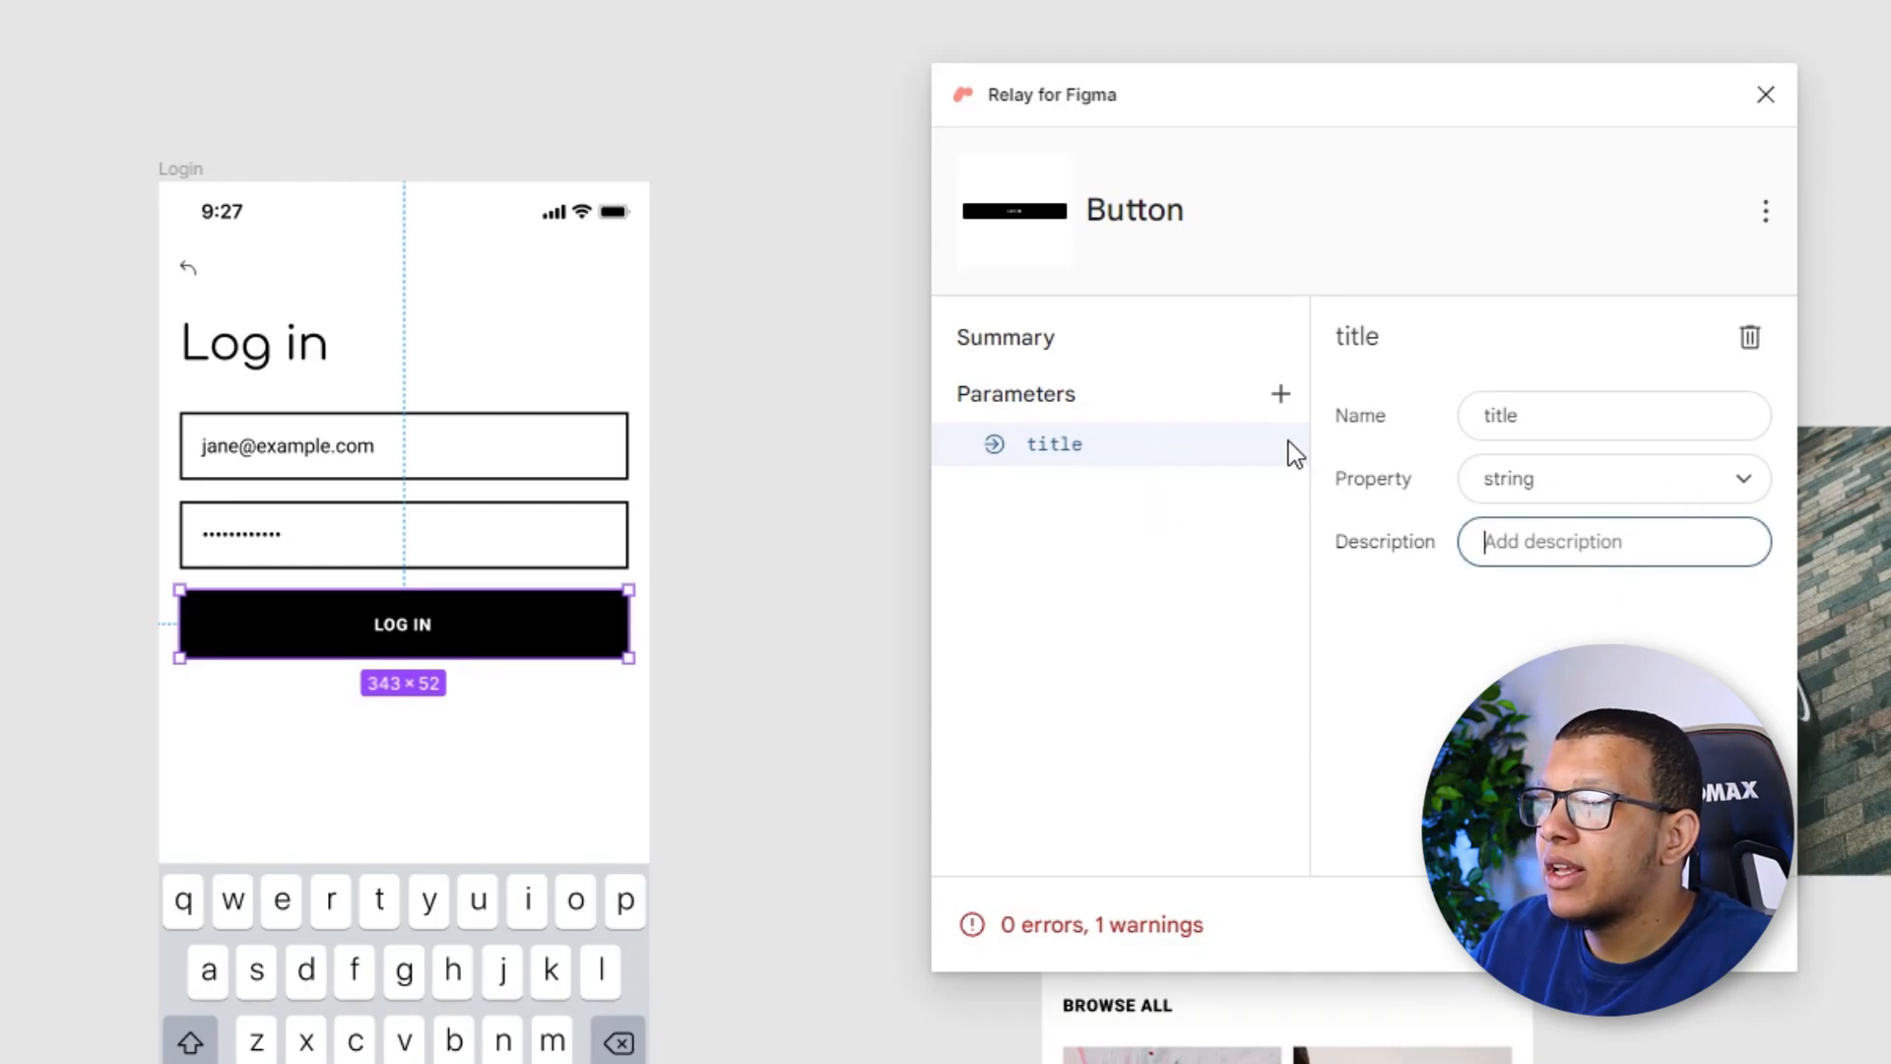
Rename the tap-handler parameter to onClick
{"action": "left_click", "coordinate": [1281, 394]}
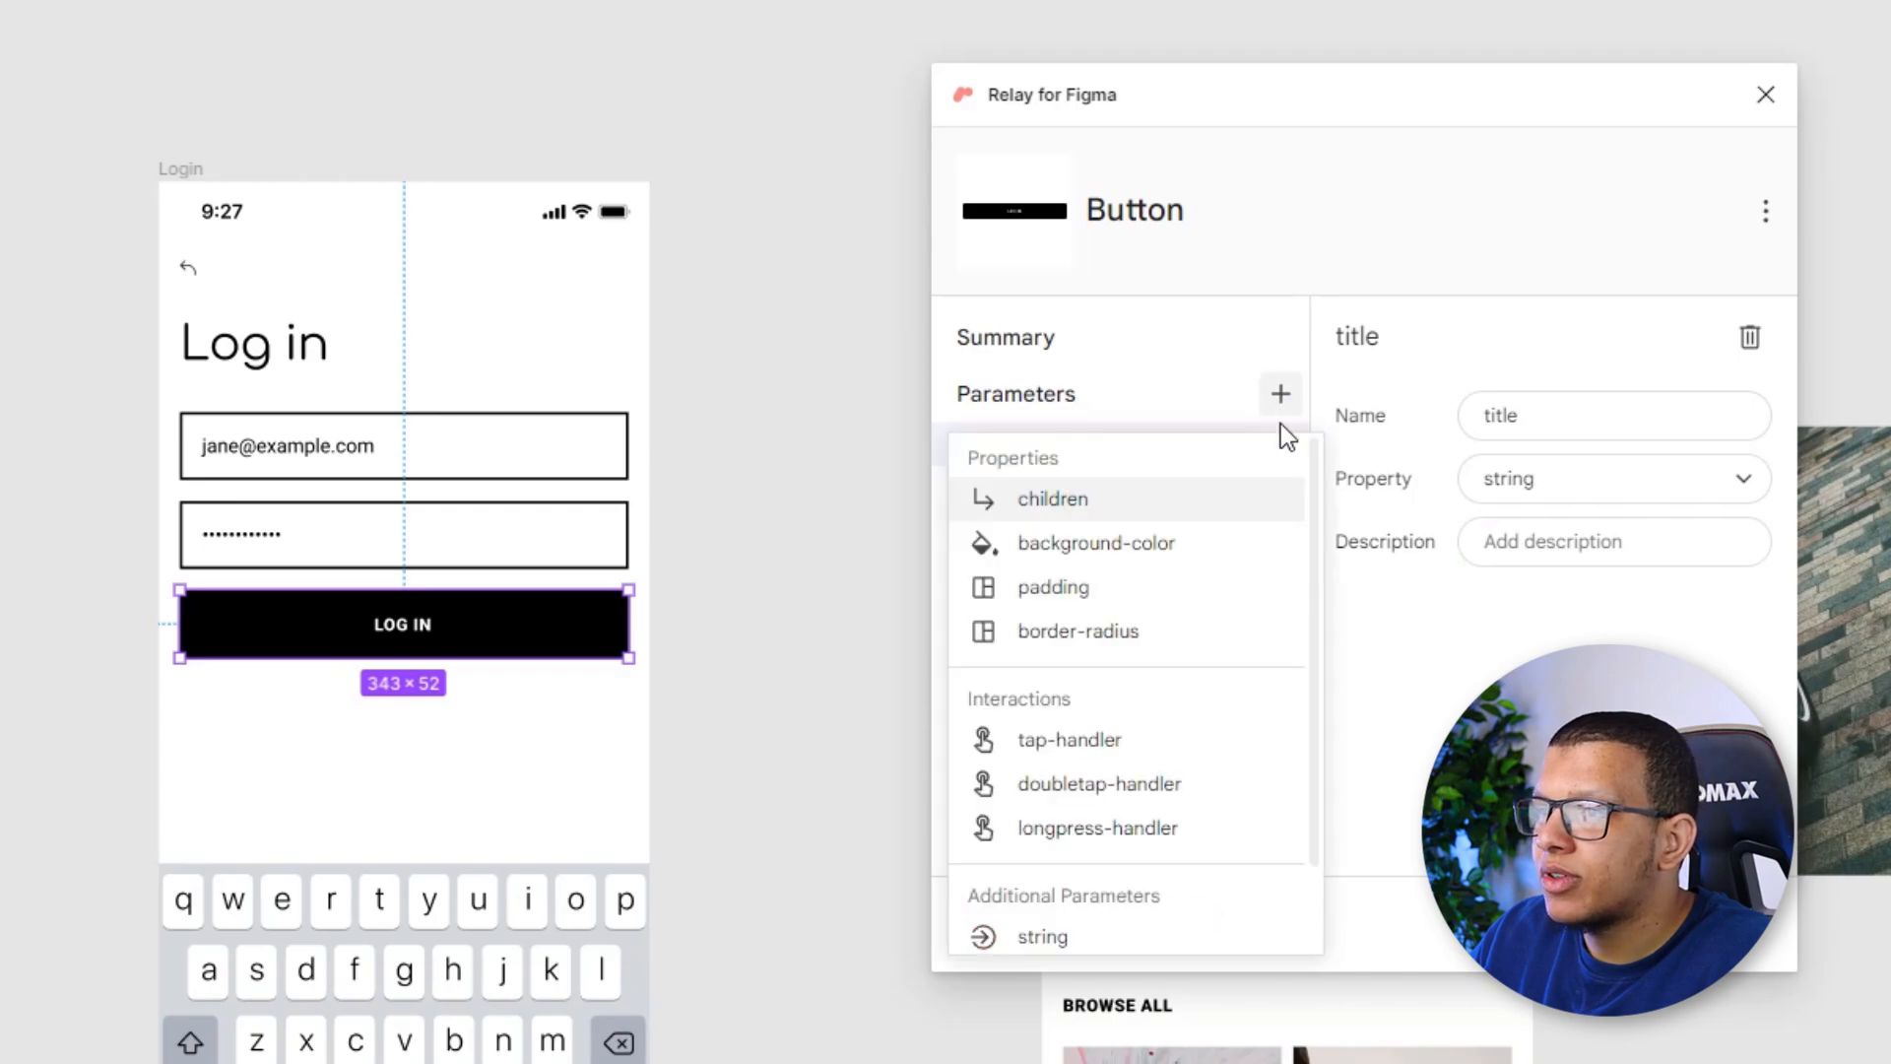
{"action": "left_click", "coordinate": [1070, 739]}
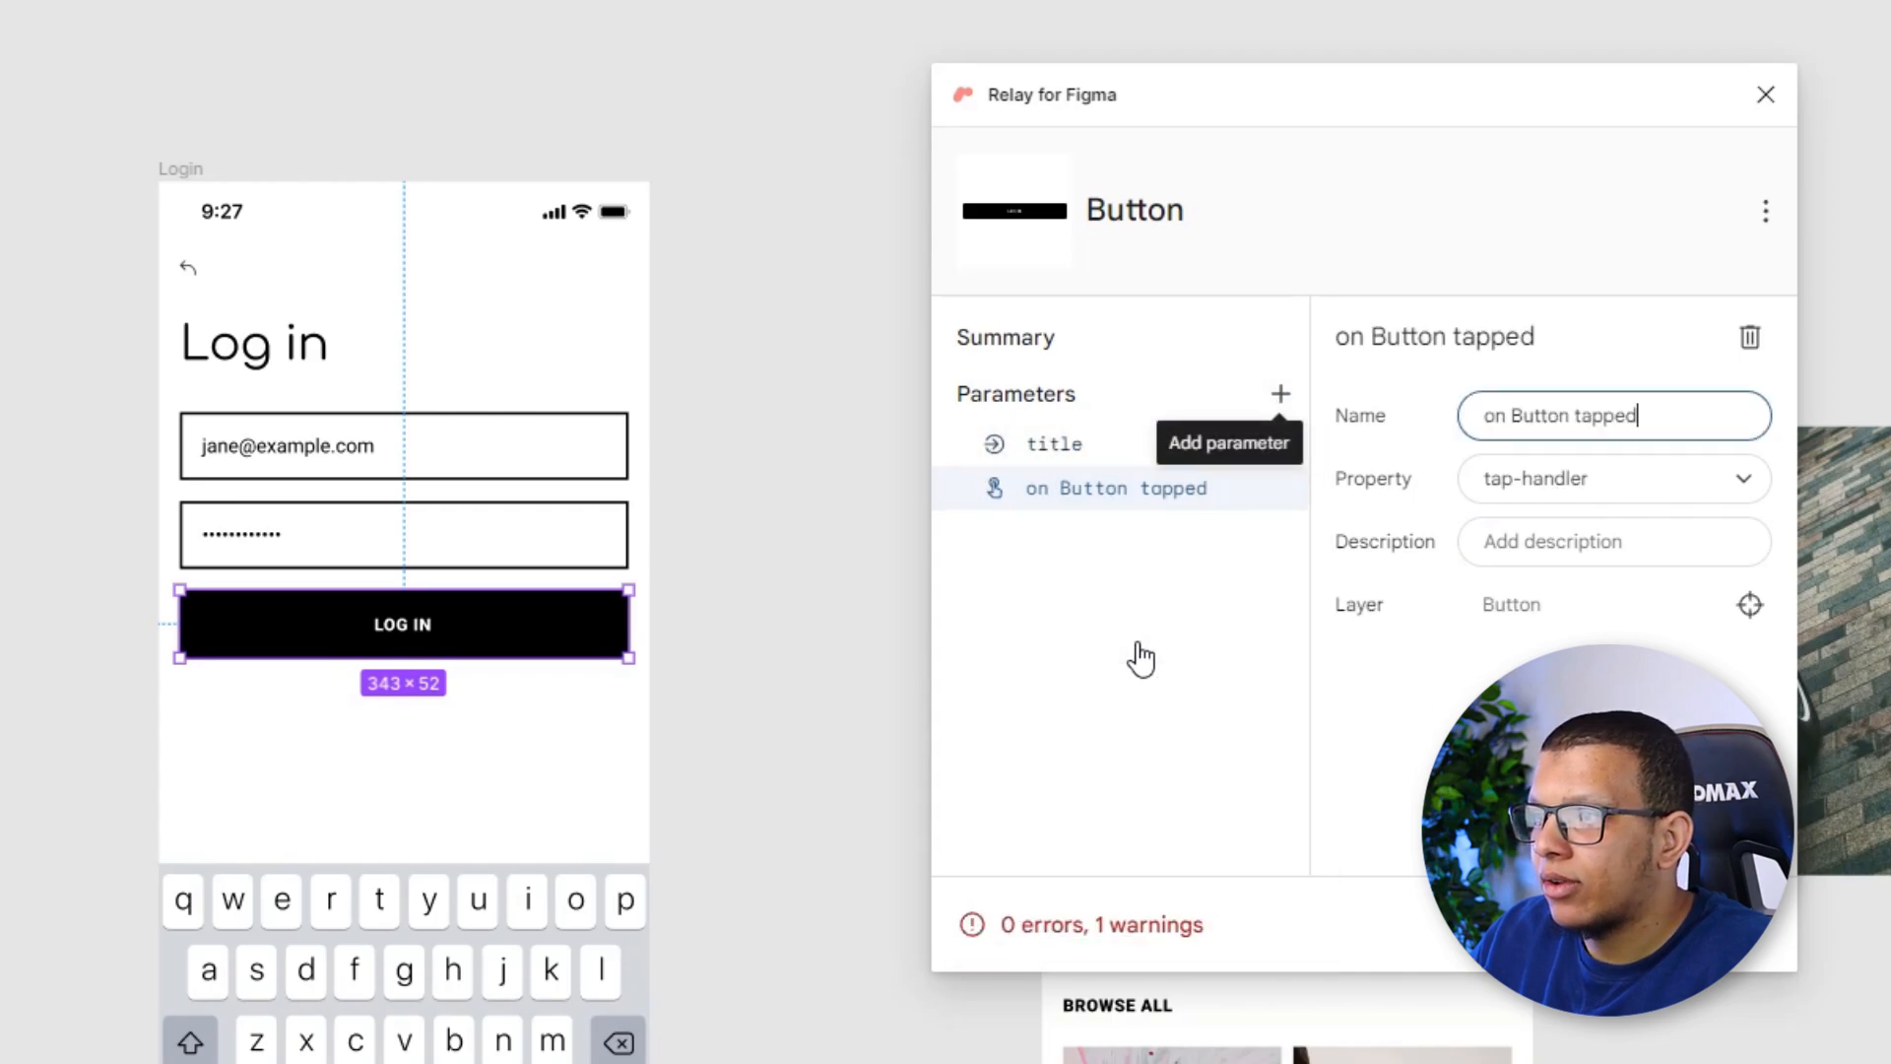
{"action": "type", "text": "onC"}
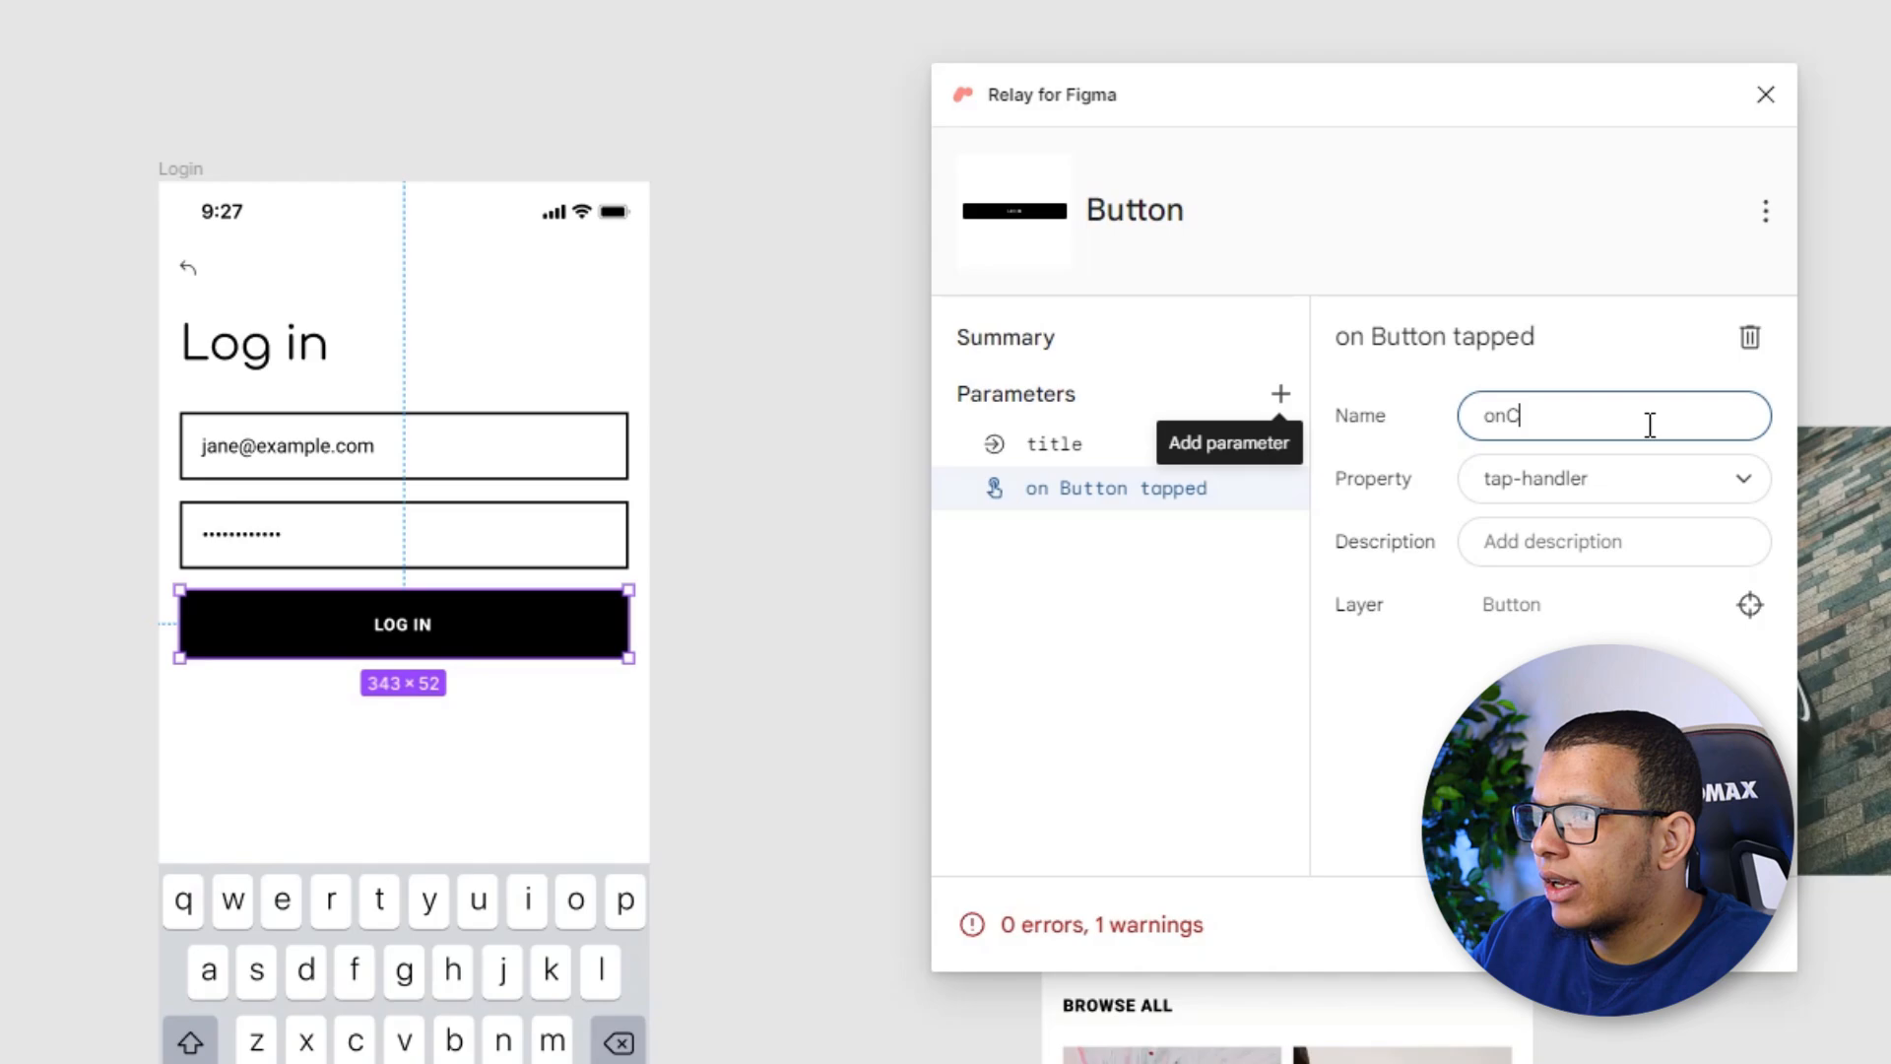
{"action": "type", "text": "lick"}
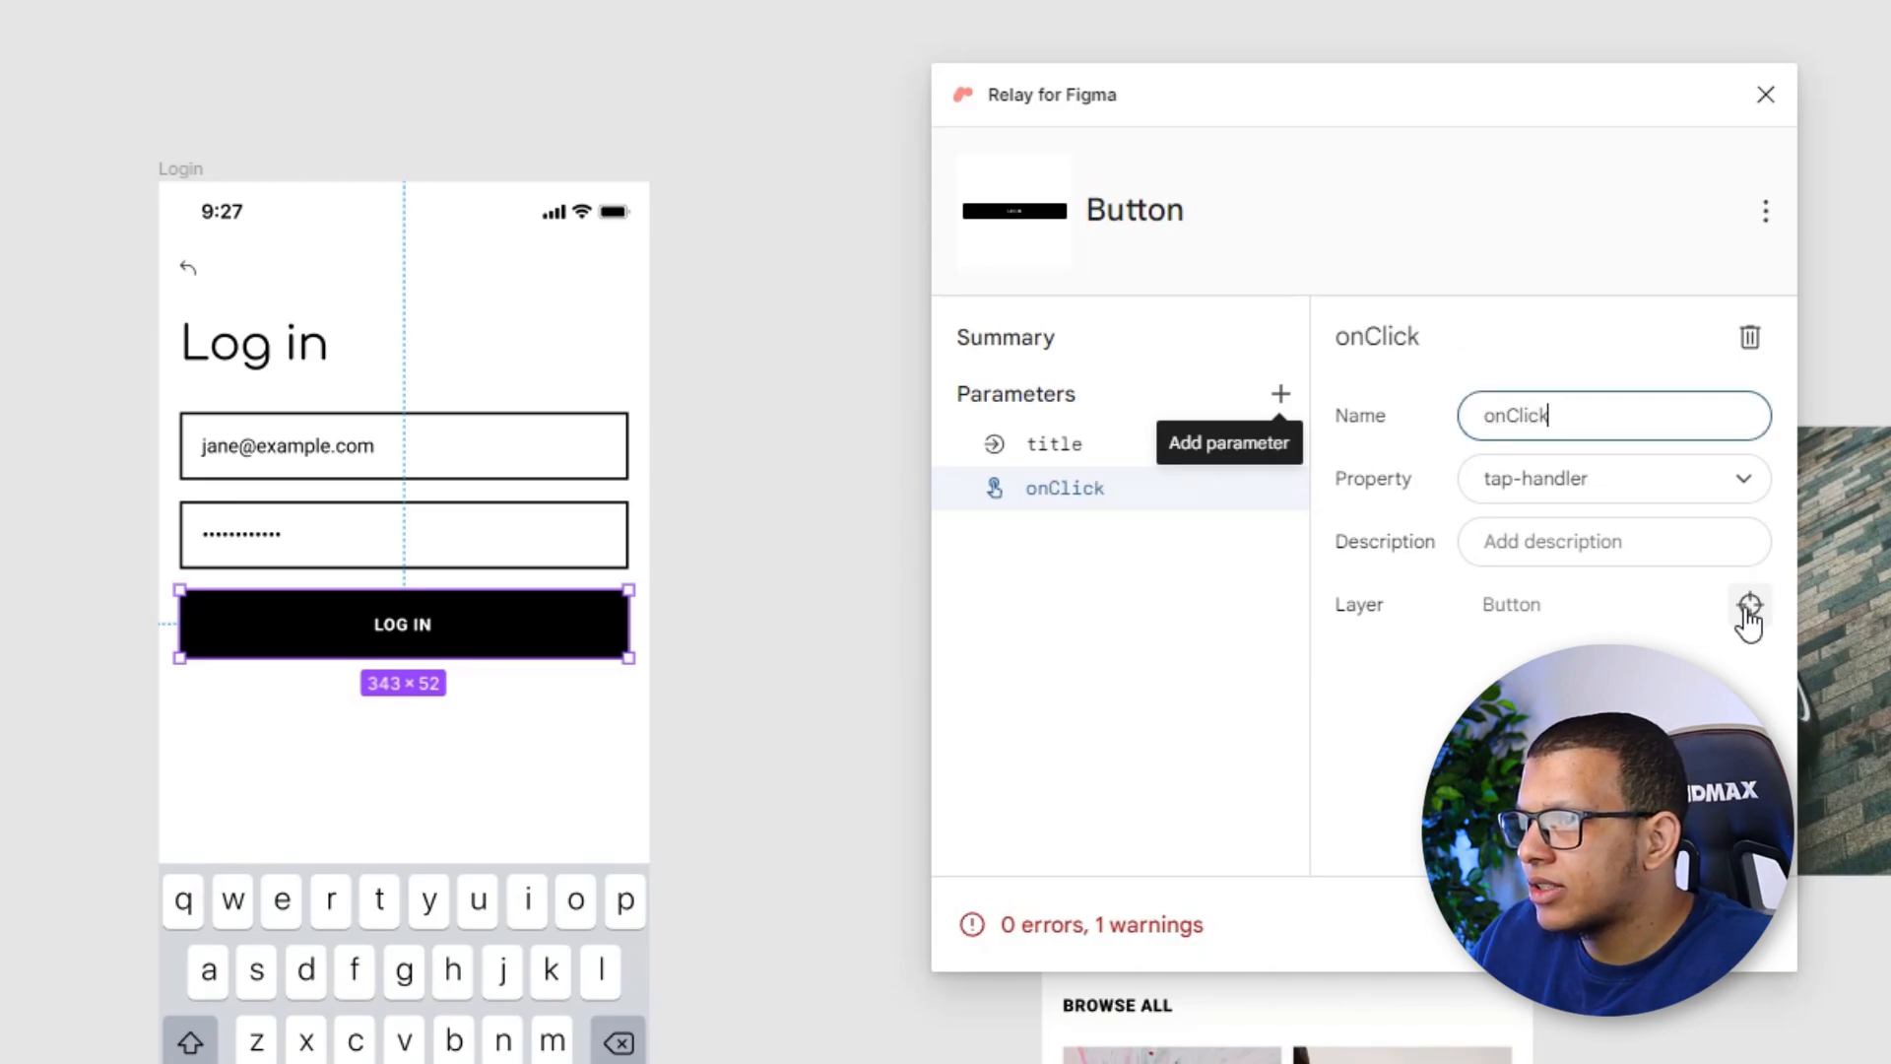
{"action": "mouse_move", "coordinate": [266, 654]}
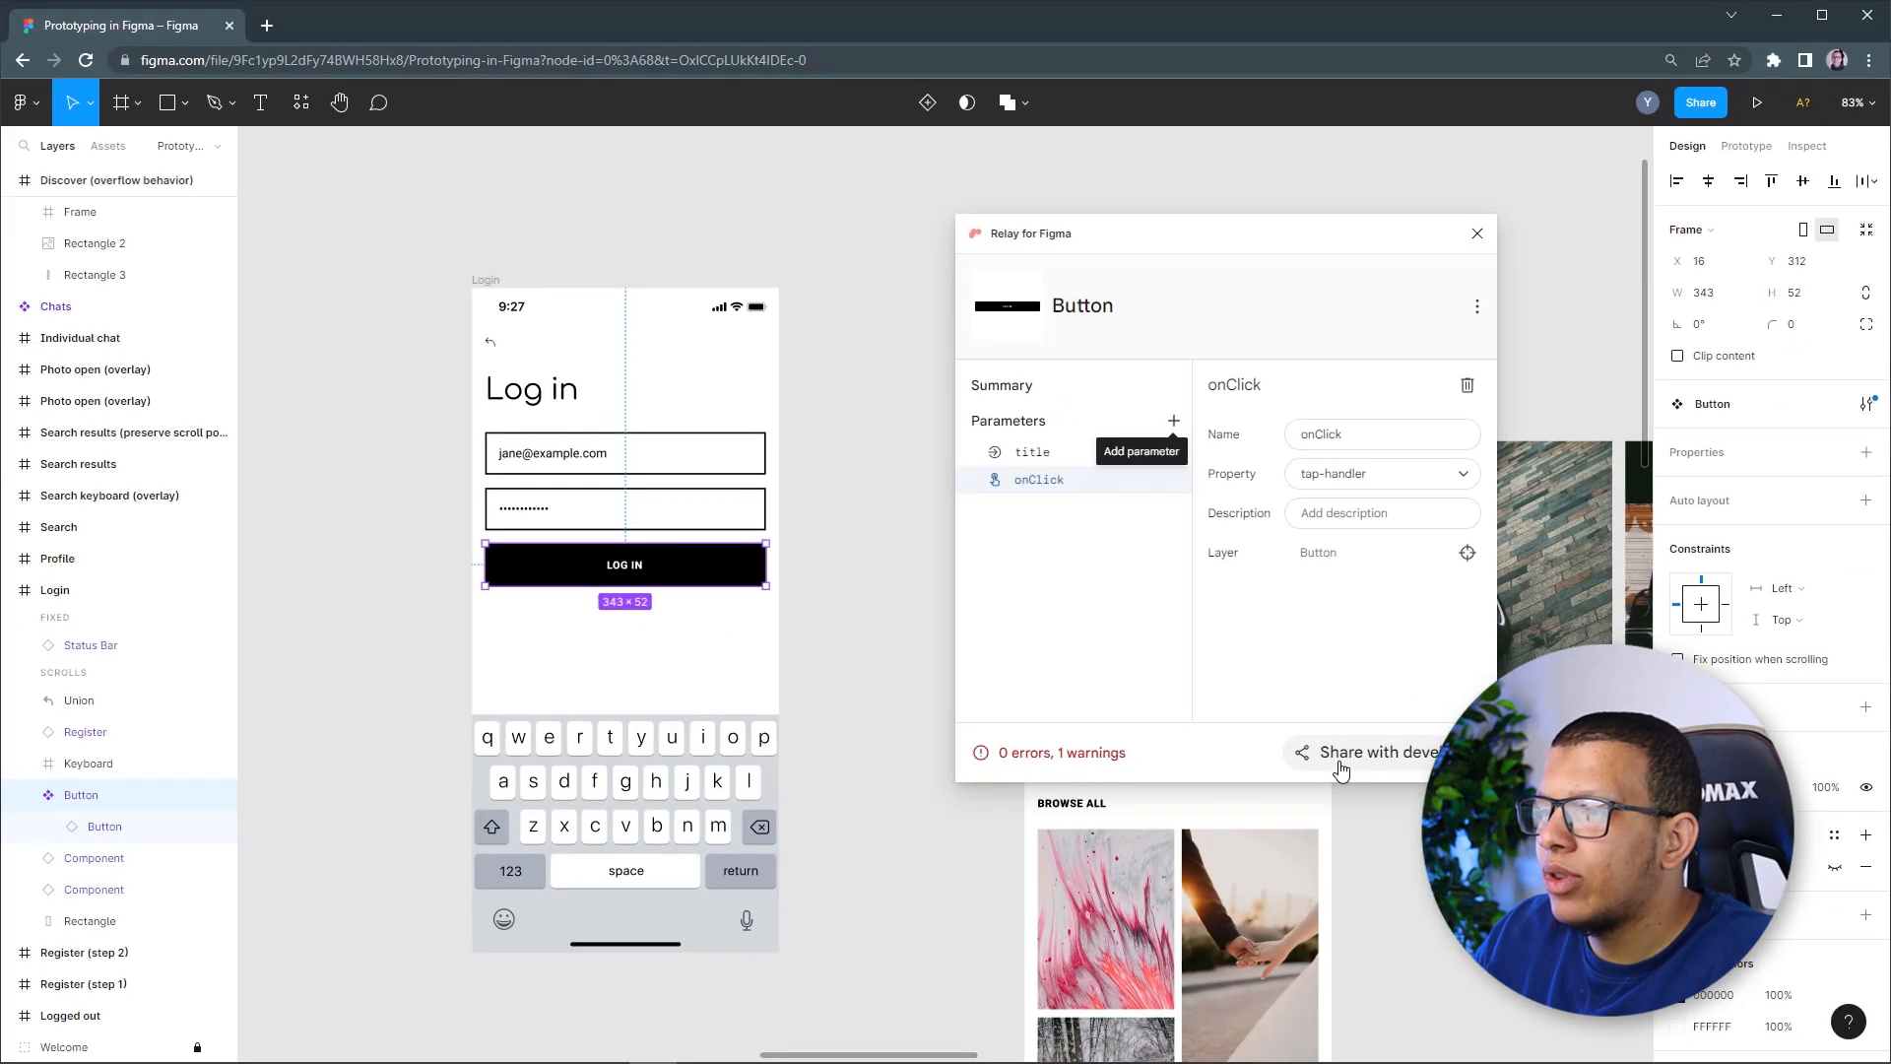
Share the Button package with developers from the Relay for Figma panel
{"action": "left_click", "coordinate": [1363, 751]}
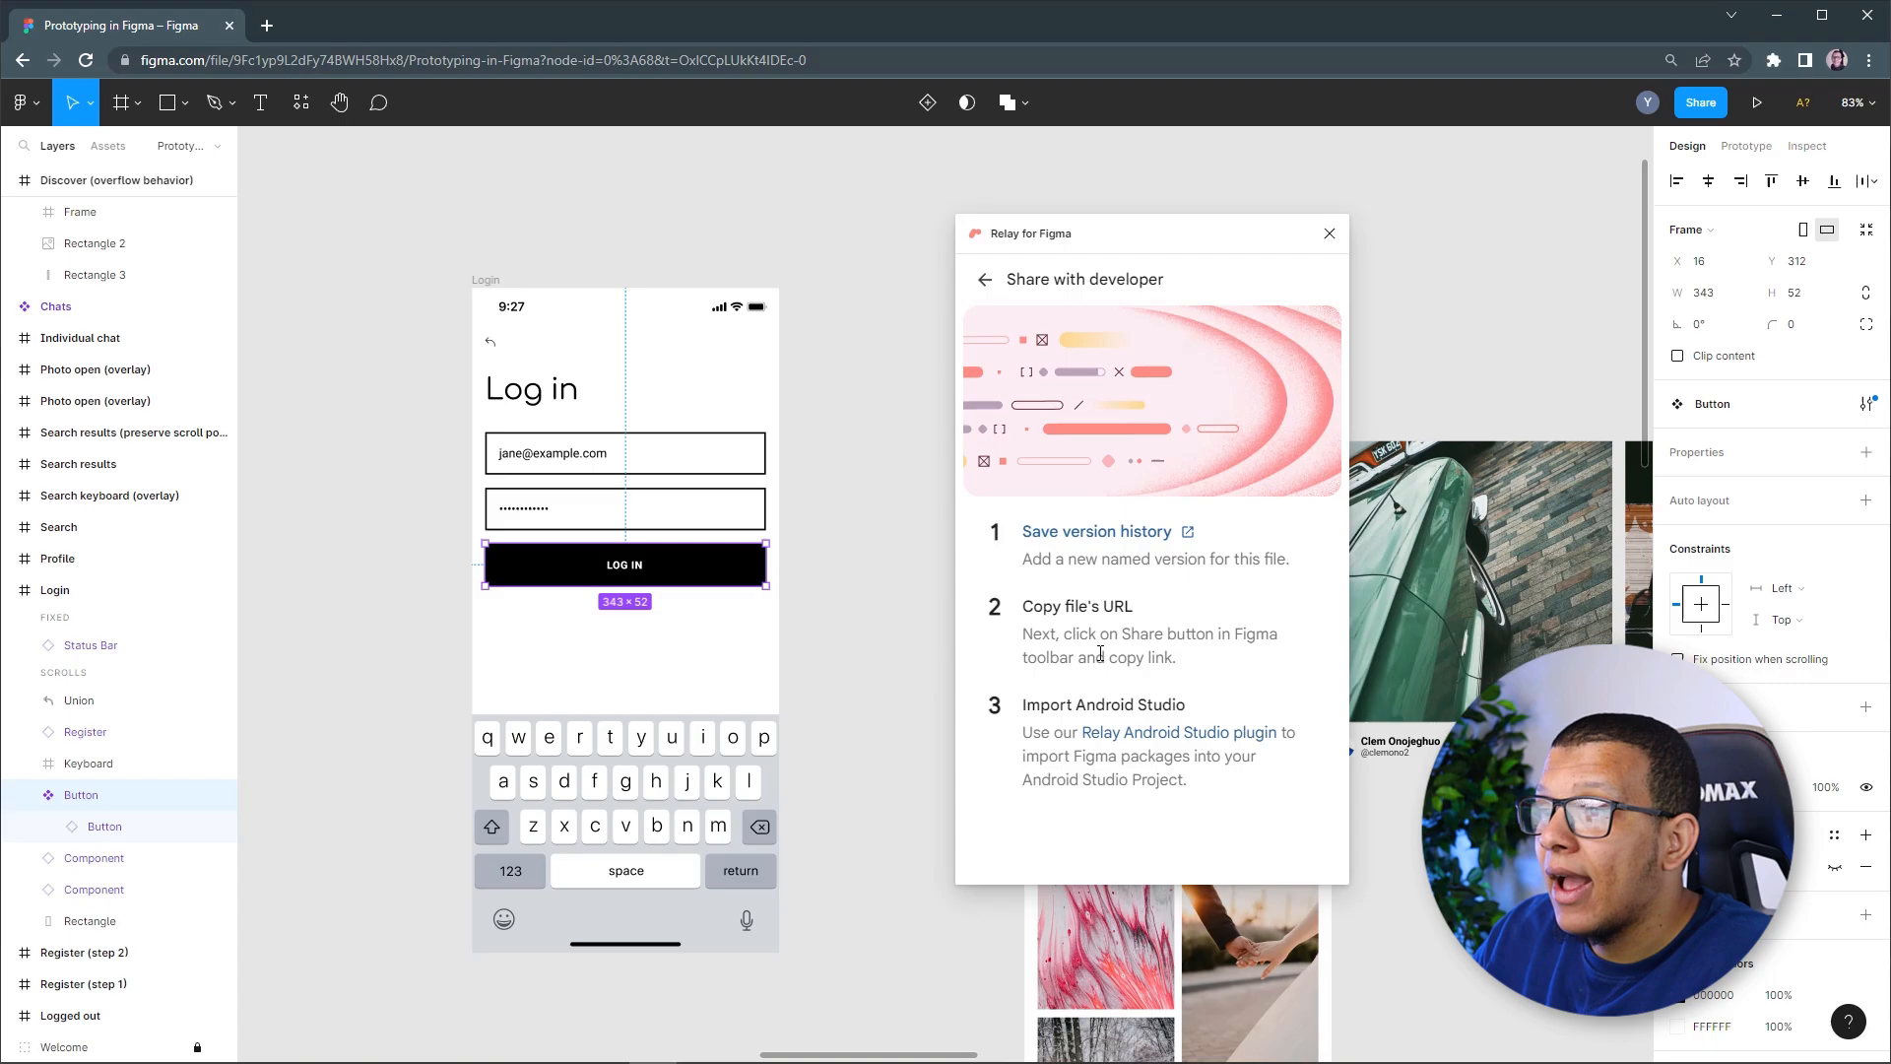
{"action": "left_click", "coordinate": [1700, 101]}
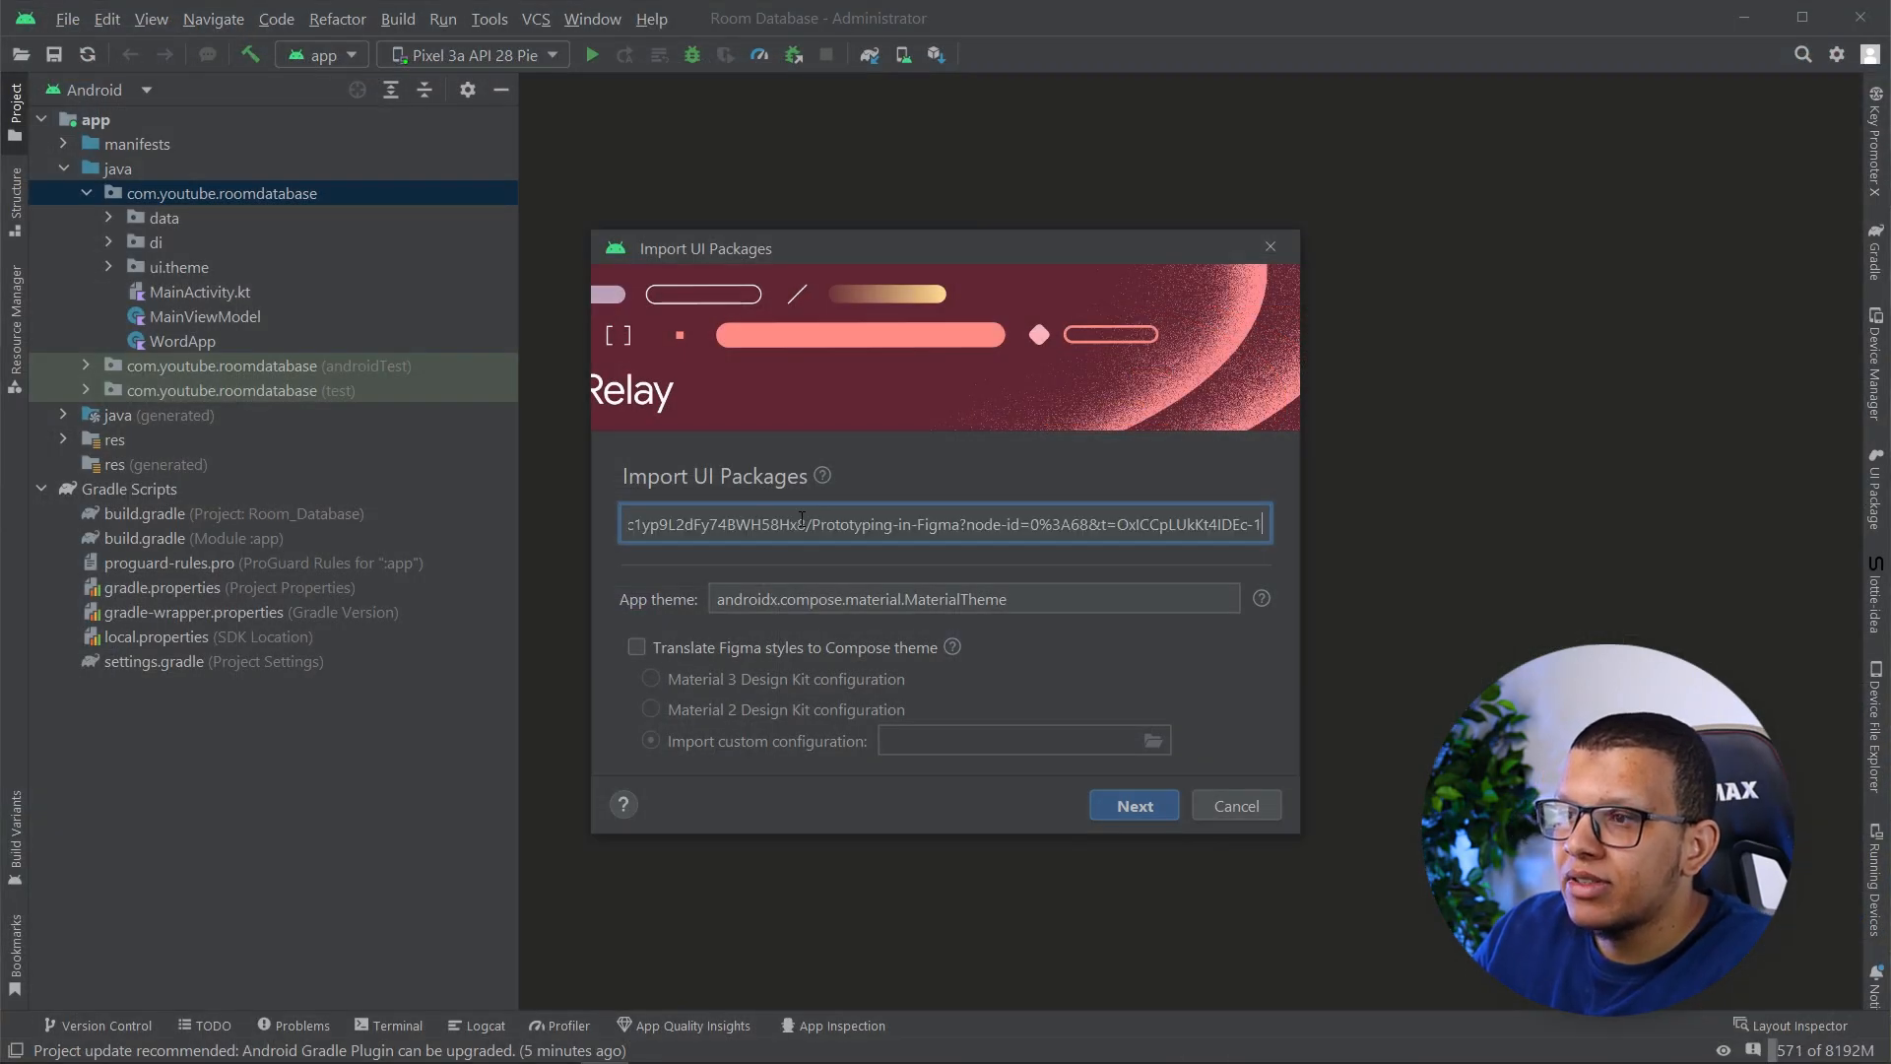
Fetch the UI packages from the pasted Figma URL and create the button package in the project
{"action": "left_click", "coordinate": [1130, 806]}
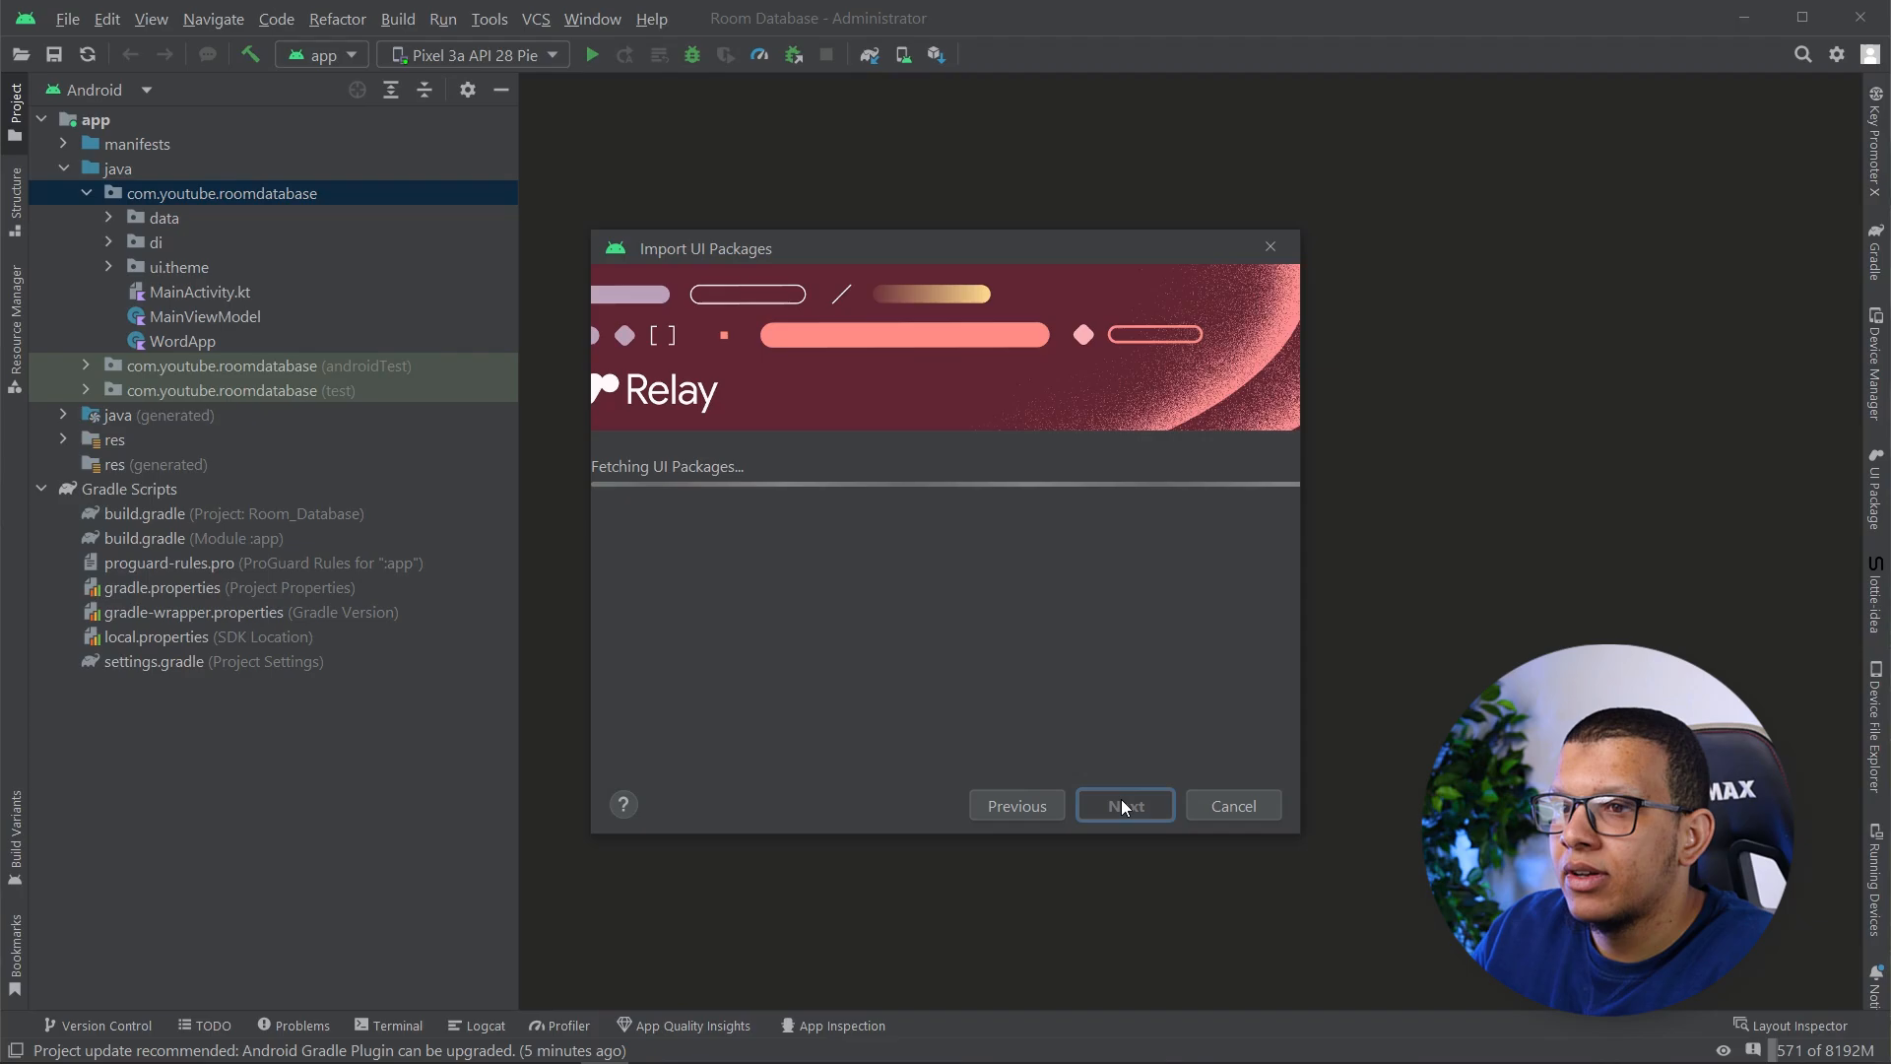
{"action": "mouse_move", "coordinate": [938, 640]}
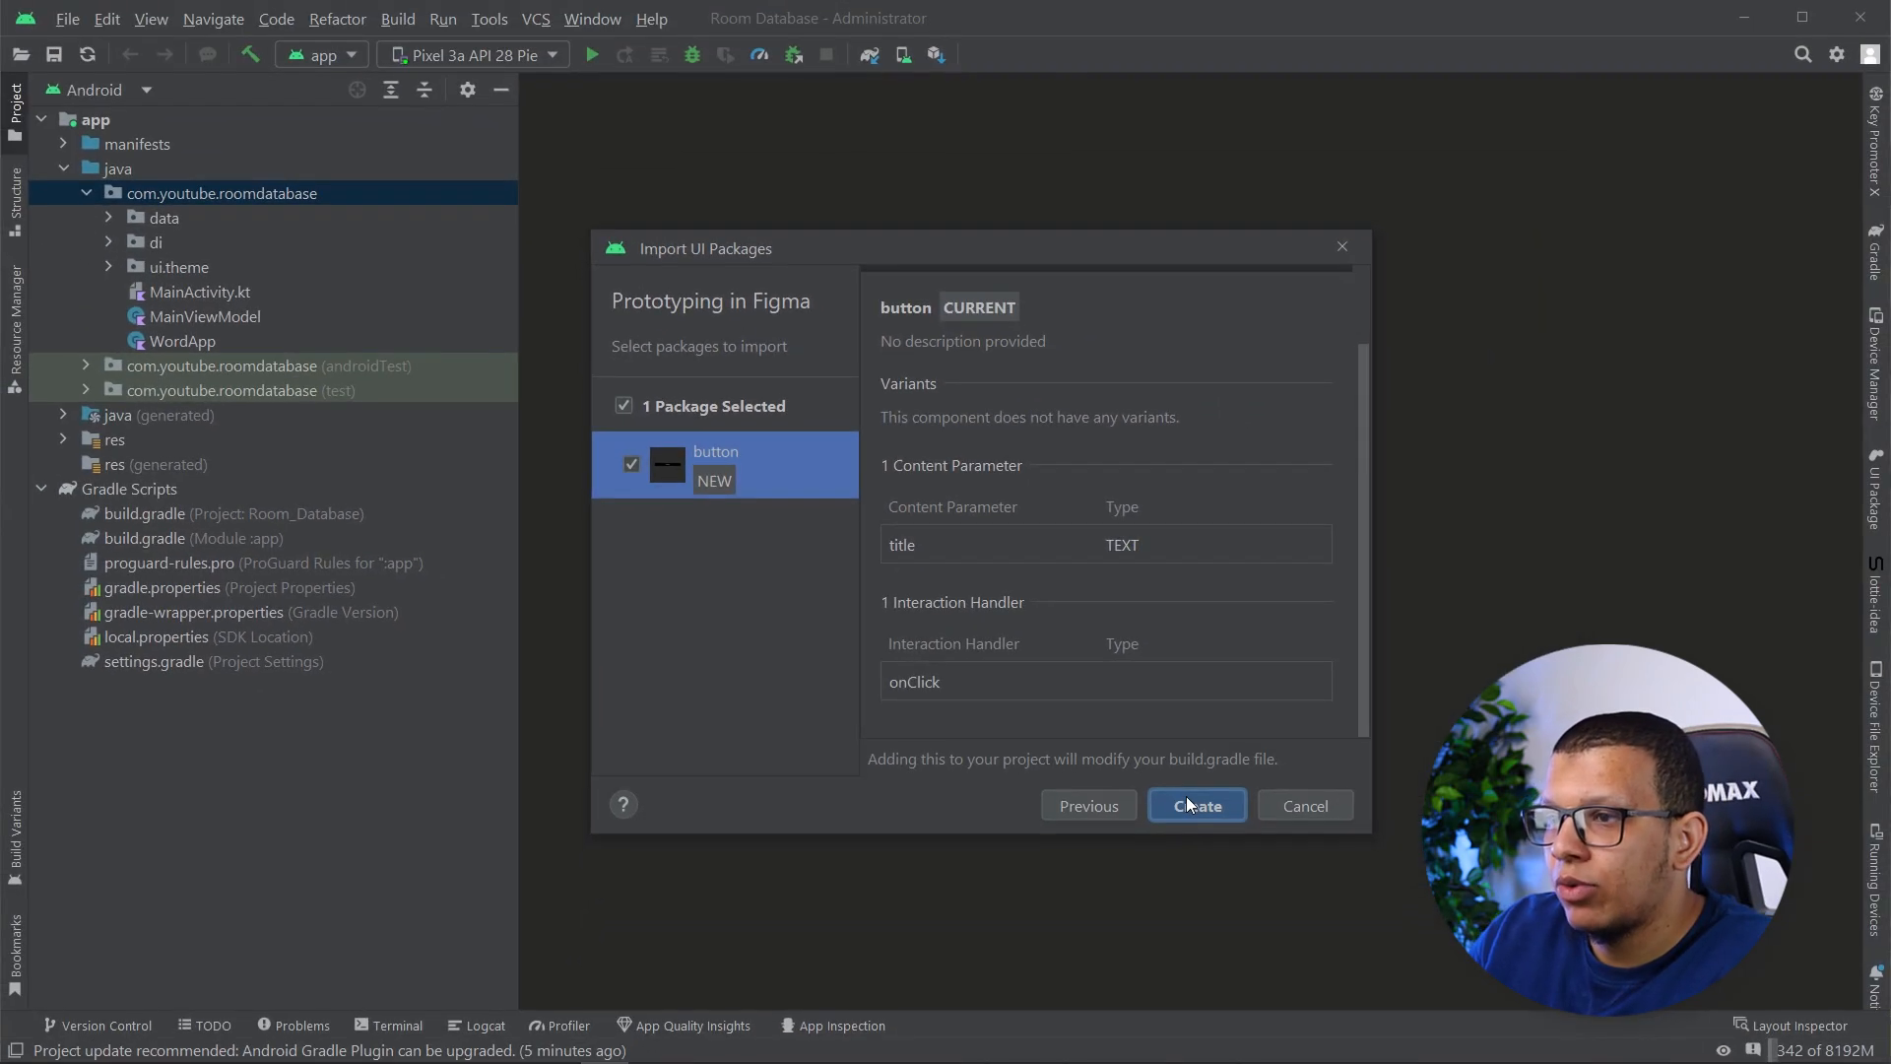
{"action": "left_click", "coordinate": [1196, 806]}
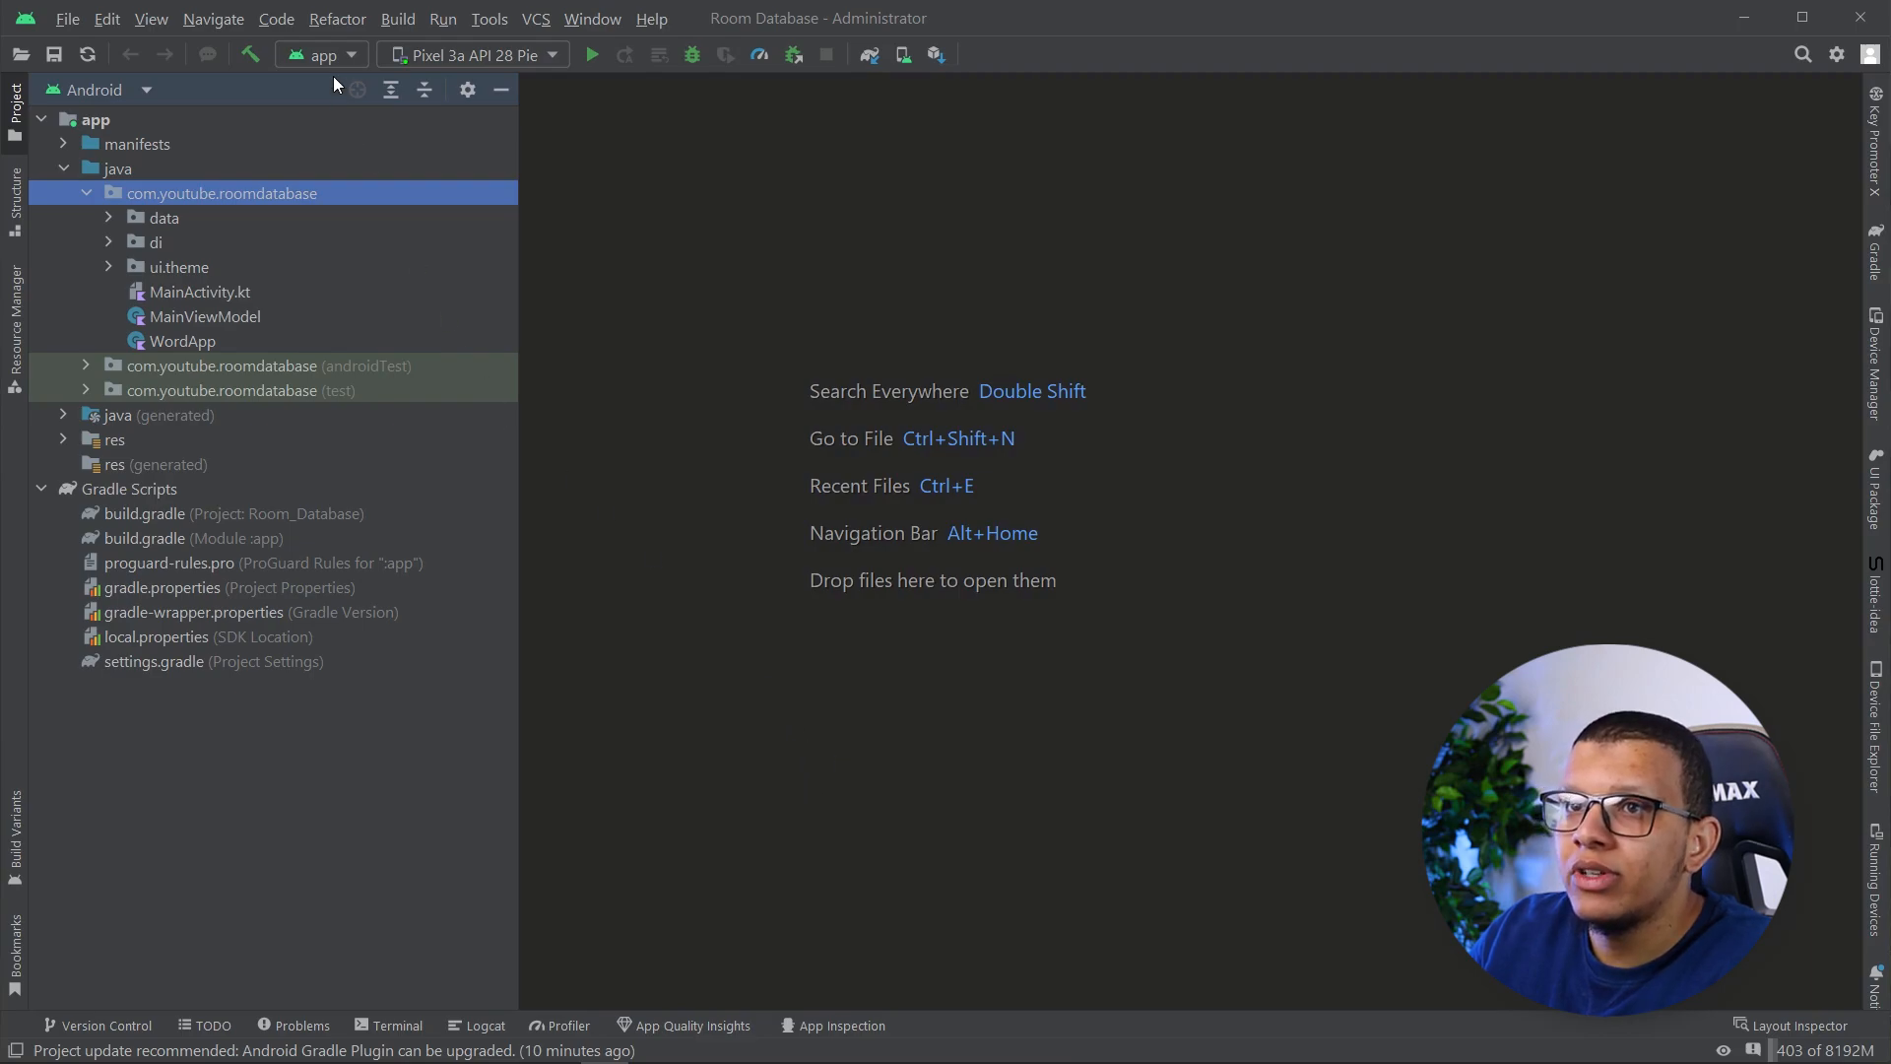
Run the Gradle assembleDebug build after the button package import
{"action": "left_click", "coordinate": [589, 55]}
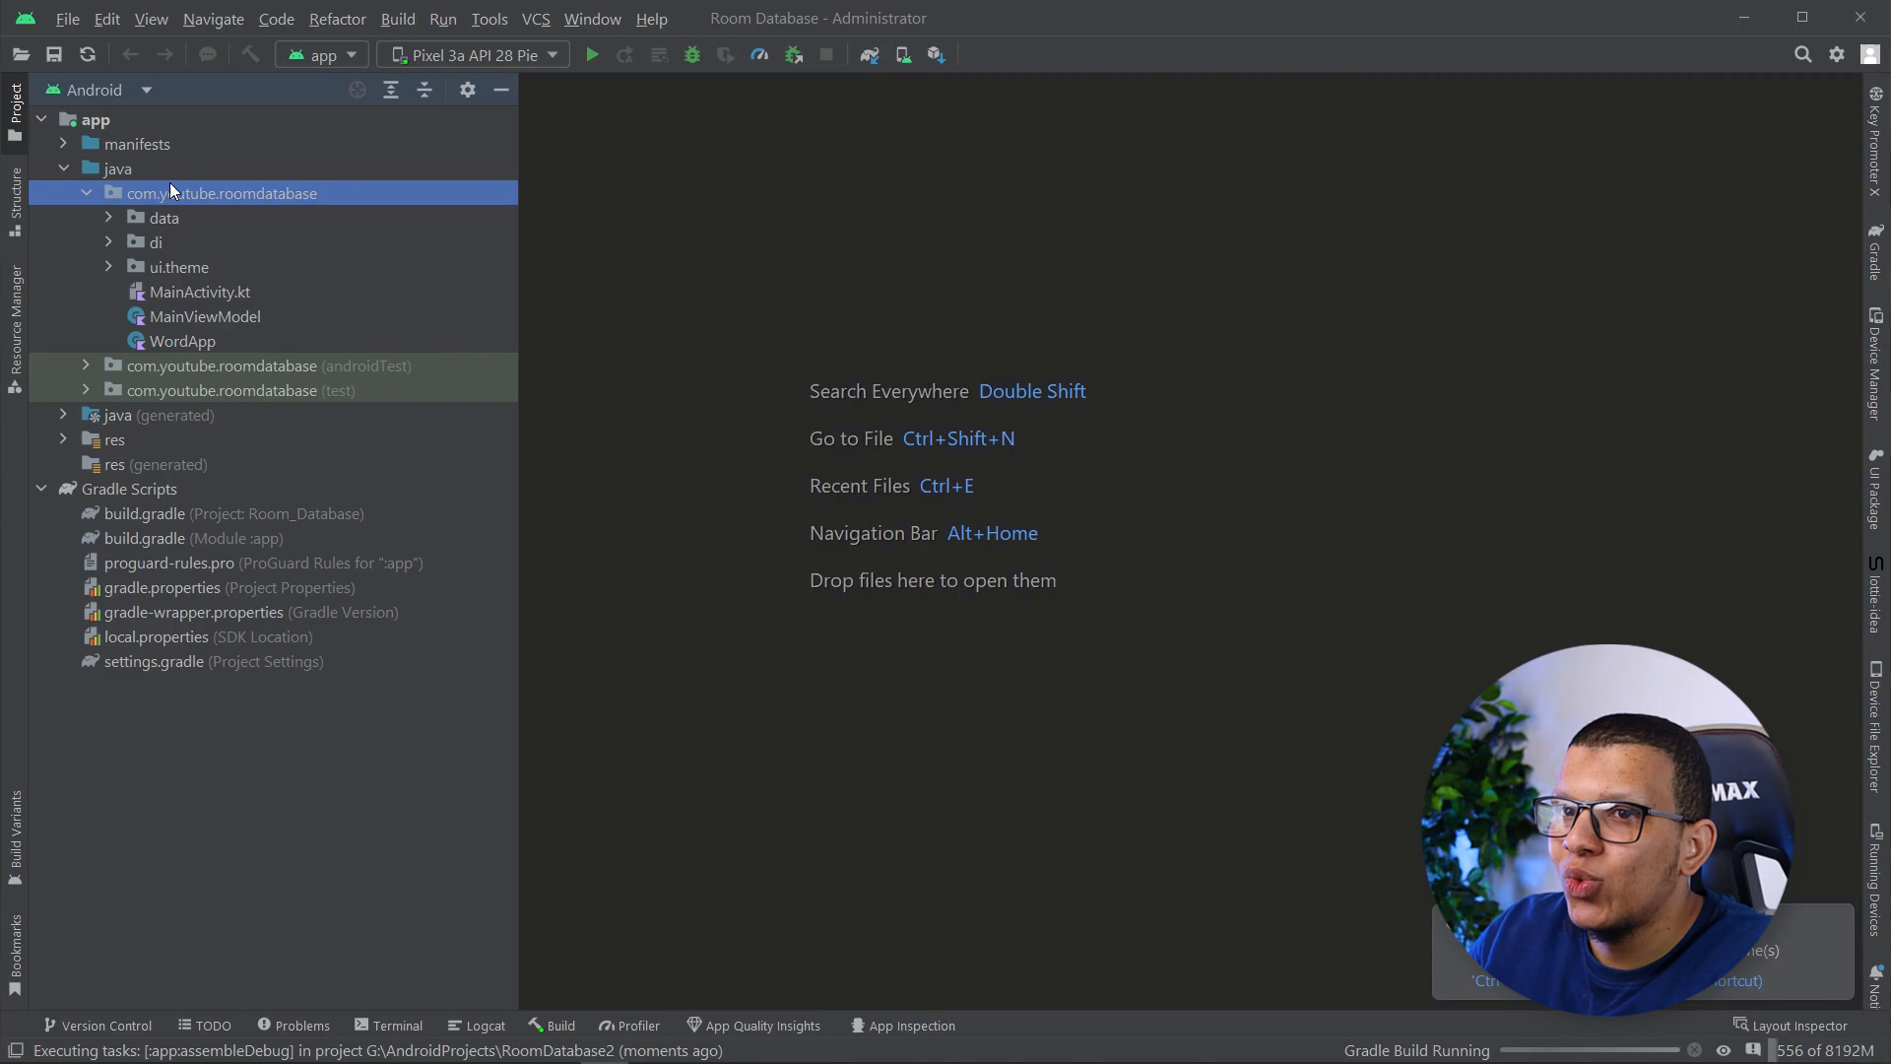
{"action": "mouse_move", "coordinate": [402, 537]}
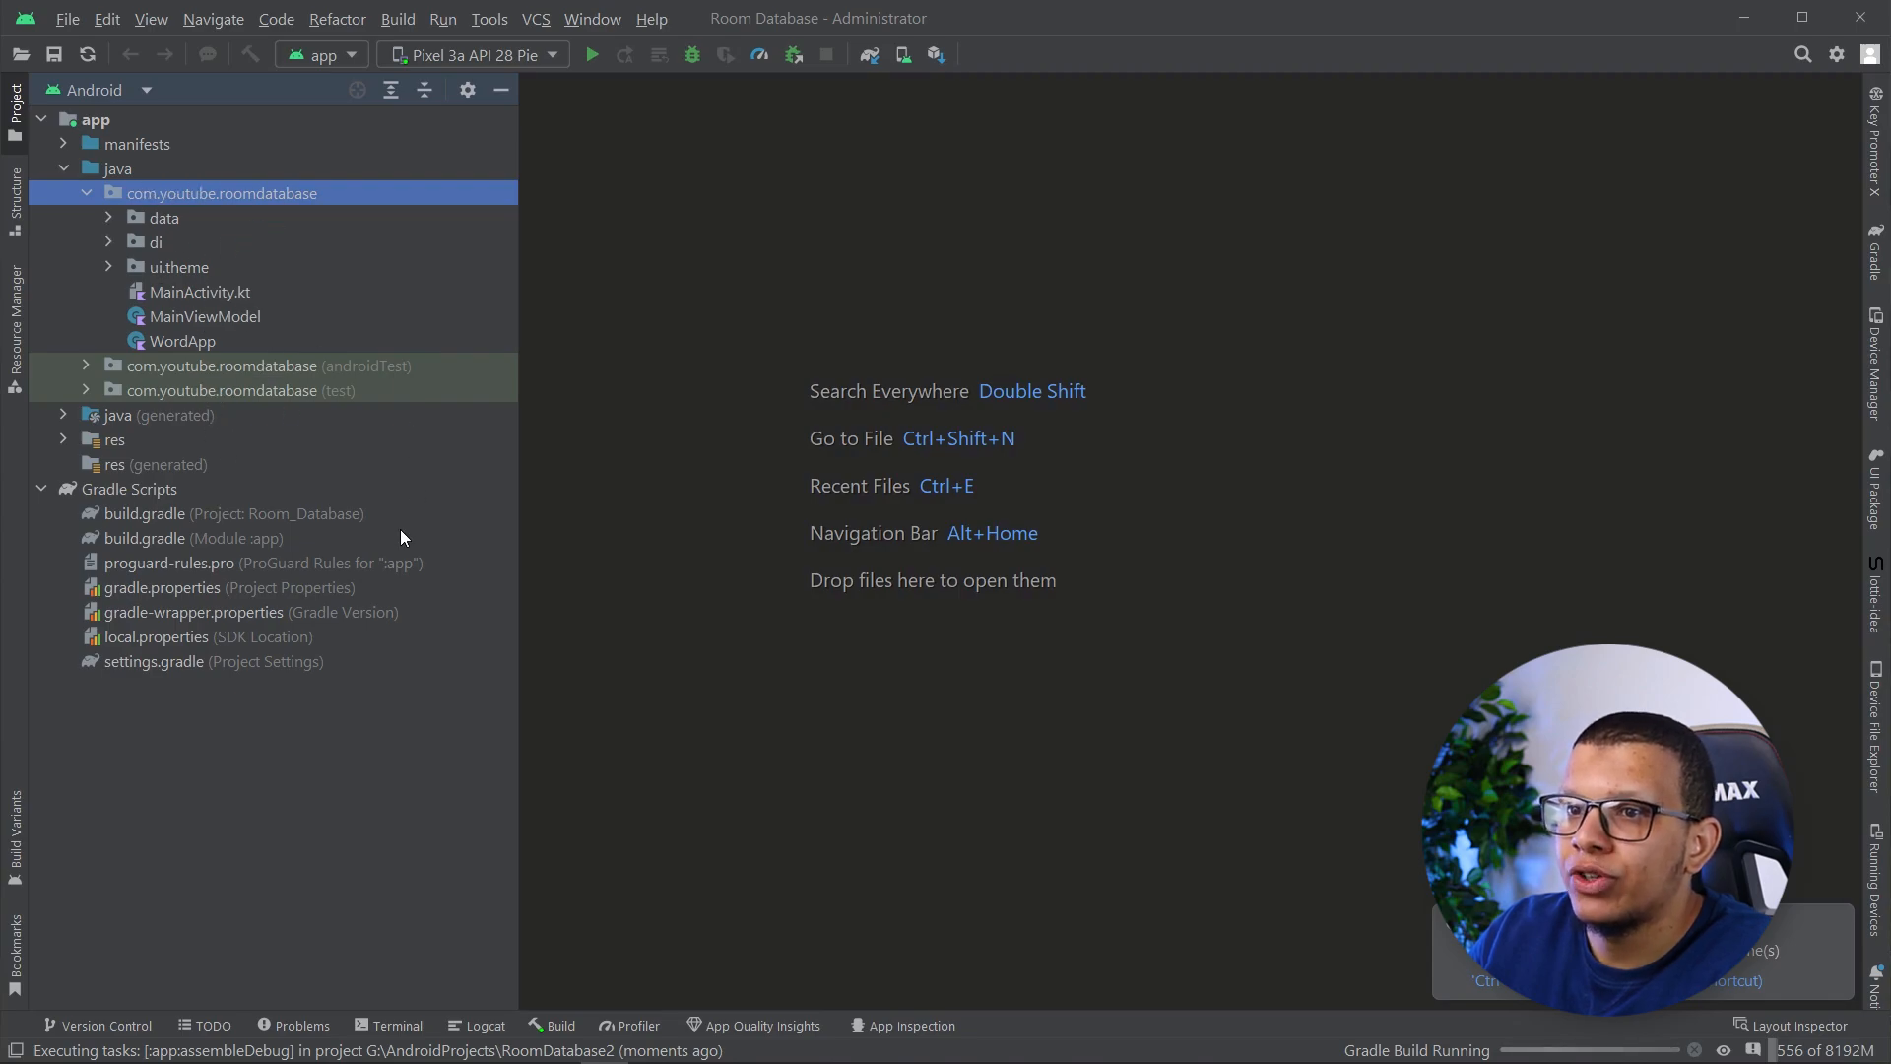
{"action": "mouse_move", "coordinate": [648, 487]}
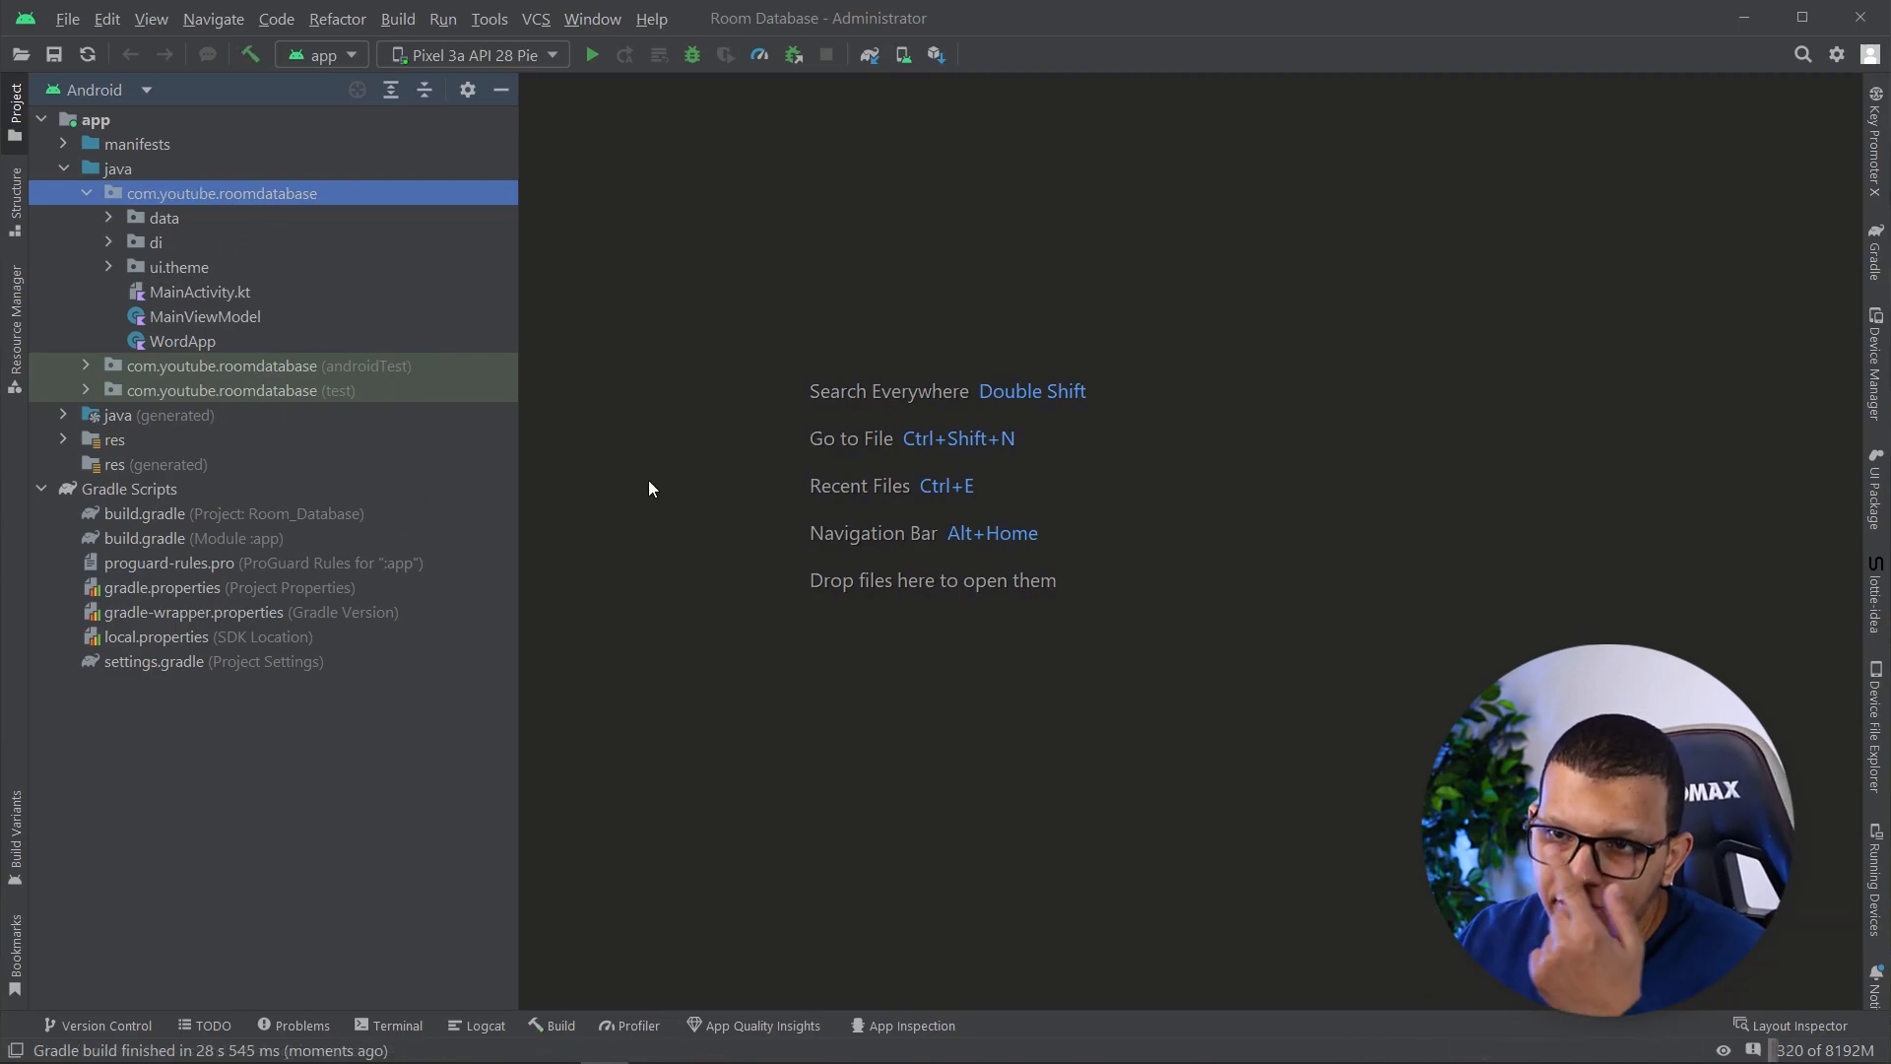
{"action": "mouse_move", "coordinate": [799, 284]}
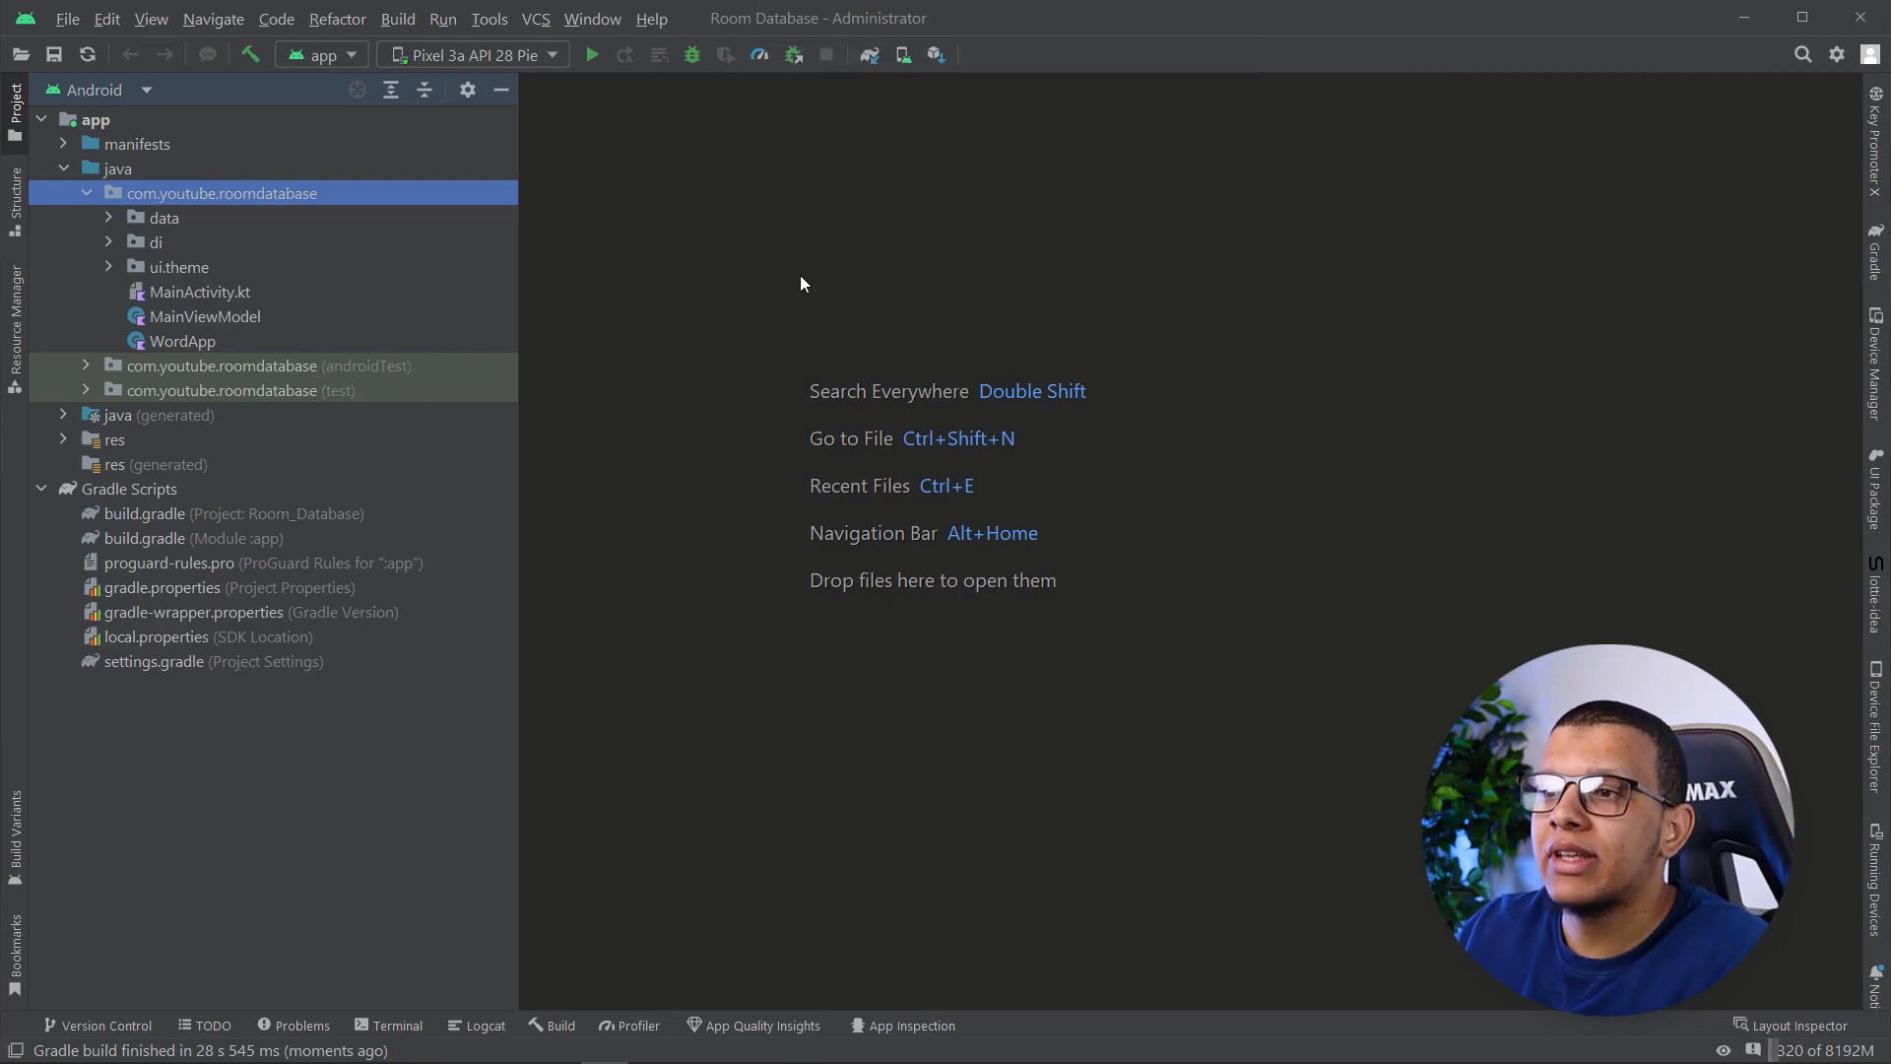
{"action": "mouse_move", "coordinate": [461, 555]}
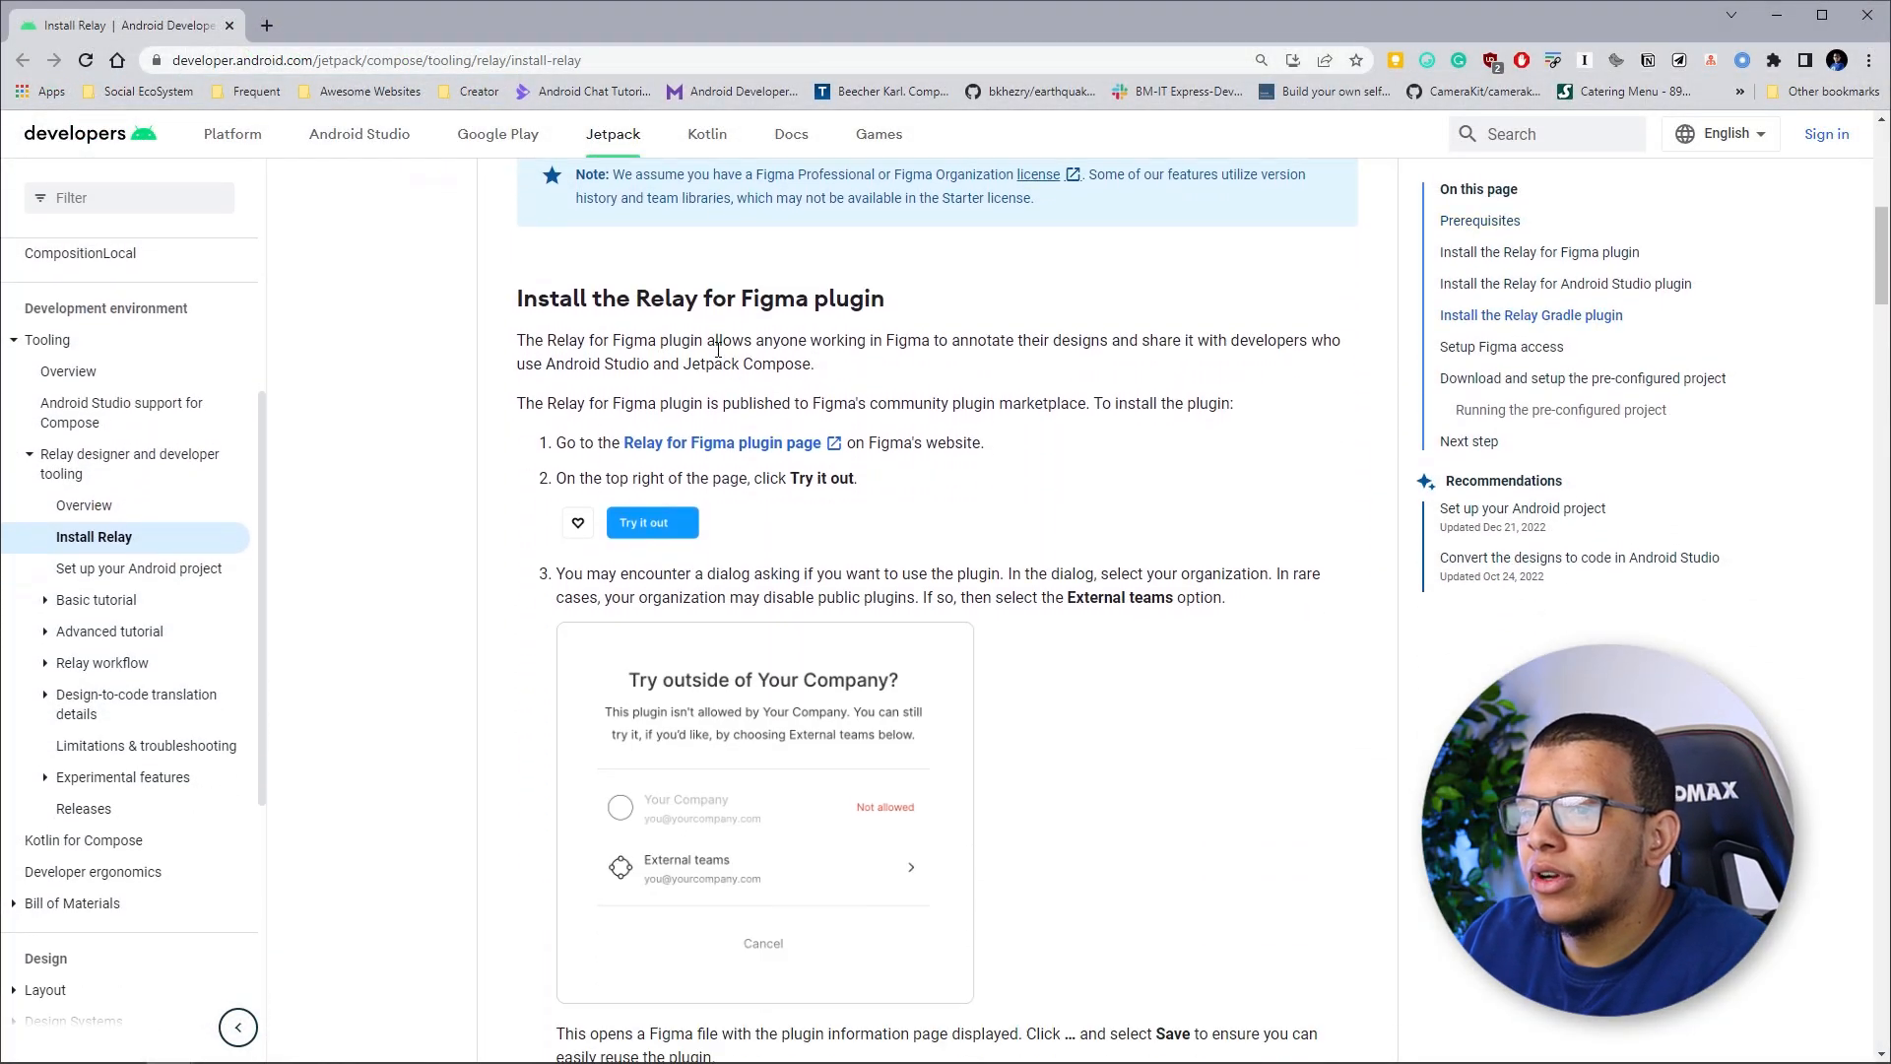
Scroll the Install Relay docs to the 'Install the Relay Gradle plugin' section with the plugins sample
{"action": "scroll", "scroll_direction": "down", "scroll_amount": 3}
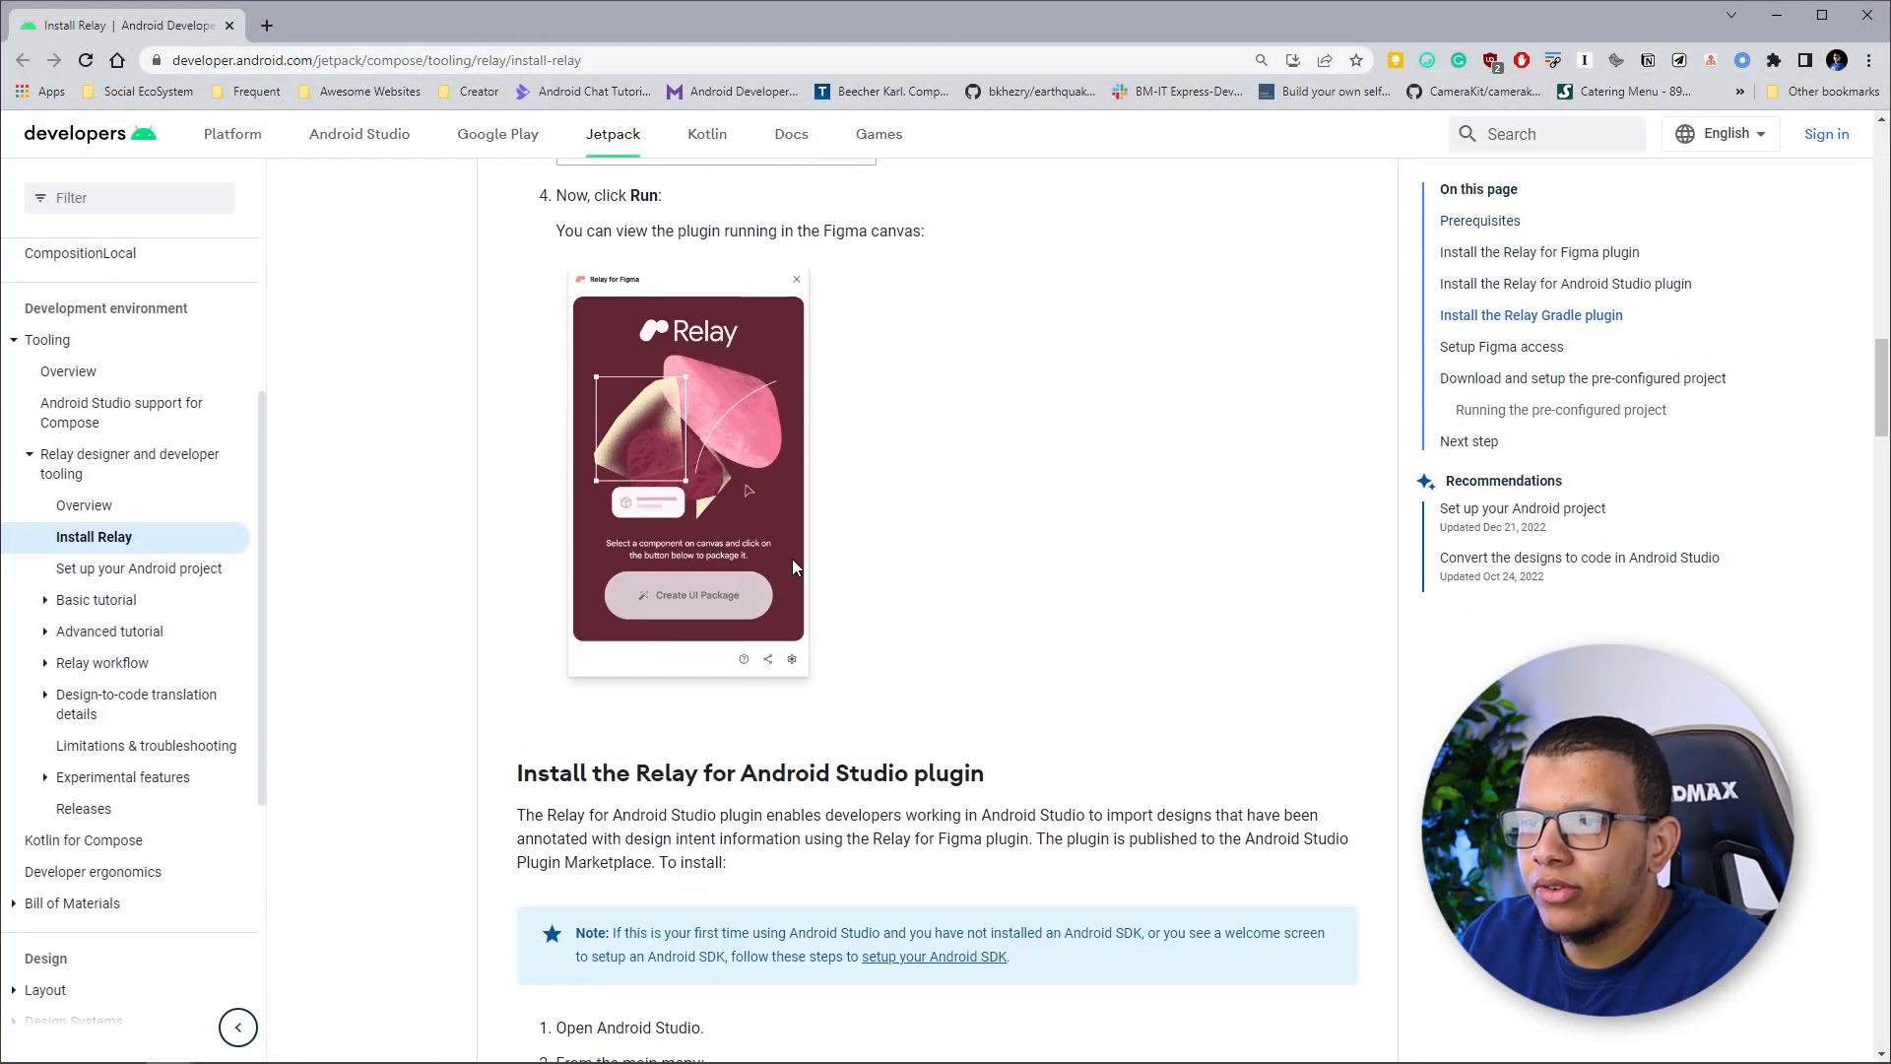
{"action": "scroll", "scroll_direction": "down", "scroll_amount": 3}
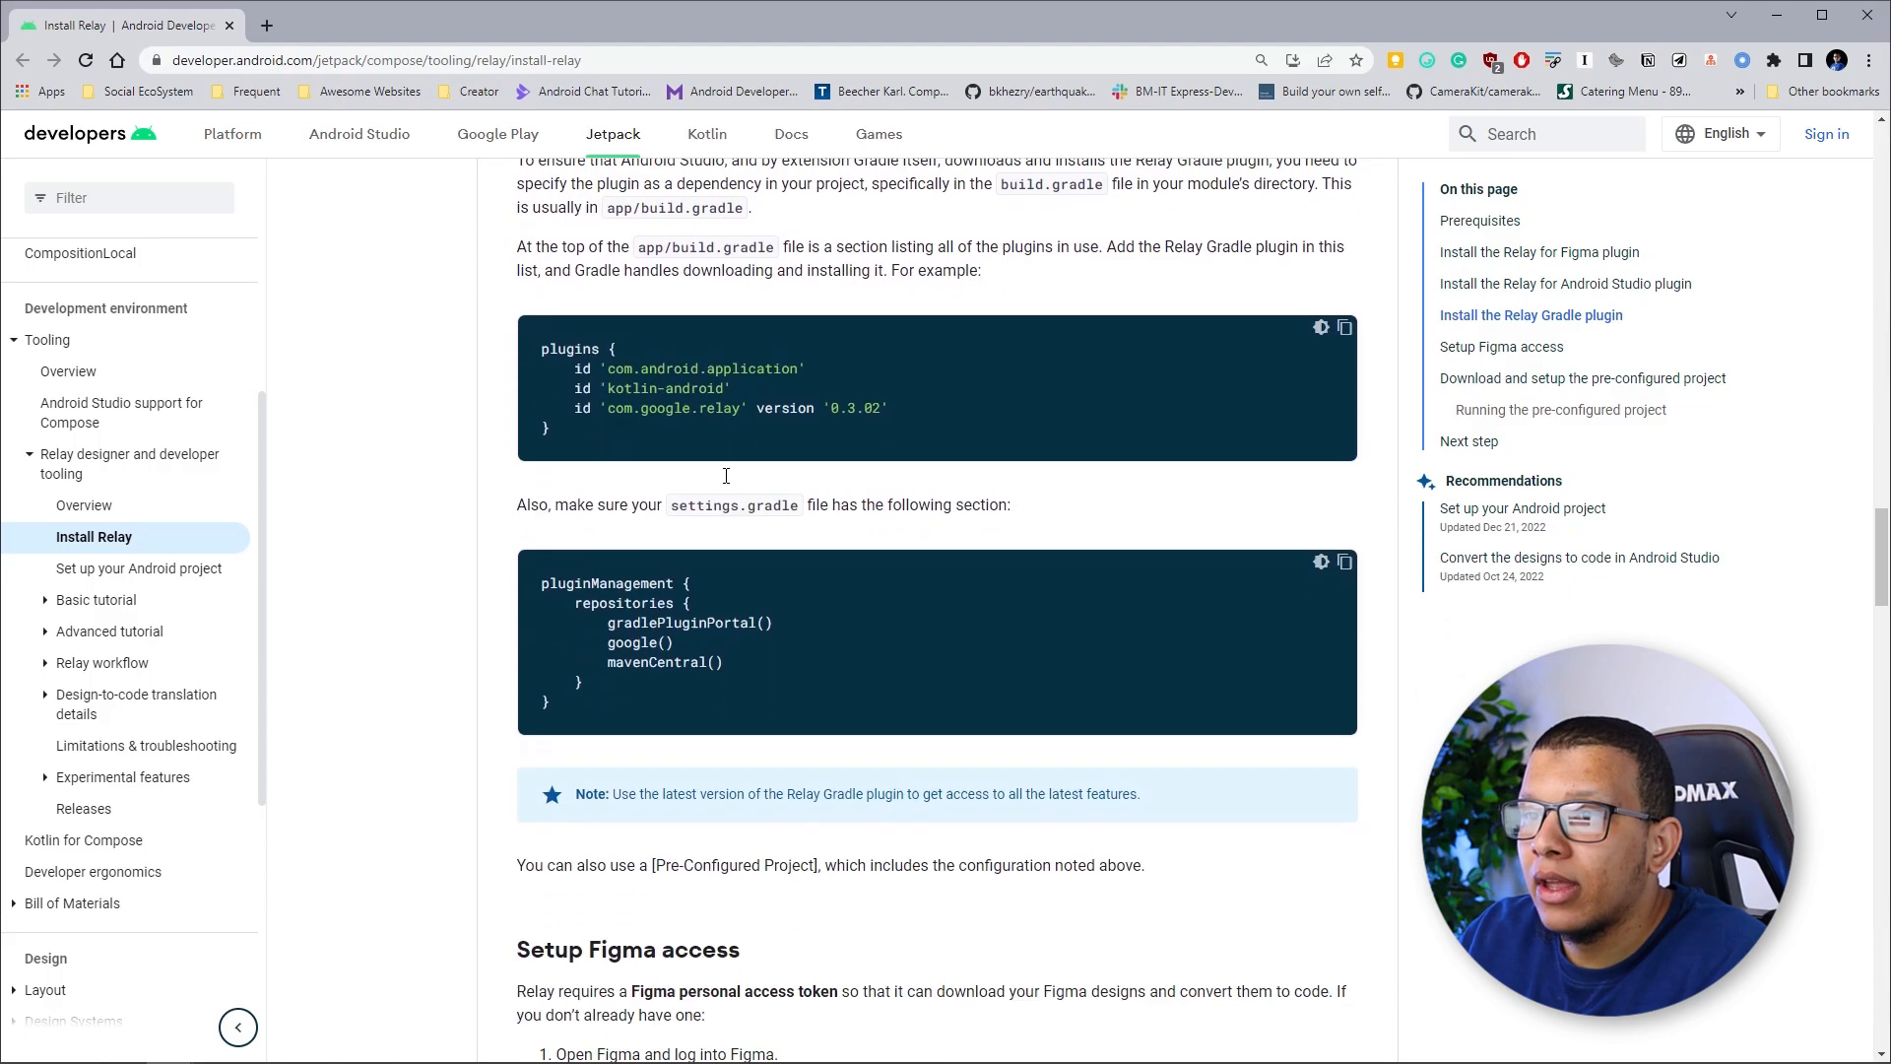
{"action": "scroll", "scroll_direction": "up", "scroll_amount": 3}
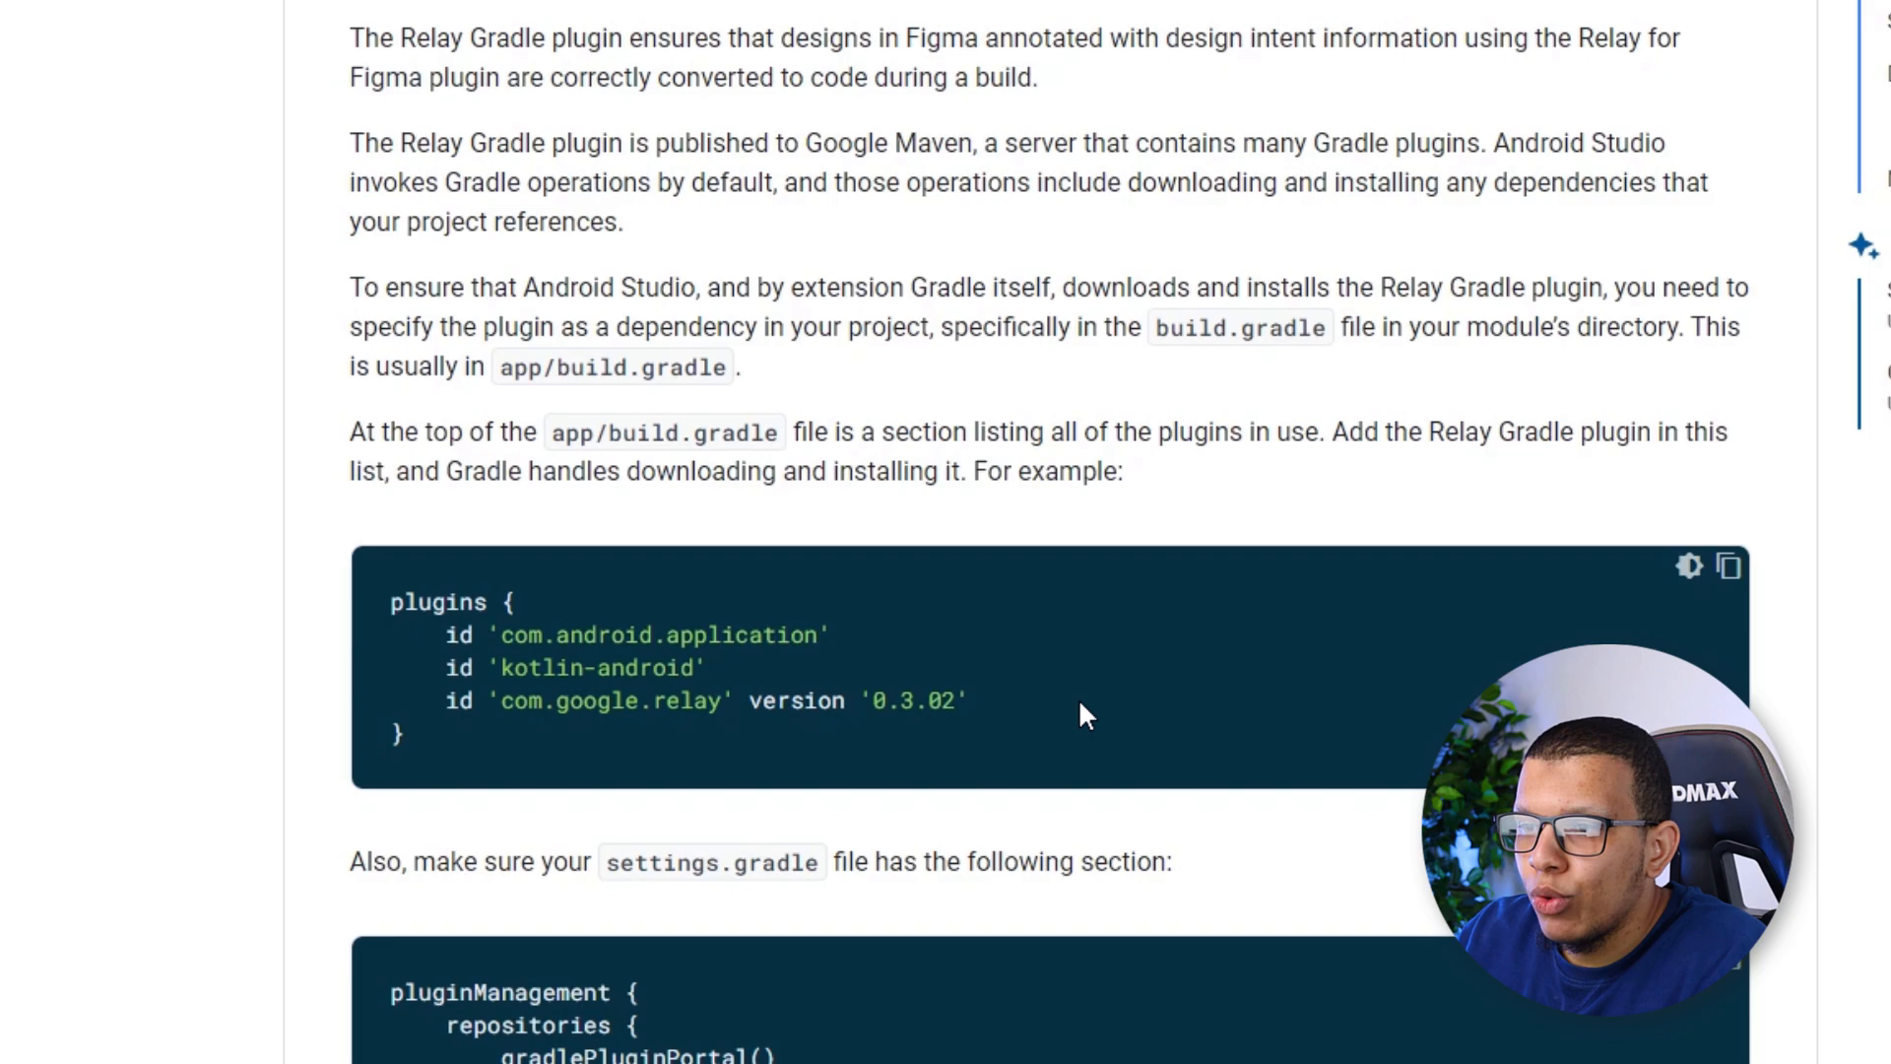
{"action": "scroll", "scroll_direction": "down", "scroll_amount": 3}
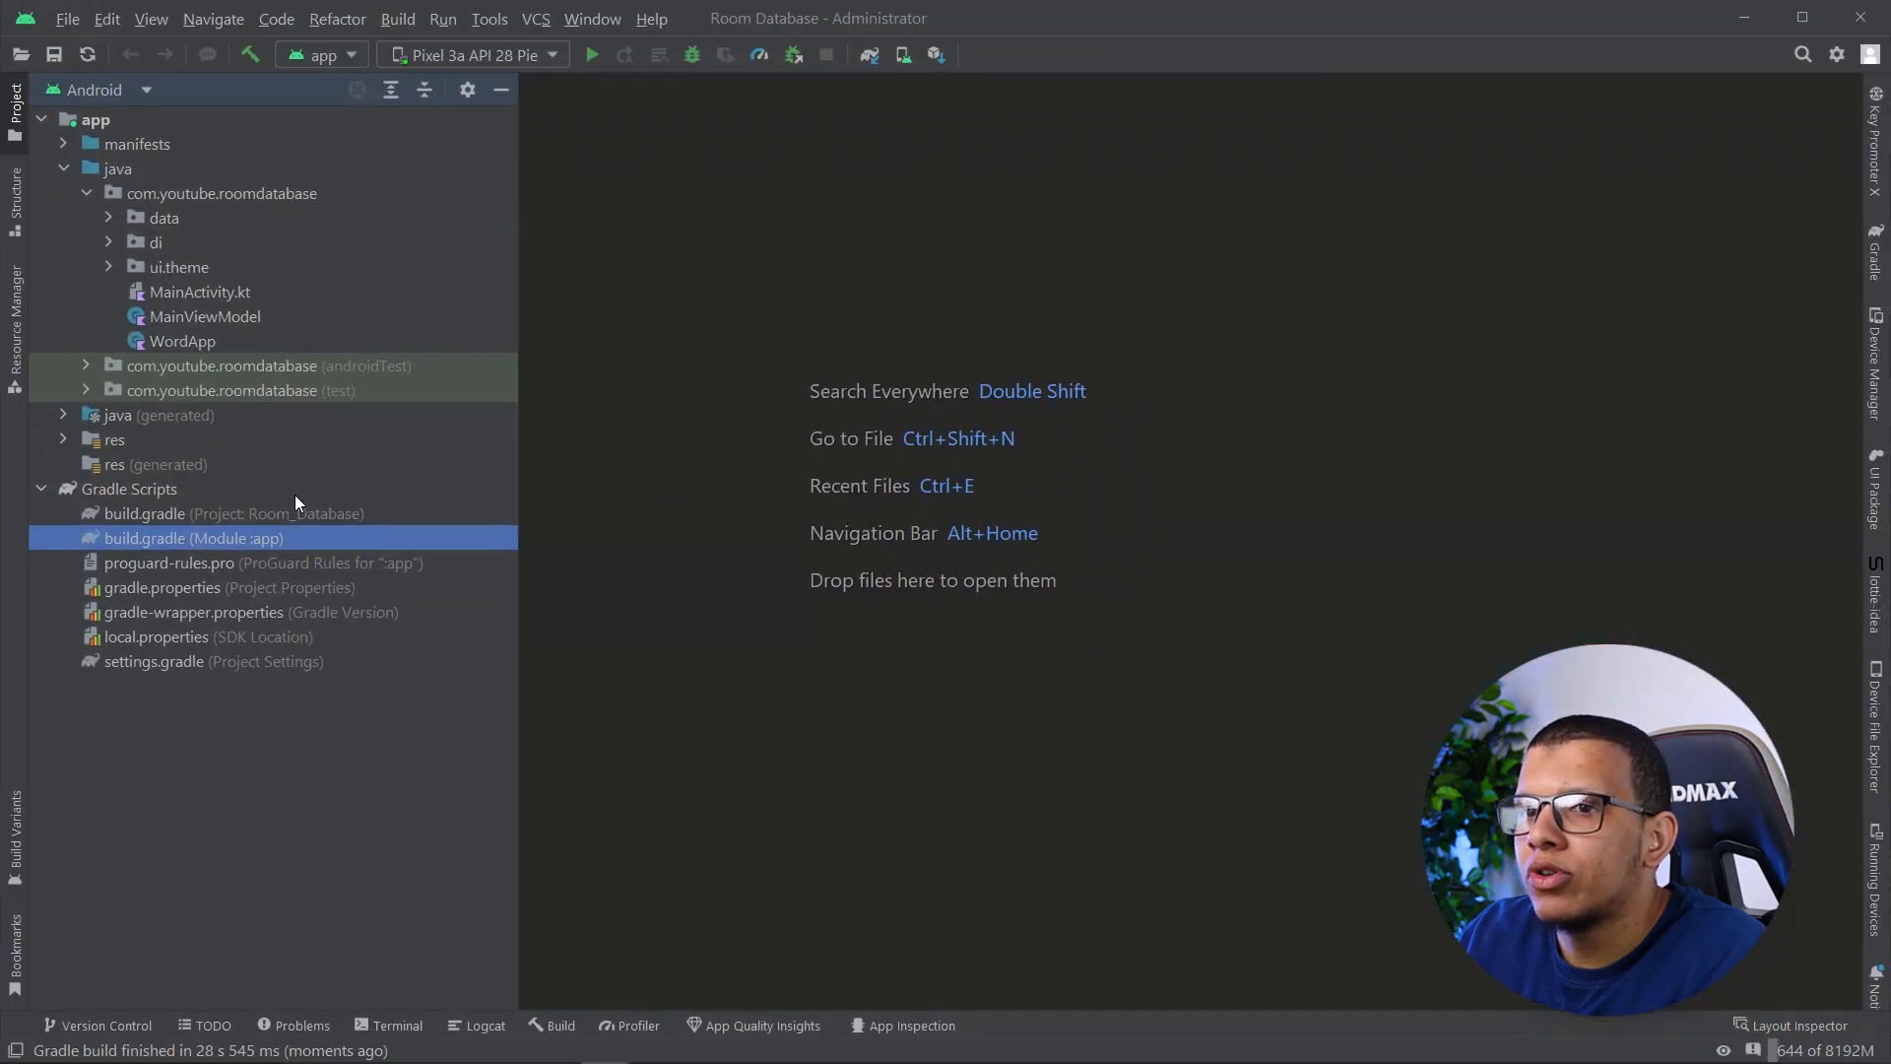
Declare plugin id 'com.google.relay' version '0.3.02' in the app build.gradle and sync the project
{"action": "double_click", "coordinate": [193, 537]}
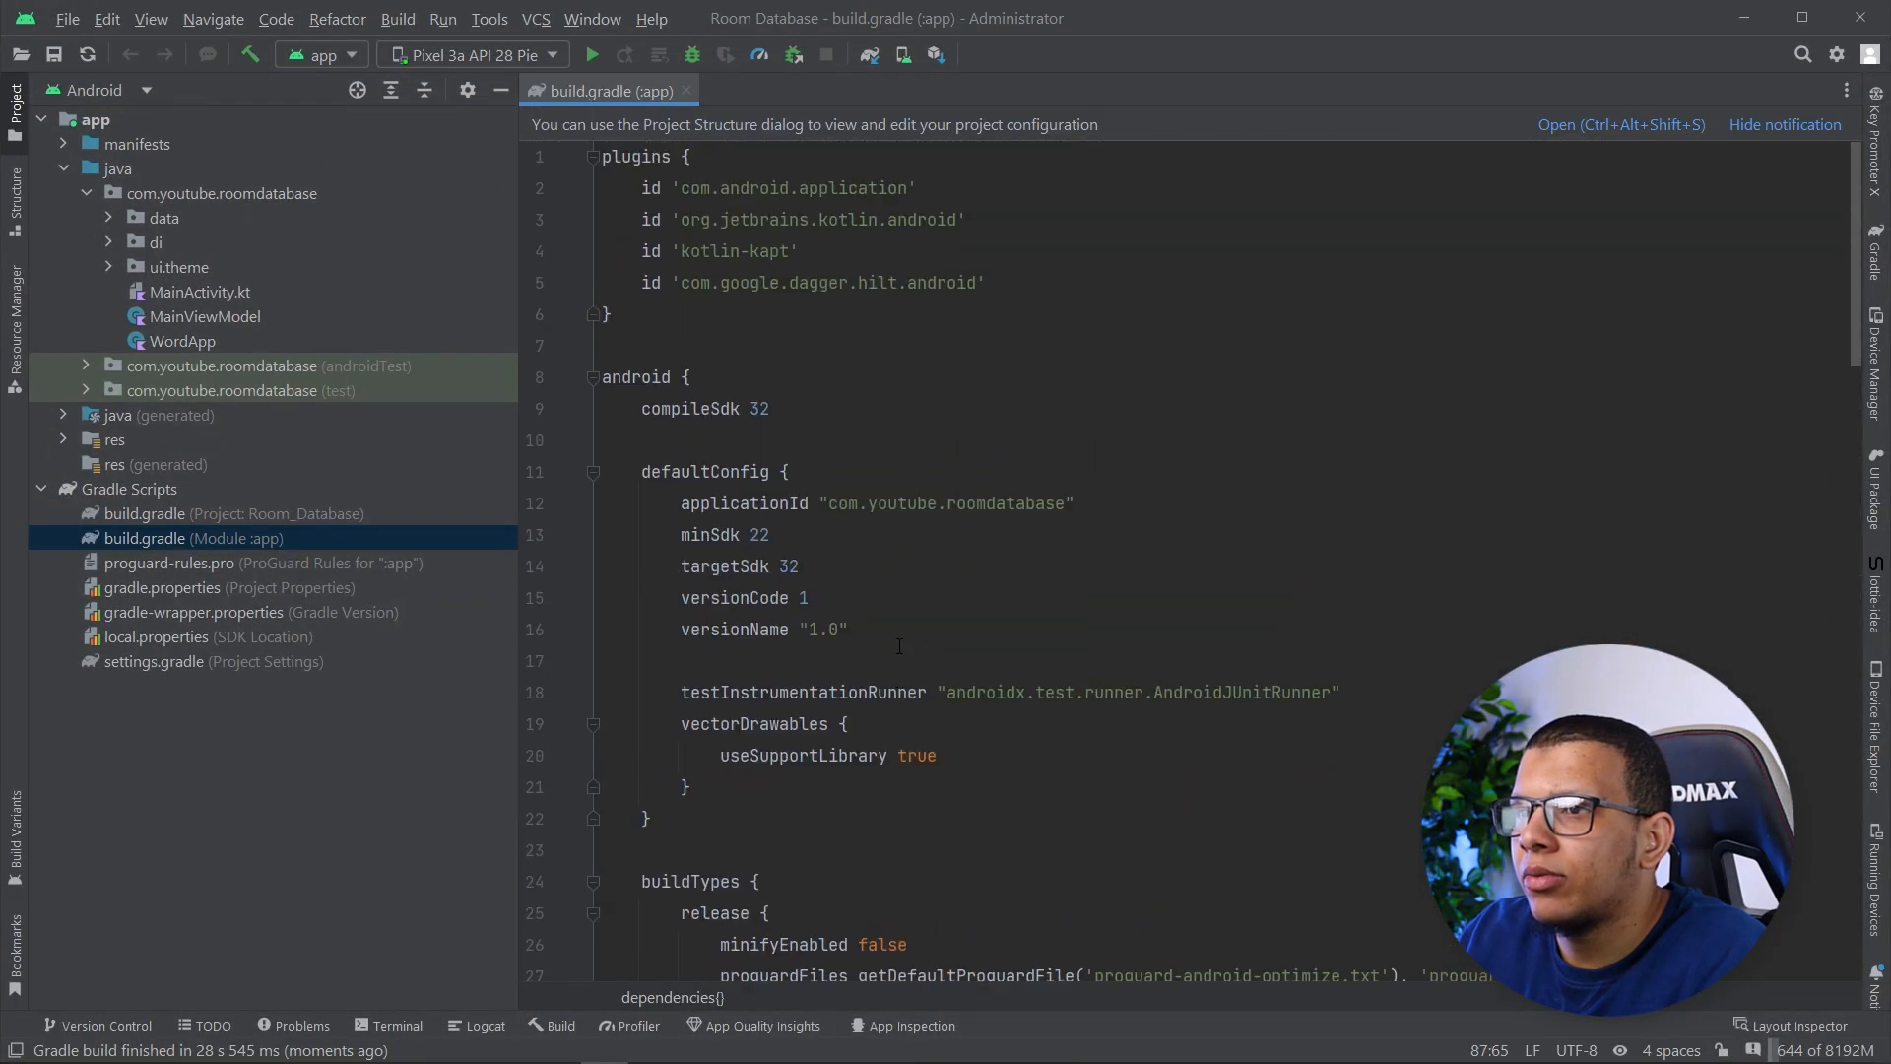
{"action": "key", "text": "Enter"}
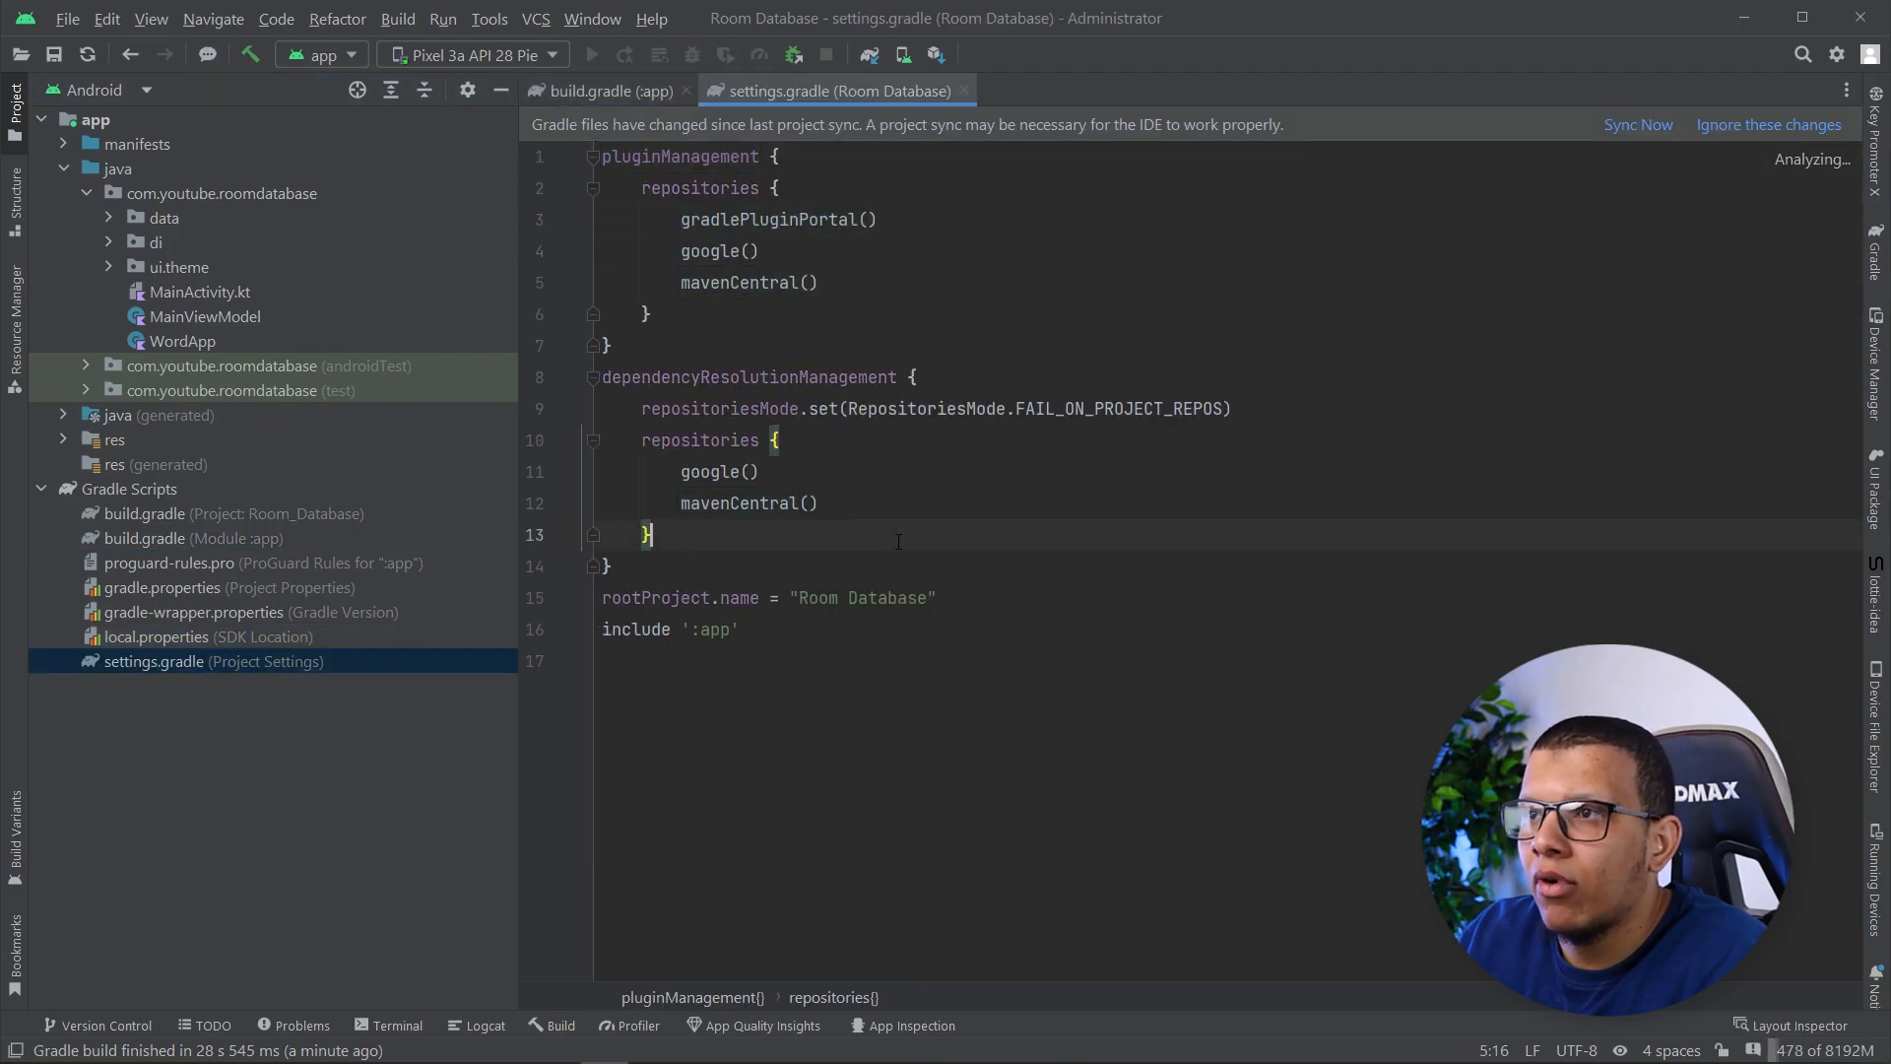
{"action": "left_click", "coordinate": [605, 91]}
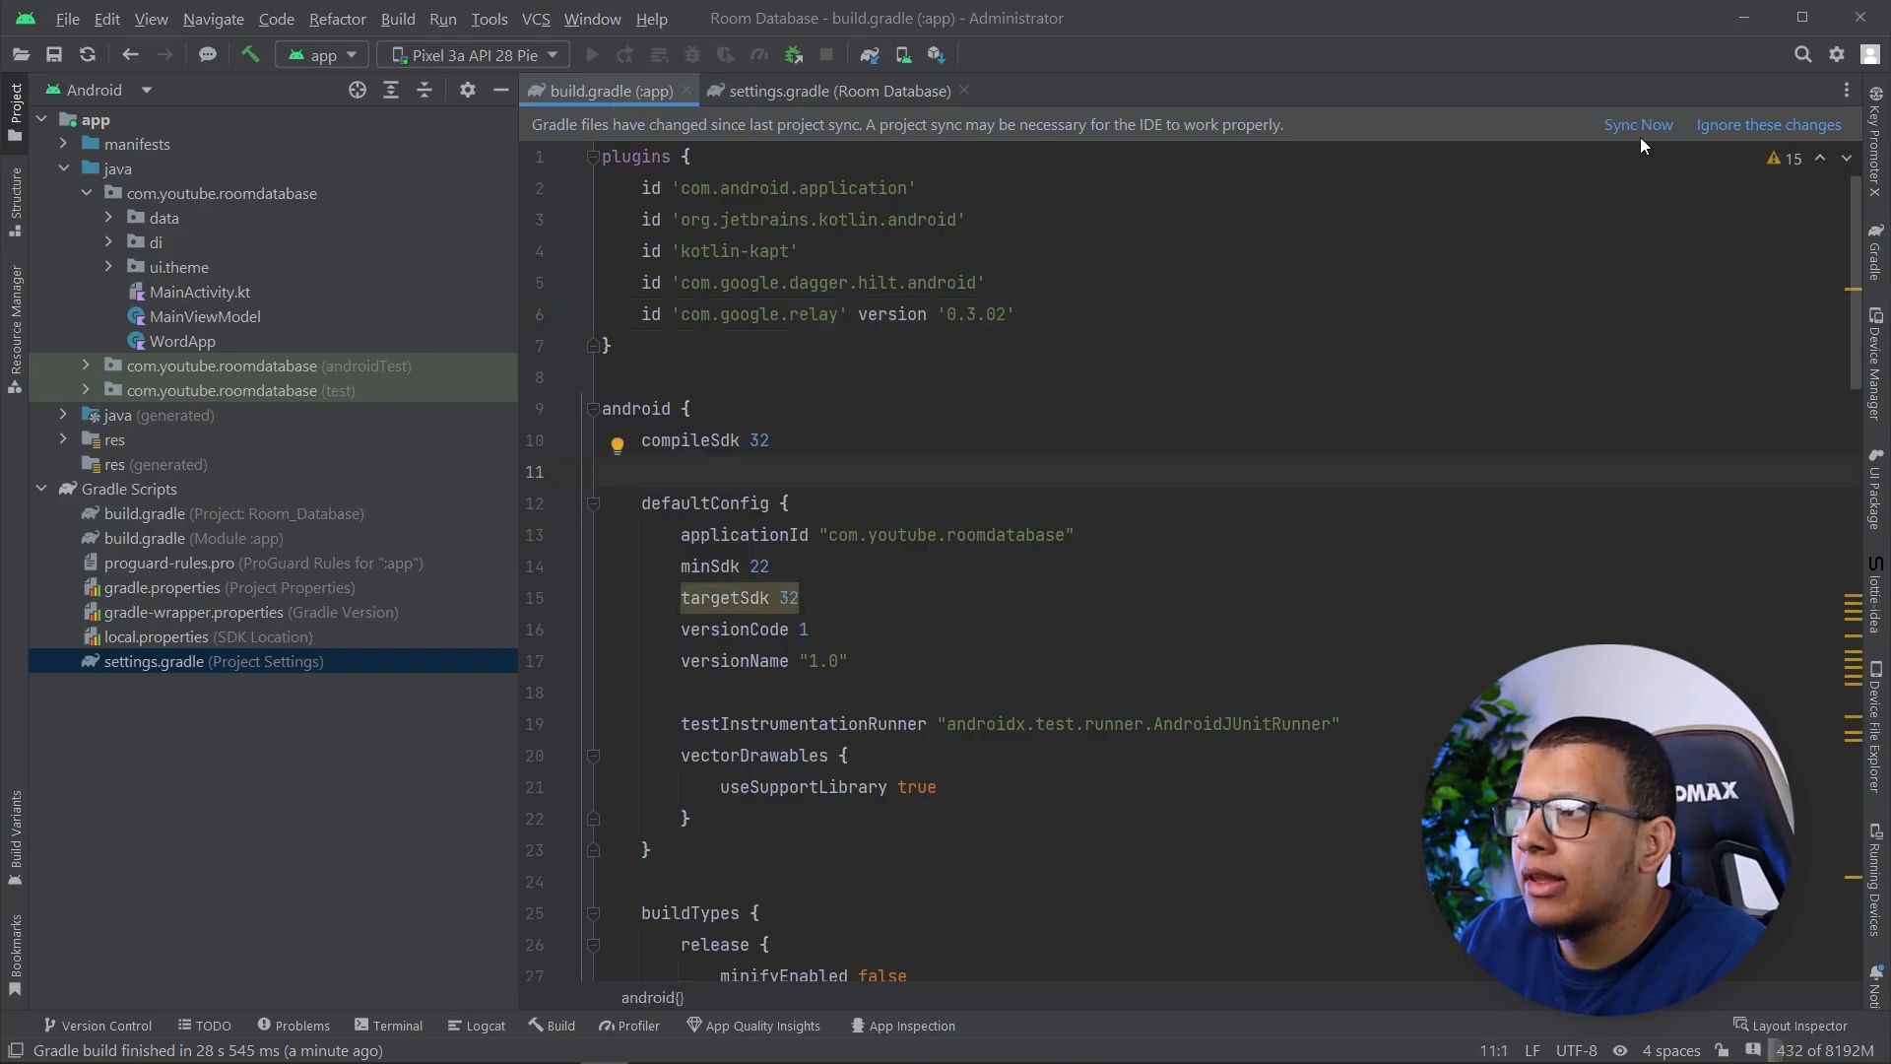
{"action": "left_click", "coordinate": [1637, 124]}
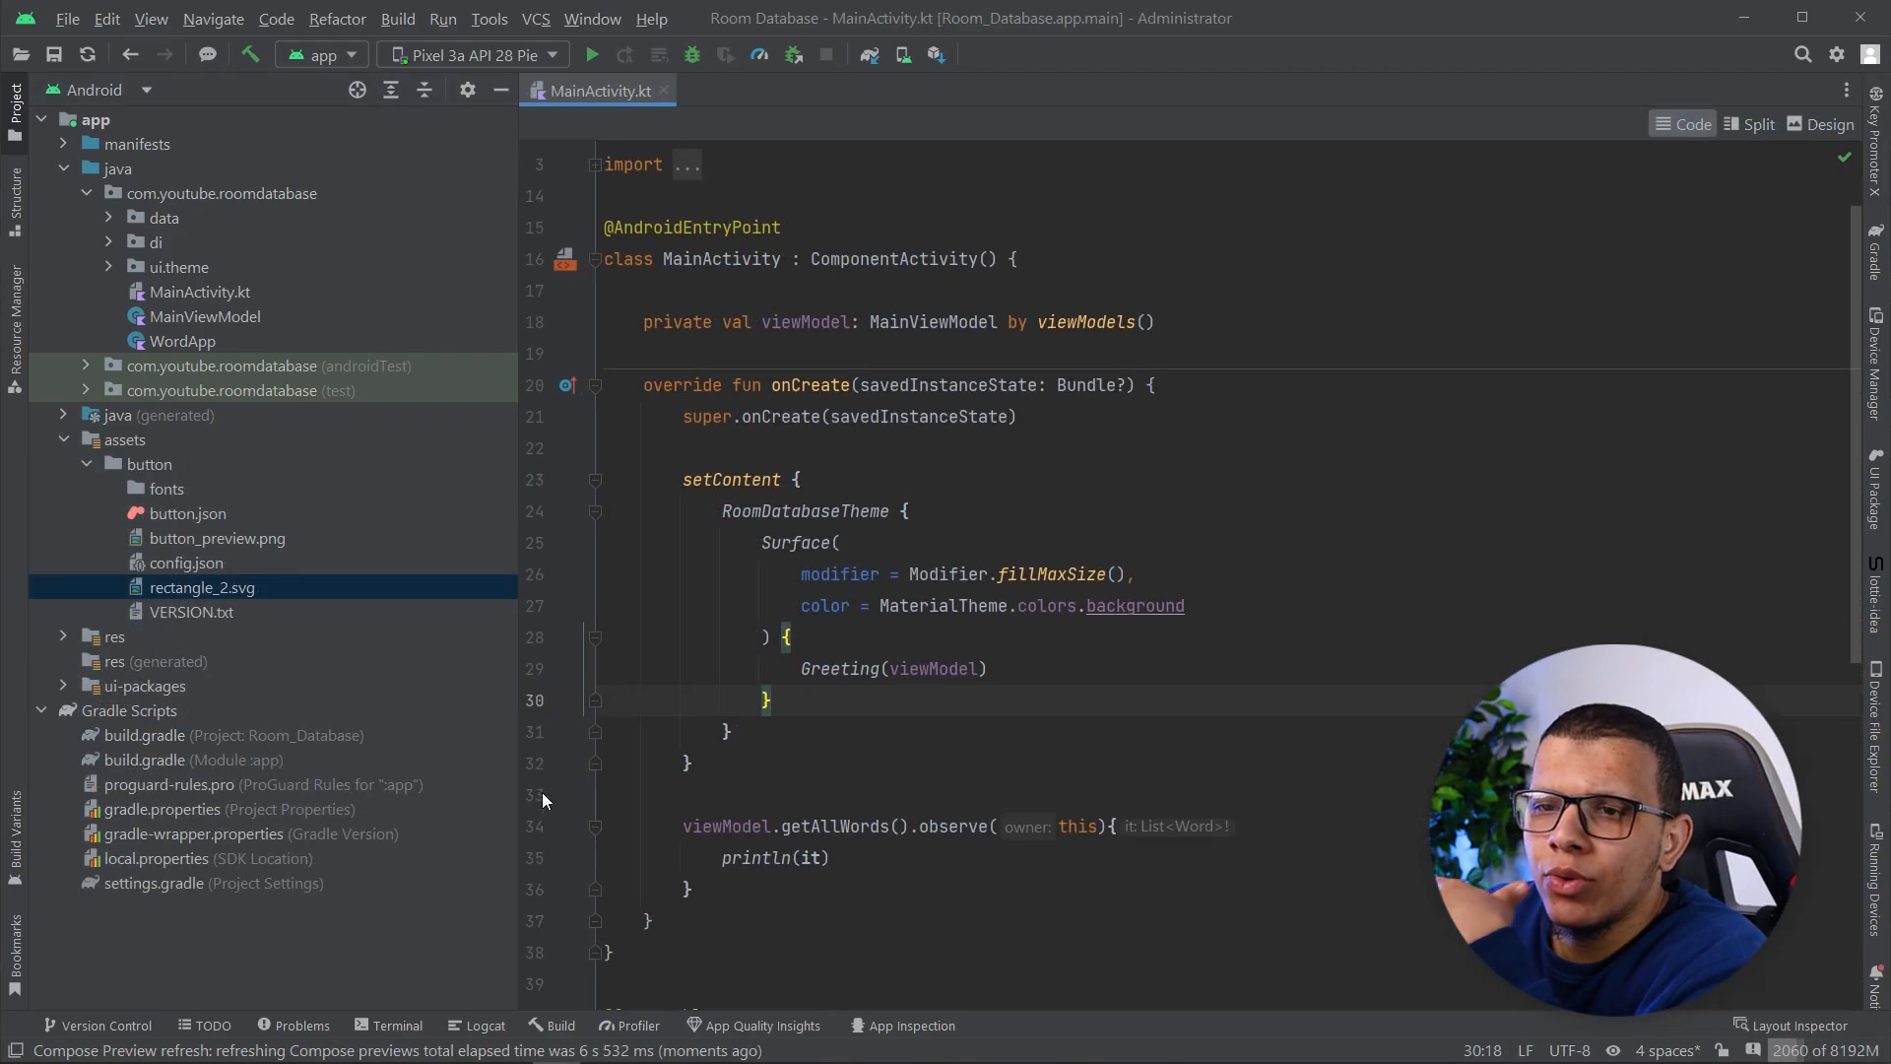
{"action": "left_click", "coordinate": [187, 512]}
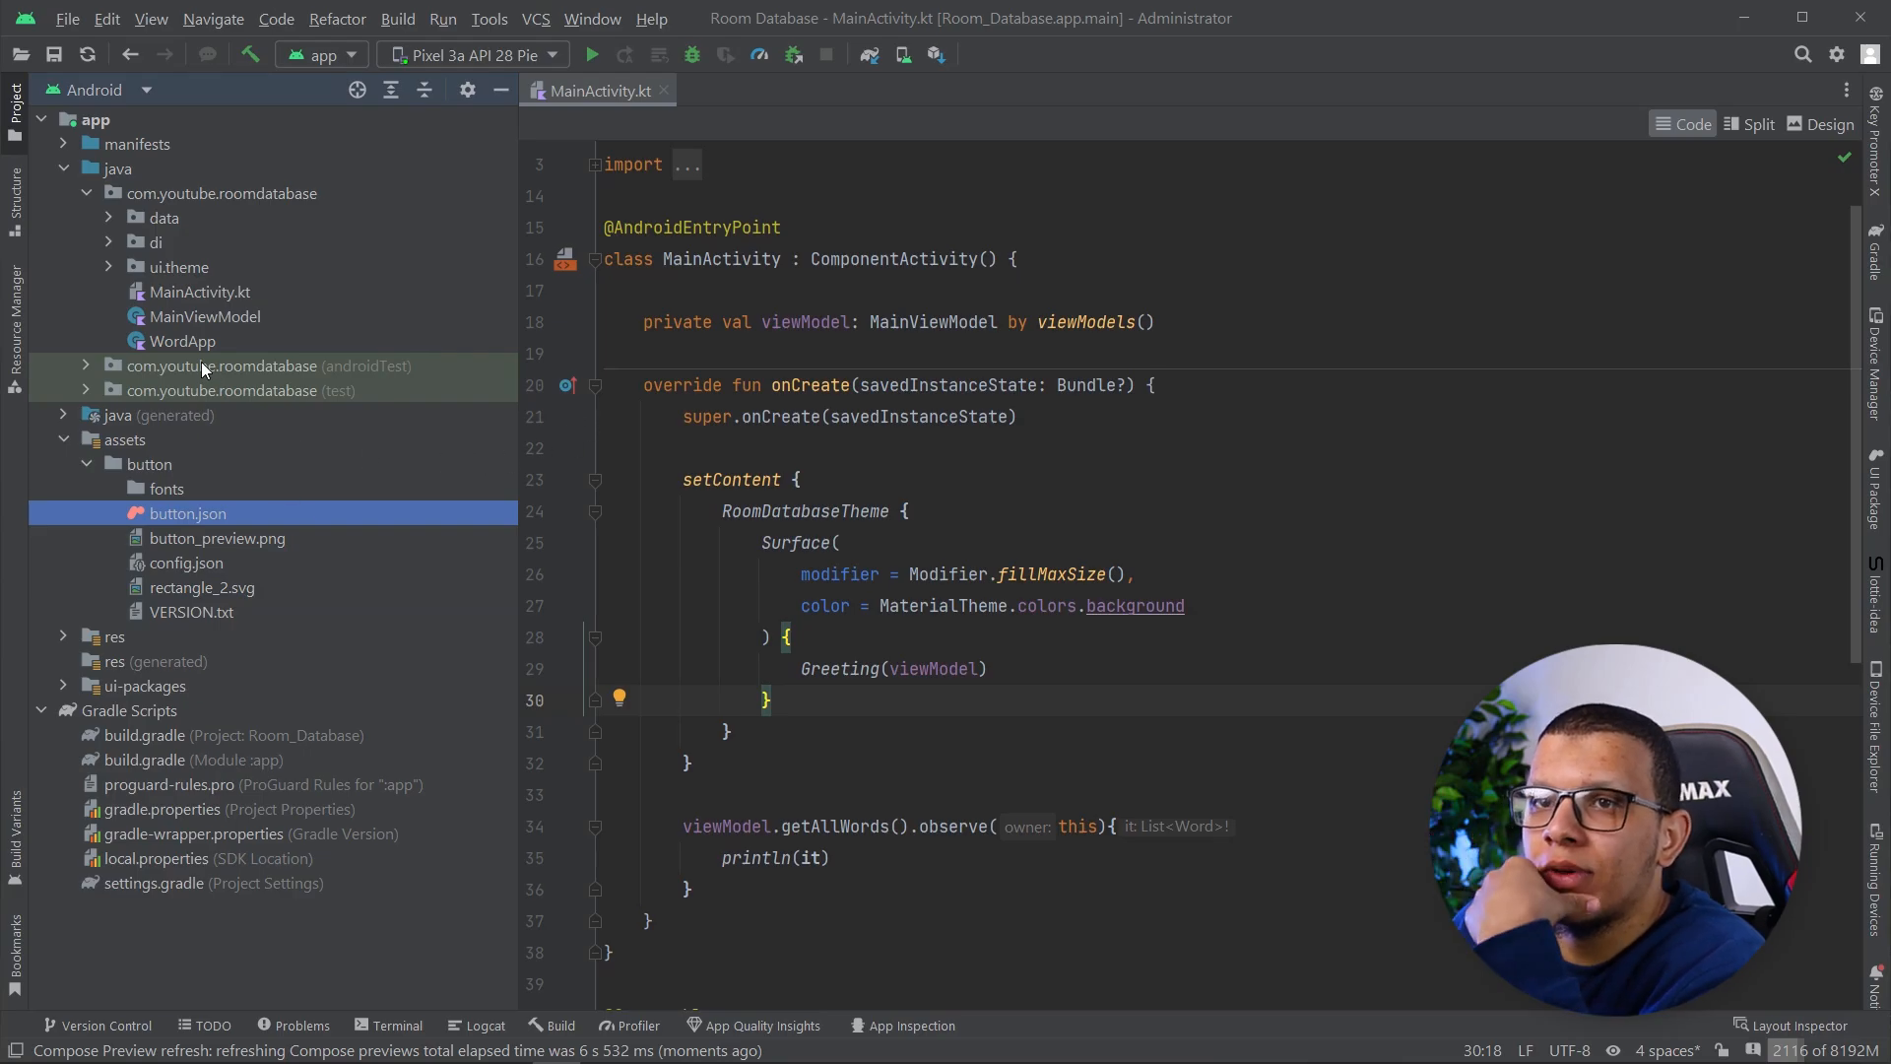
{"action": "double_click", "coordinate": [187, 512]}
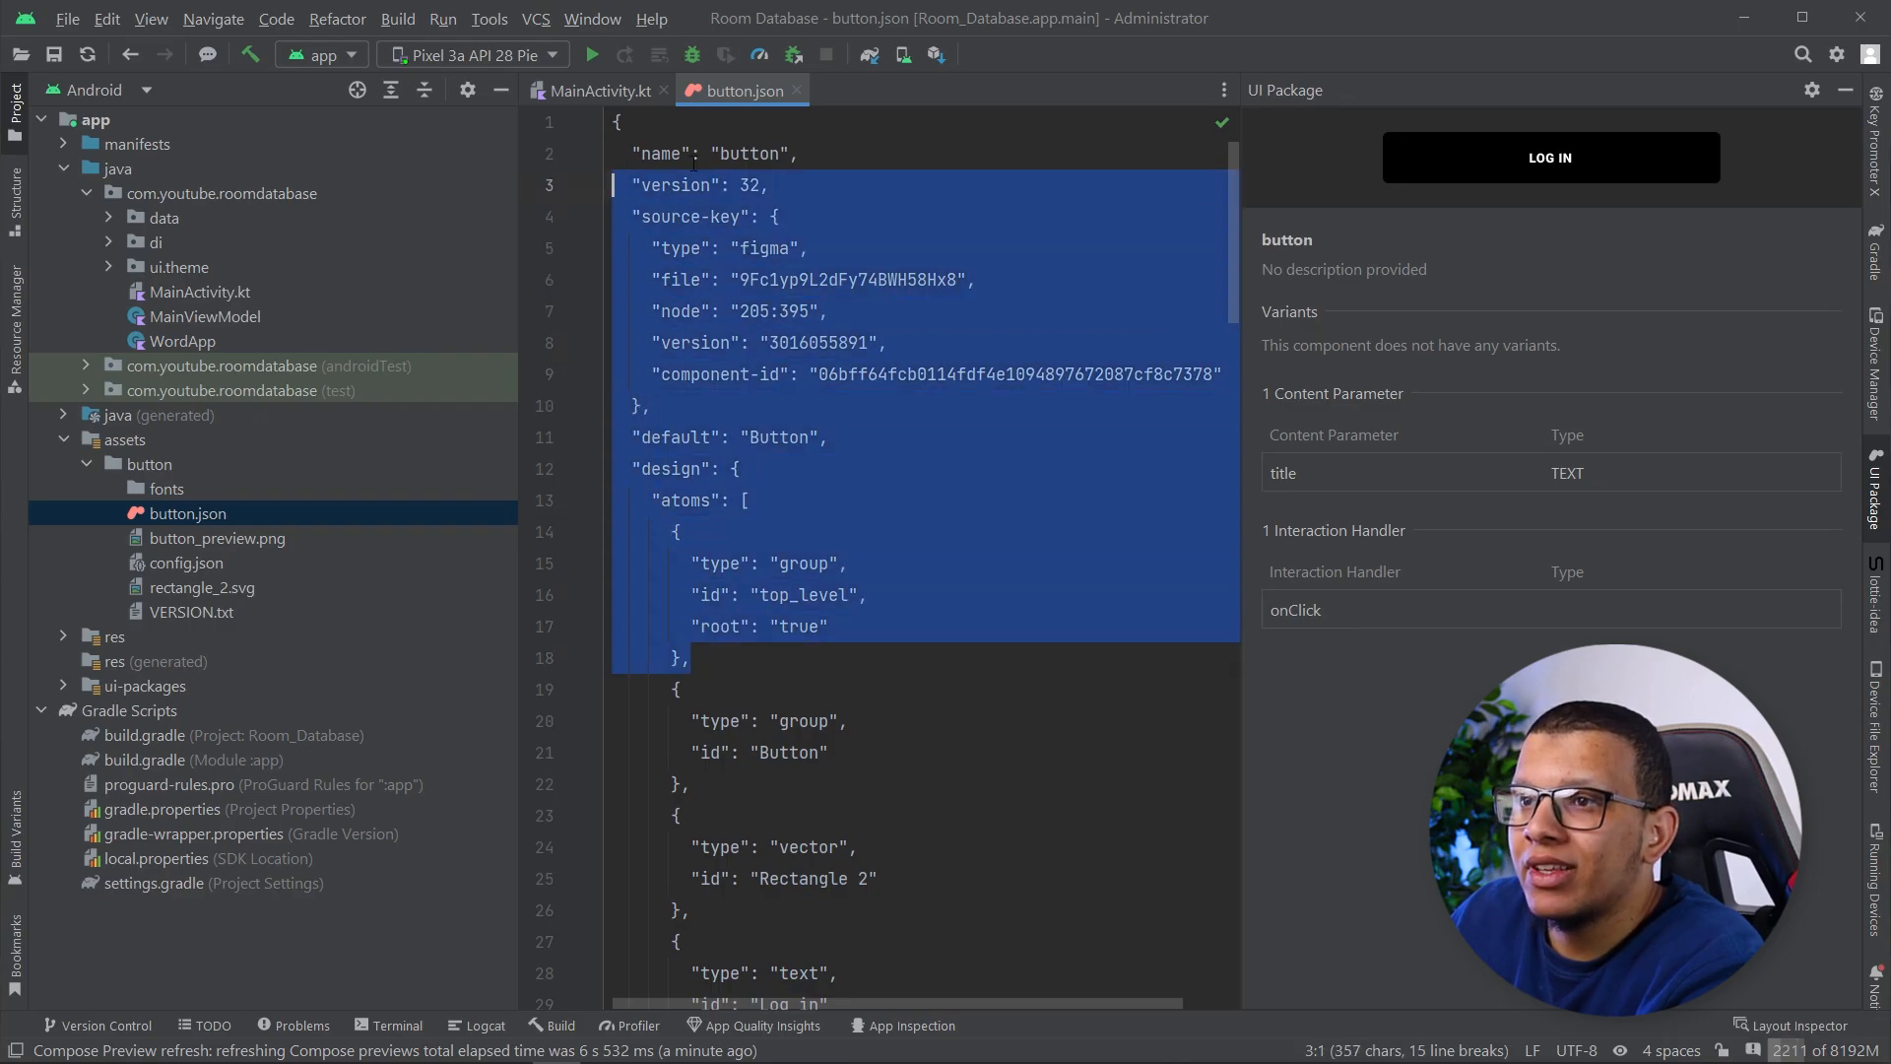
{"action": "left_click", "coordinate": [981, 835]}
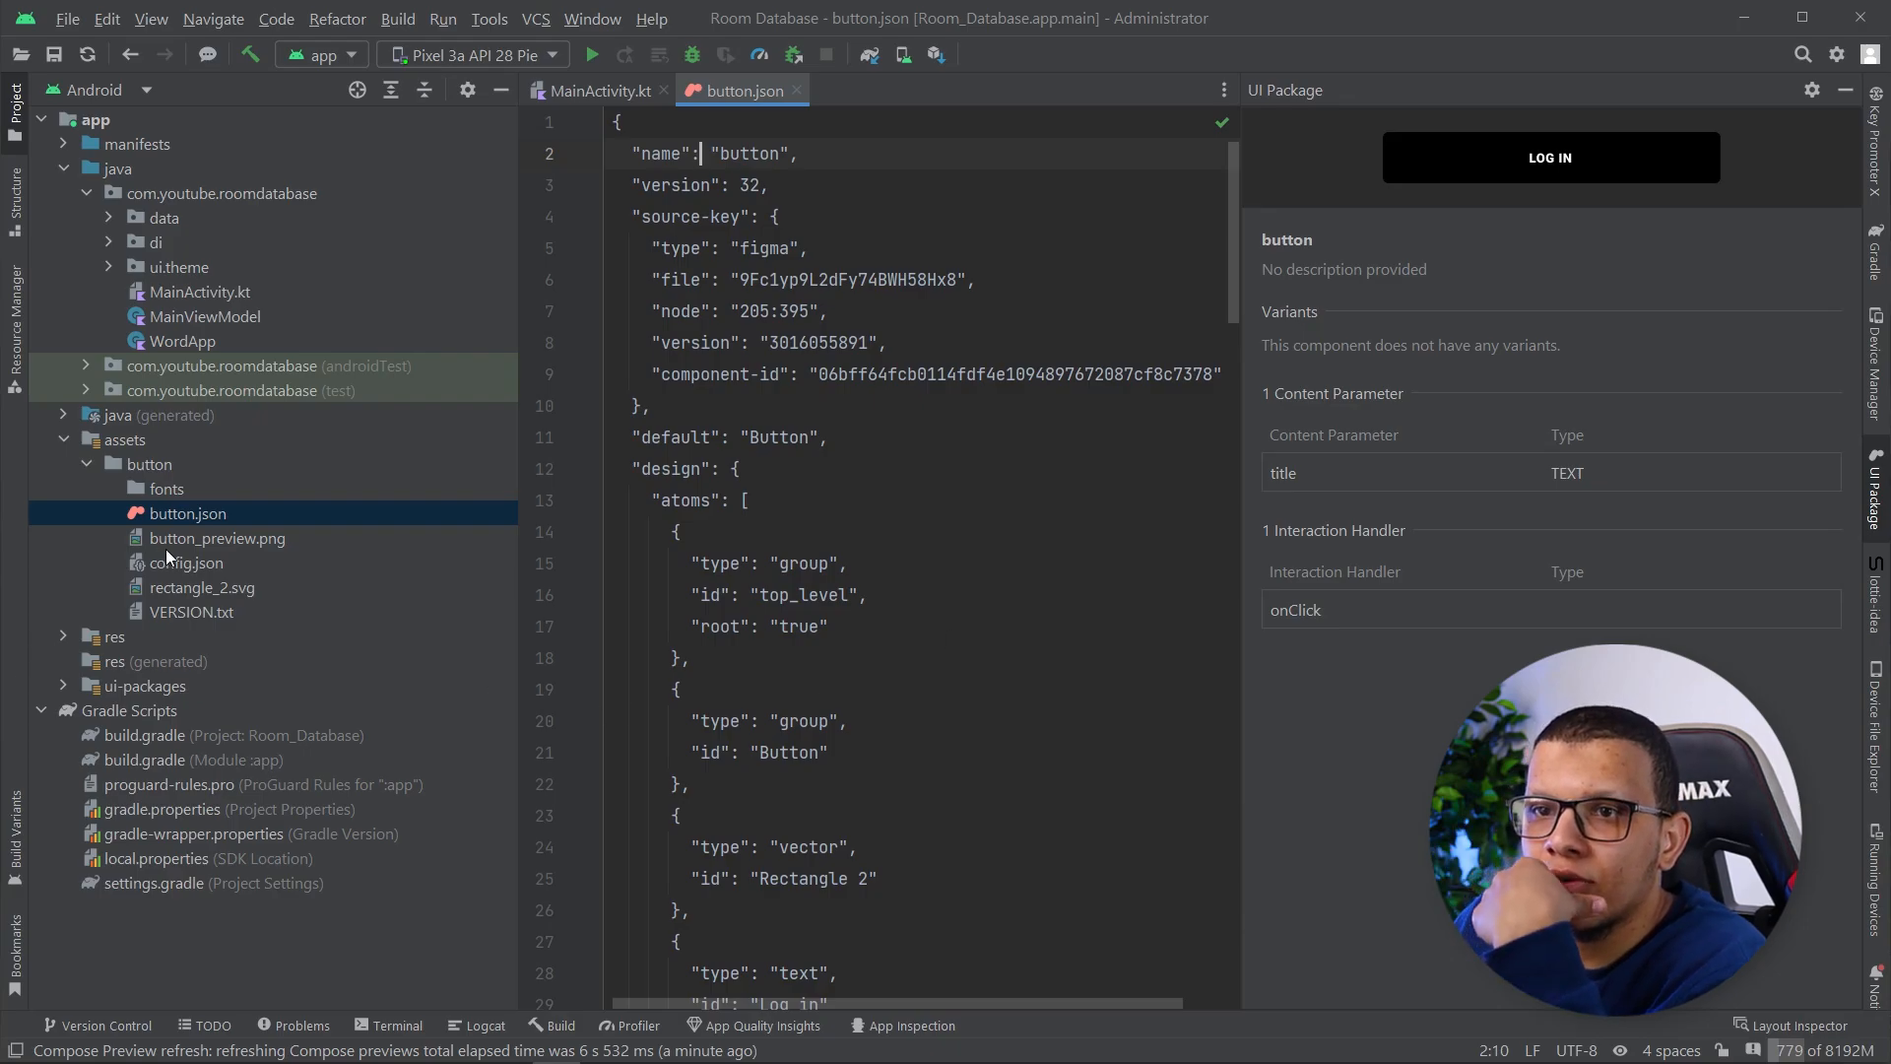
{"action": "left_click", "coordinate": [203, 587]}
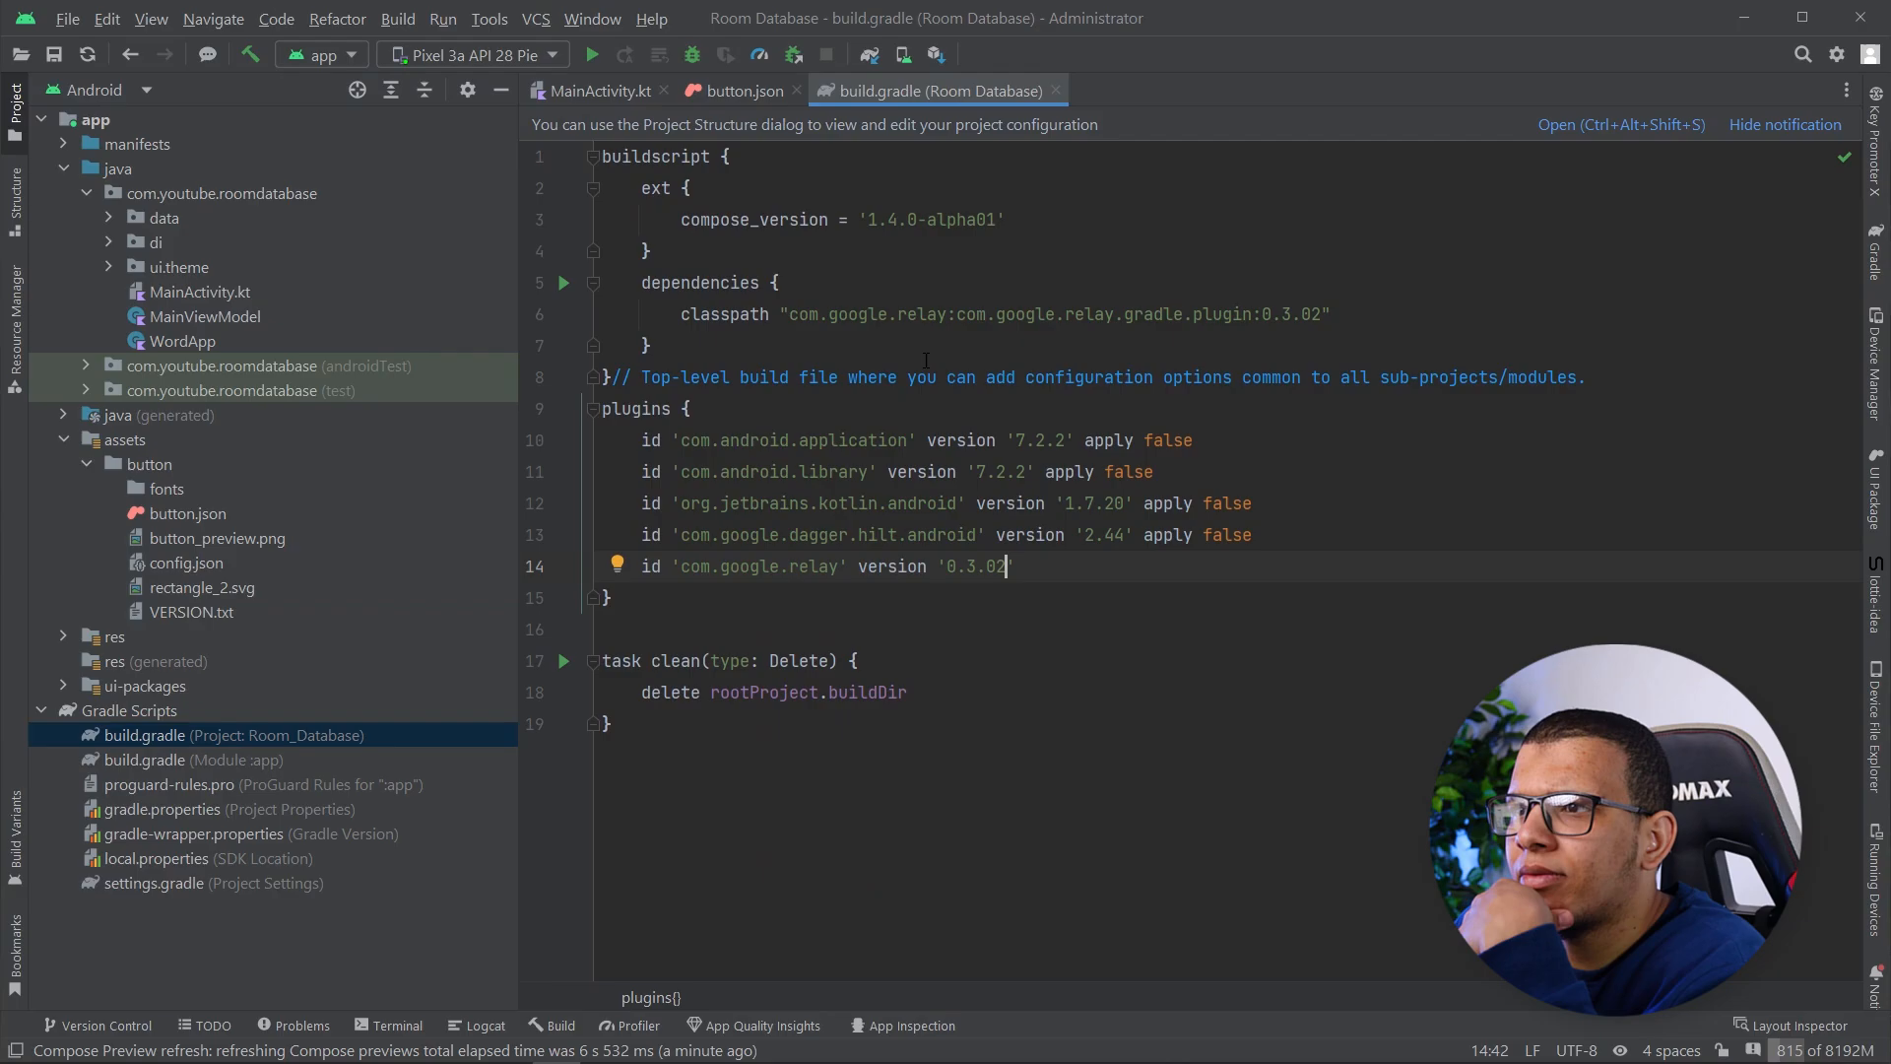
{"action": "left_click", "coordinate": [815, 313]}
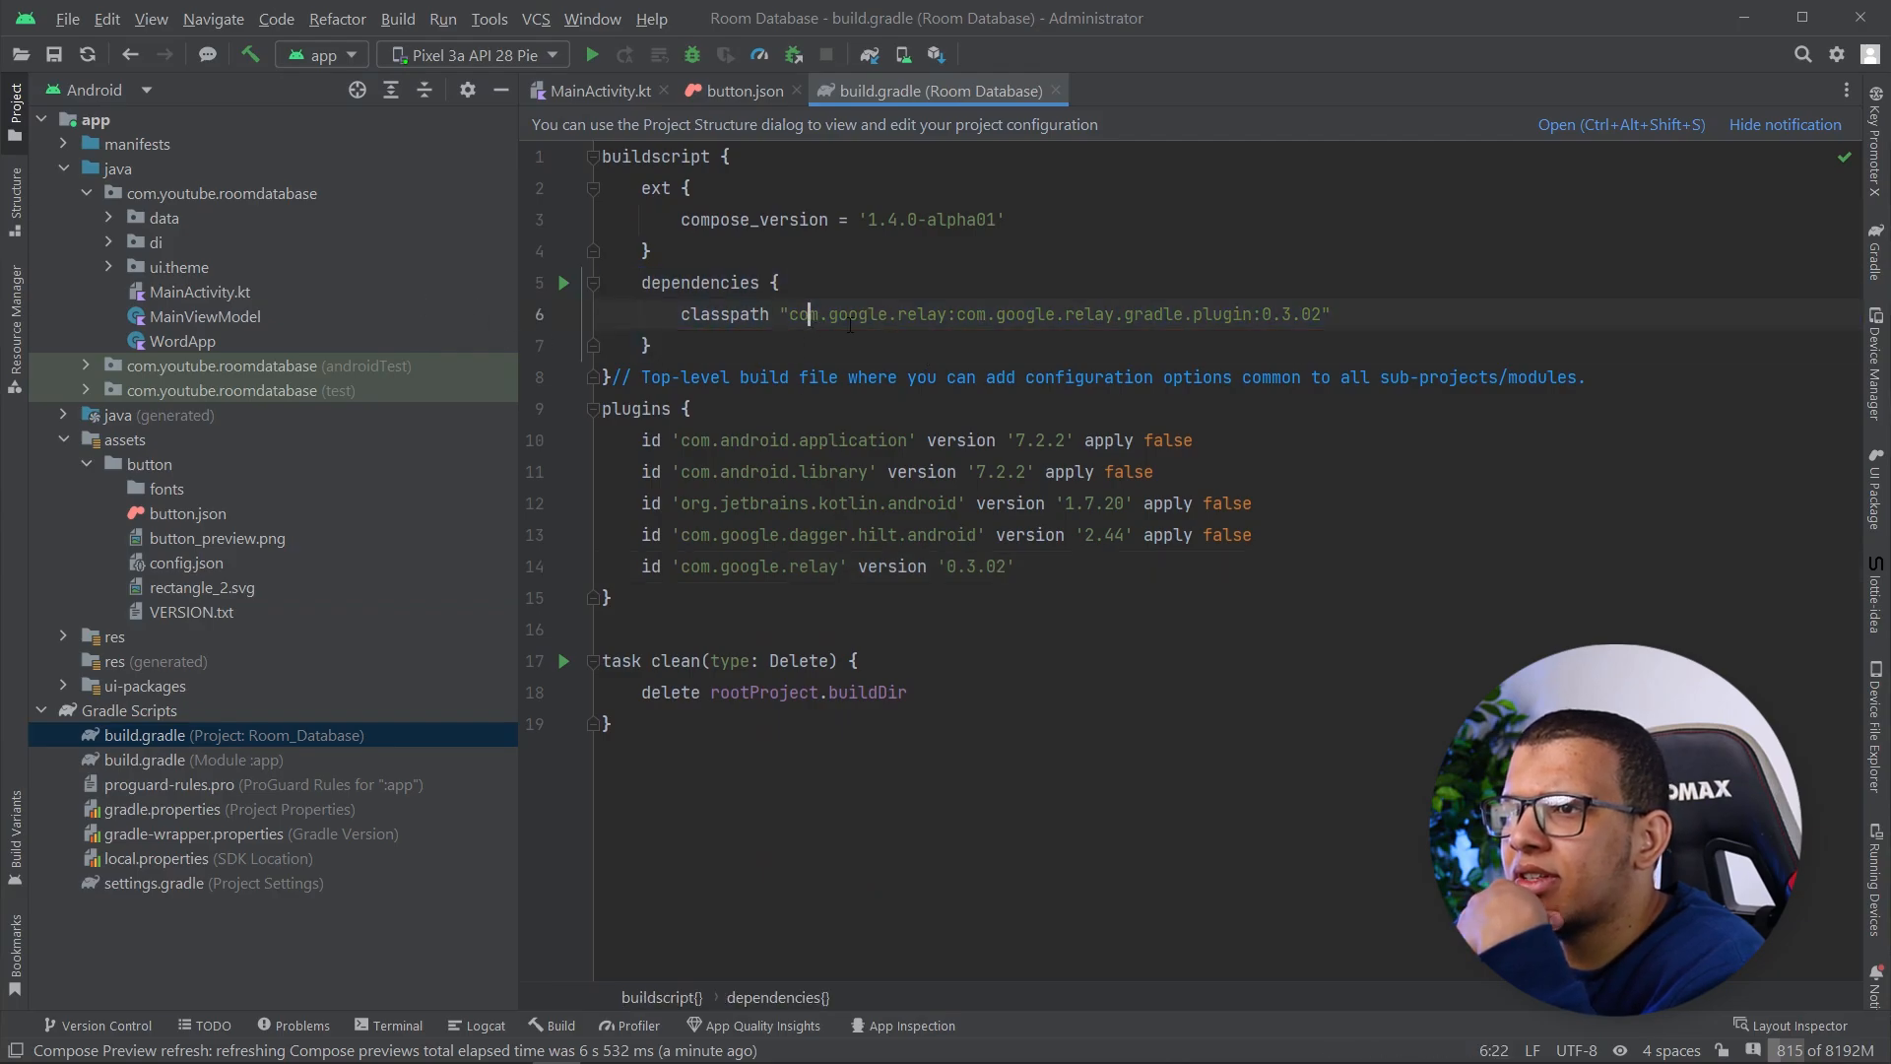
{"action": "left_click", "coordinate": [563, 282]}
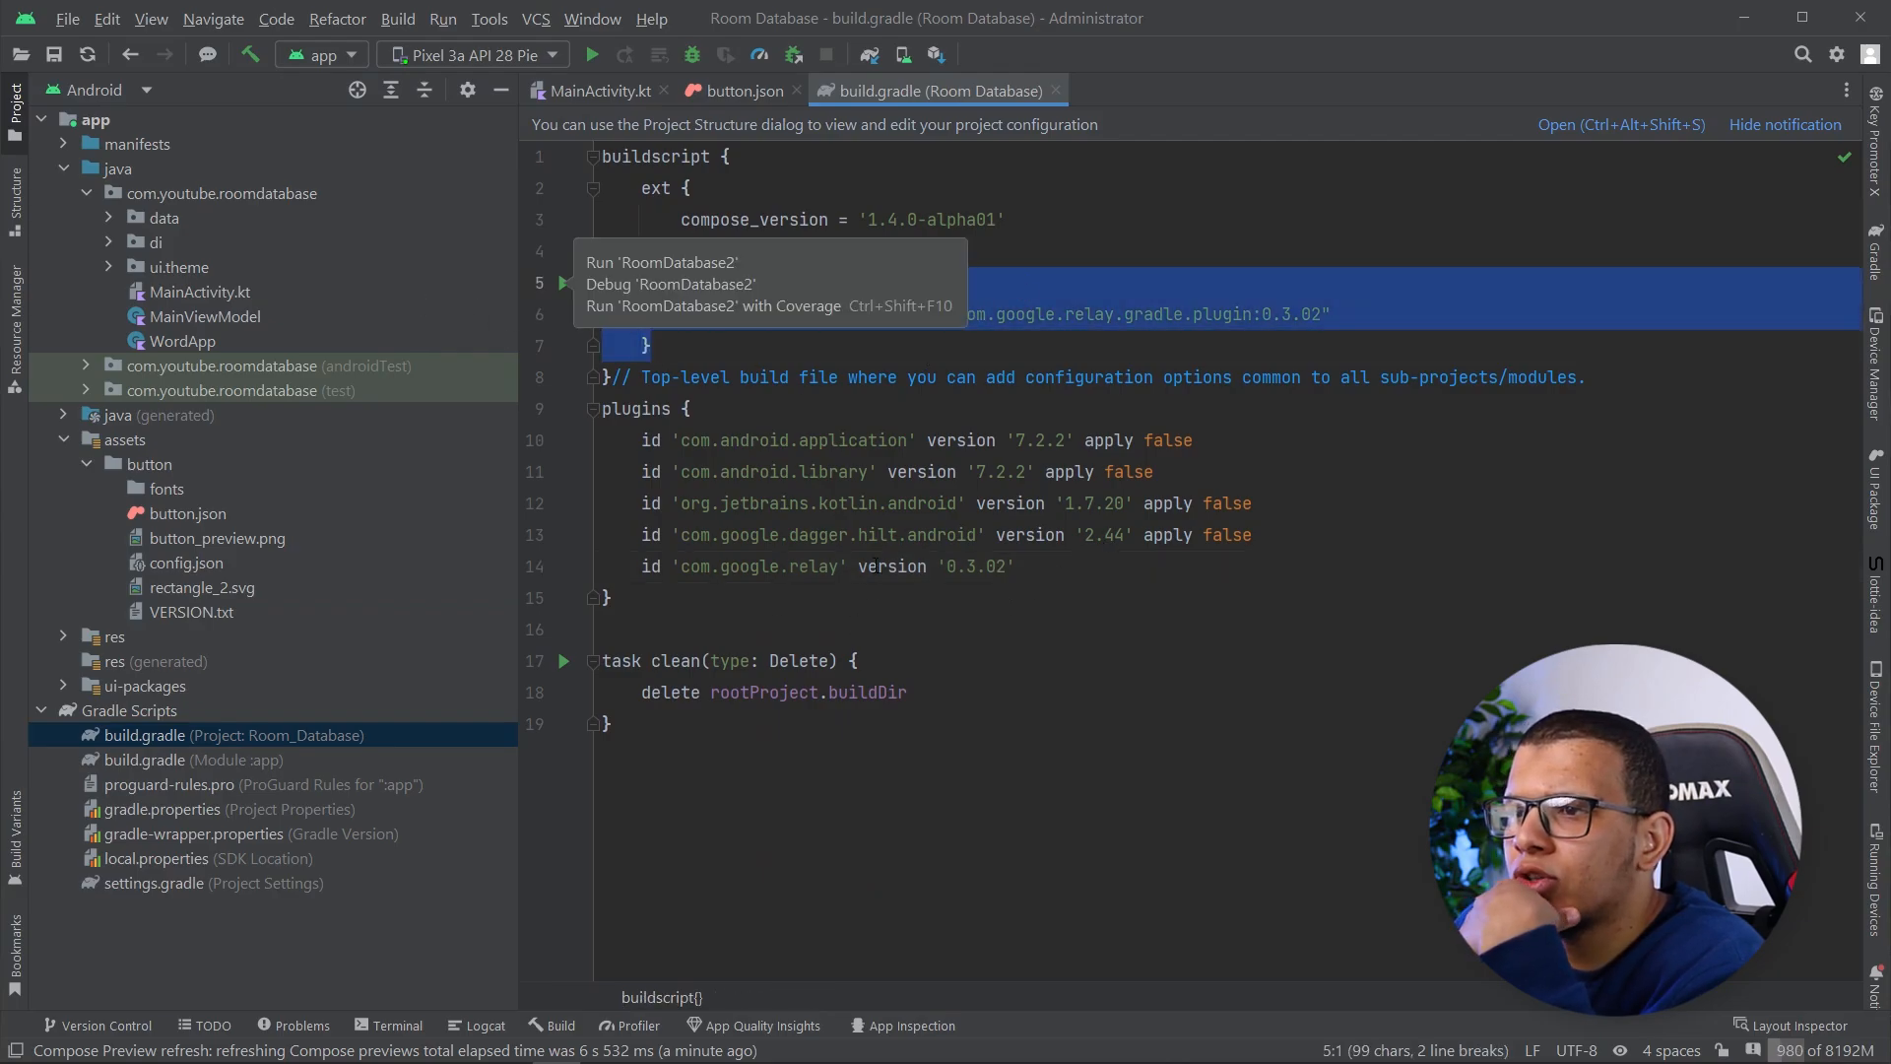
{"action": "left_click", "coordinate": [193, 760]}
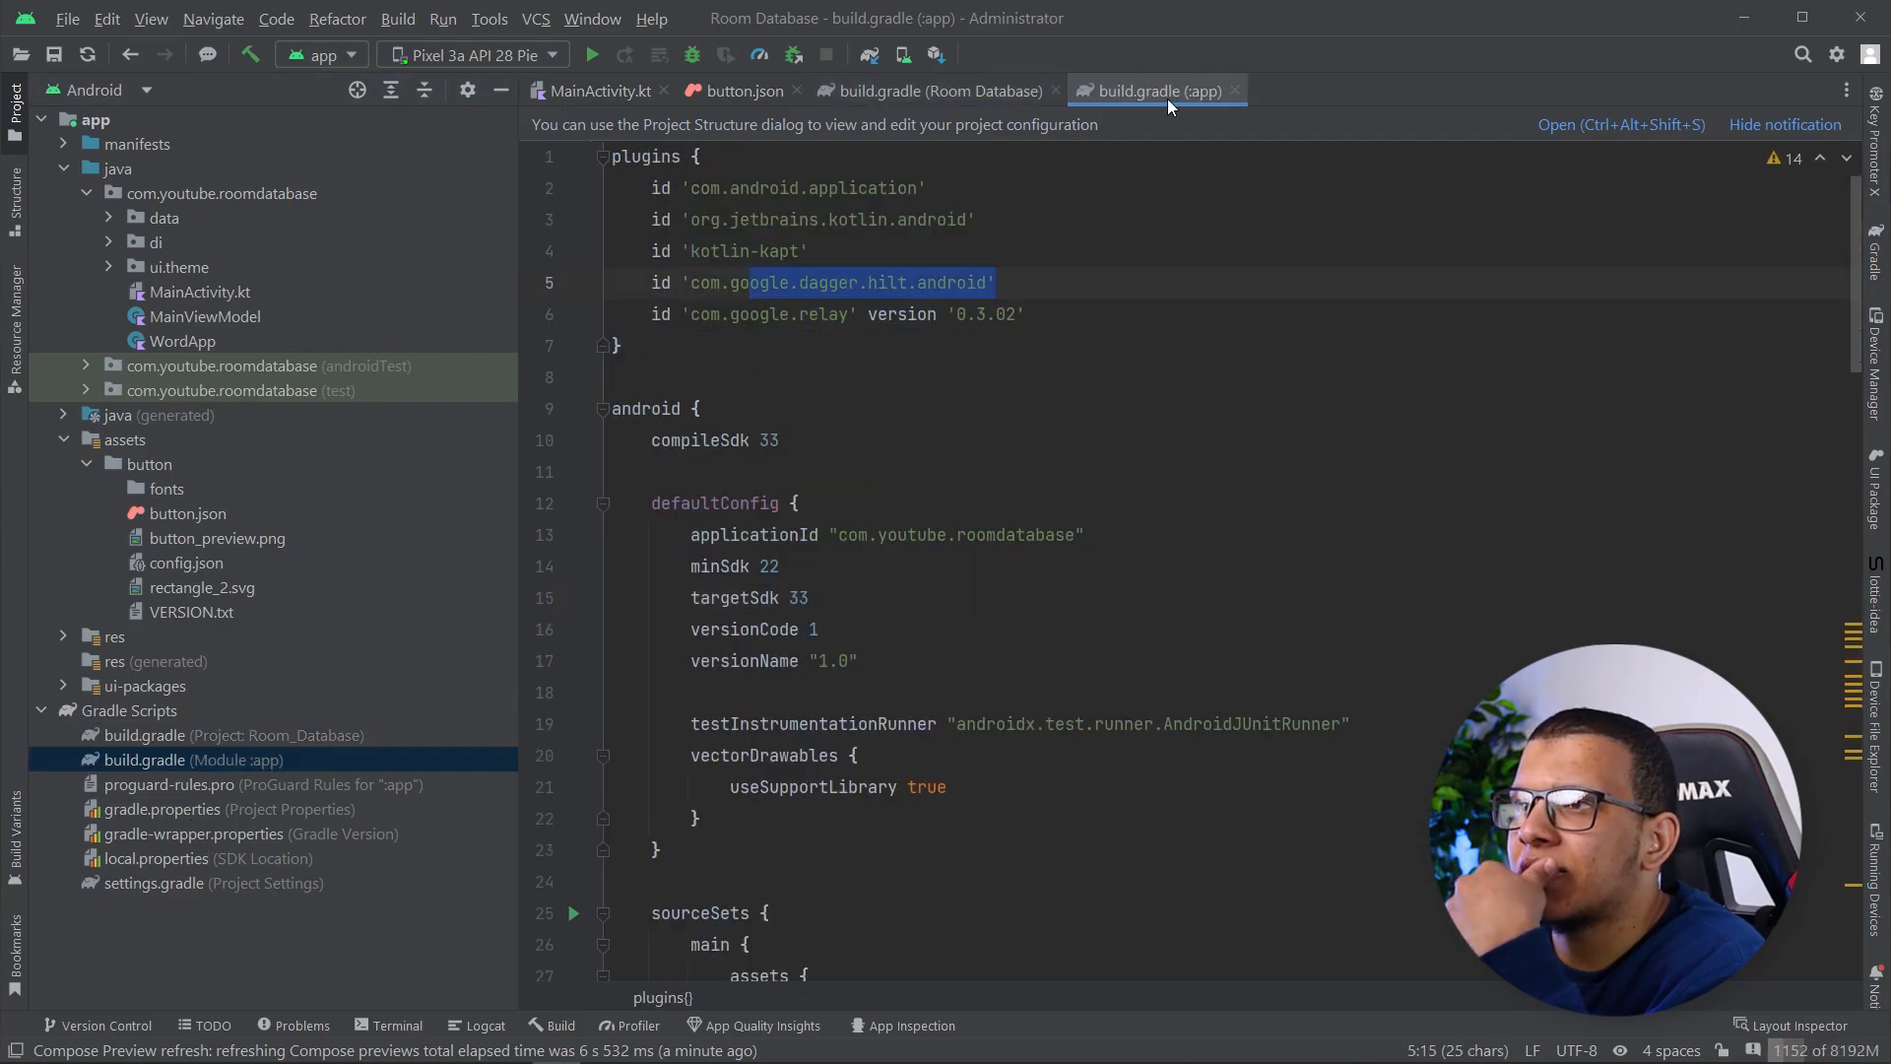
{"action": "left_click", "coordinate": [742, 91]}
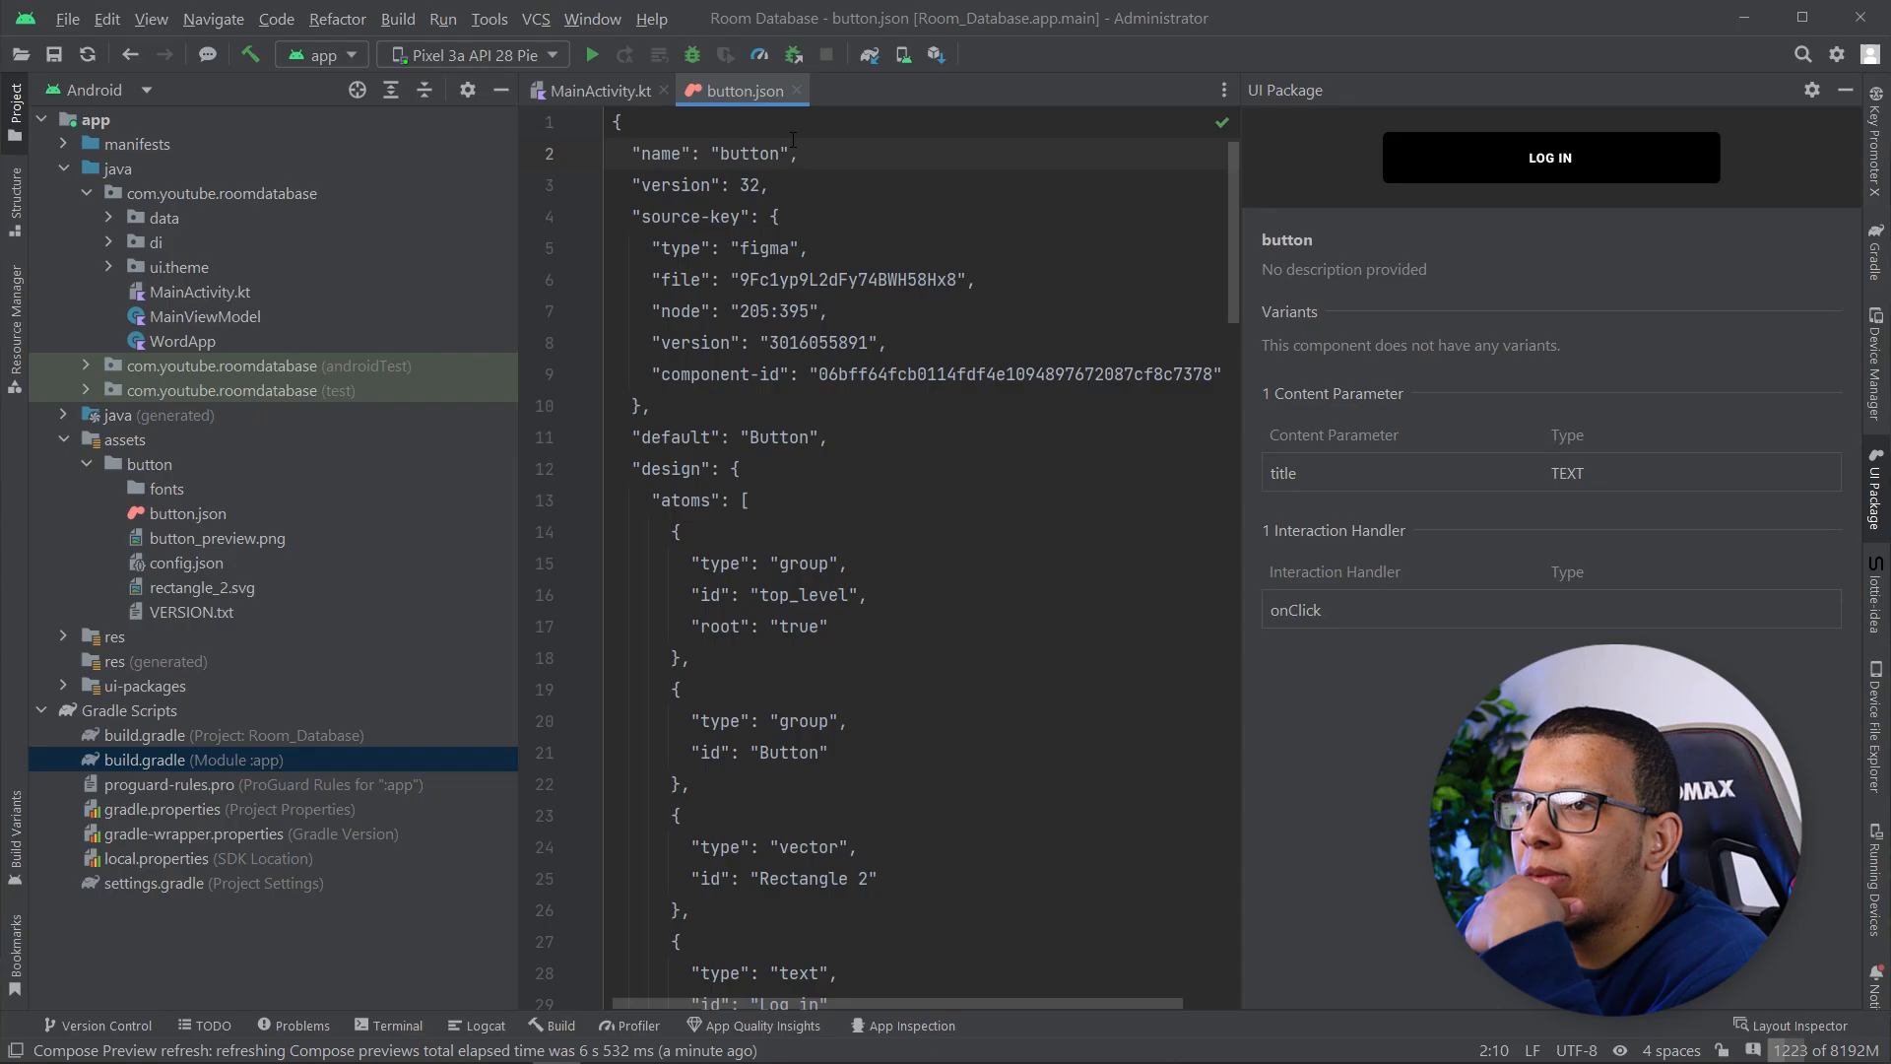
{"action": "left_click", "coordinate": [596, 91]}
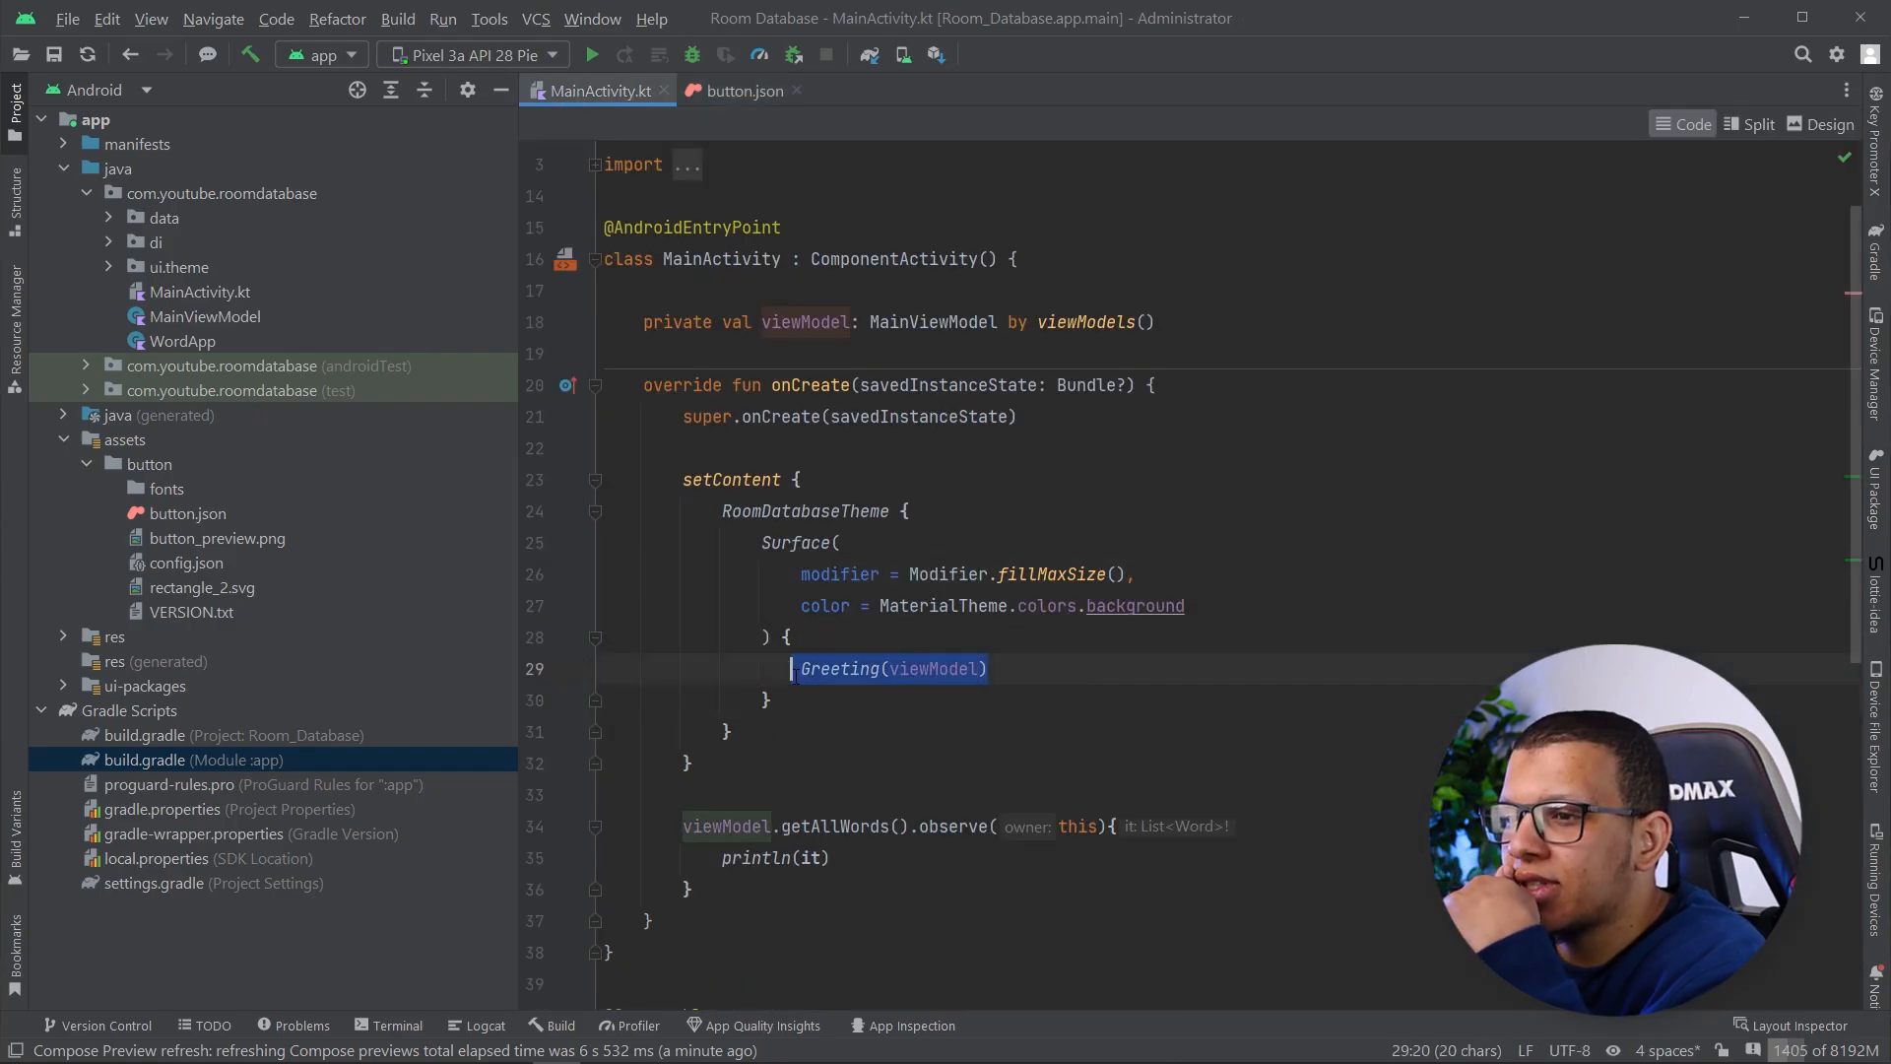
Locate and view the generated Button.kt composable with its LOG IN button preview
{"action": "type", "text": "Button(title ="}
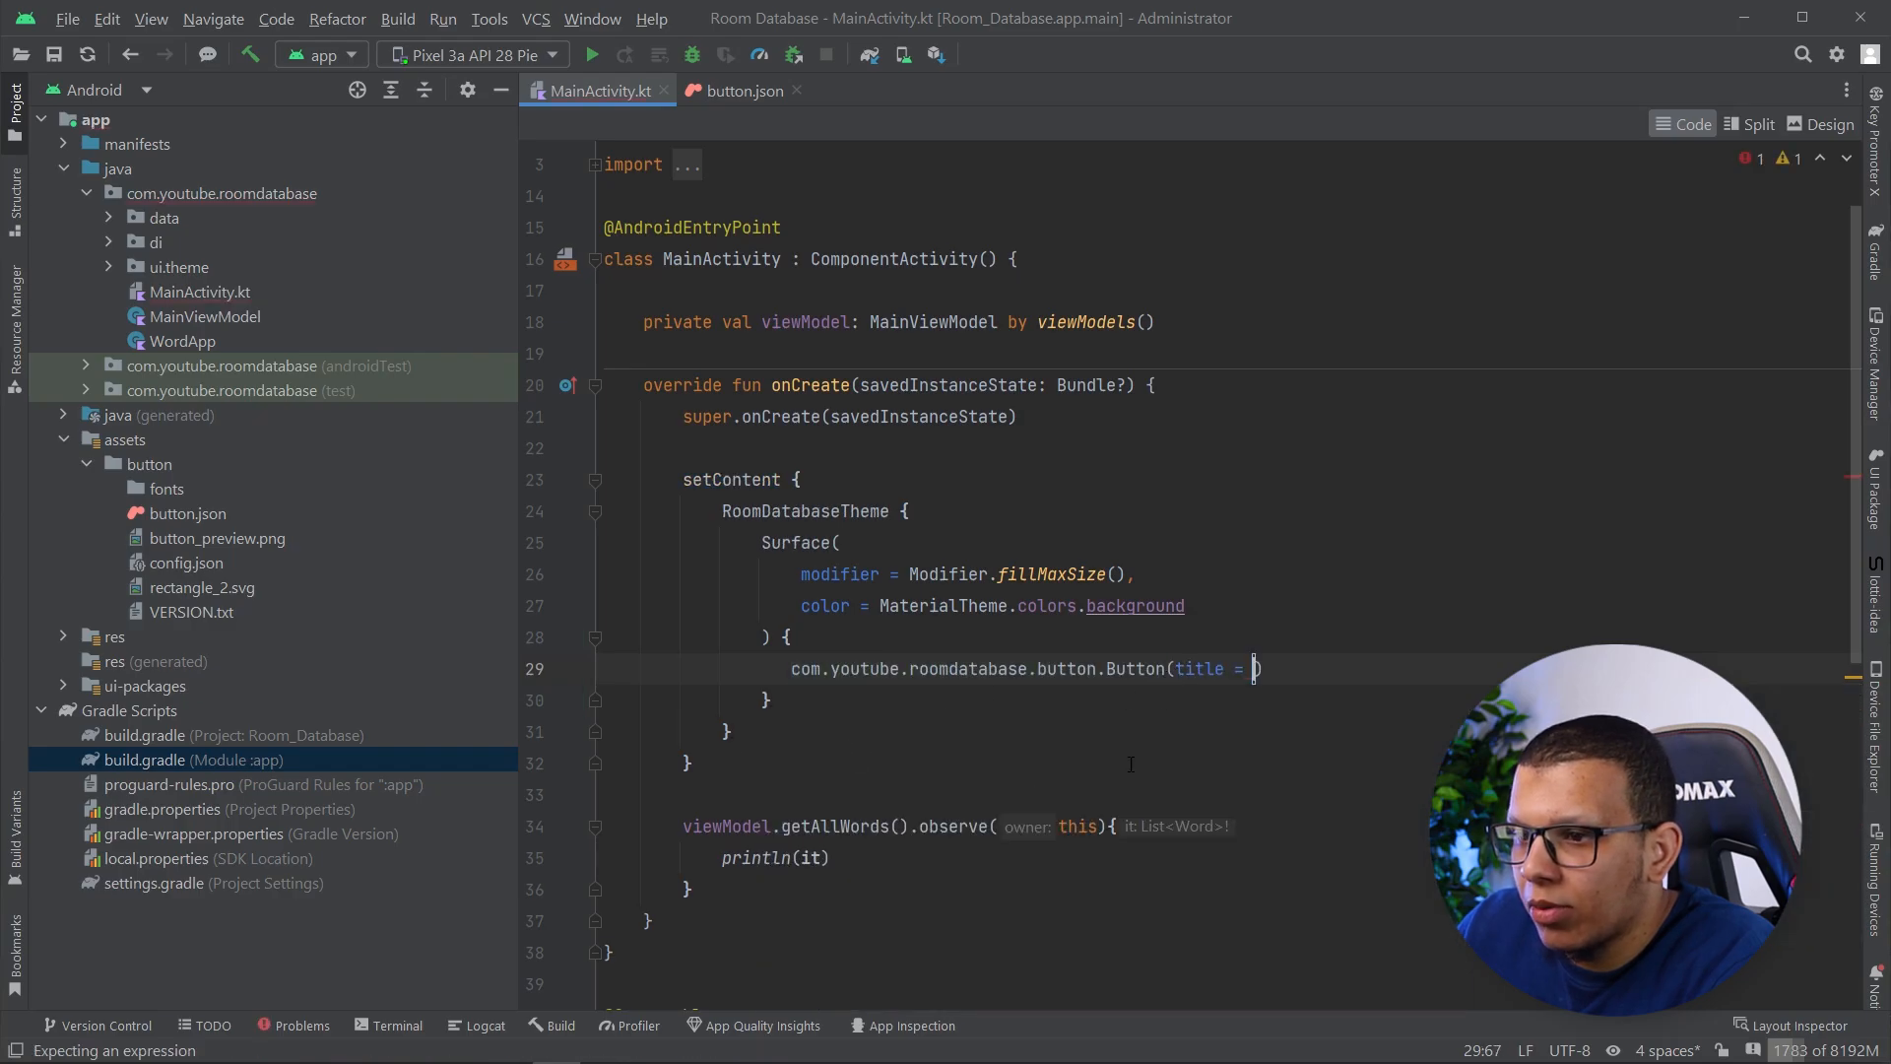
{"action": "scroll", "scroll_direction": "down", "scroll_amount": 3}
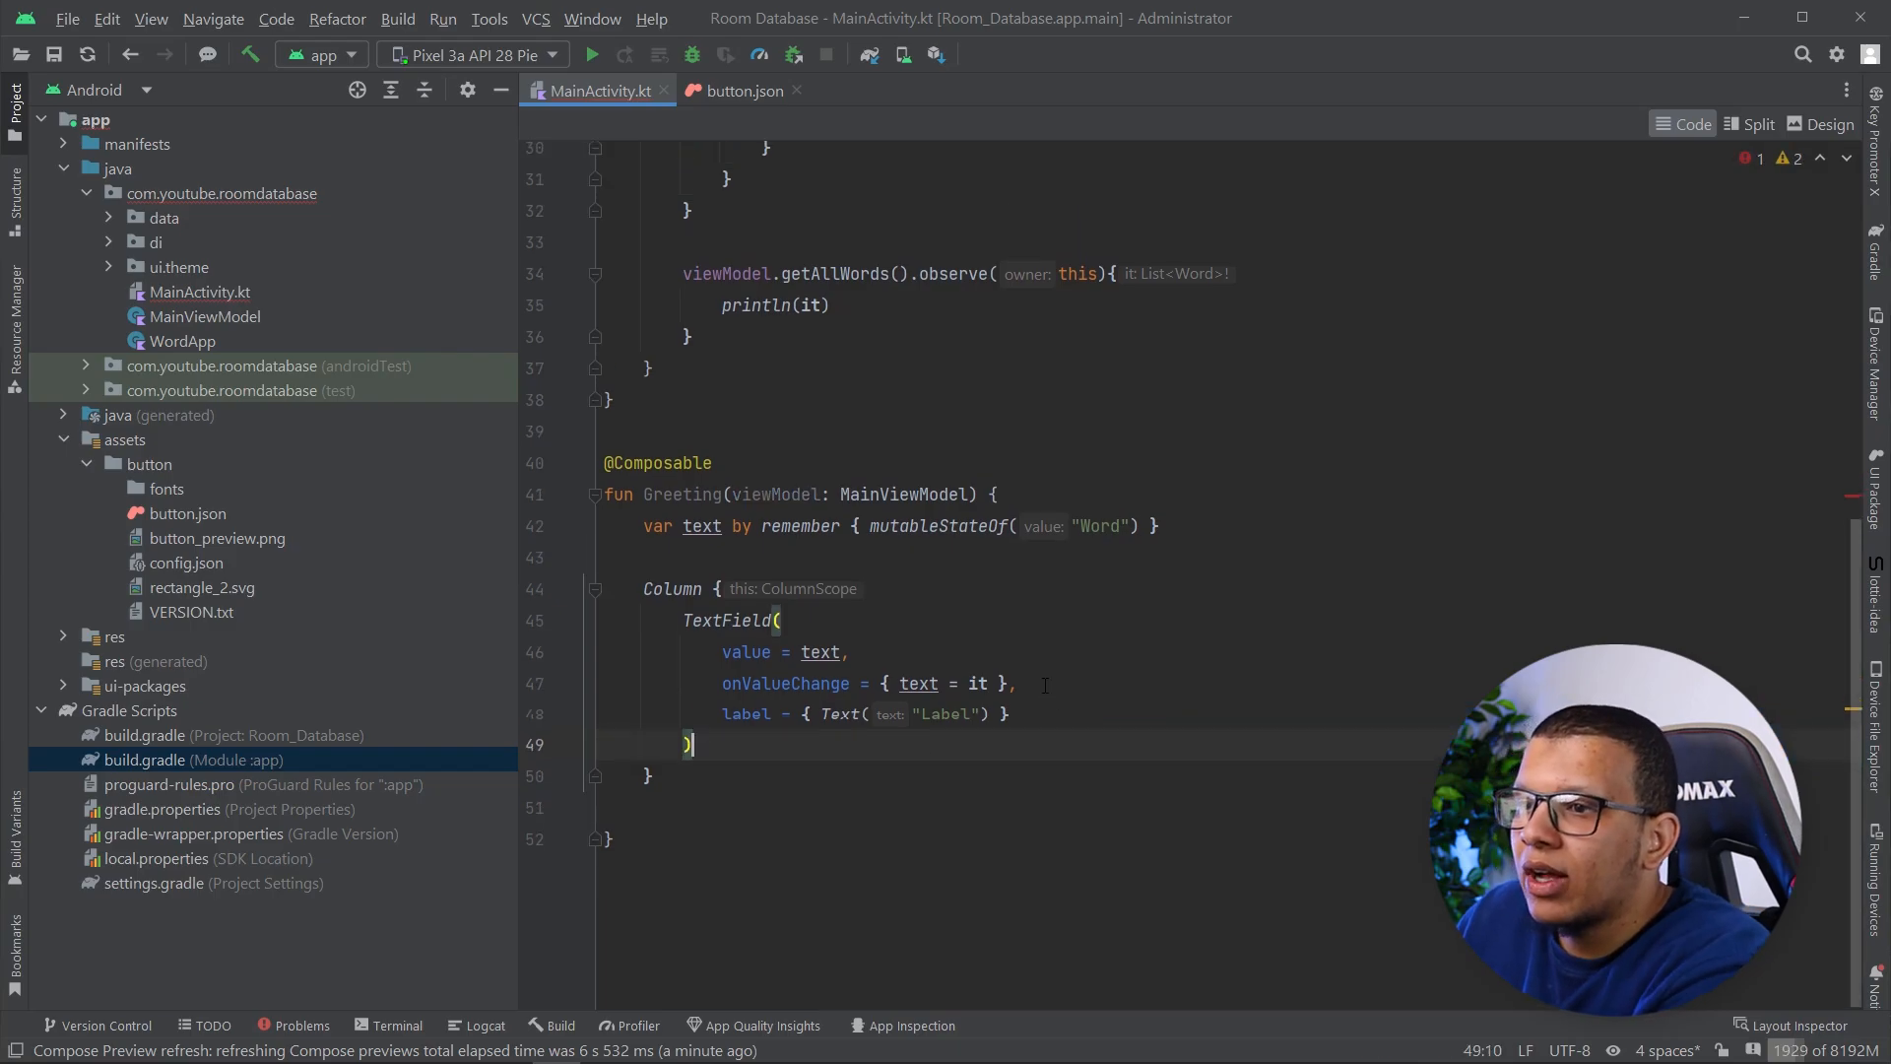
{"action": "scroll", "scroll_direction": "up", "scroll_amount": 3}
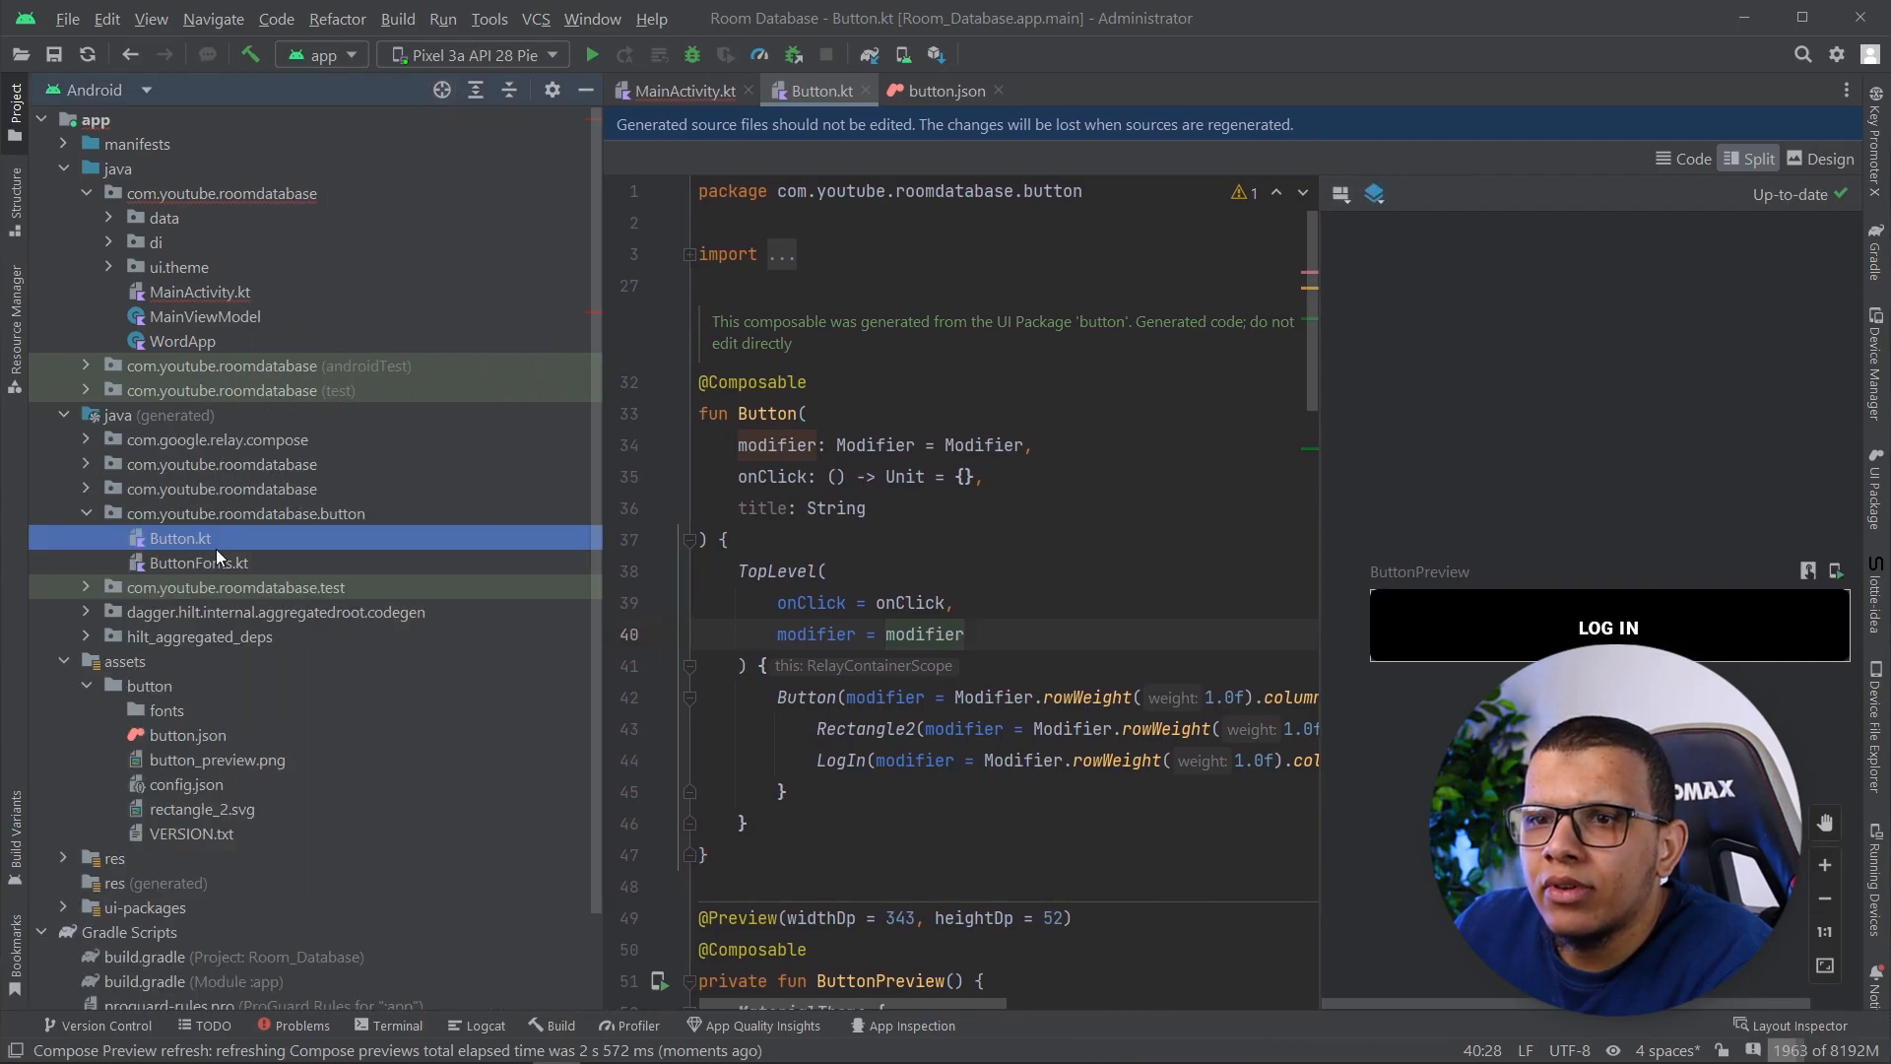
Add a title: String parameter to the generated LogIn composable in Button.kt
{"action": "left_click", "coordinate": [197, 561]}
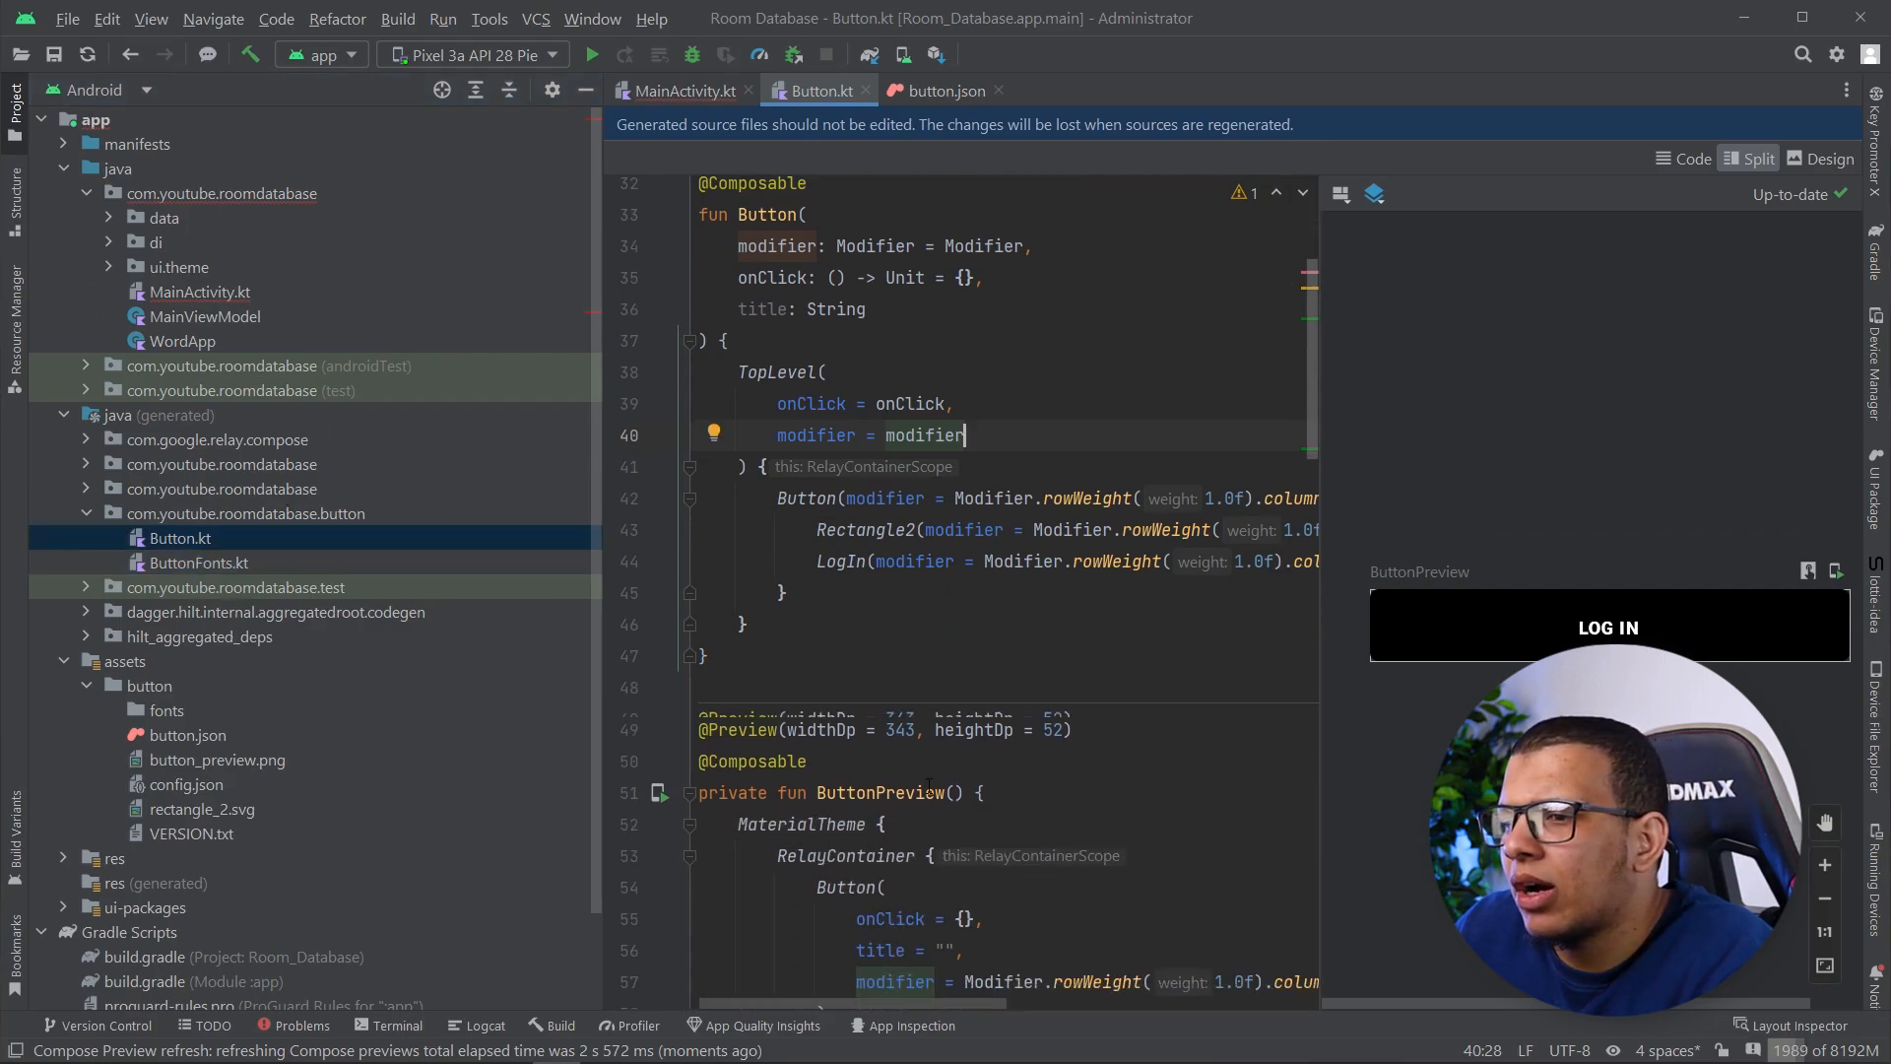
{"action": "scroll", "scroll_direction": "down", "scroll_amount": 3}
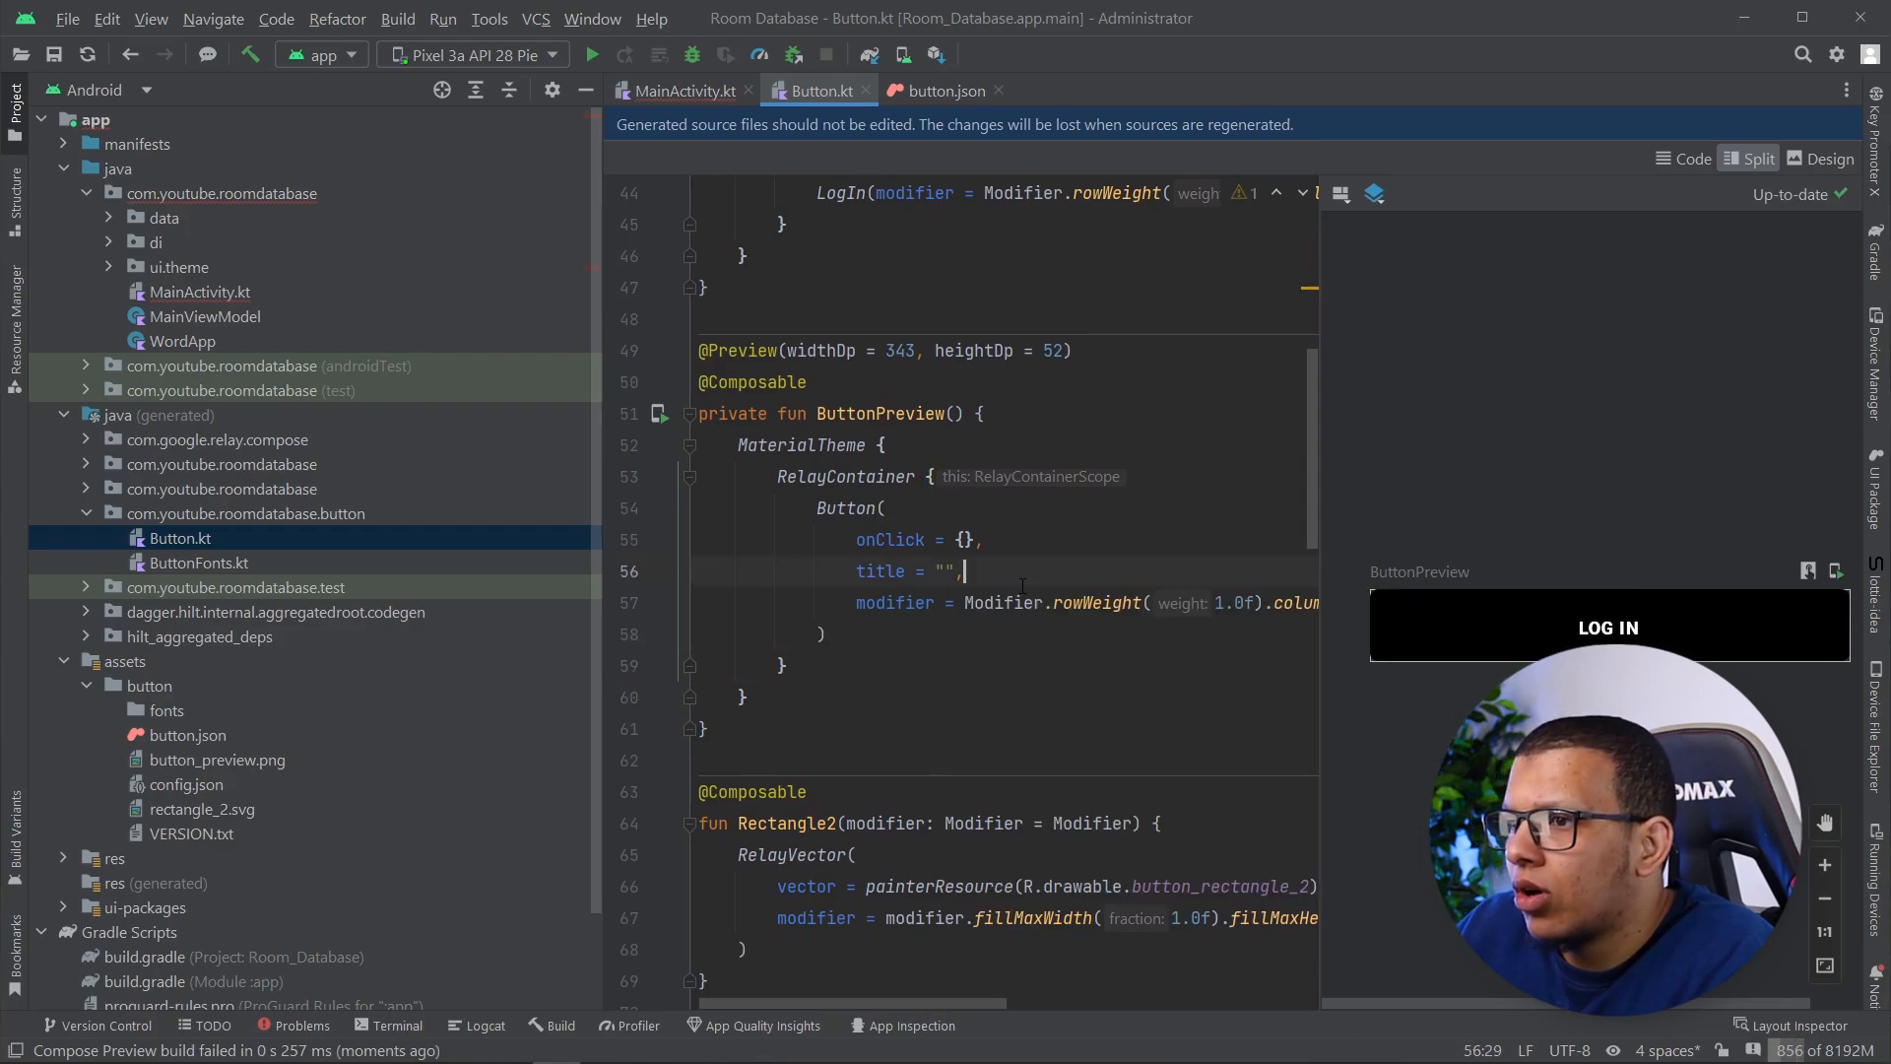
{"action": "scroll", "scroll_direction": "up", "scroll_amount": 3}
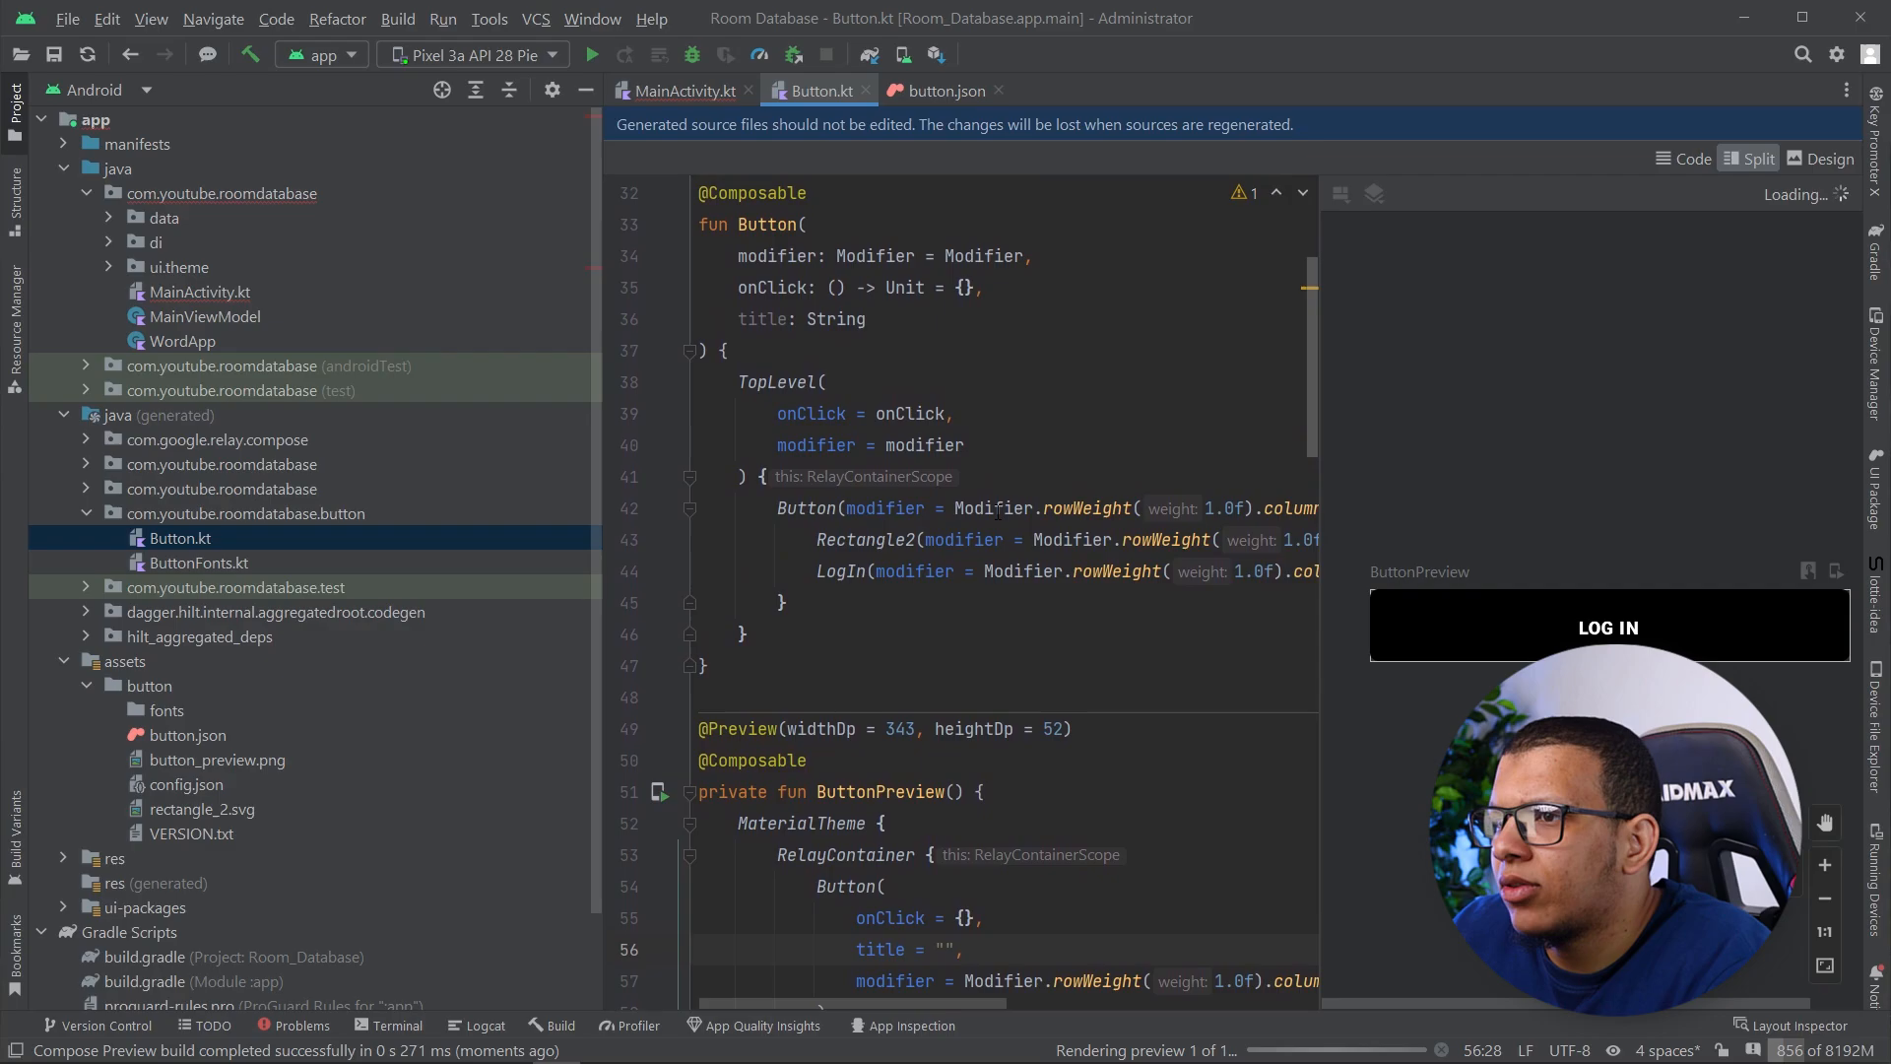
{"action": "double_click", "coordinate": [764, 319]}
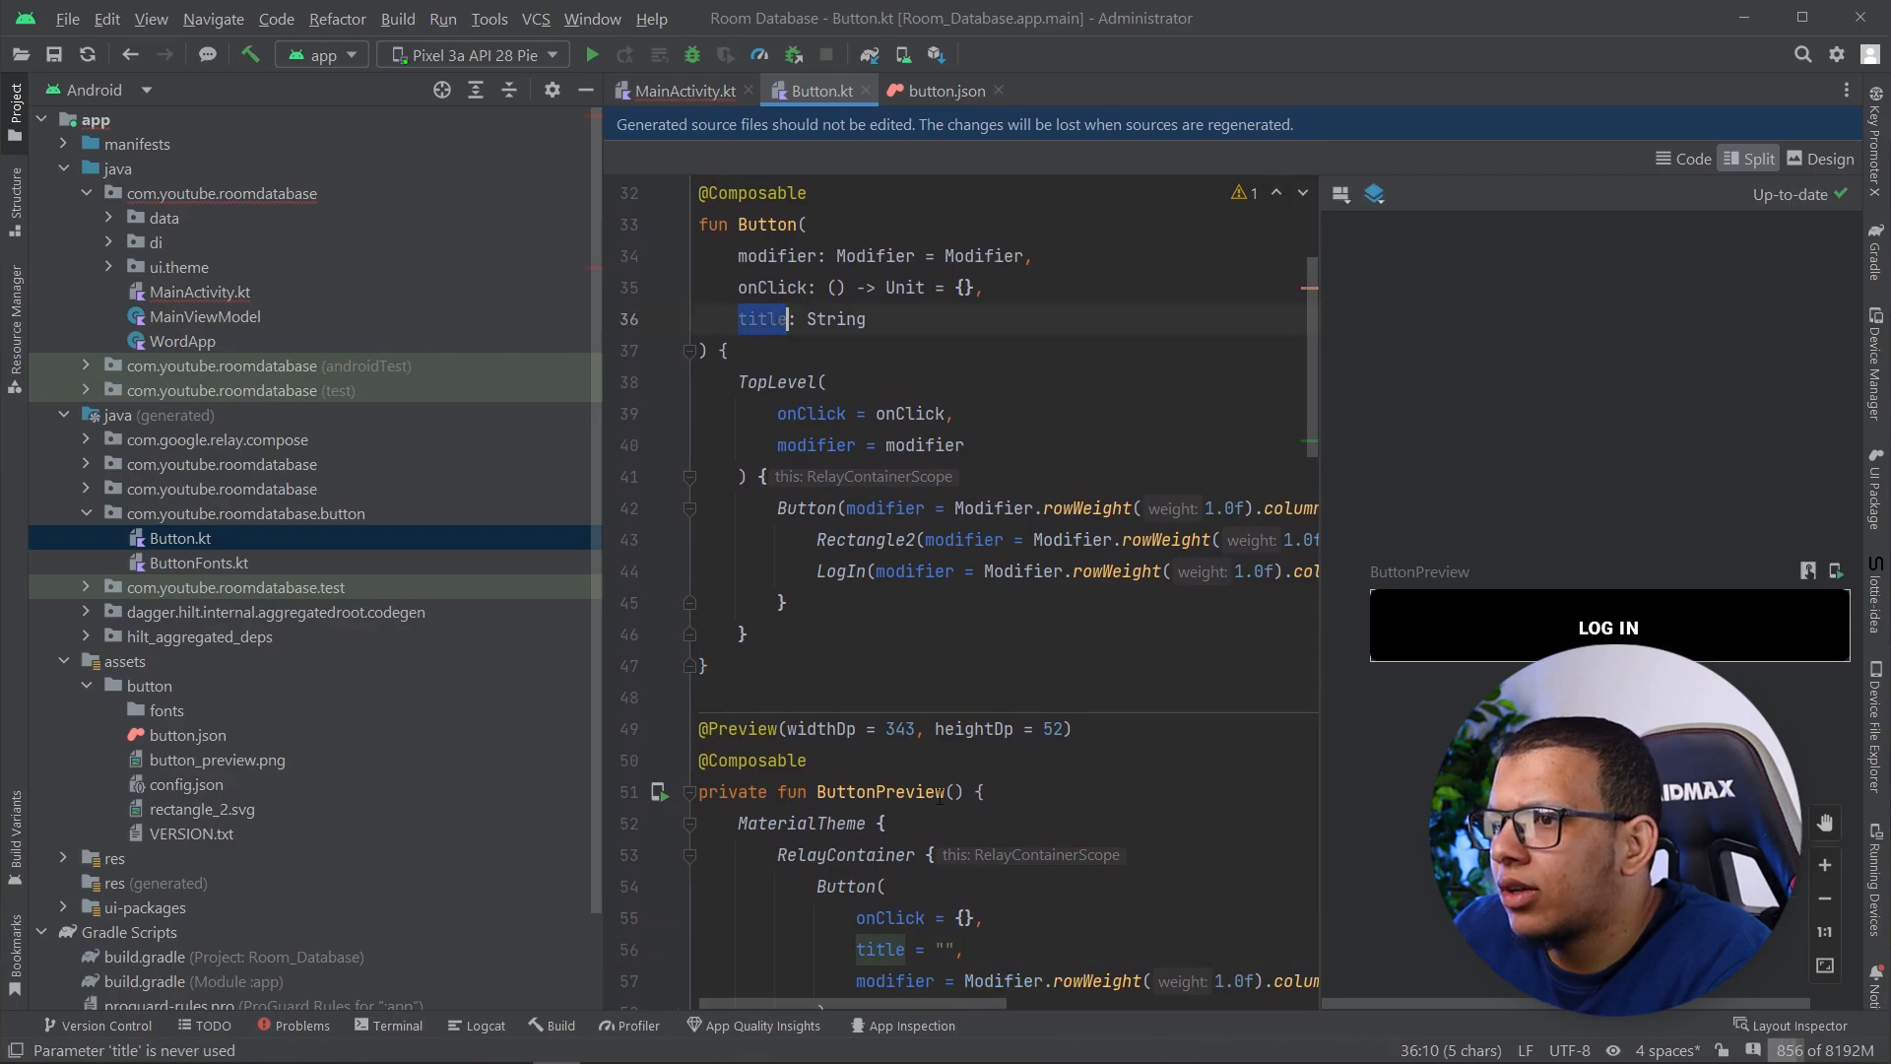
Replace the hardcoded label with content = title and preview it with title "Hola"
{"action": "scroll", "scroll_direction": "right", "scroll_amount": 3}
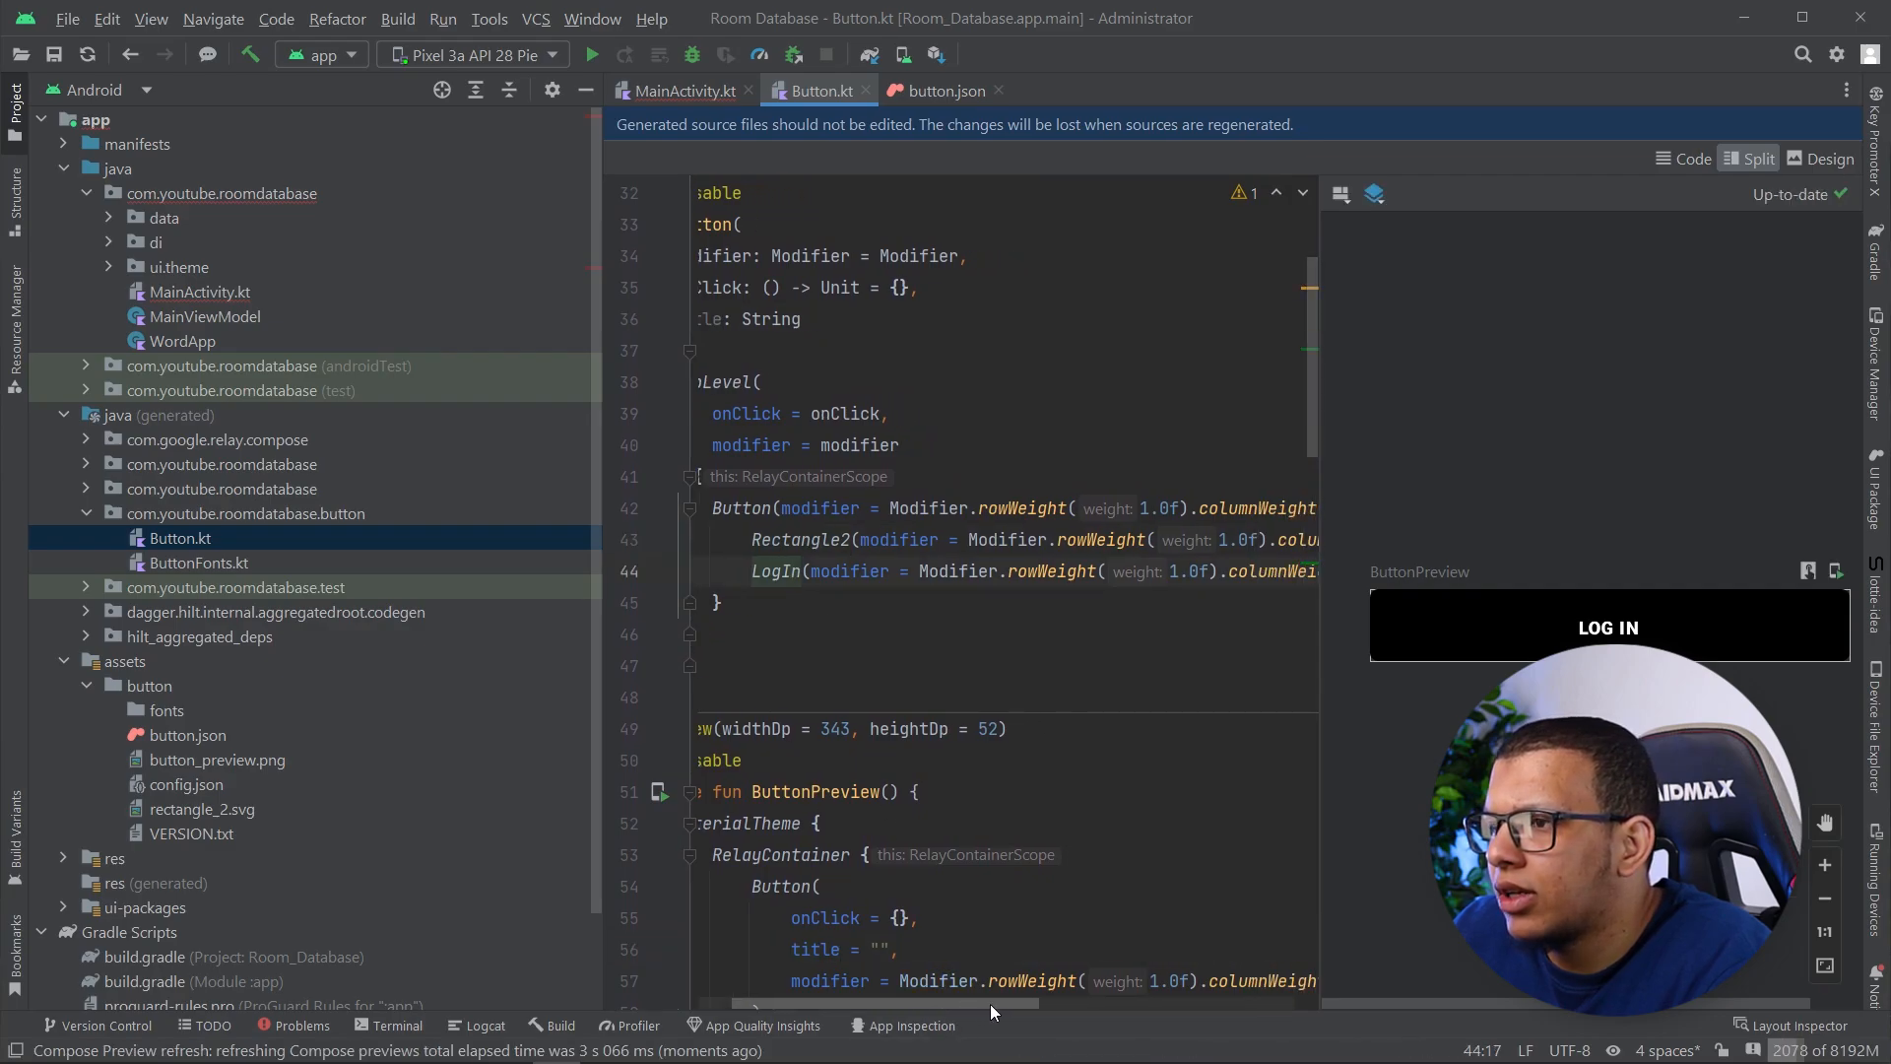
{"action": "scroll", "scroll_direction": "down", "scroll_amount": 3}
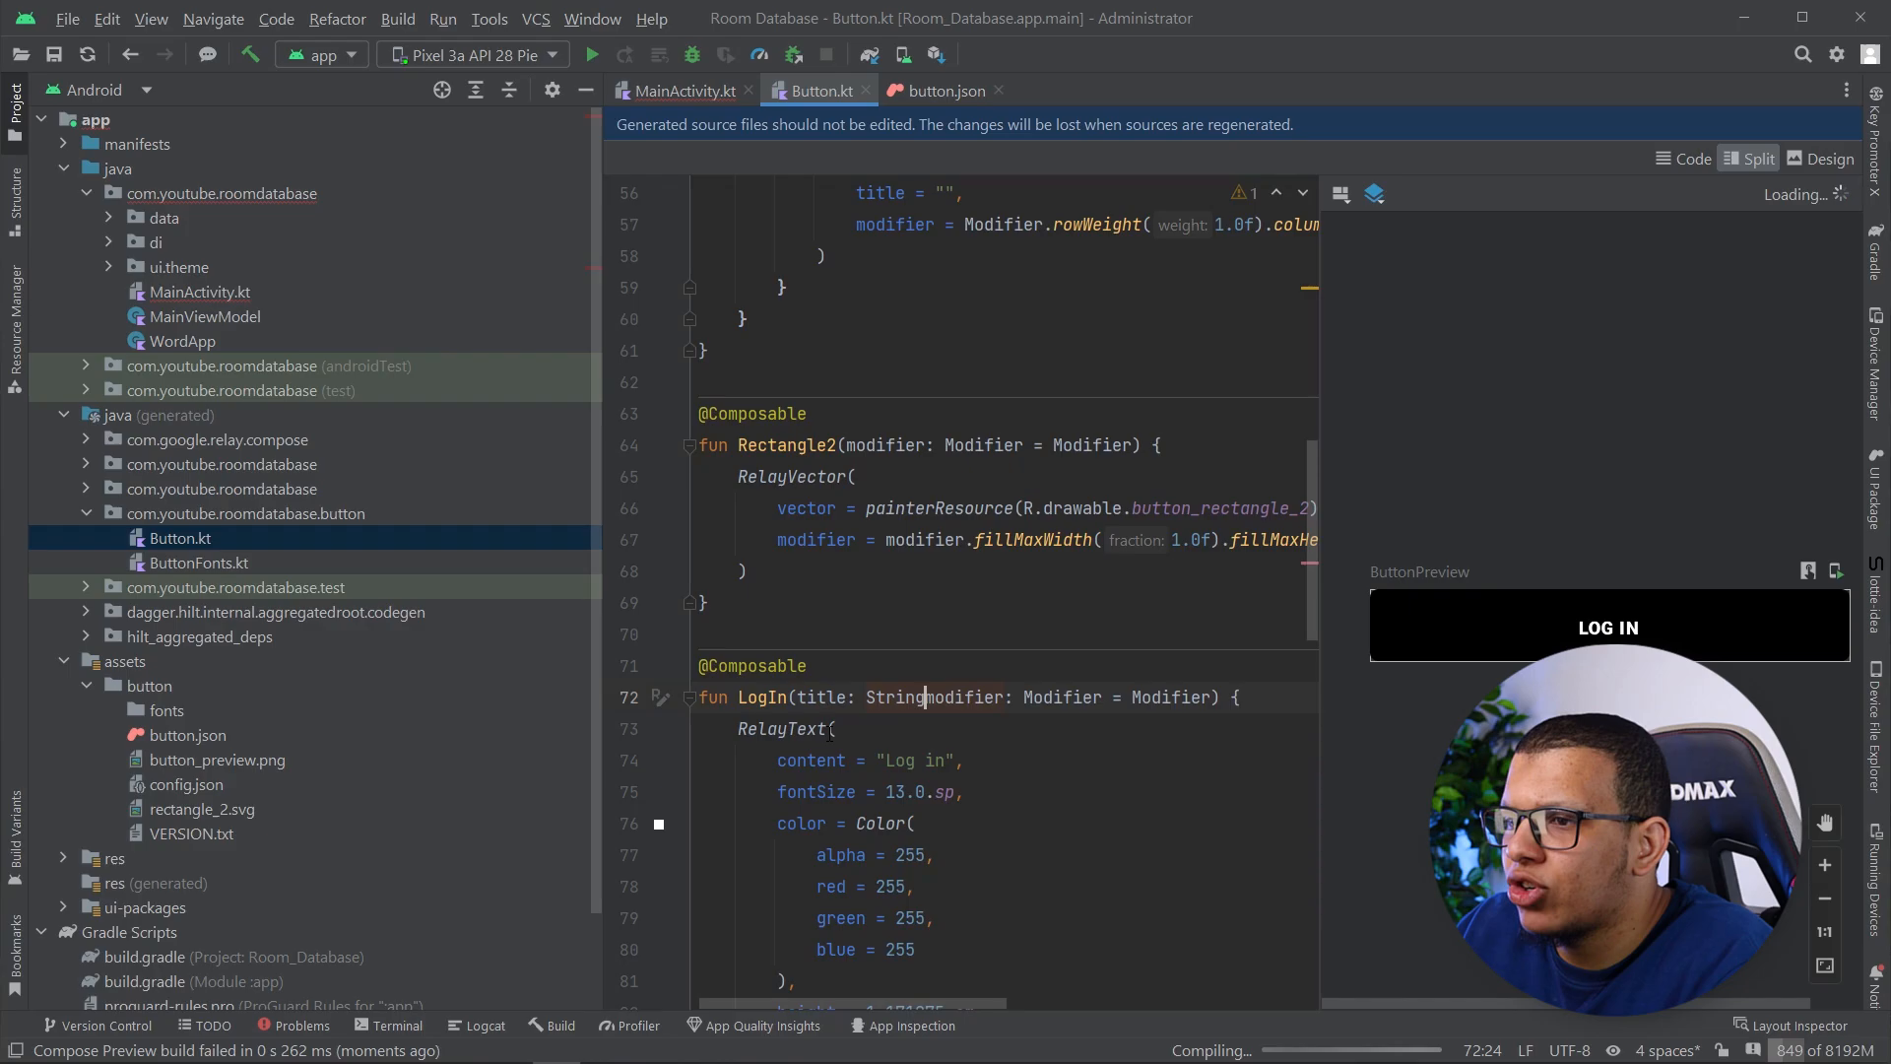
{"action": "double_click", "coordinate": [823, 697]}
{"action": "type", "text": "title"}
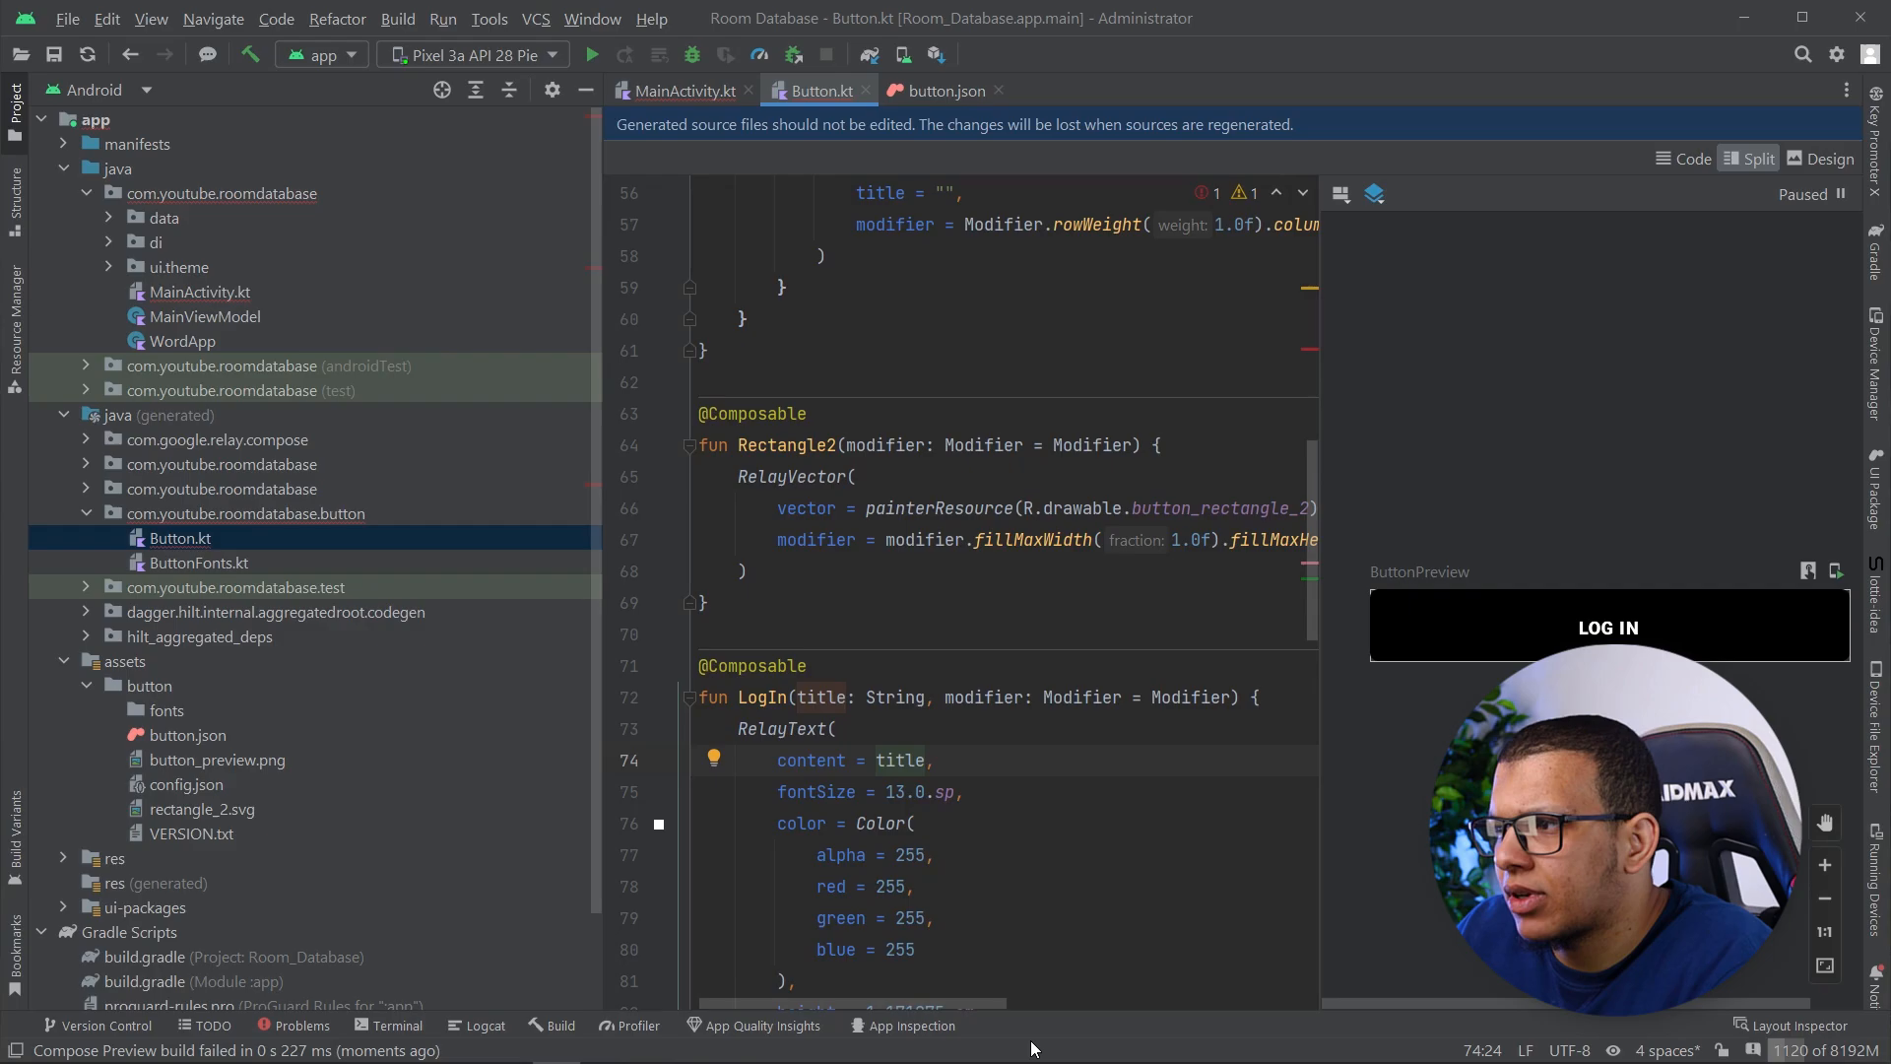
{"action": "scroll", "scroll_direction": "up", "scroll_amount": 3}
{"action": "type", "text": "Hola"}
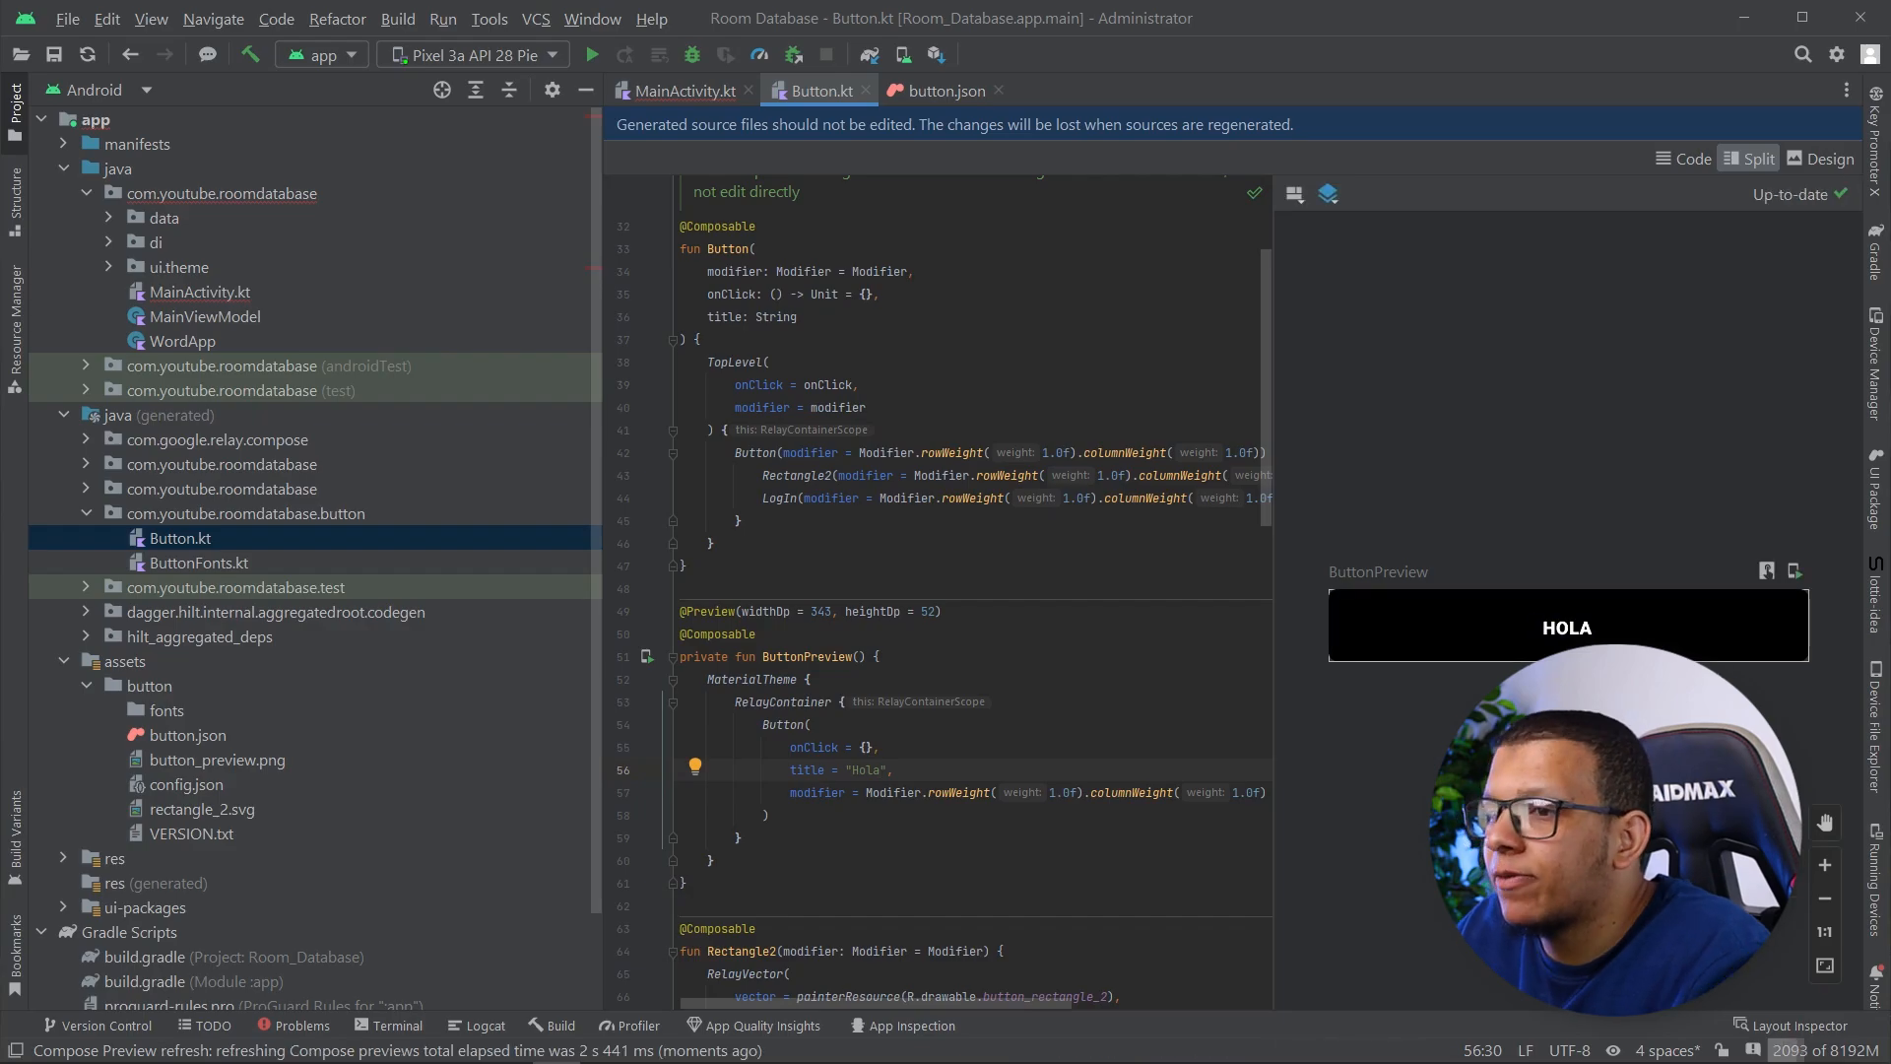
Pass title = "Hello World" to the Button call in MainActivity and check the regenerated Button.kt
{"action": "left_click", "coordinate": [682, 91]}
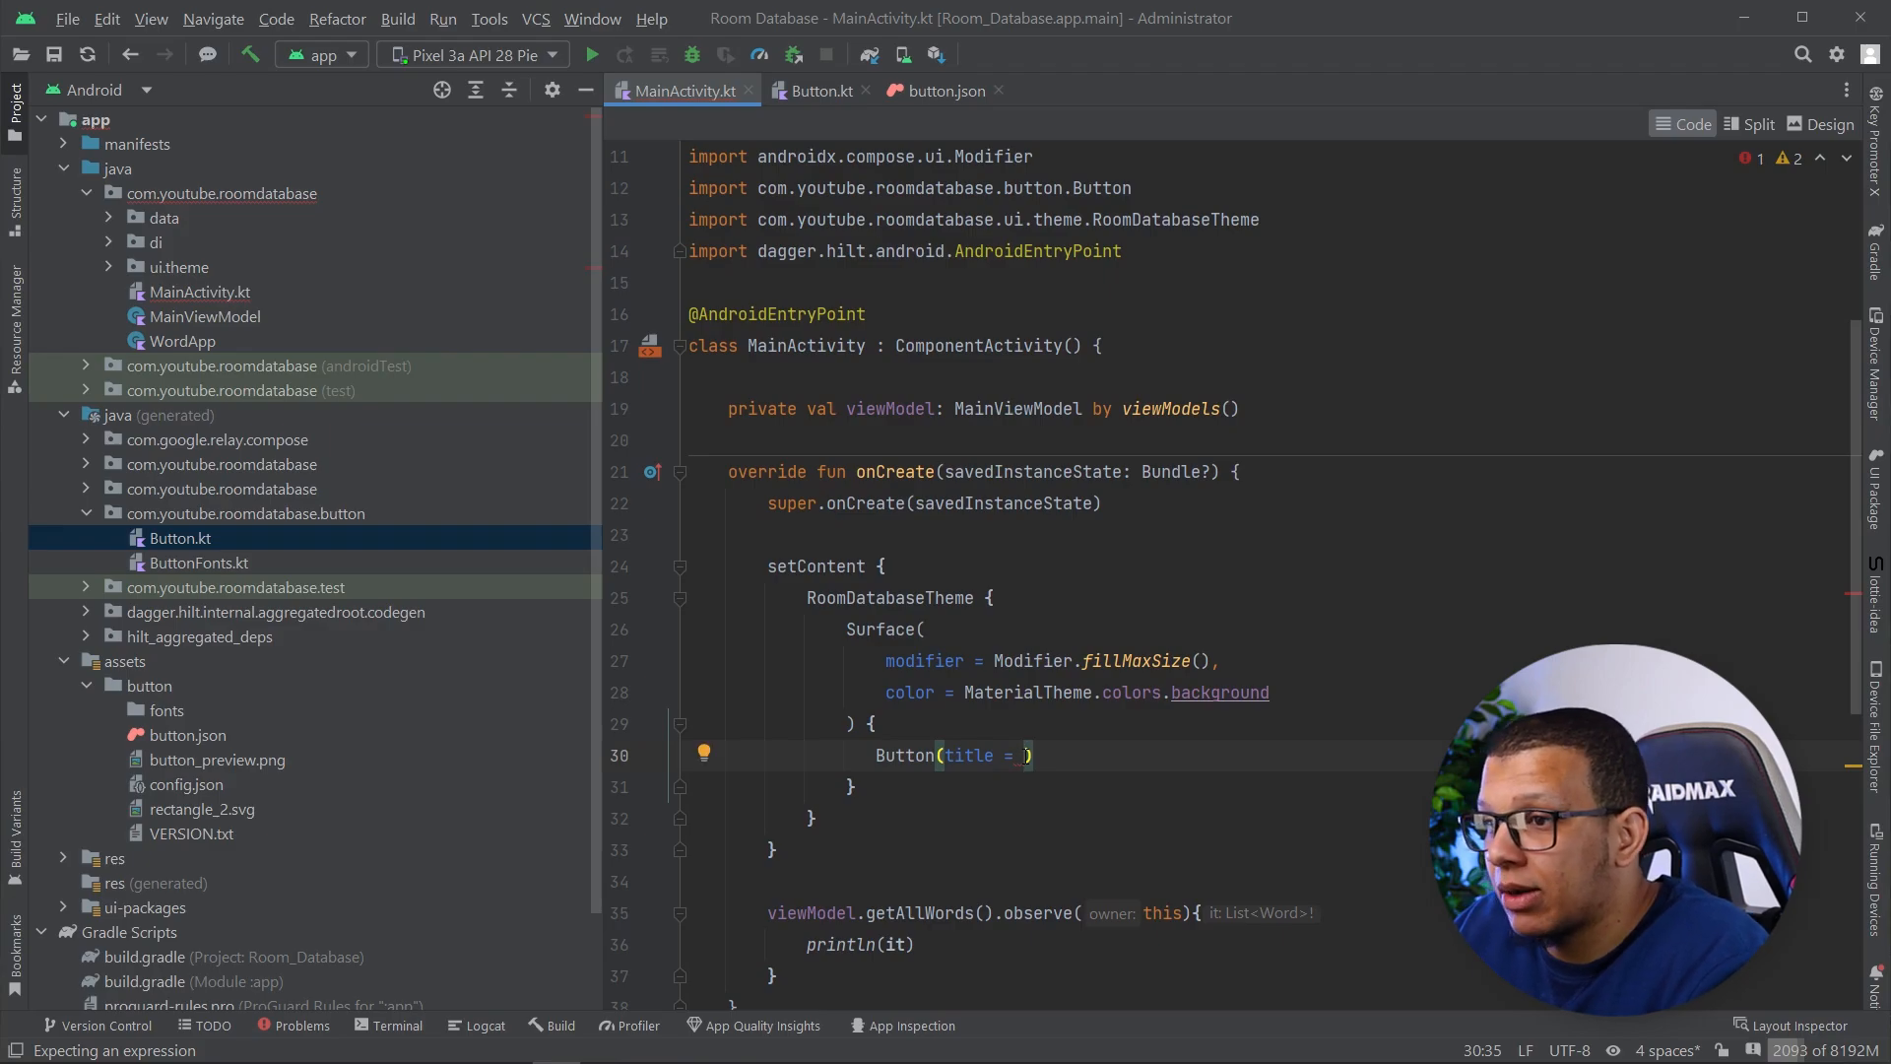
{"action": "type", "text": "\"Hello World\""}
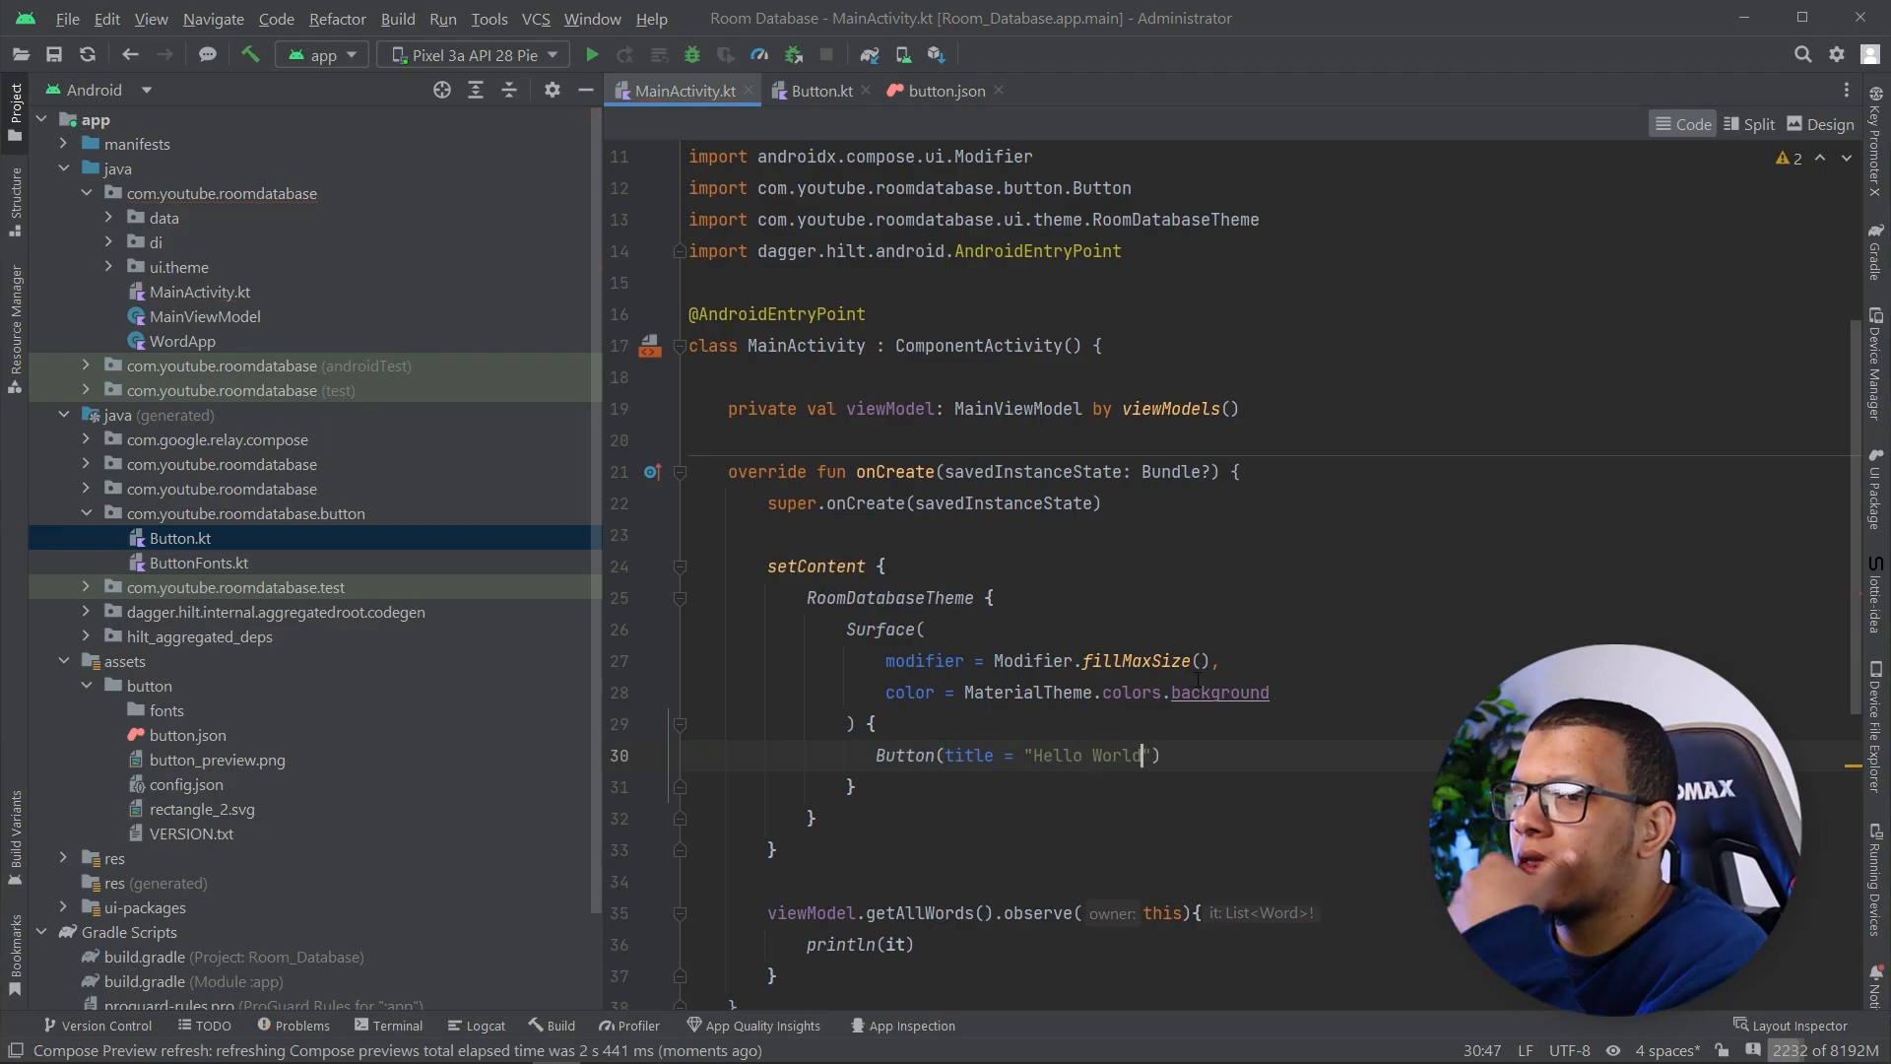
{"action": "left_click", "coordinate": [973, 91]}
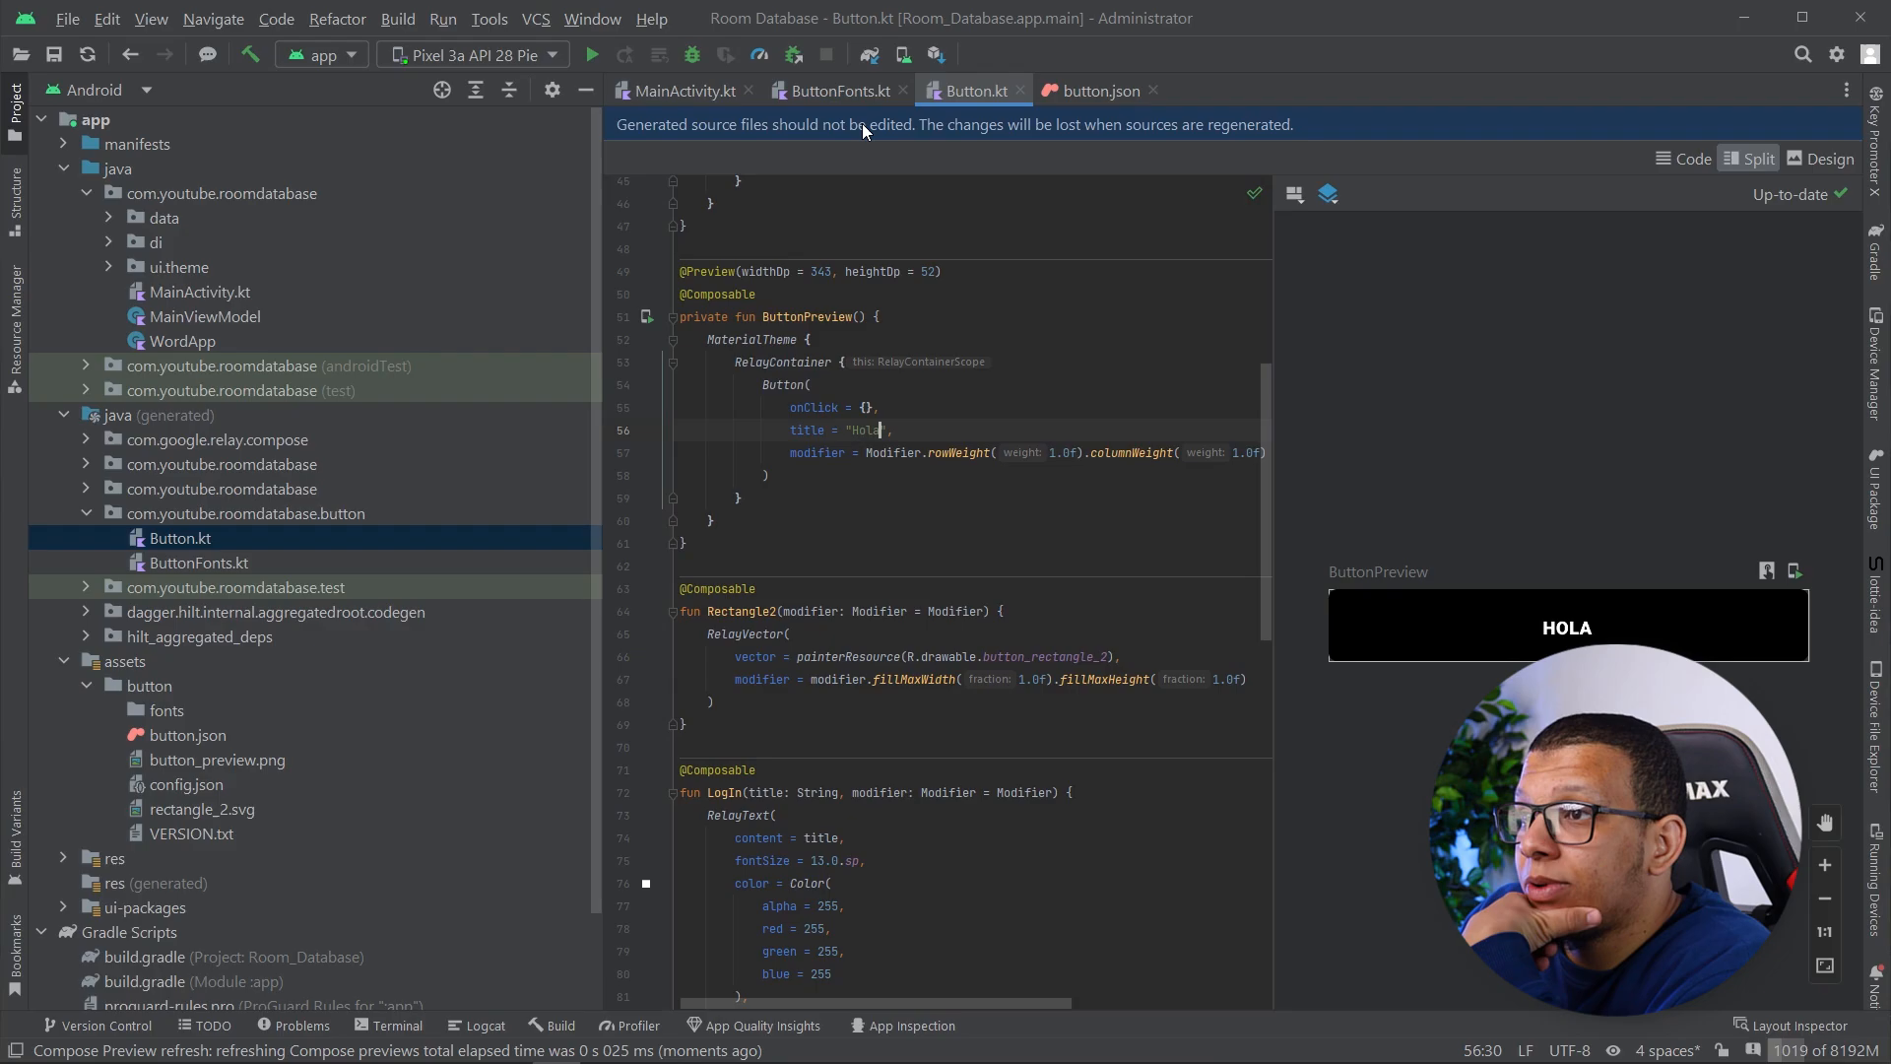
{"action": "mouse_move", "coordinate": [1046, 564]}
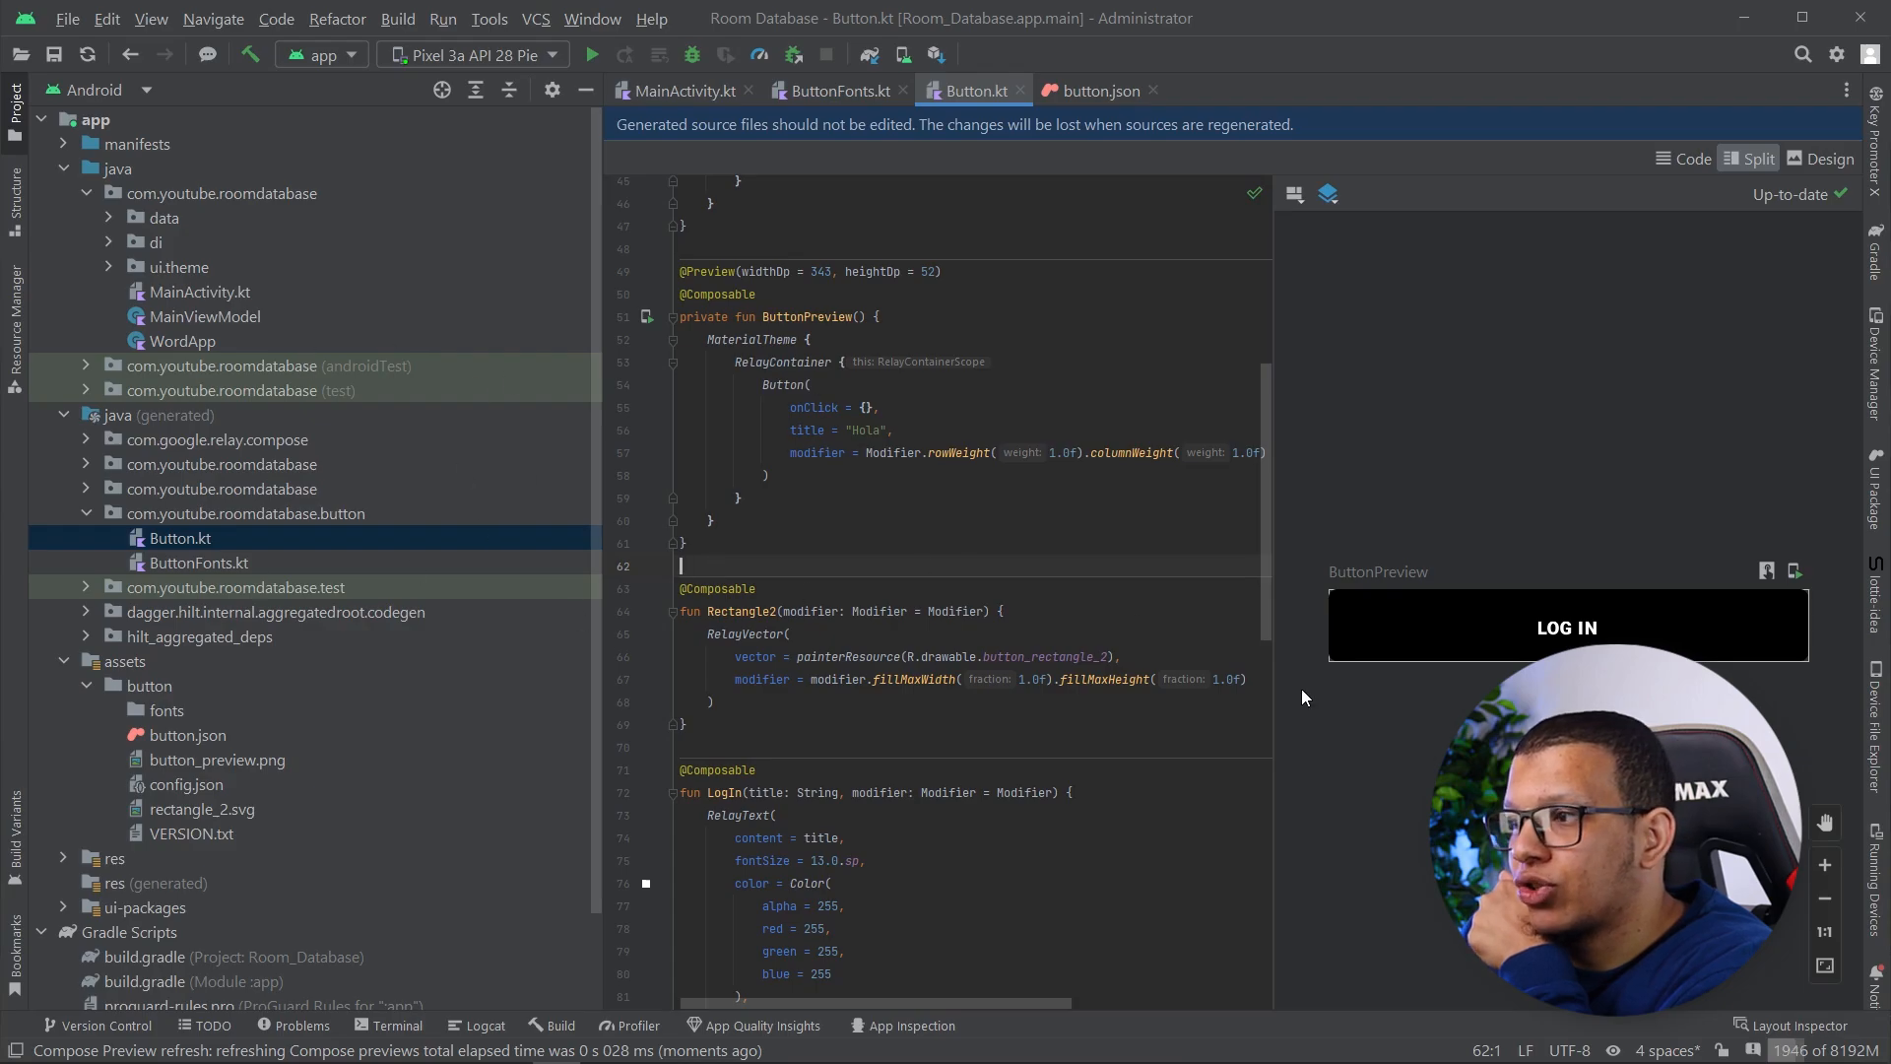
{"action": "scroll", "scroll_direction": "up", "scroll_amount": 3}
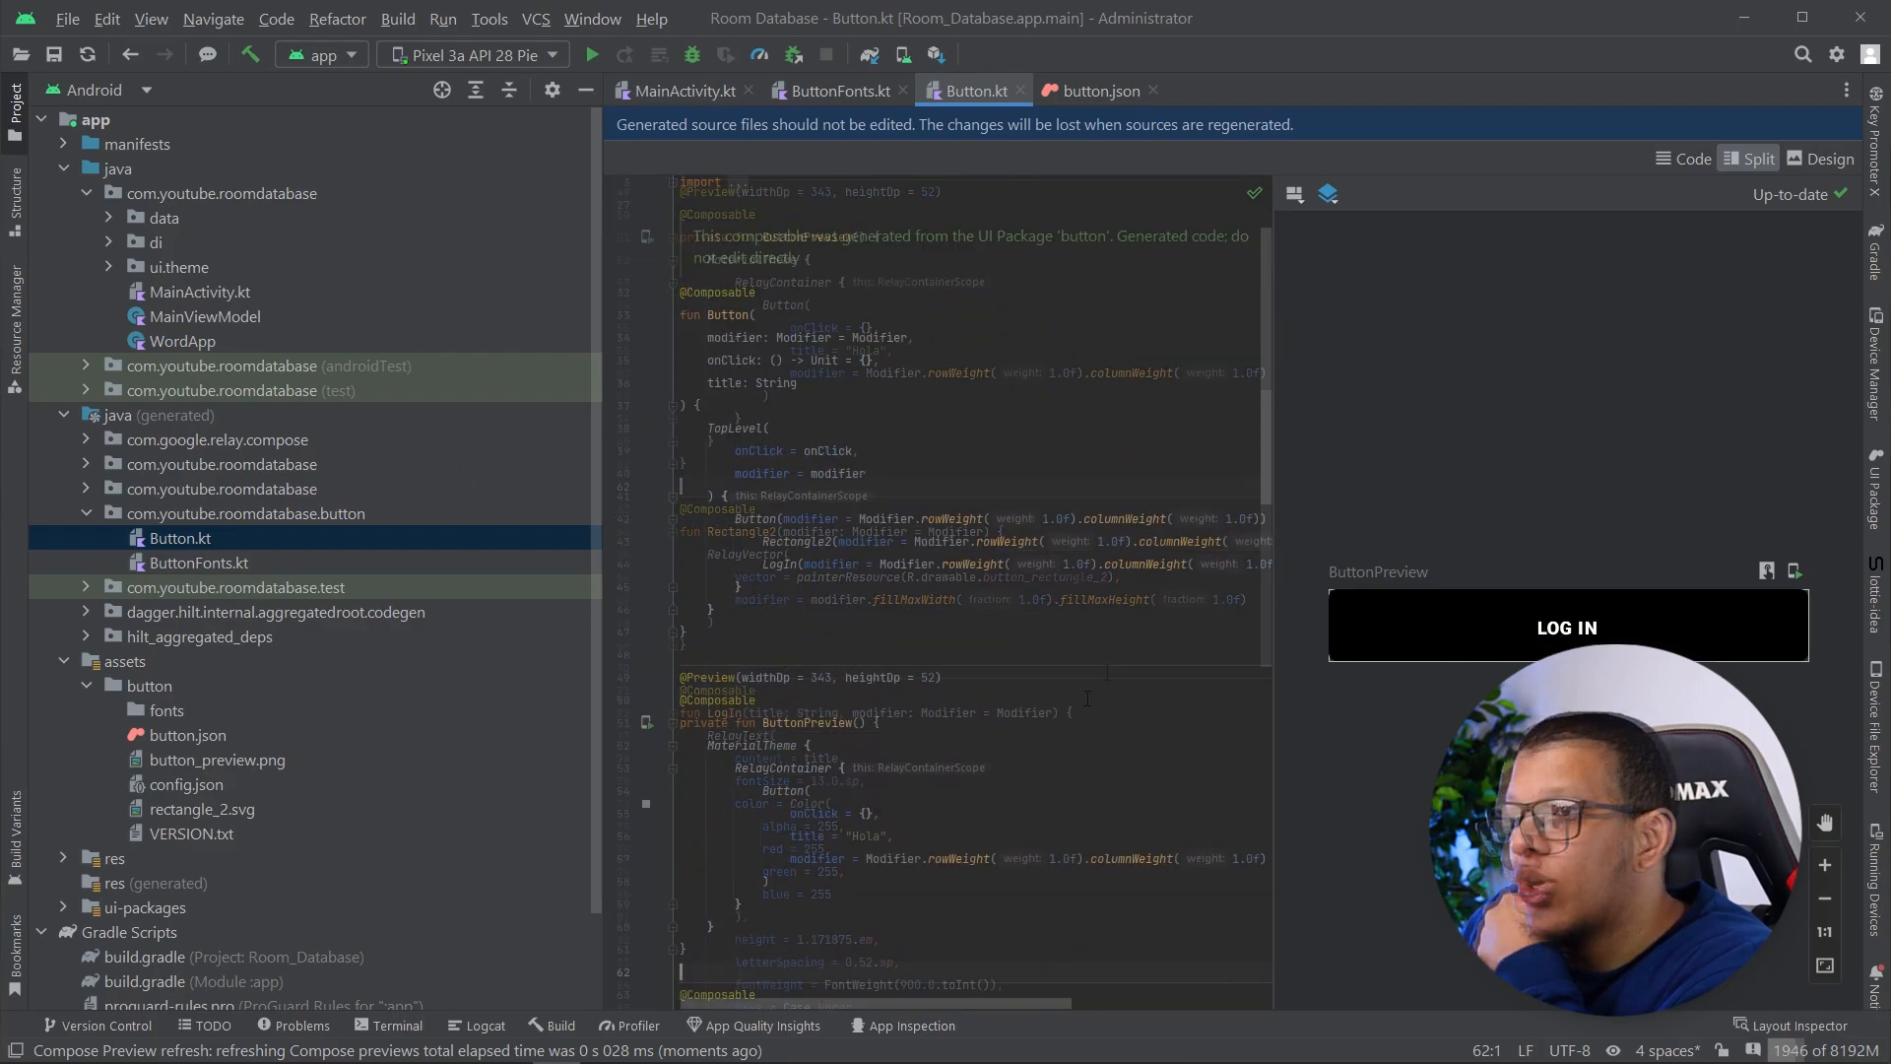
Review the Hello World title in MainActivity, then reopen the generated Button file previewing LOG IN
{"action": "left_click", "coordinate": [683, 91]}
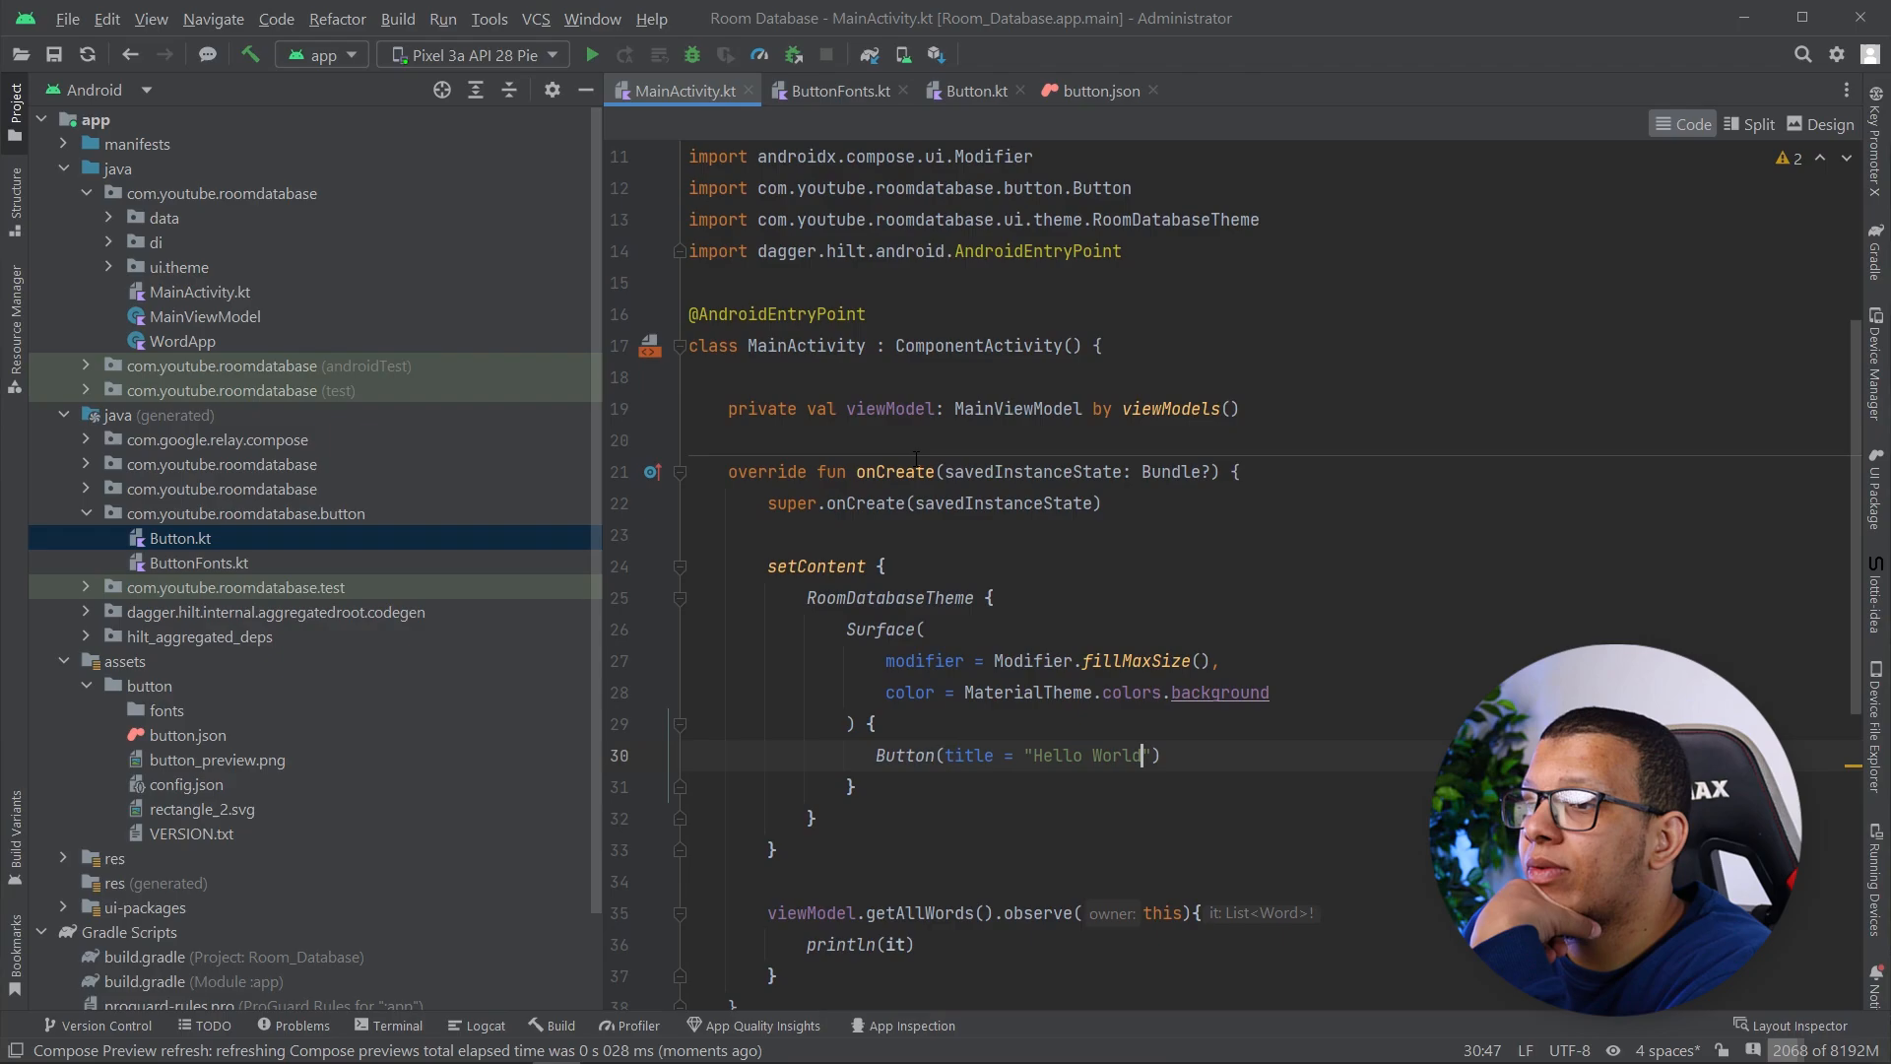
{"action": "double_click", "coordinate": [1079, 755]}
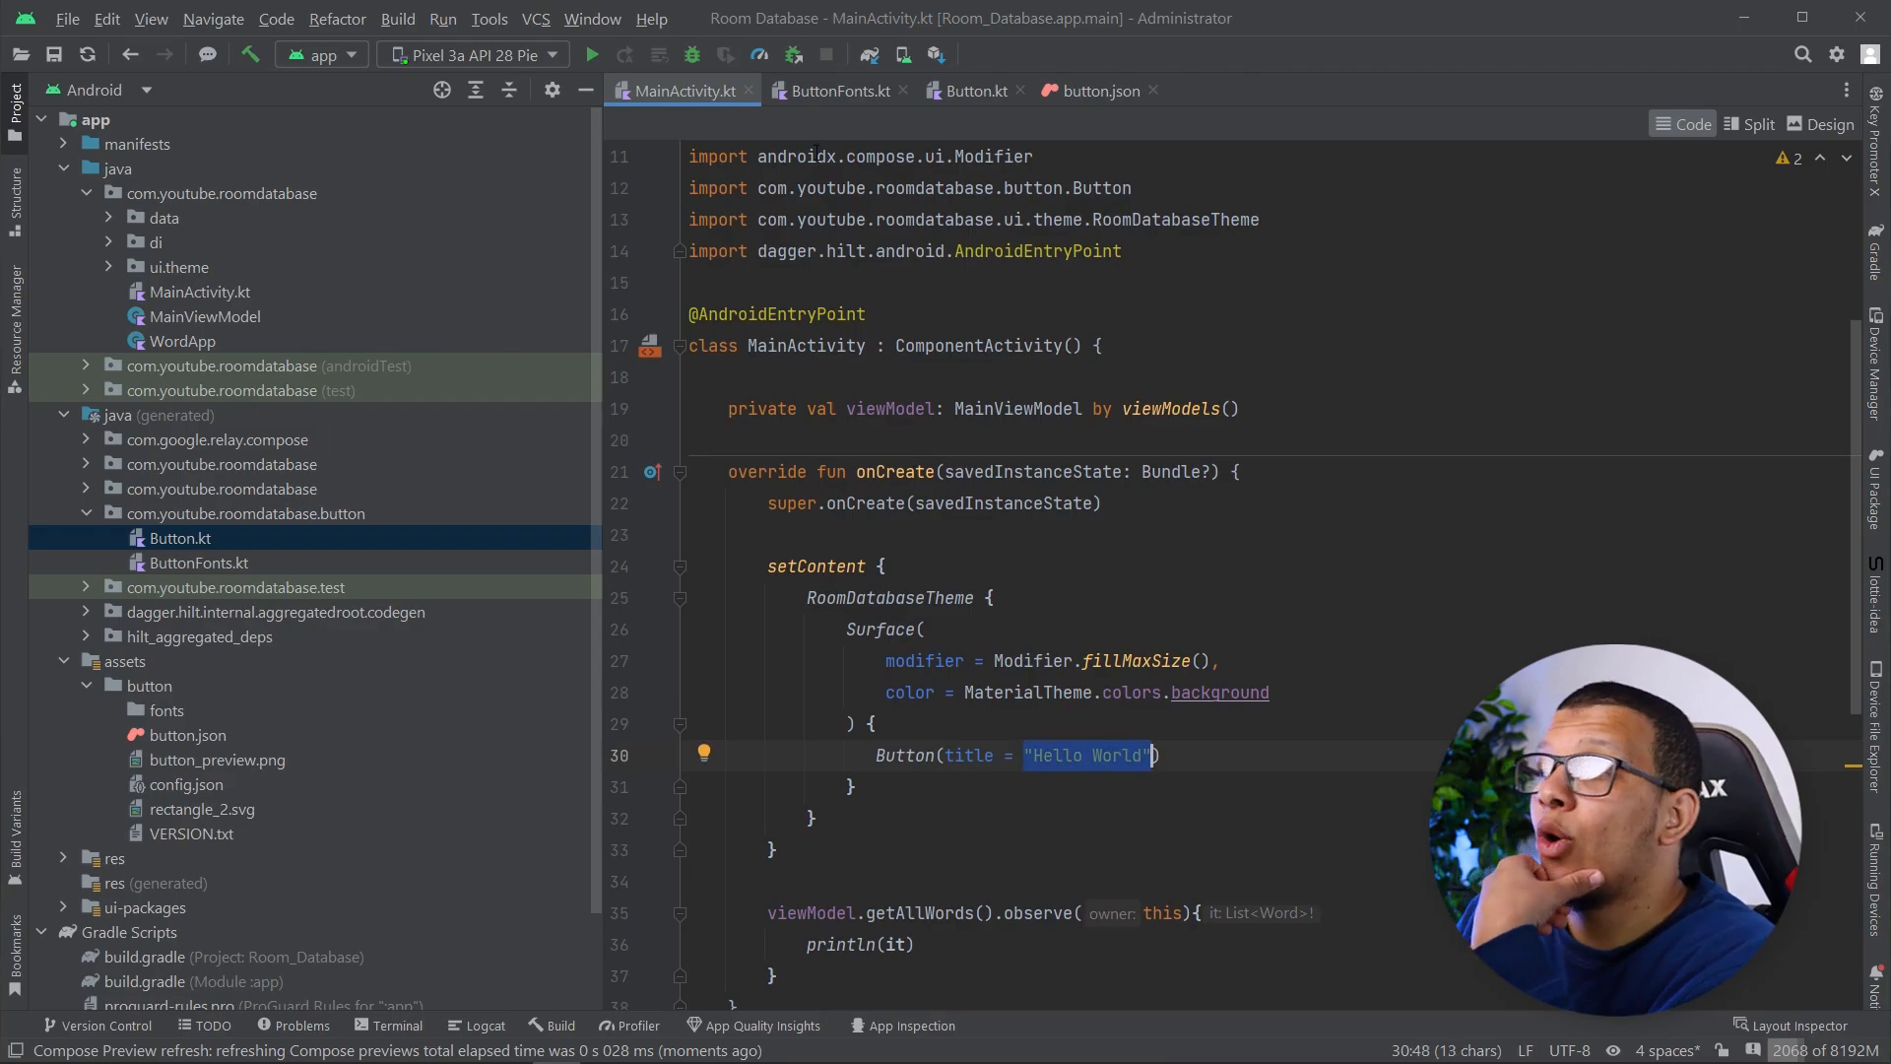
{"action": "left_click", "coordinate": [971, 90]}
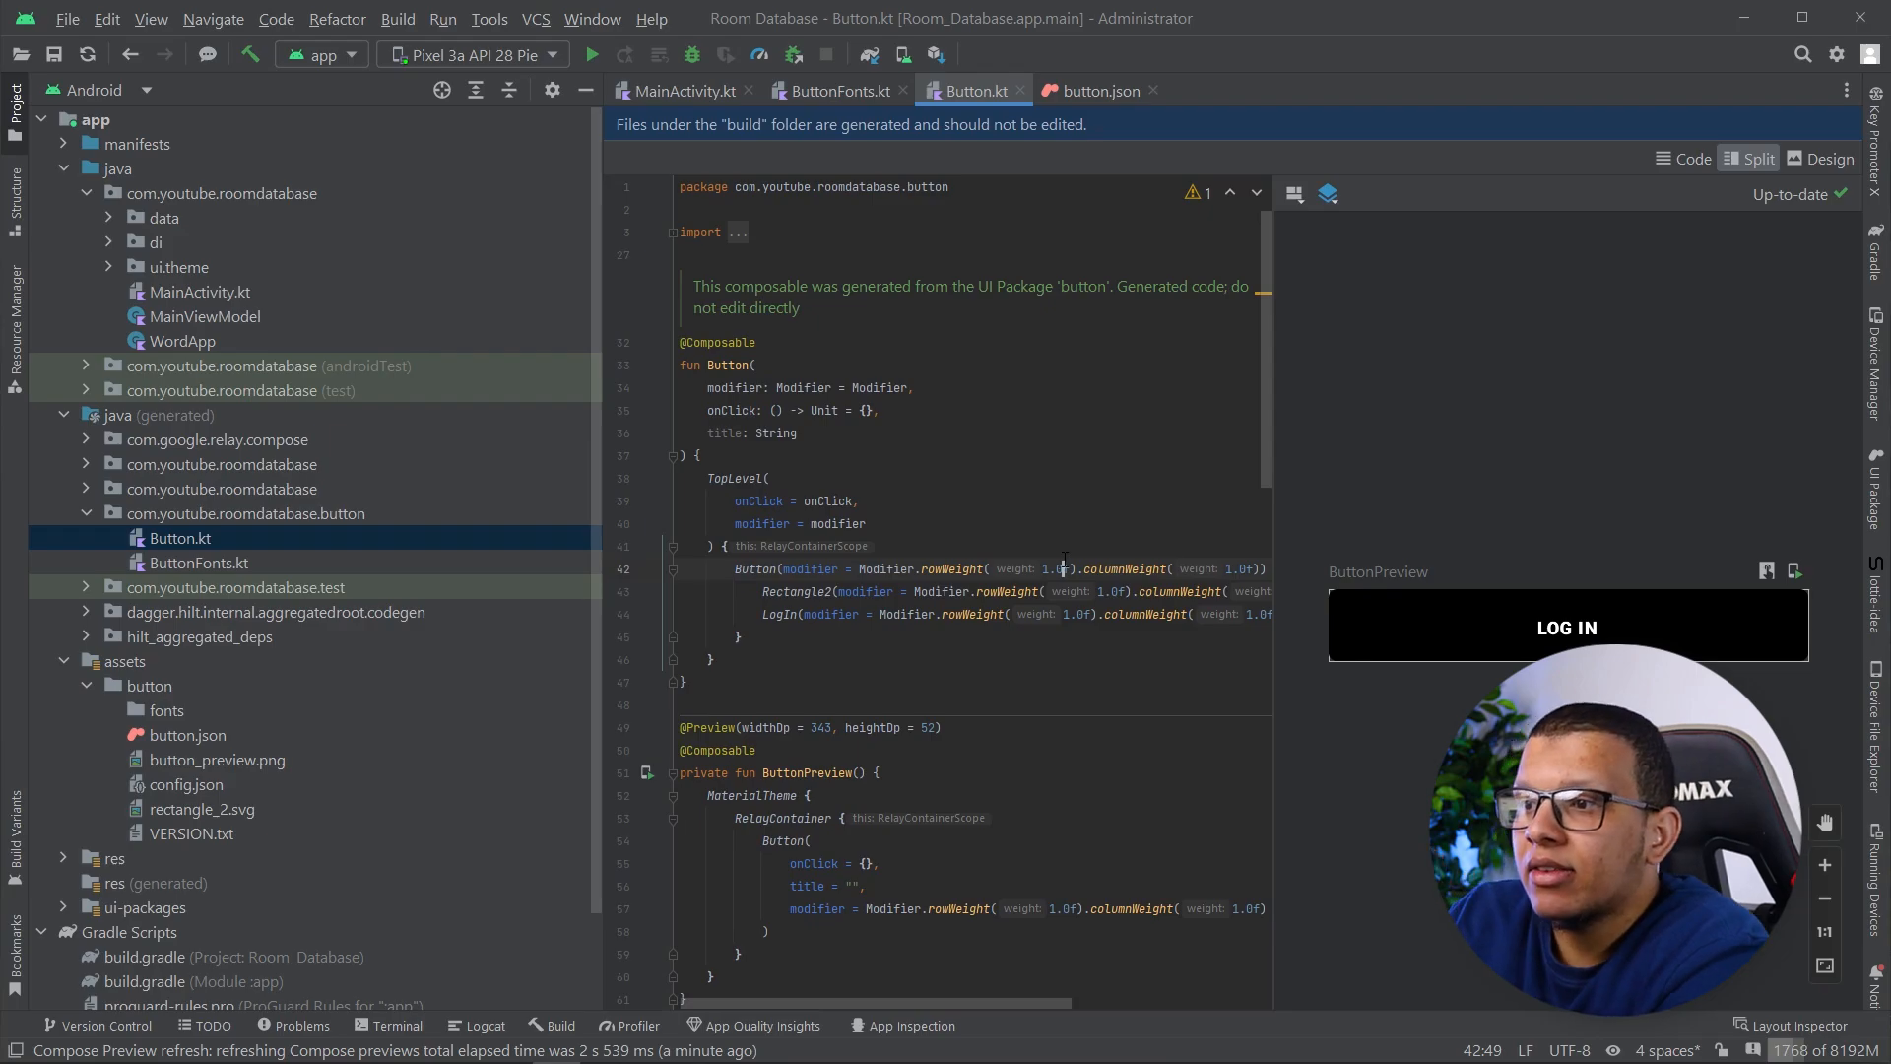
View the generated ButtonFonts.kt and return to MainActivity's Button call
{"action": "left_click", "coordinate": [836, 90]}
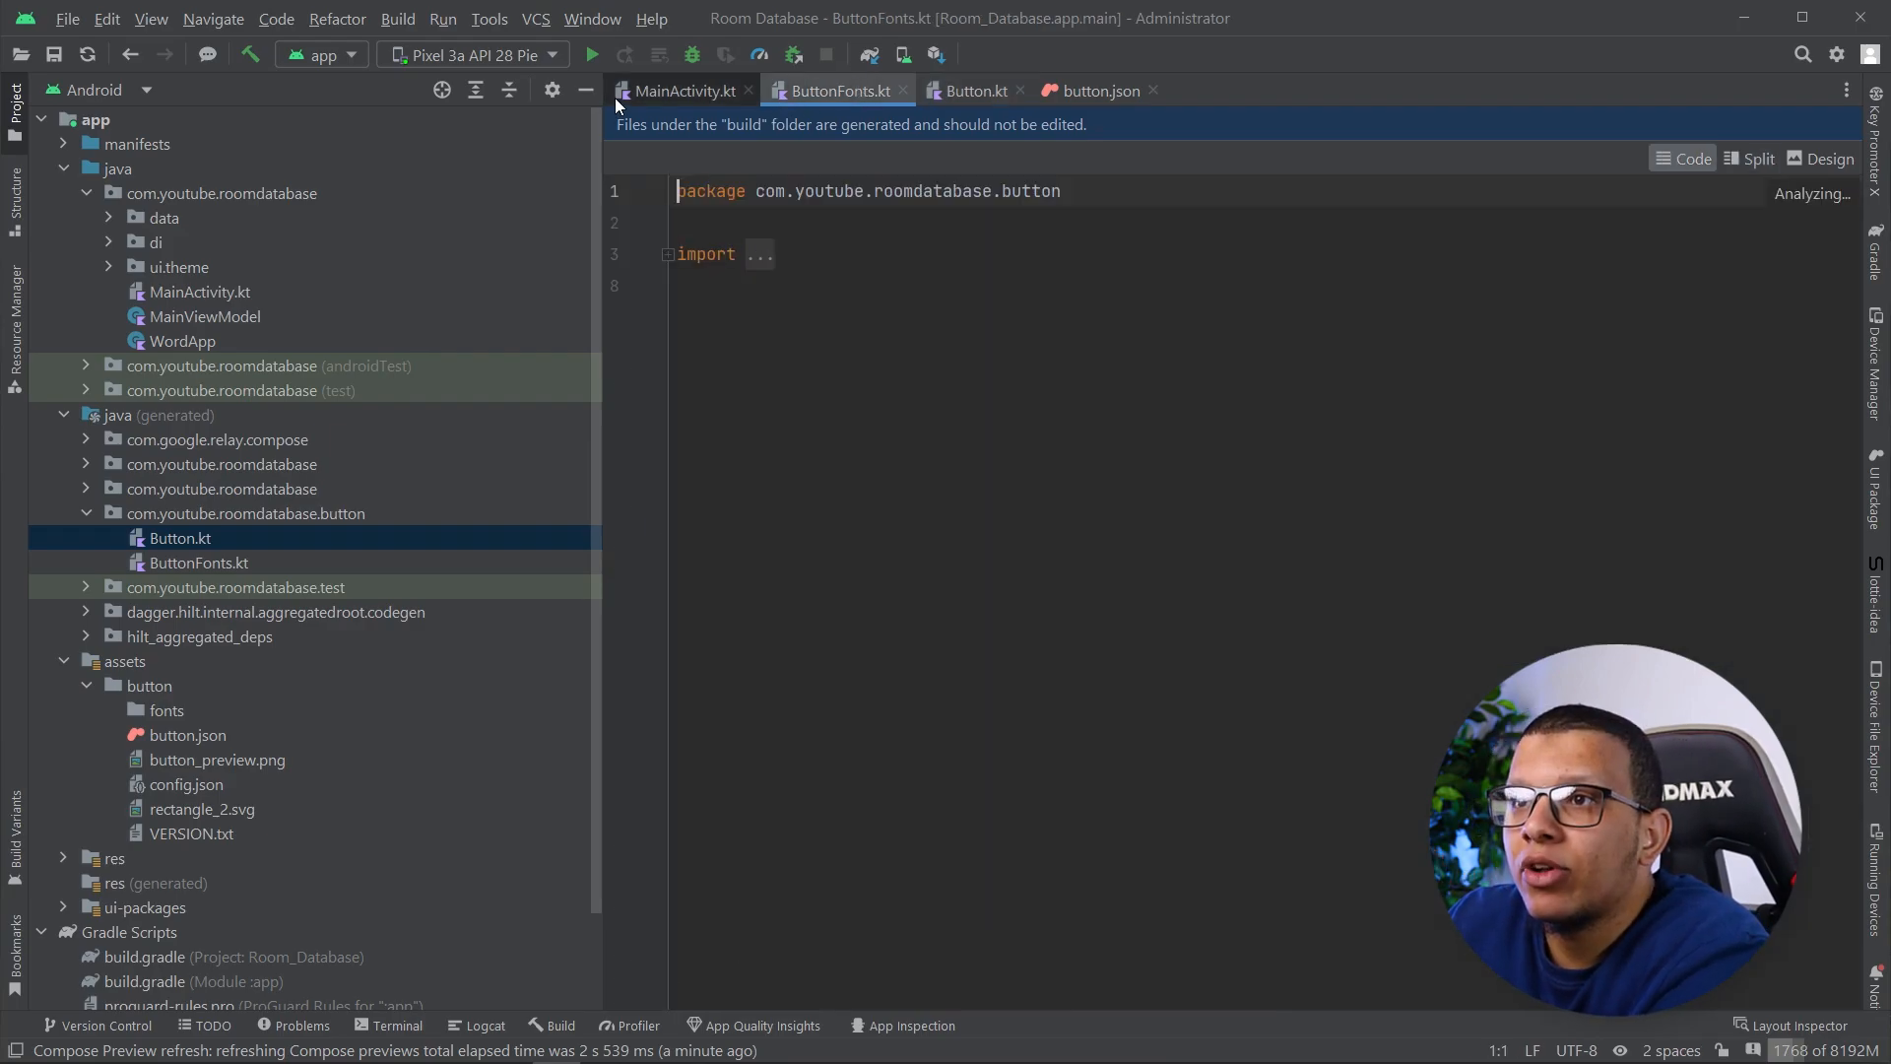
{"action": "left_click", "coordinate": [682, 90]}
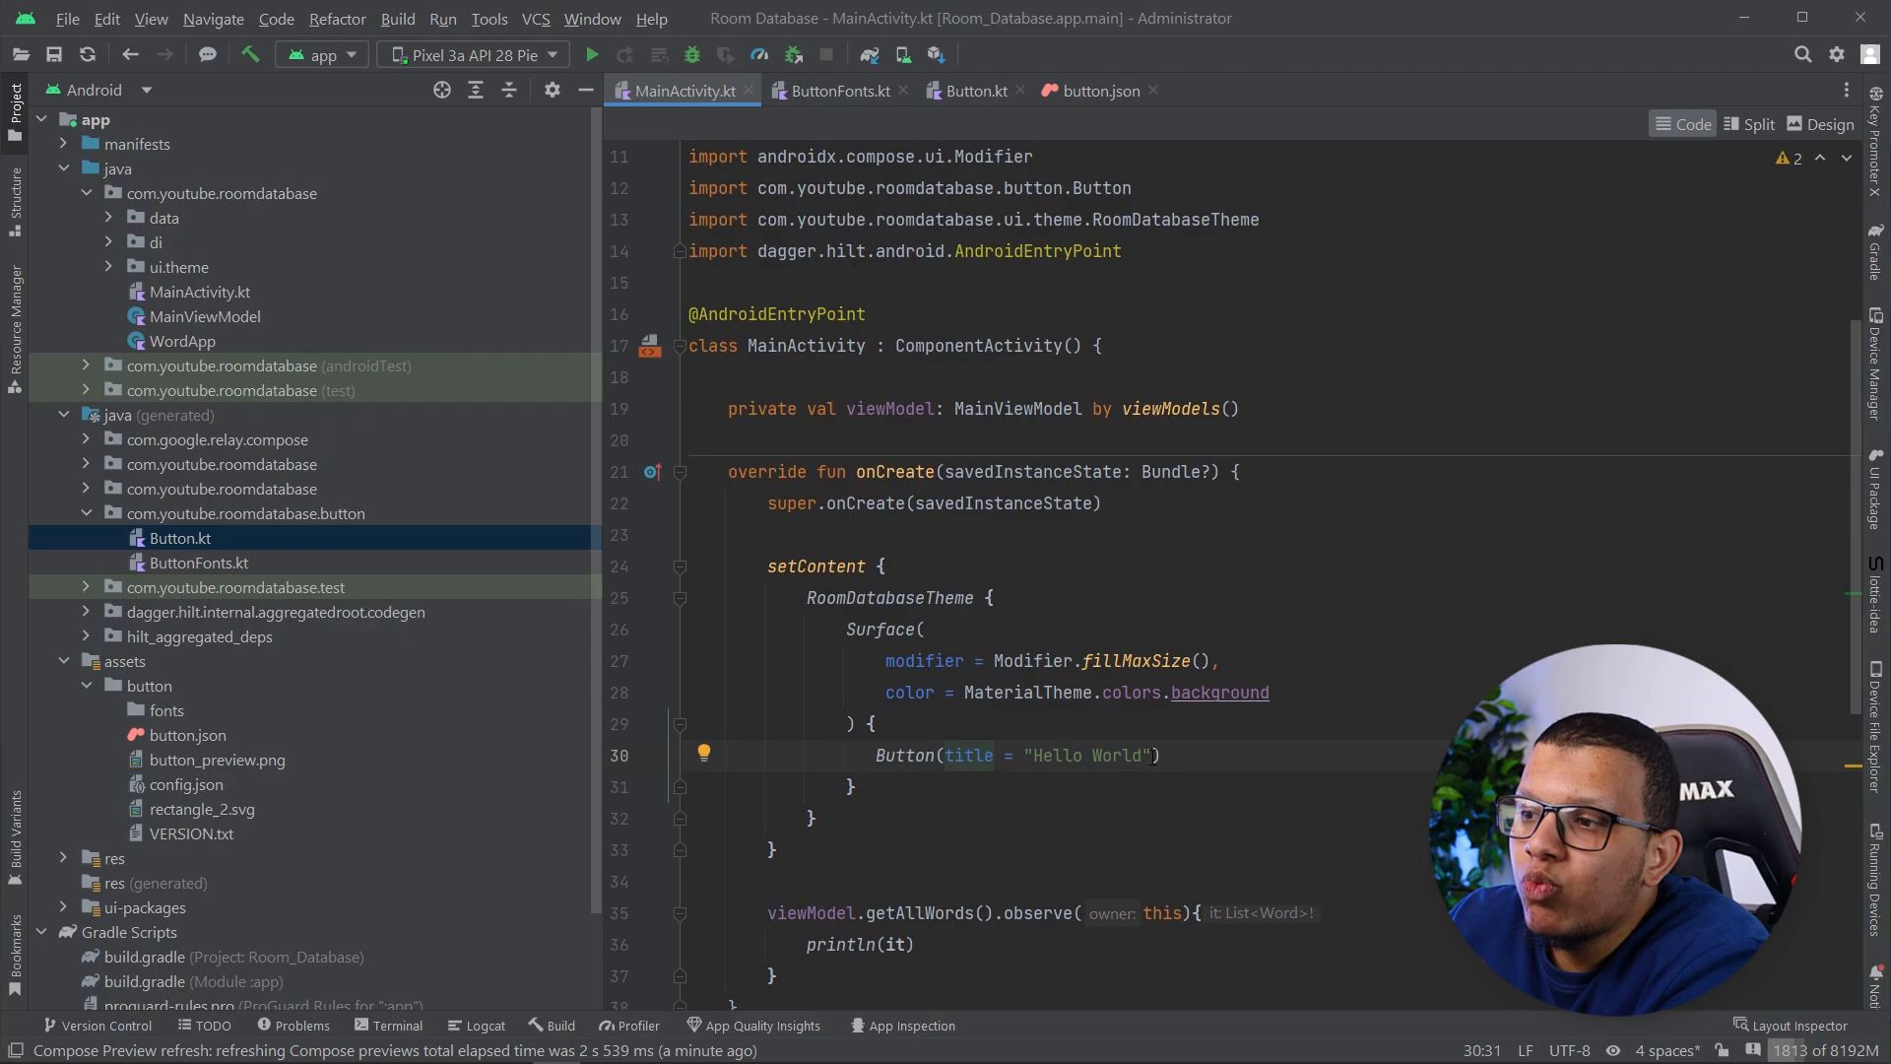
{"action": "double_click", "coordinate": [1119, 754]}
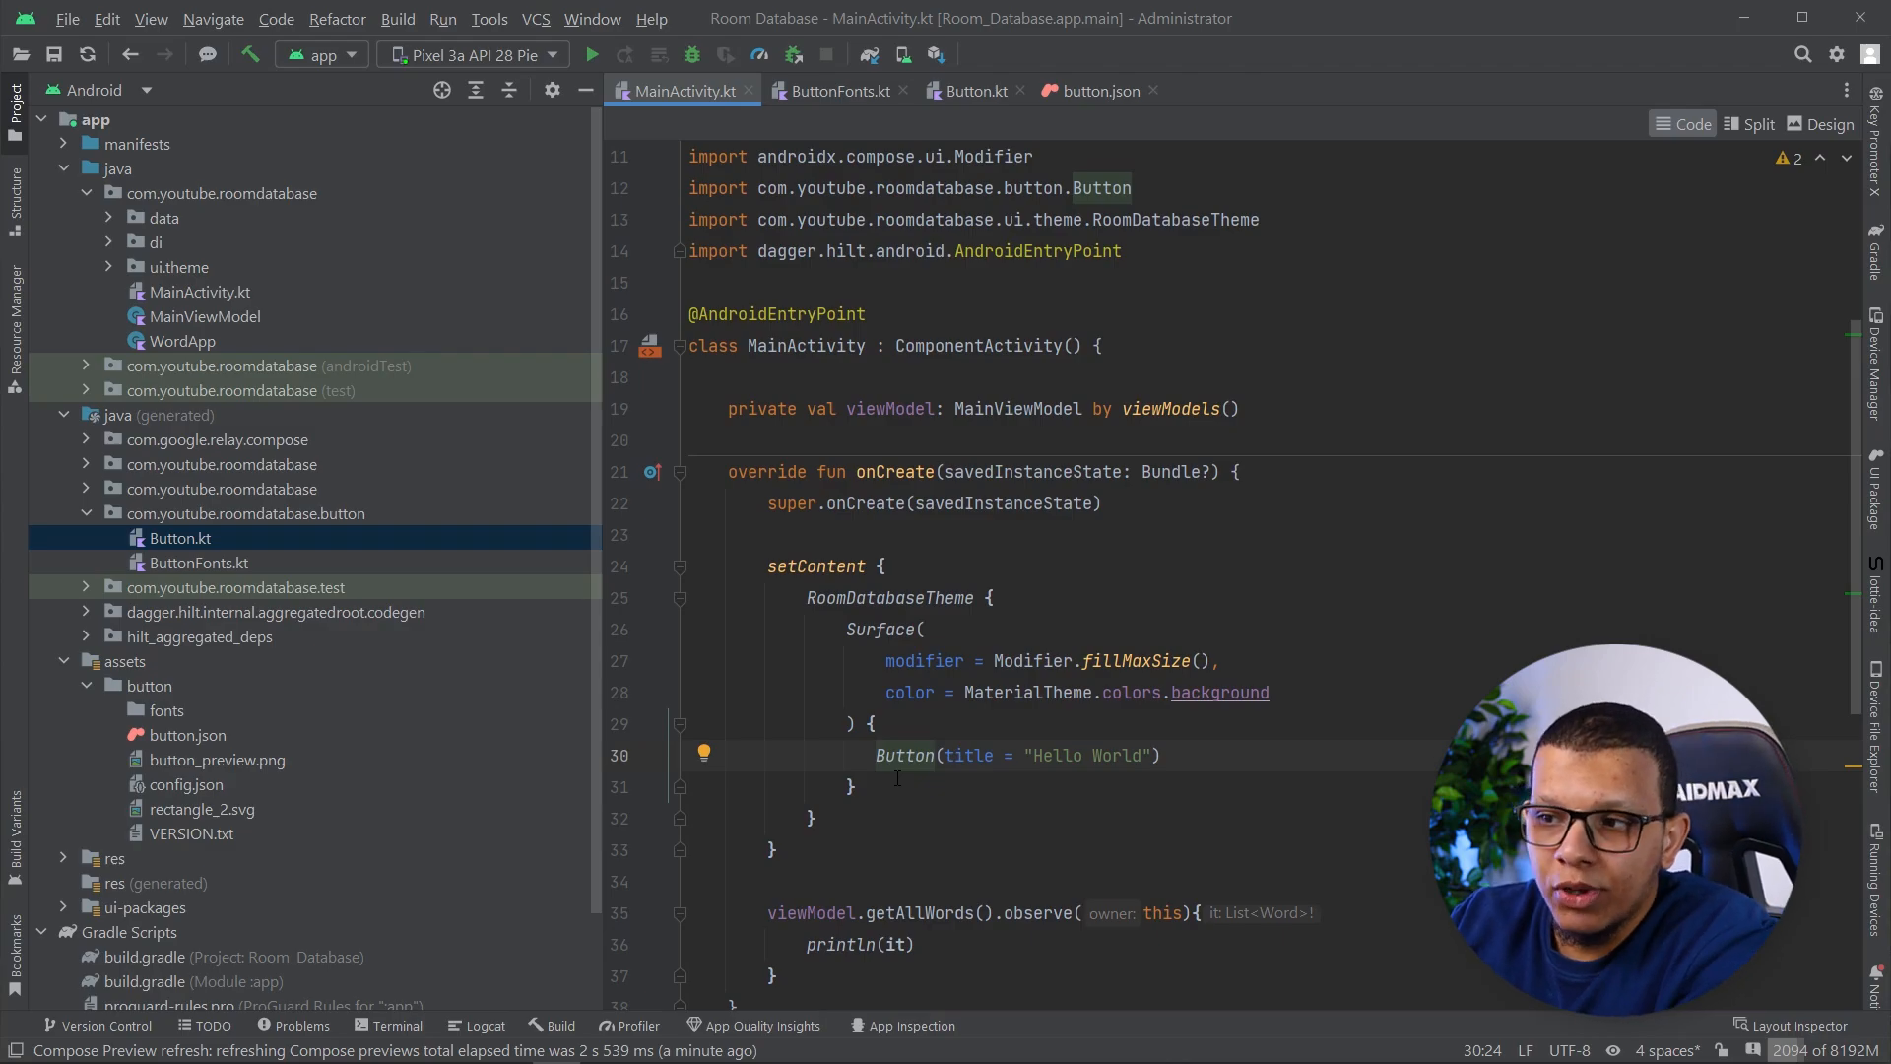
Jump to the Button composable's definition, close Button.kt and button.json, and return to MainActivity
{"action": "left_click", "coordinate": [973, 91]}
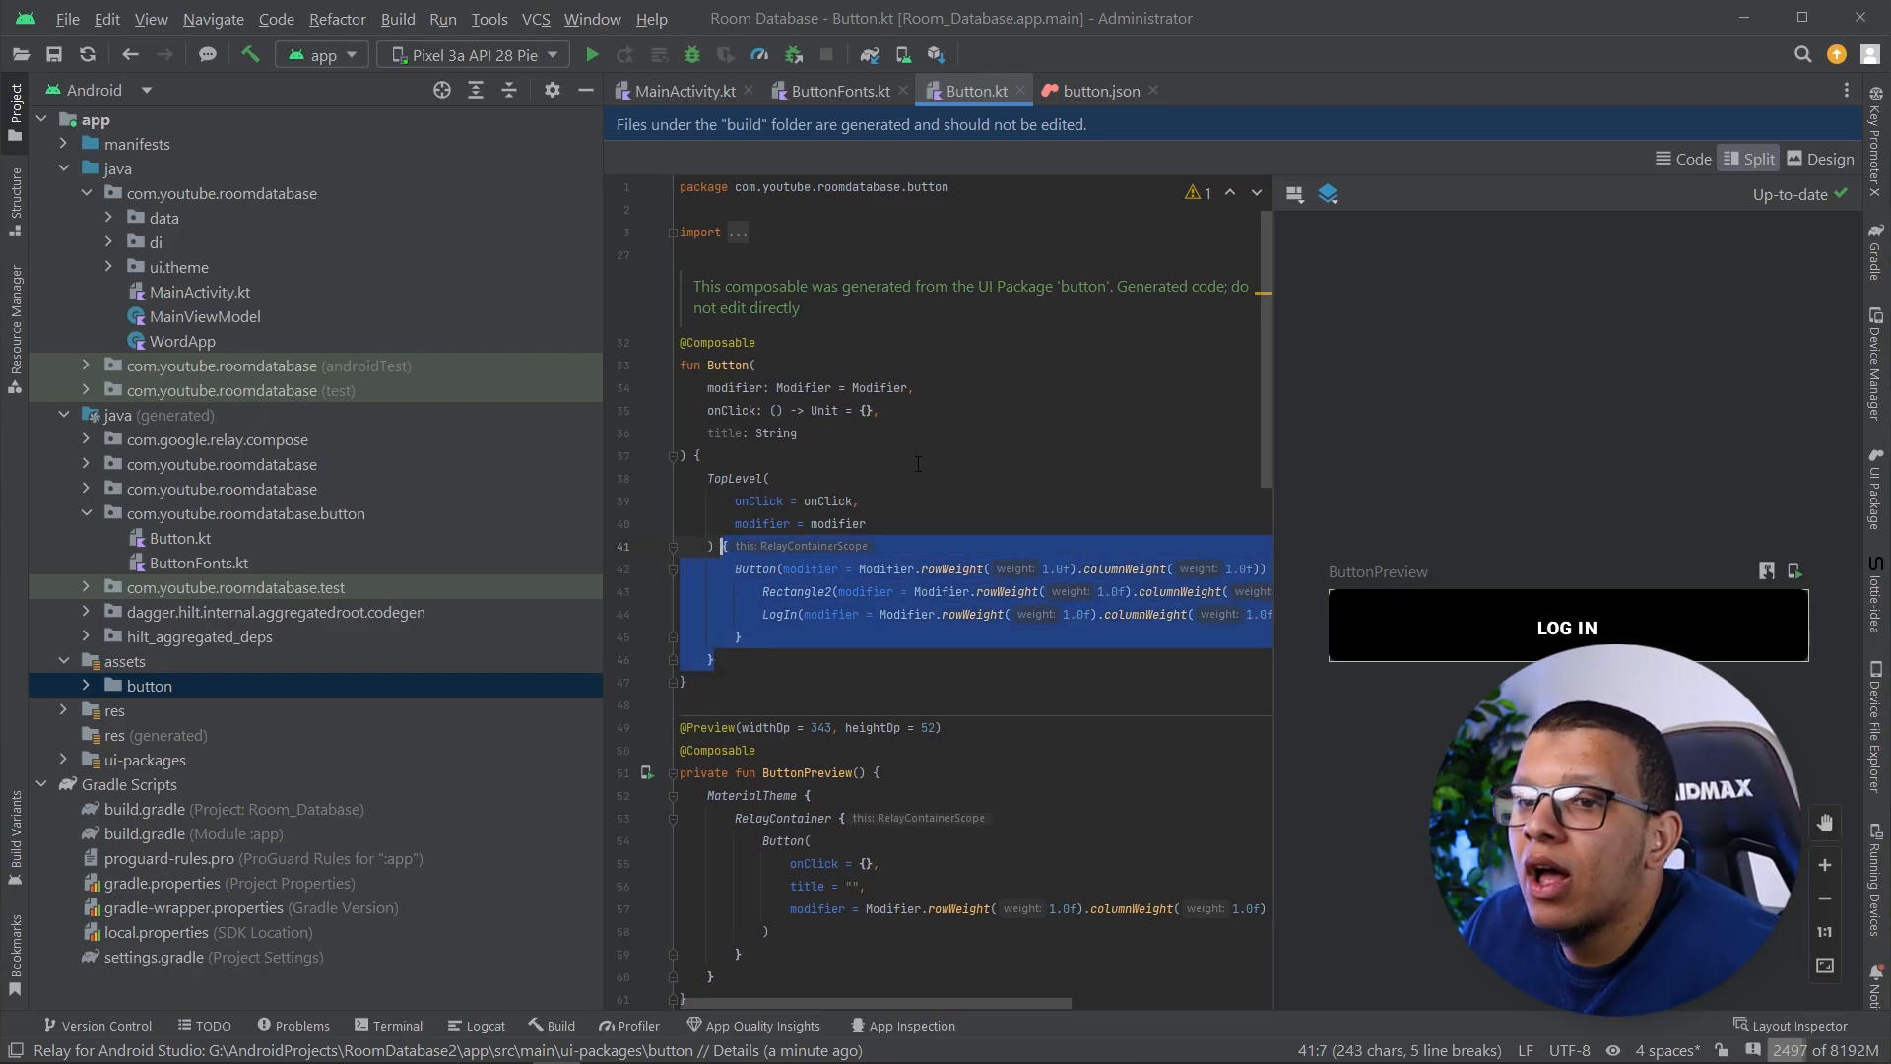
{"action": "right_click", "coordinate": [147, 685]}
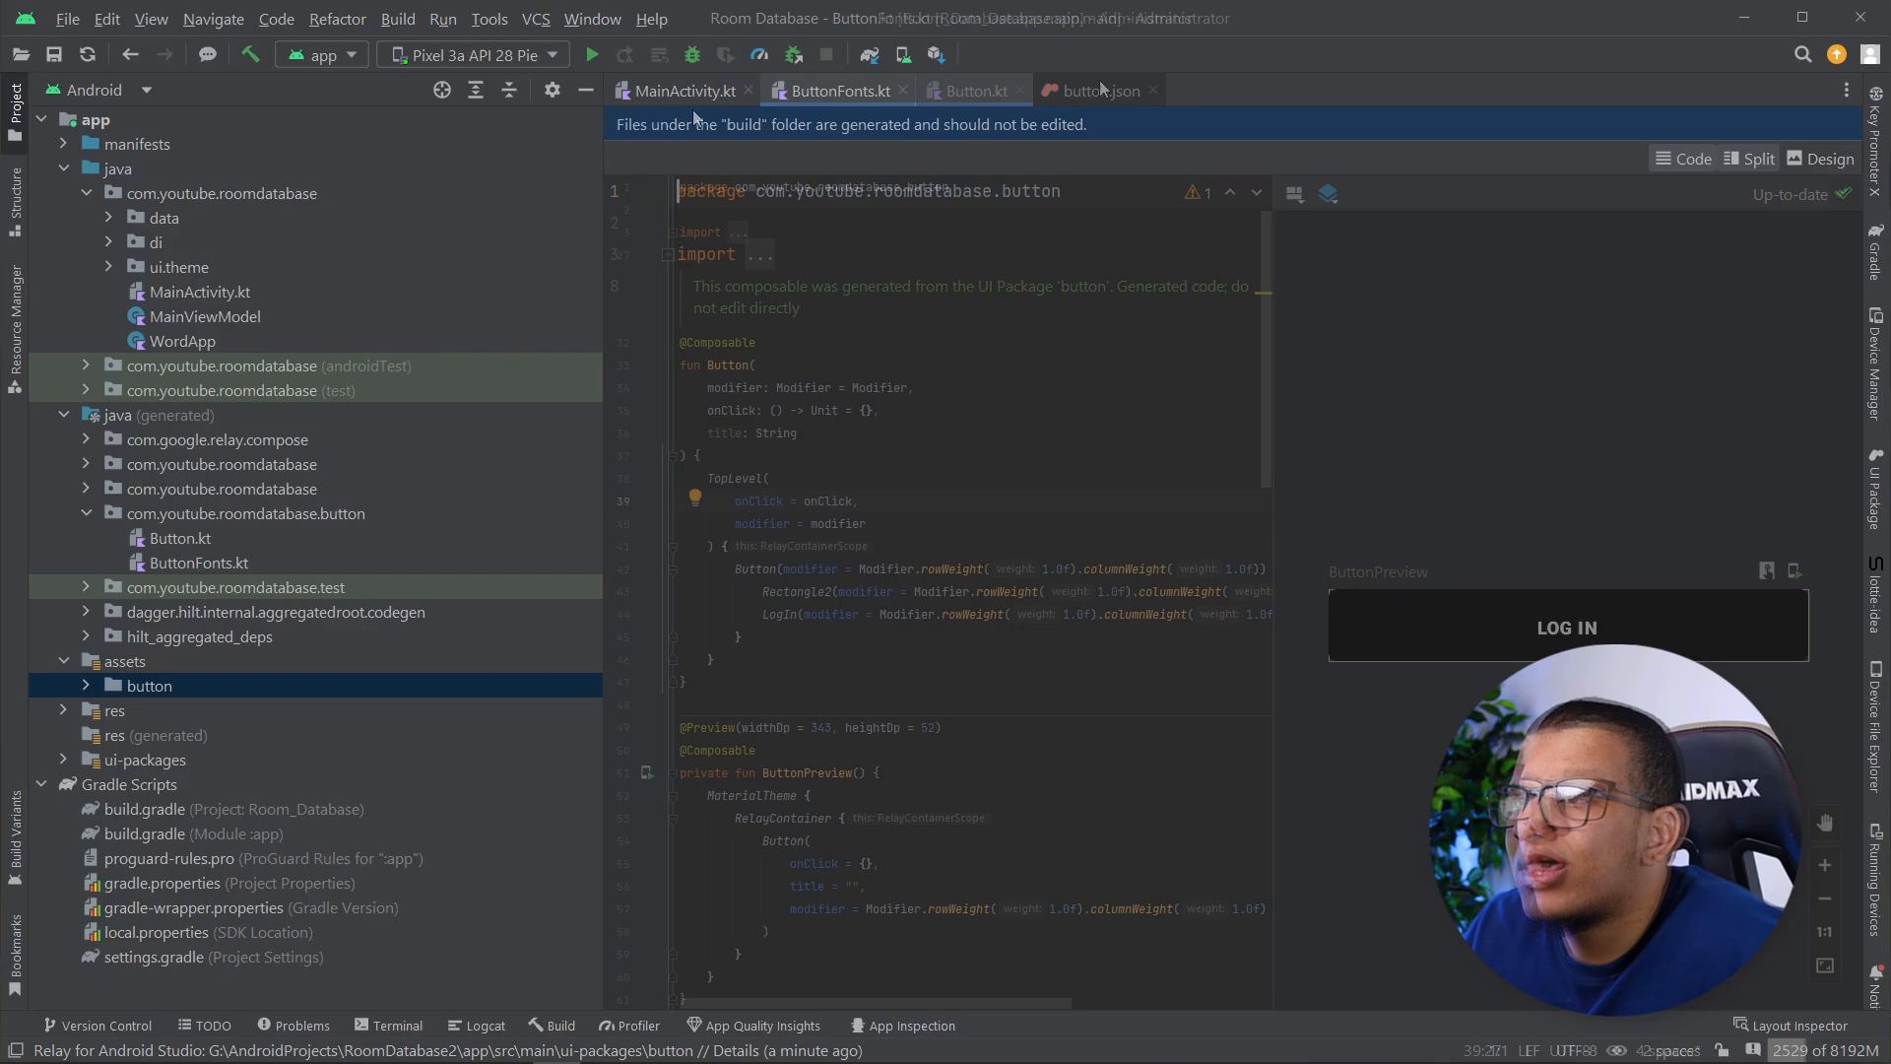
{"action": "left_click", "coordinate": [679, 91]}
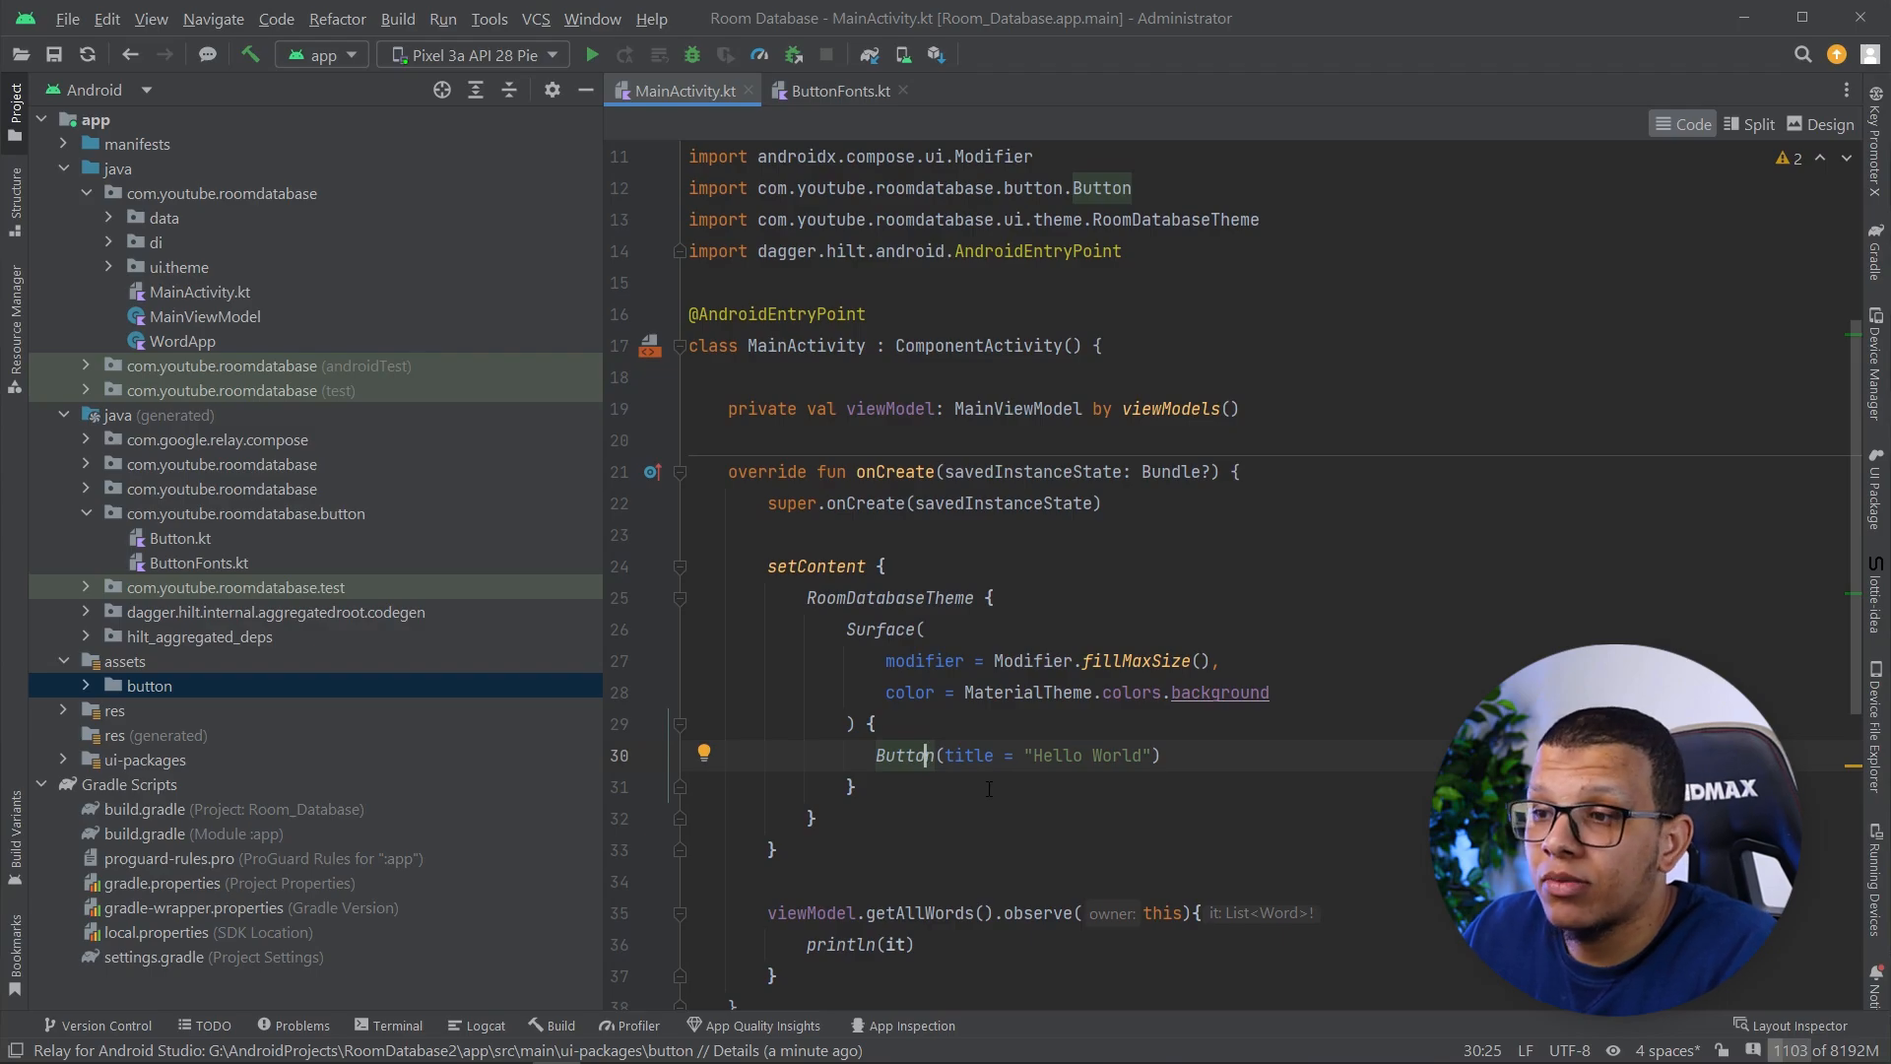
{"action": "mouse_move", "coordinate": [670, 644]}
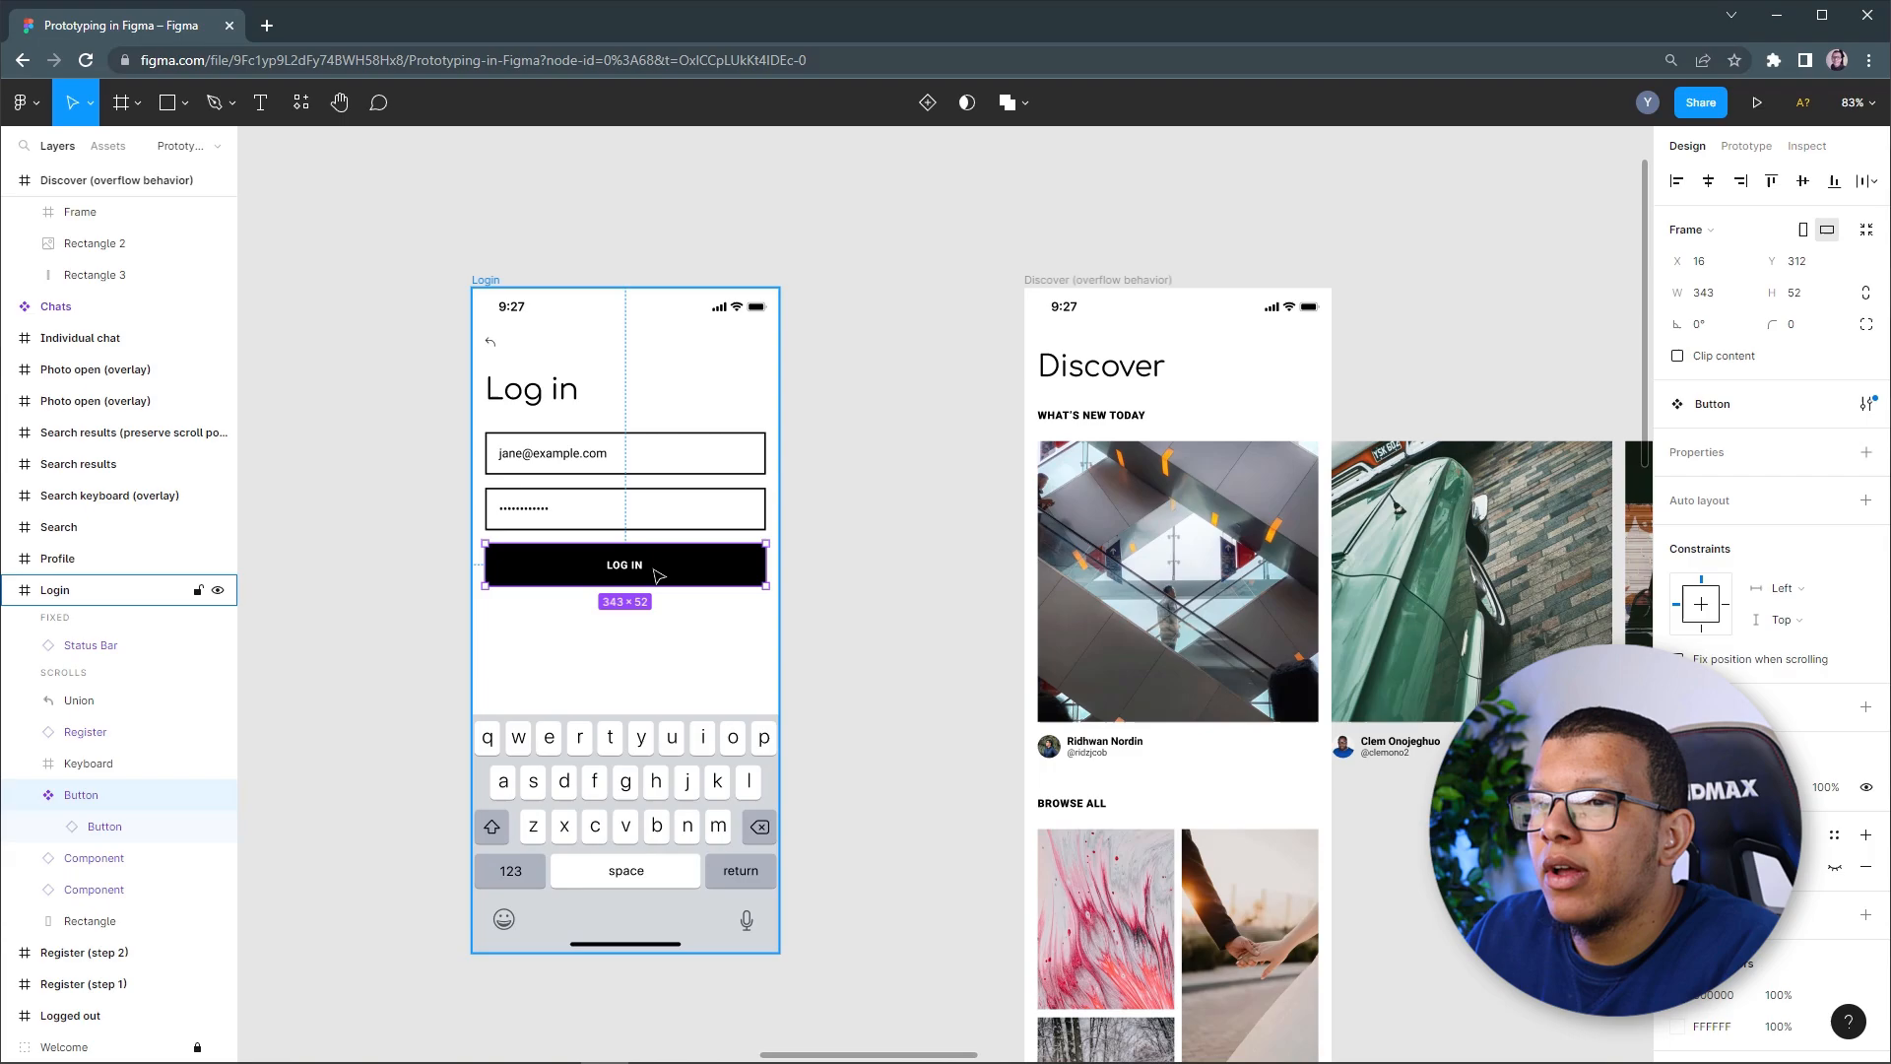
Reopen Relay for Figma on the LOG IN button and open its title string parameter
{"action": "right_click", "coordinate": [624, 563]}
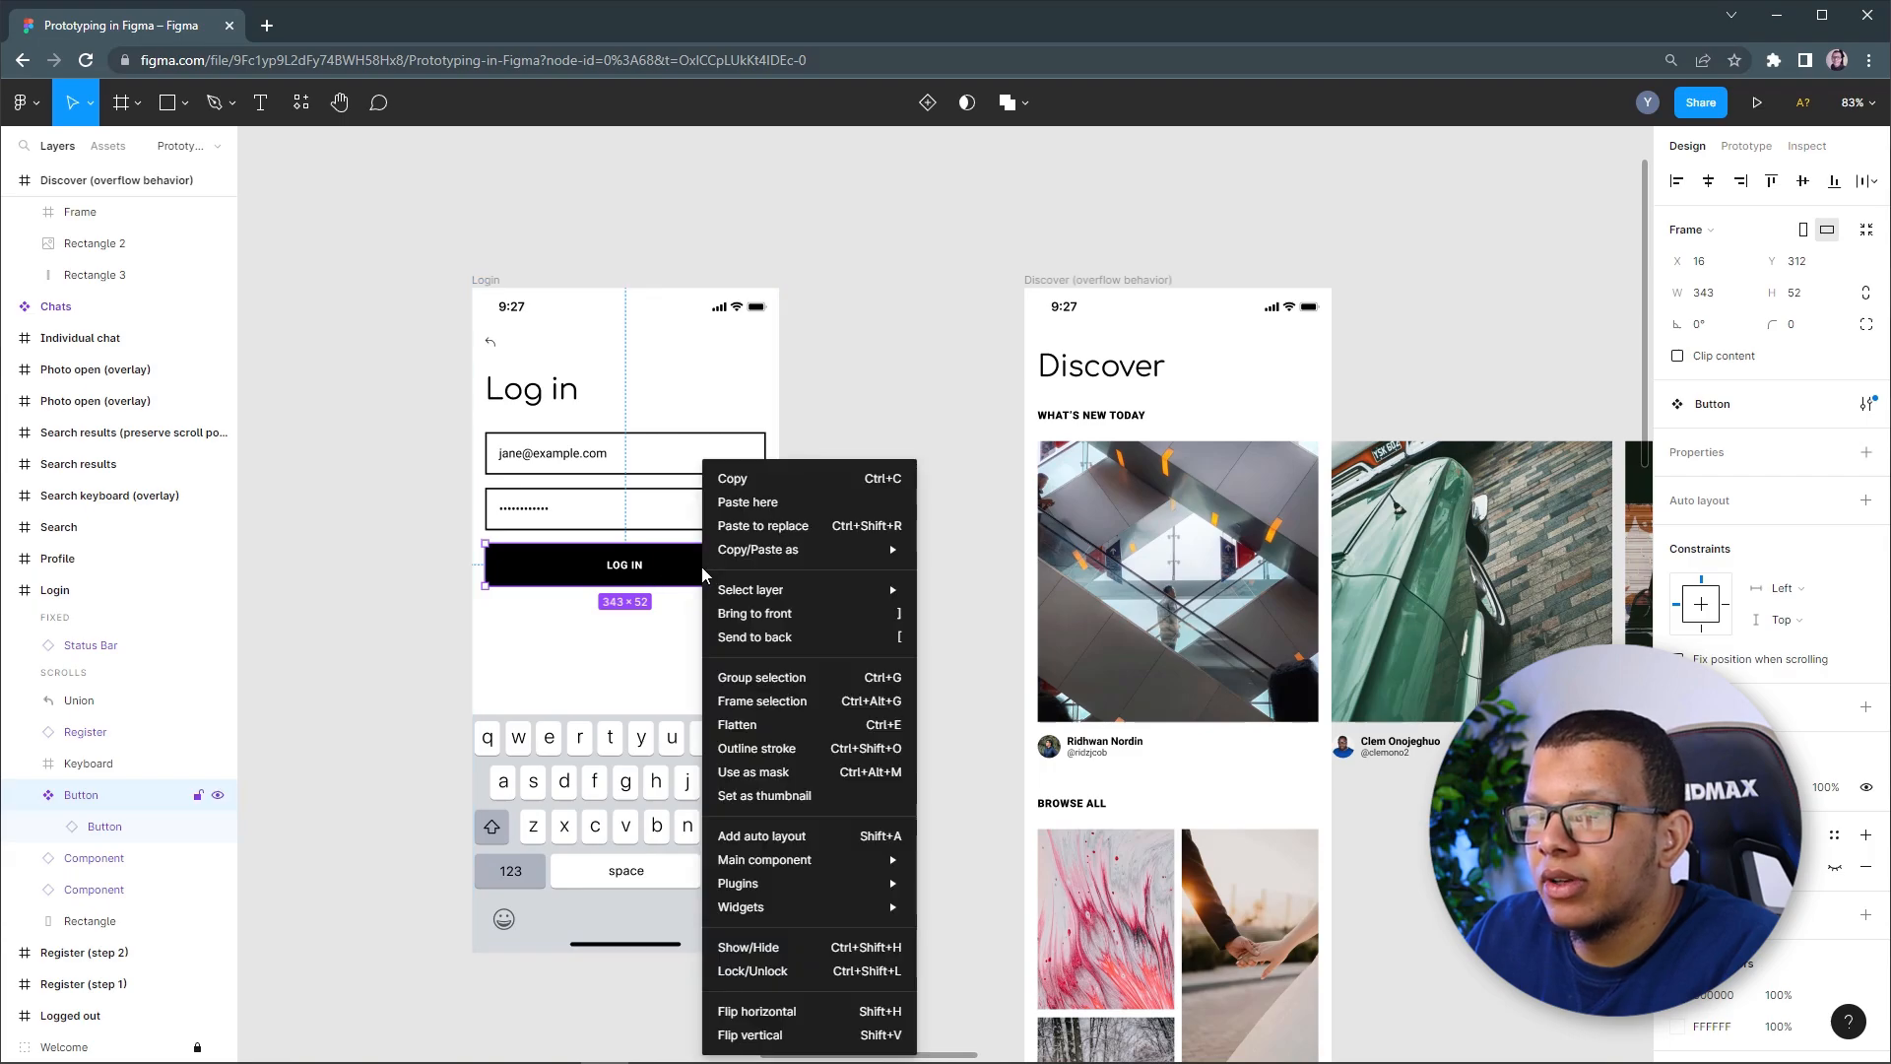
{"action": "left_click", "coordinate": [22, 101]}
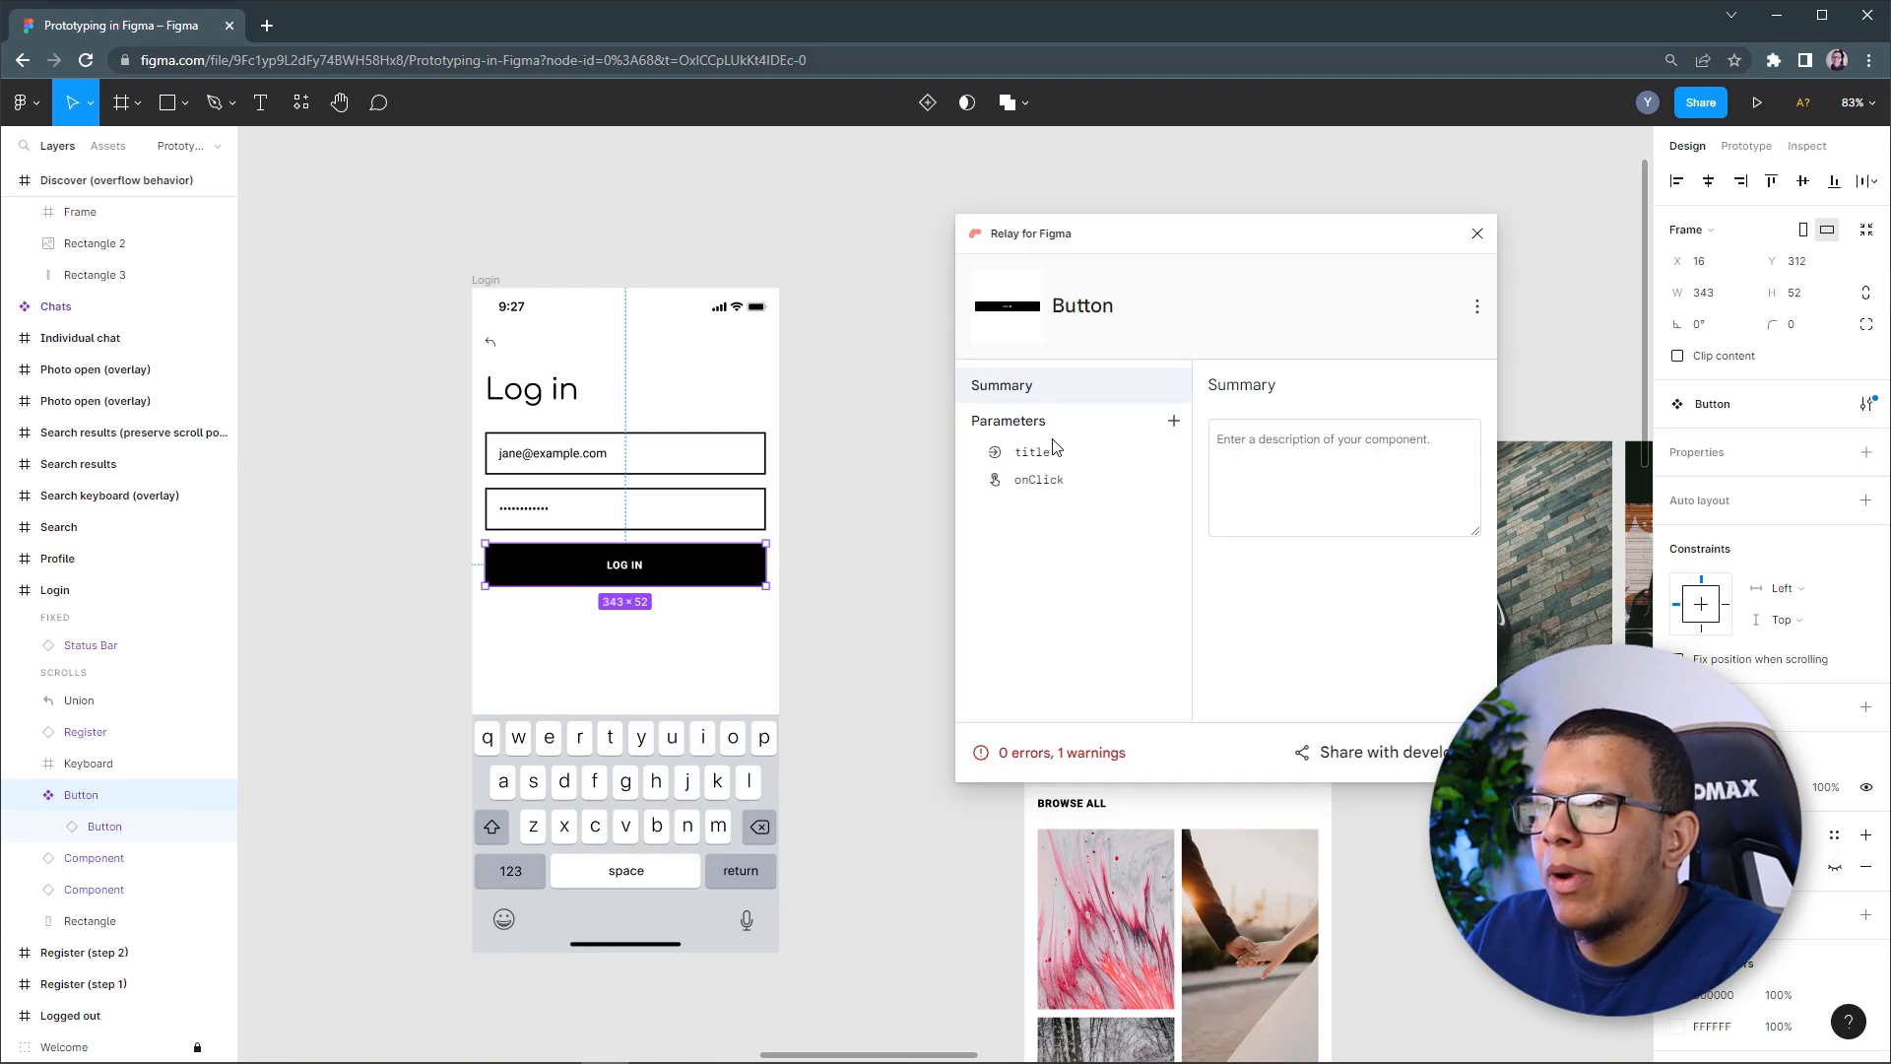
{"action": "left_click", "coordinate": [1032, 451]}
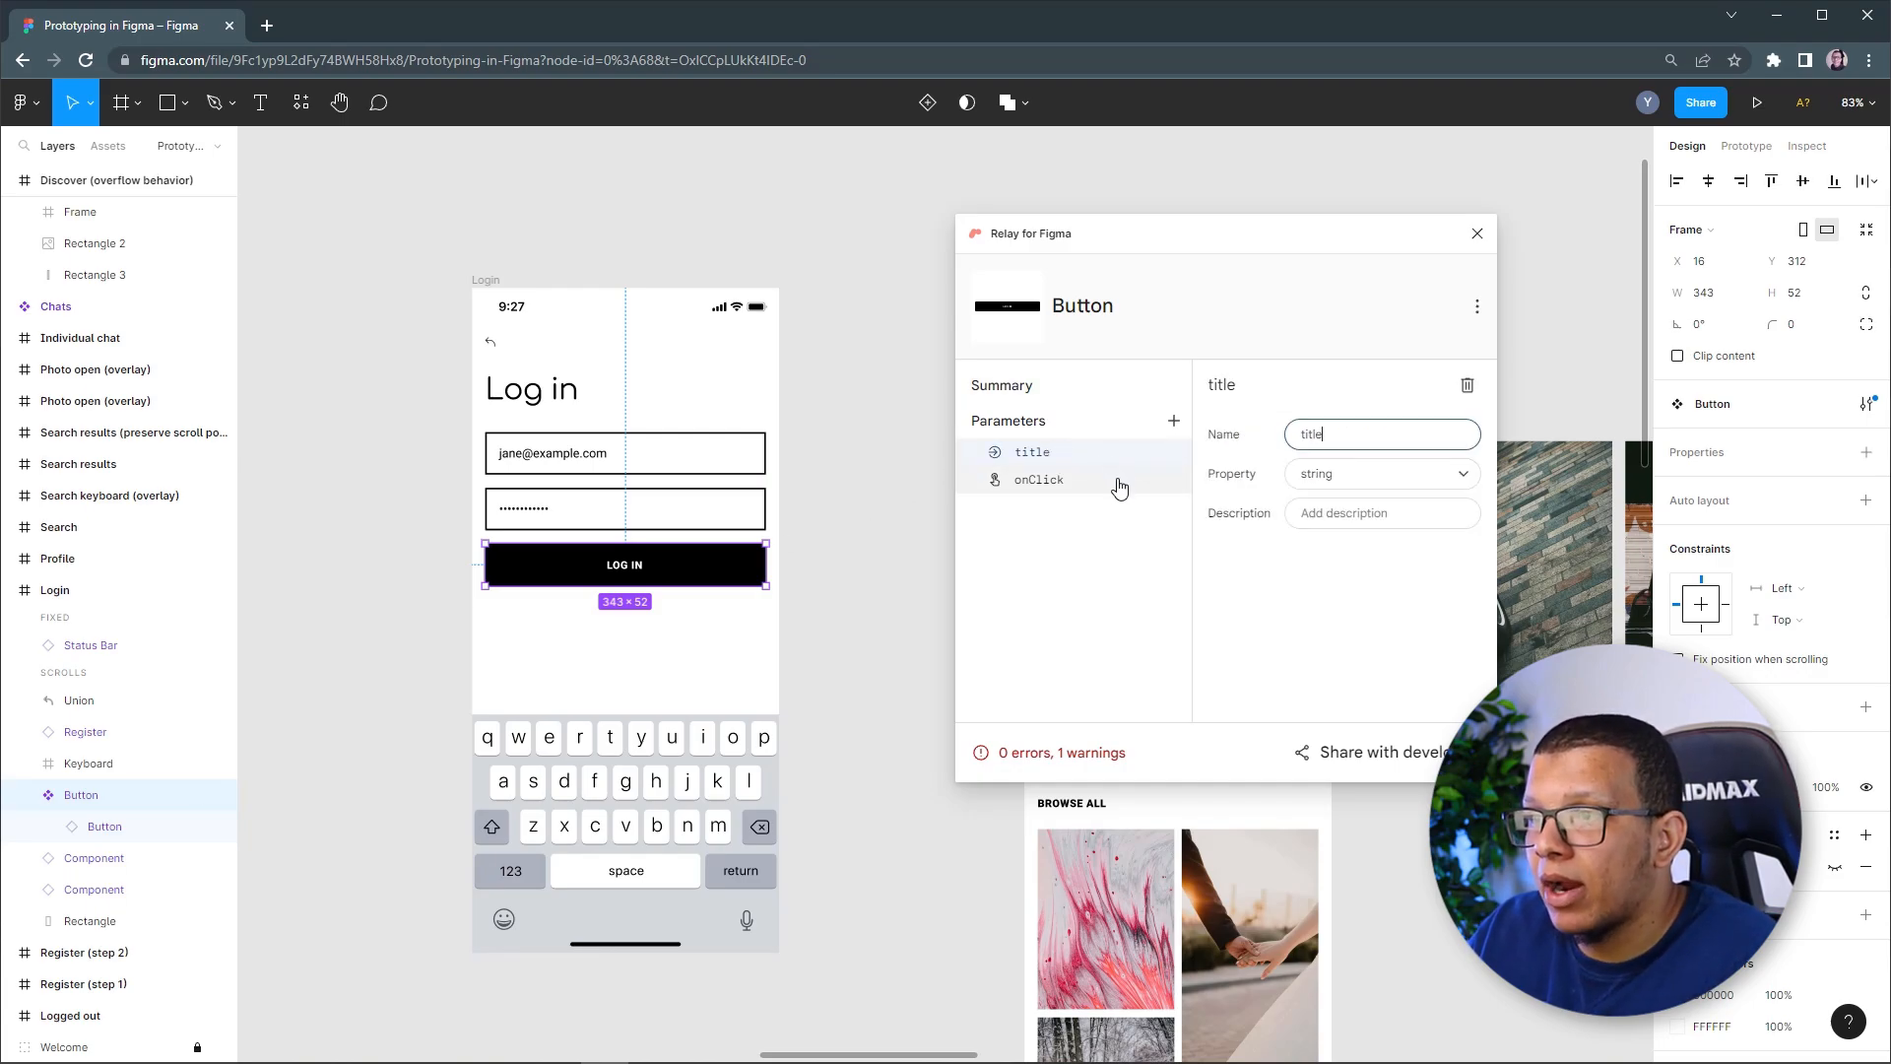
{"action": "mouse_move", "coordinate": [1170, 527]}
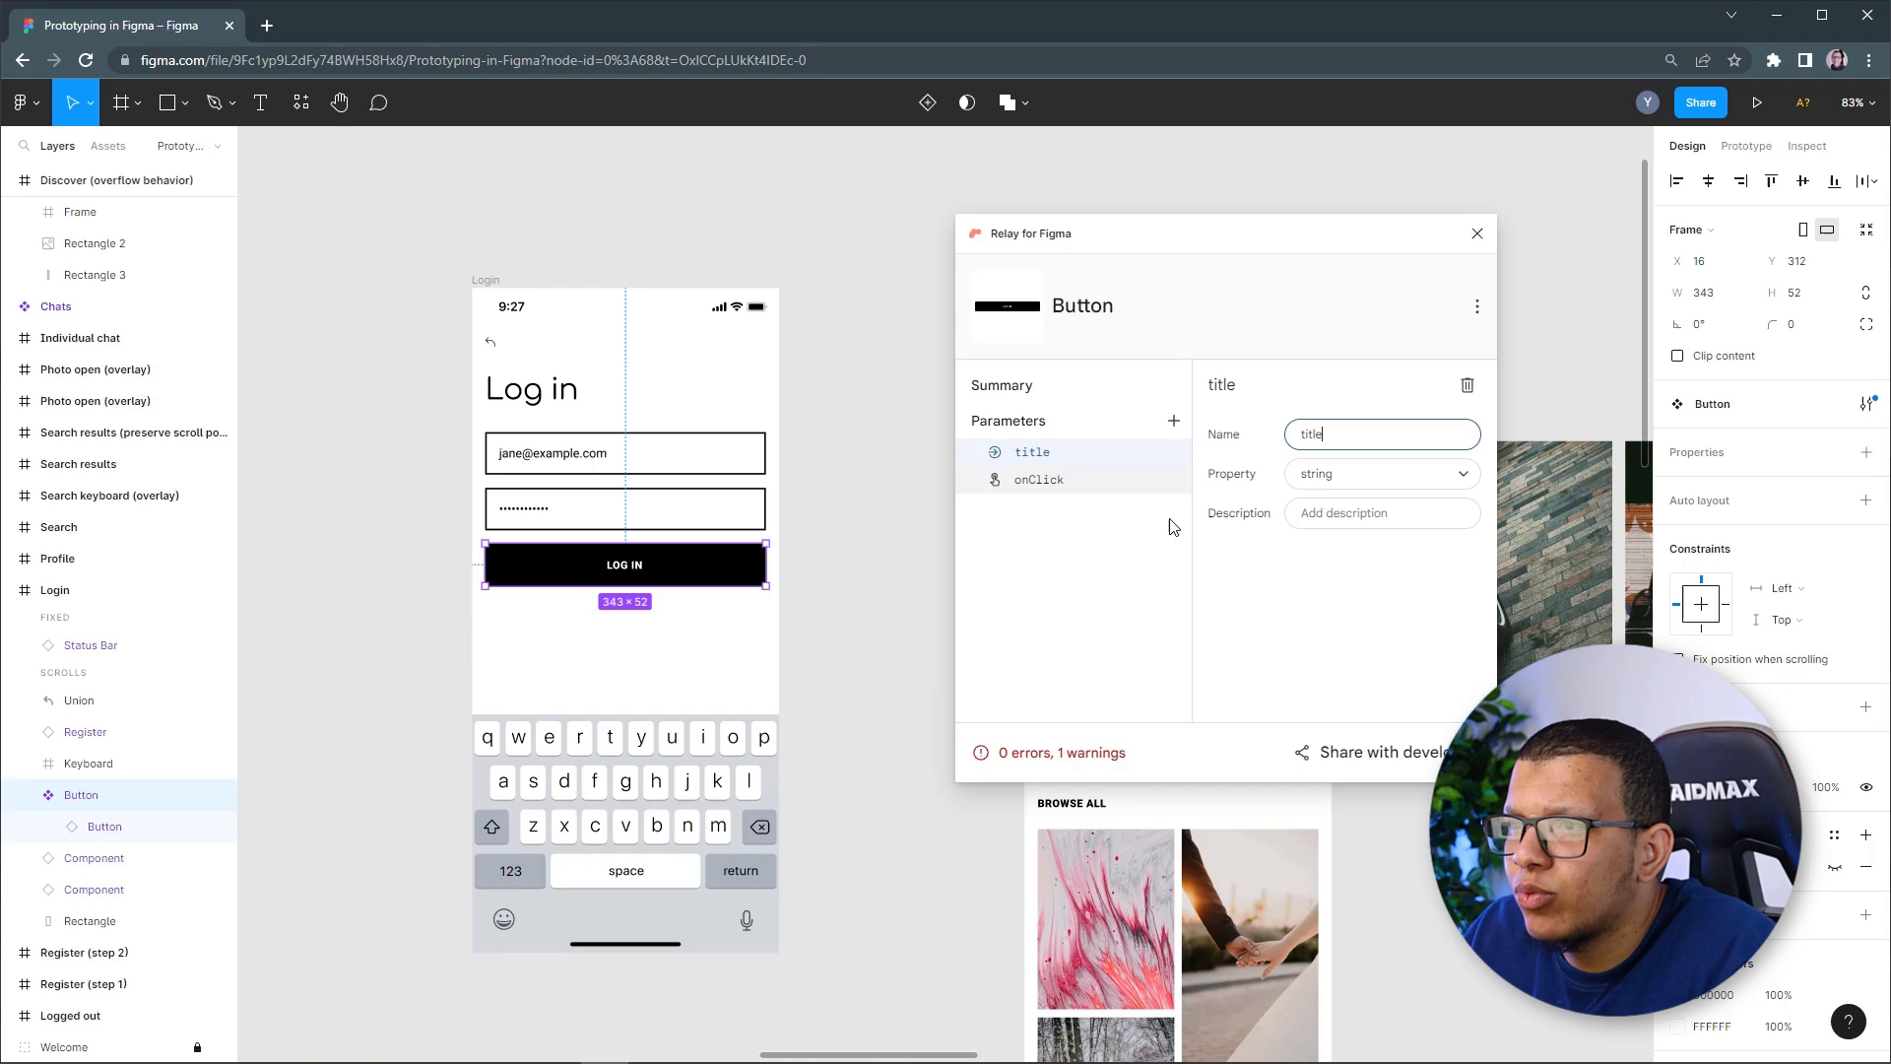
{"action": "mouse_move", "coordinate": [892, 518]}
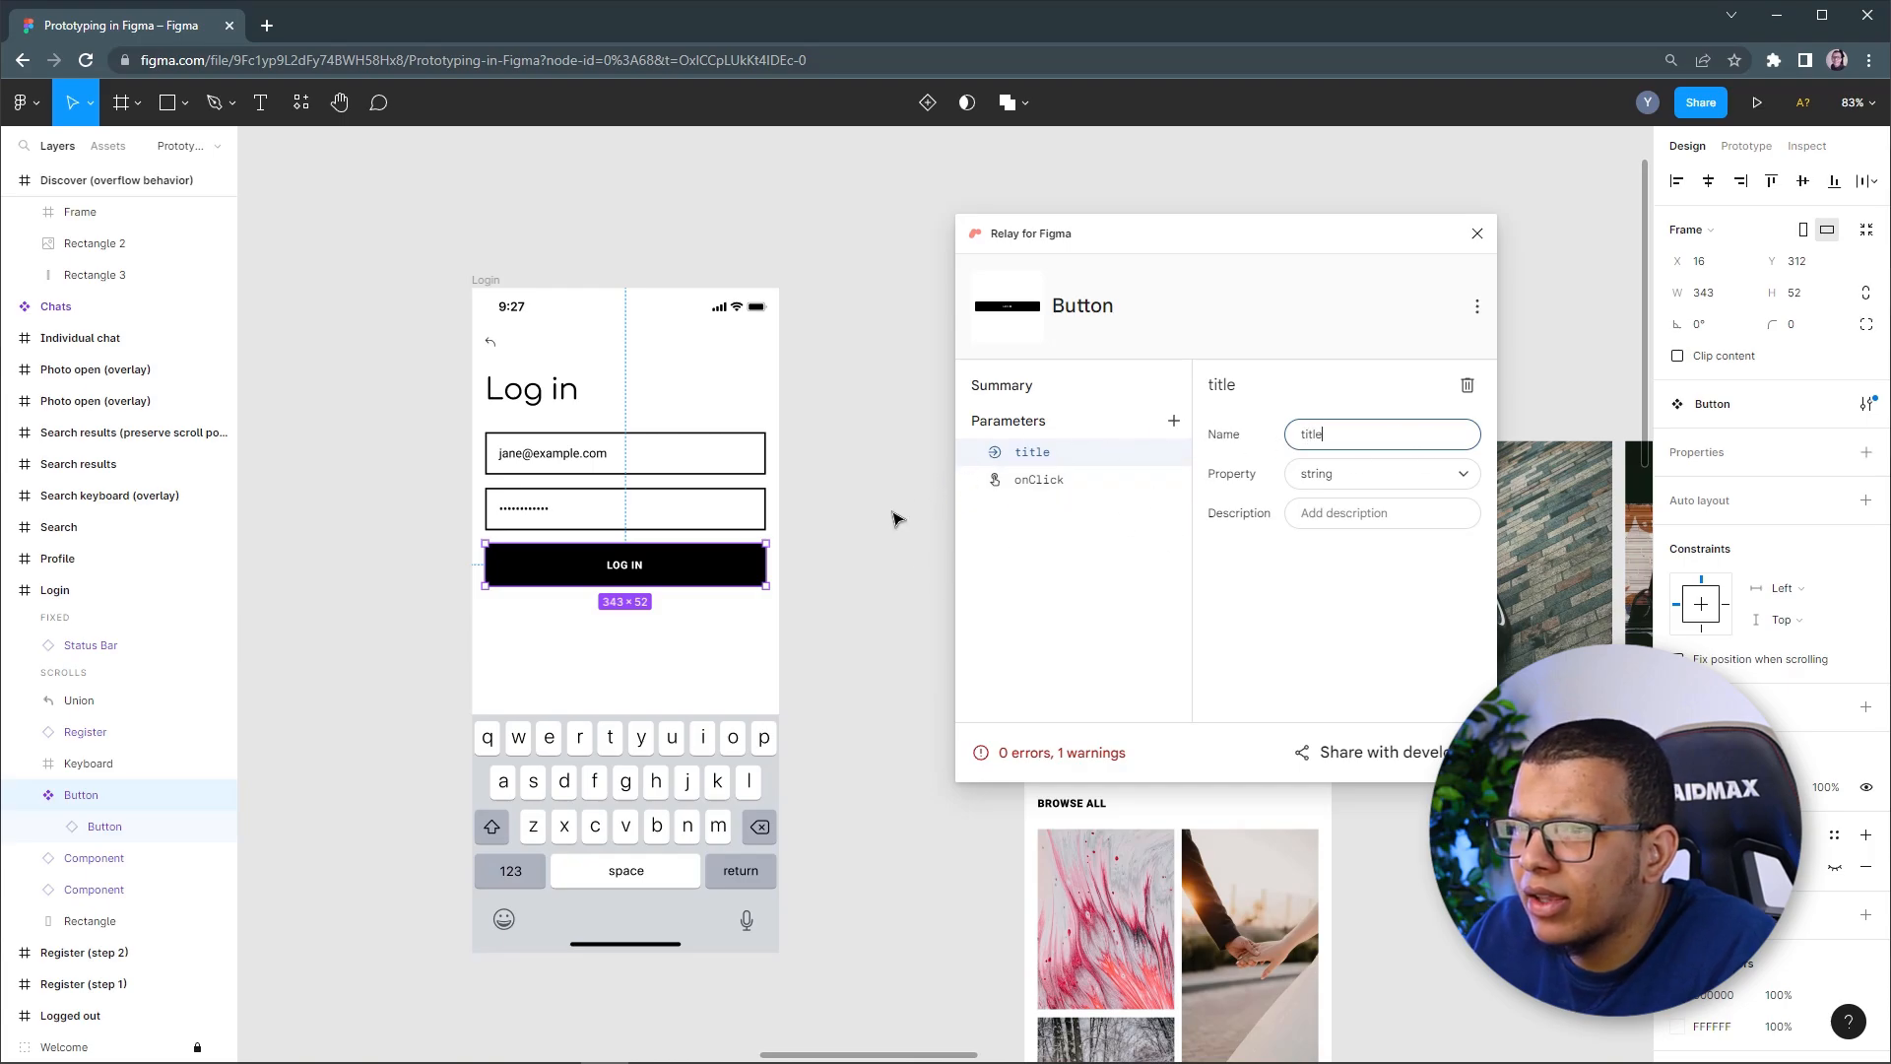